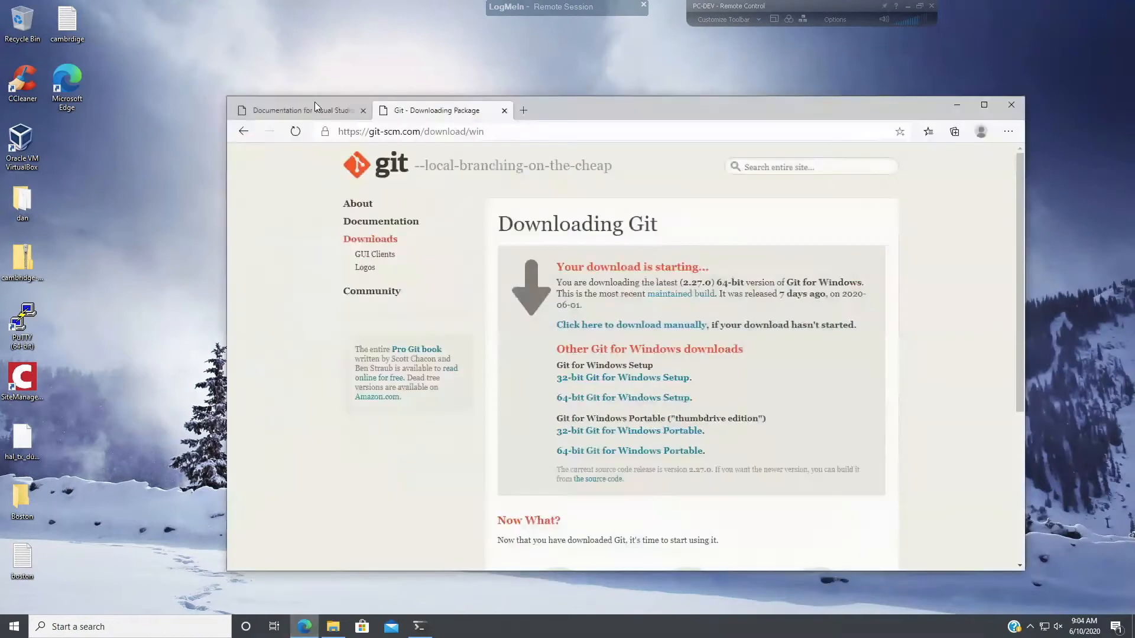
Switch to the first Edge tab showing the Google home page
click(300, 110)
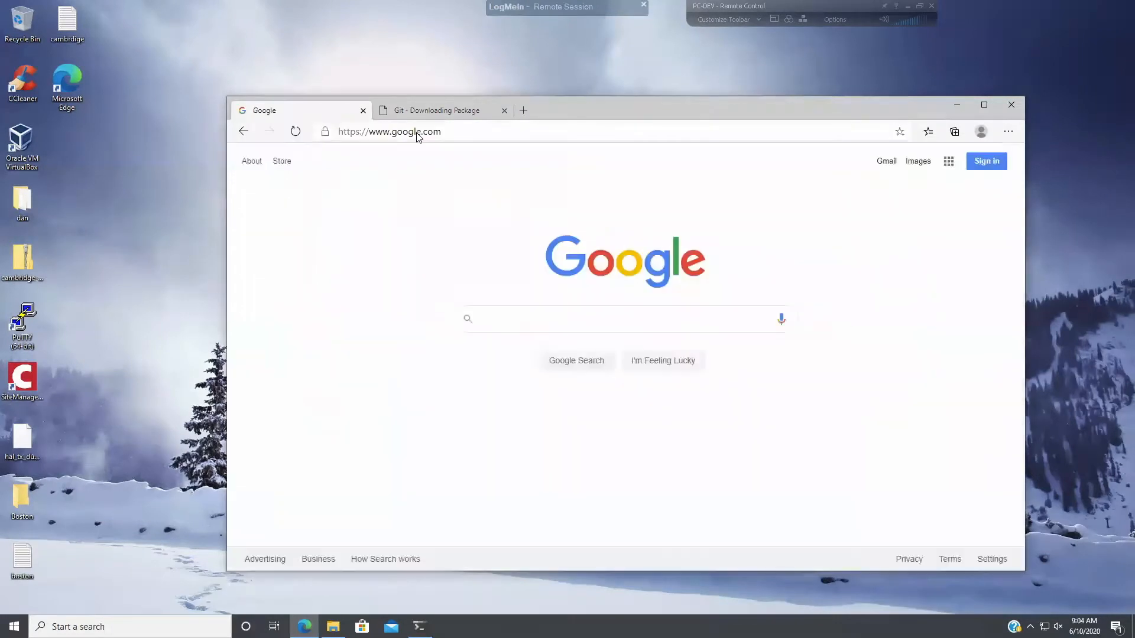
Search Google for Visual Studio Code and download its 64-bit Windows System Installer
text(vis)
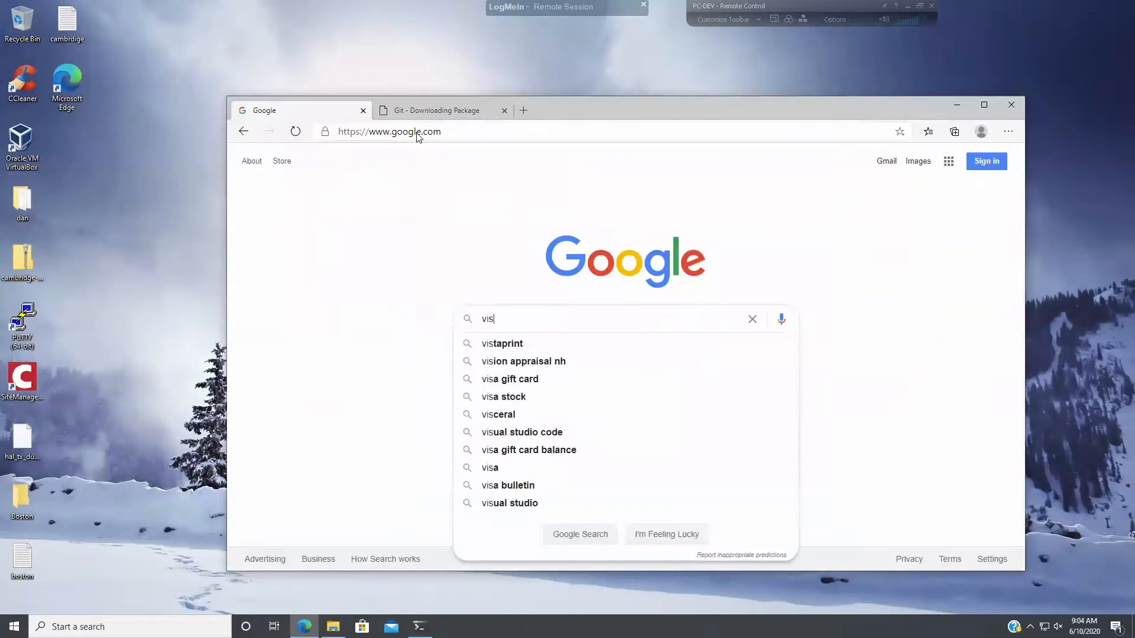
click(522, 432)
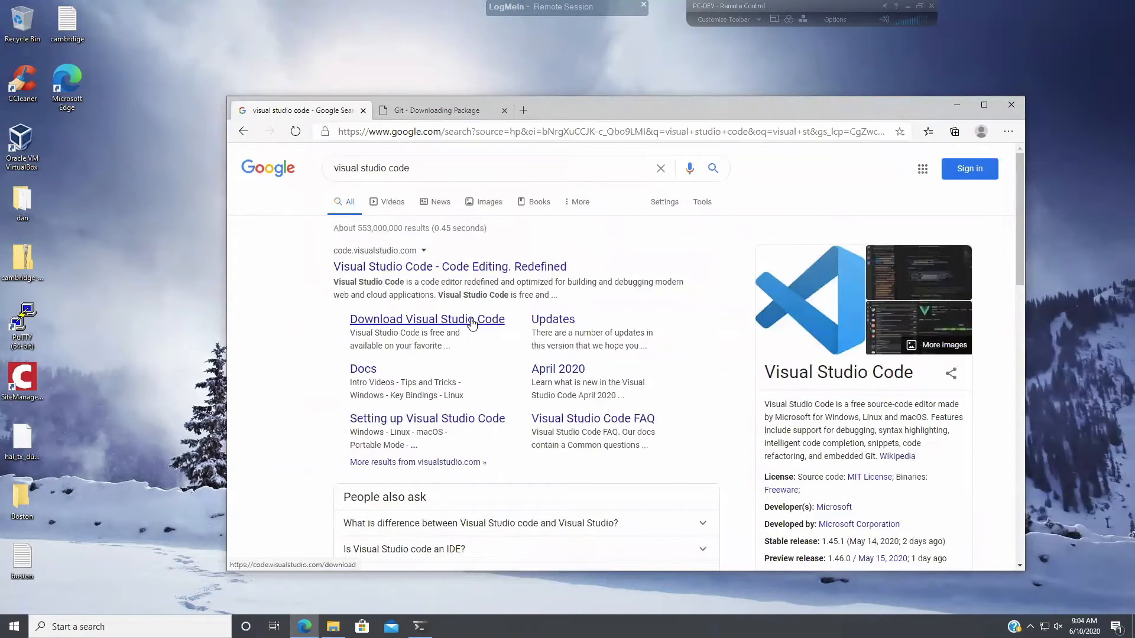
click(426, 320)
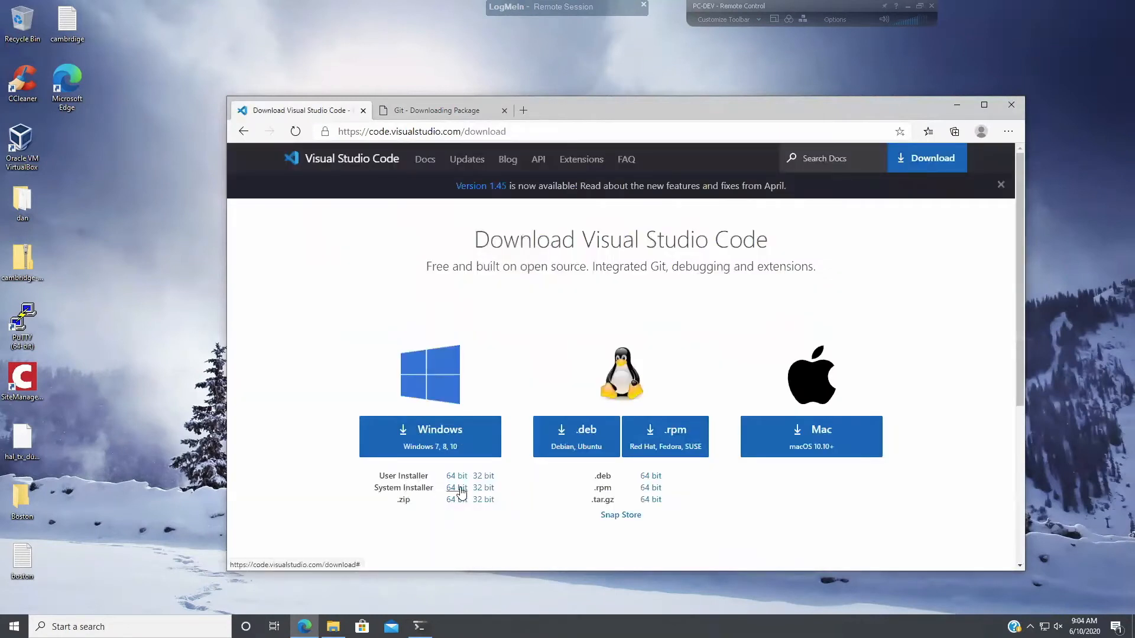
click(456, 487)
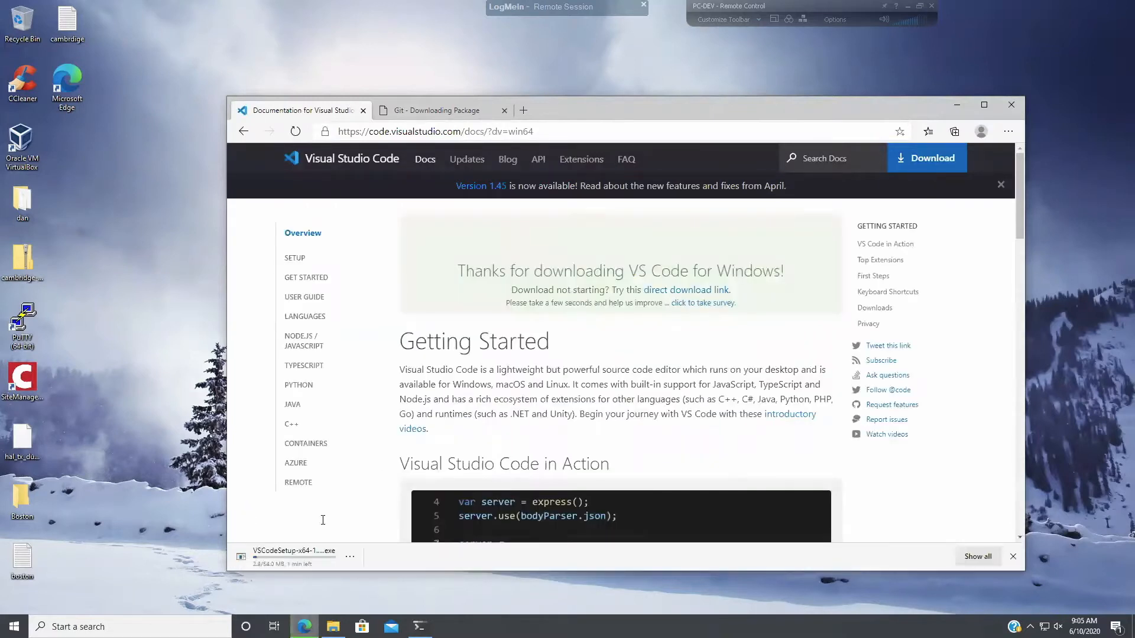
mouse_move(400, 550)
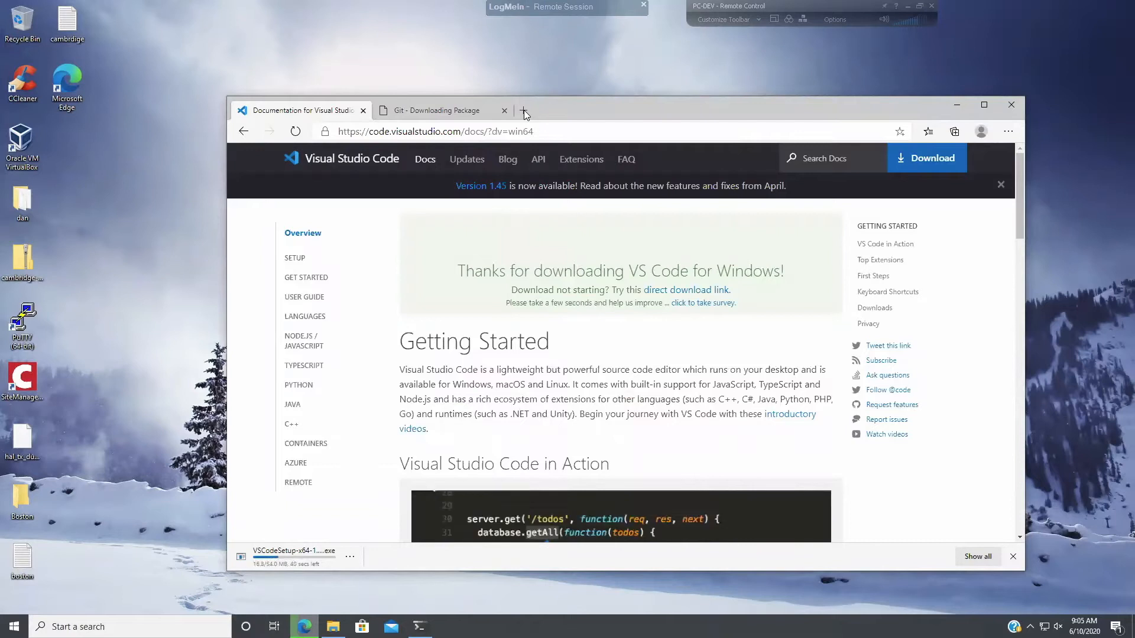
Open a new tab at docs.microsoft.com/en-us/windows/wsl/install-win10
click(523, 110)
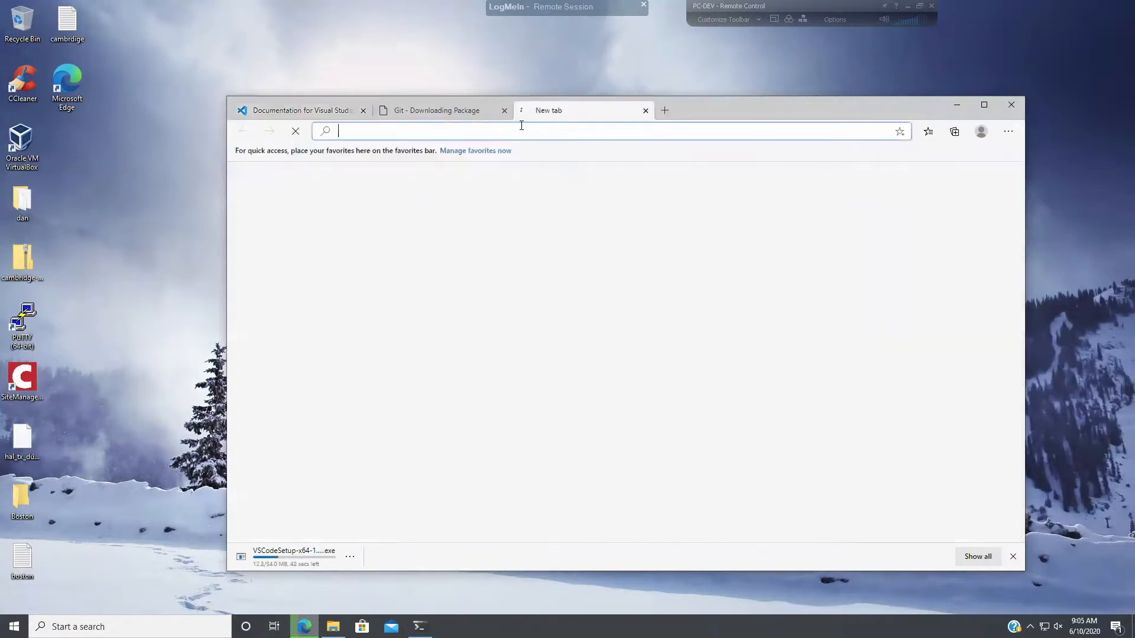
text(https://docs.microsoft.com/en-us/windows/wsl/install-win10)
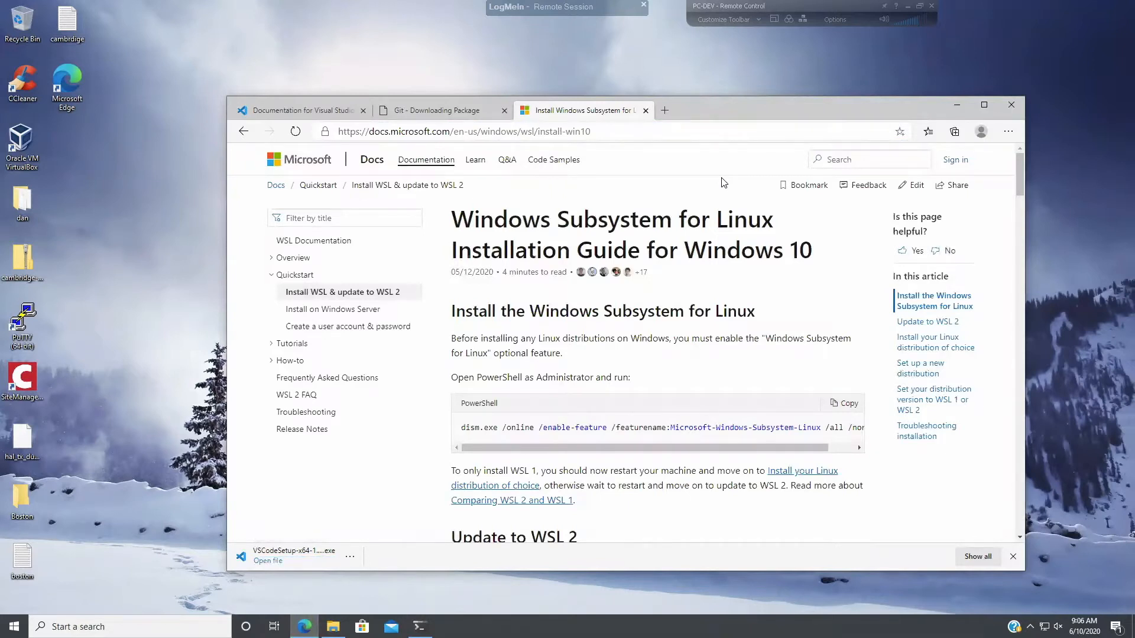
mouse_move(737, 347)
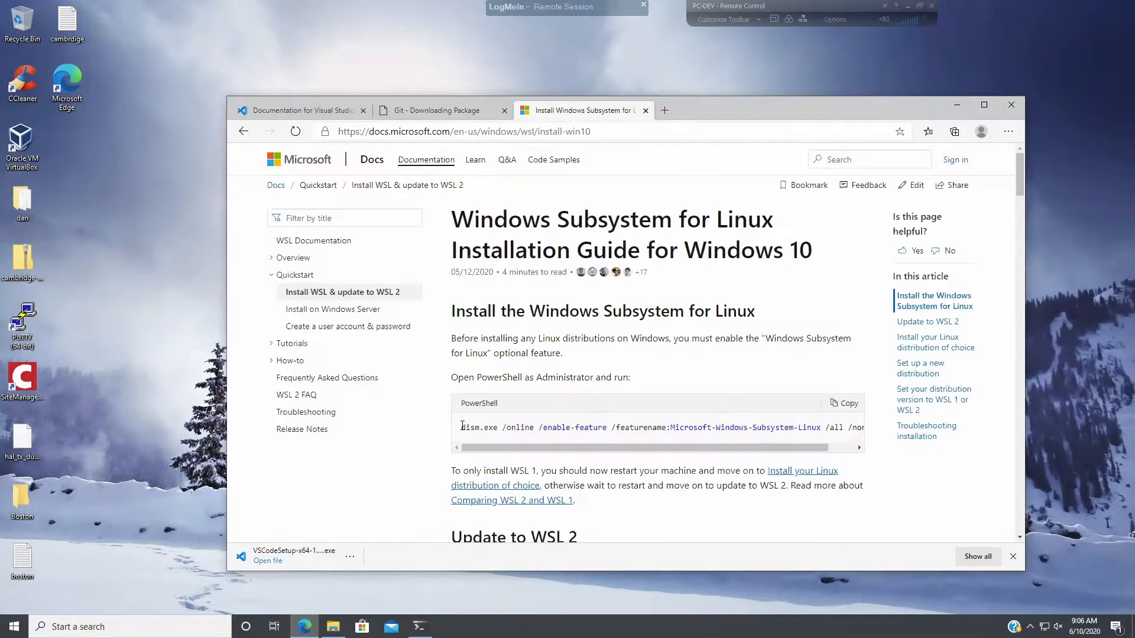
mouse_move(461, 429)
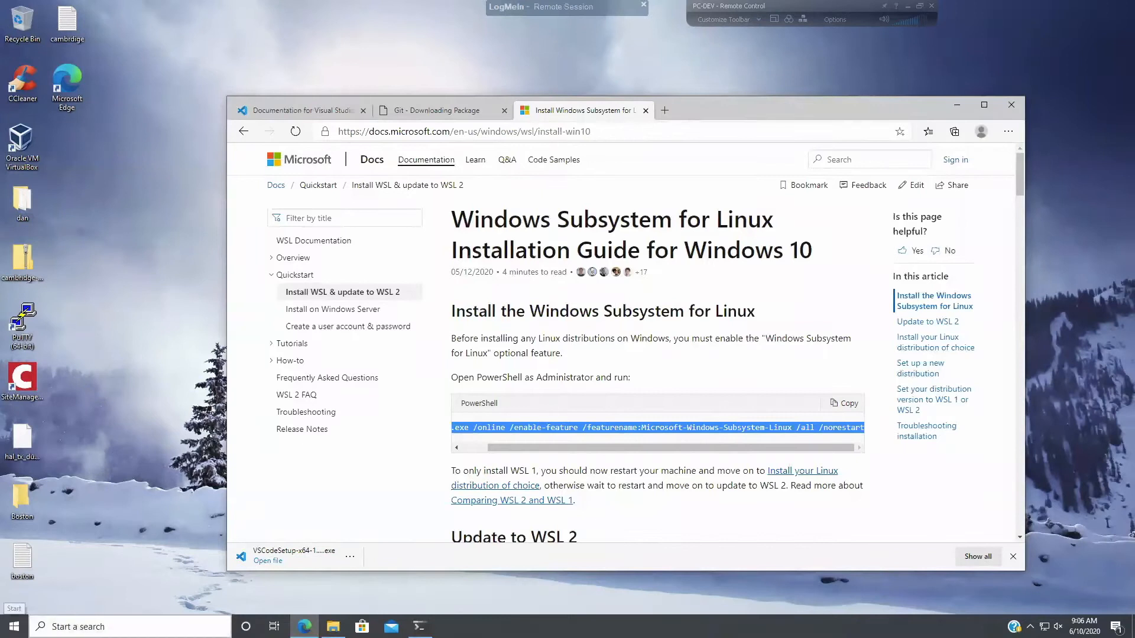
Launch PowerShell as administrator, paste the dism WSL enable-feature command, then clear it
text(pow)
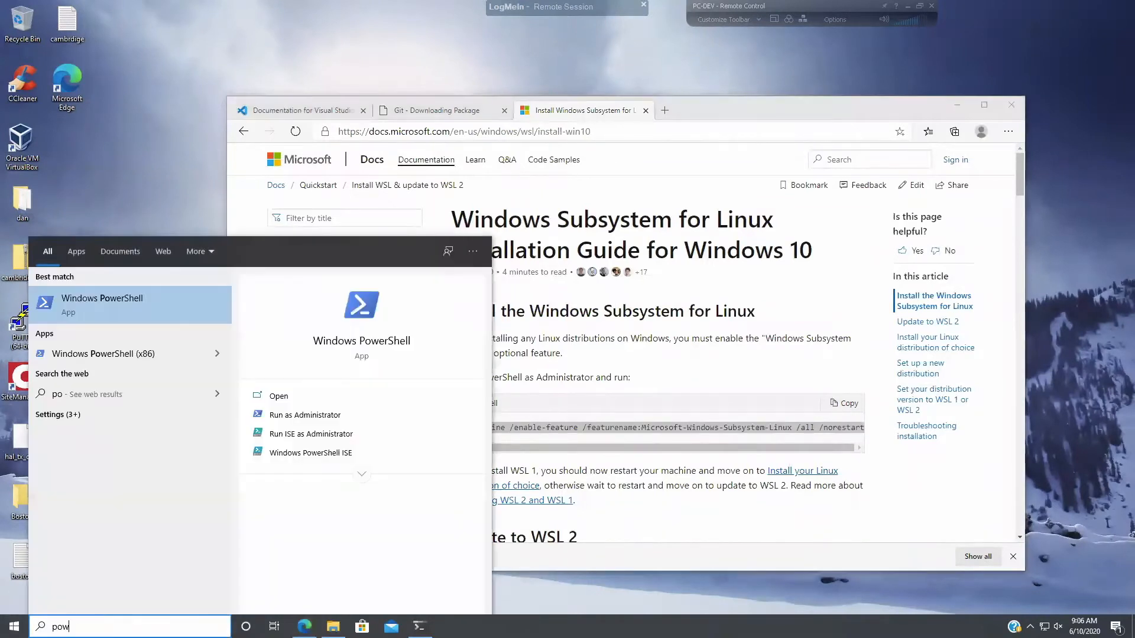
text(er)
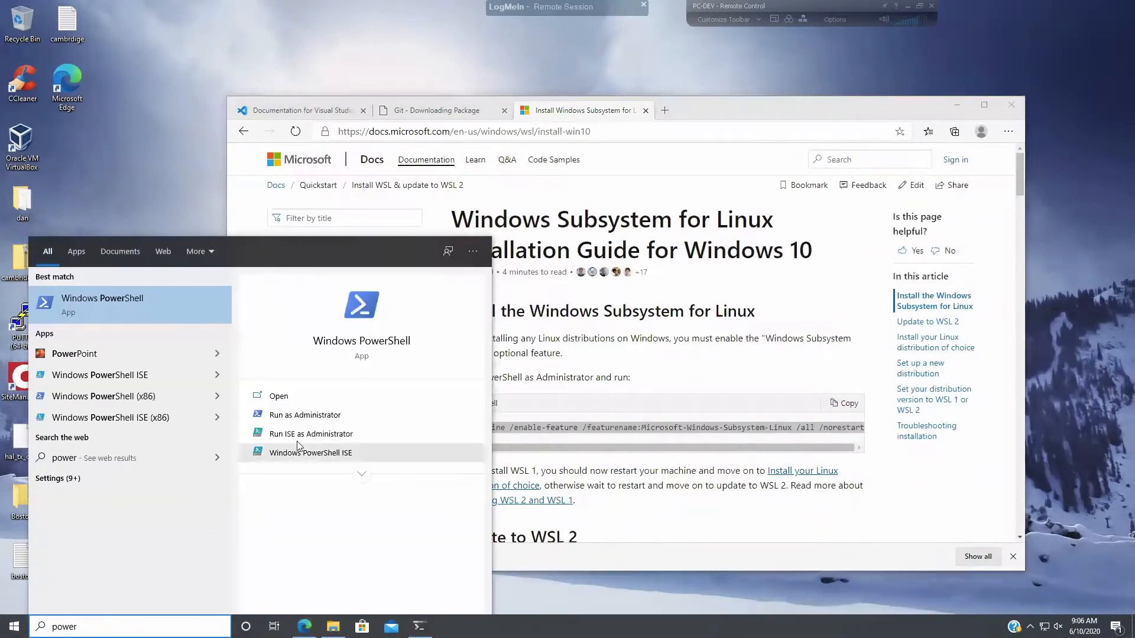
click(303, 415)
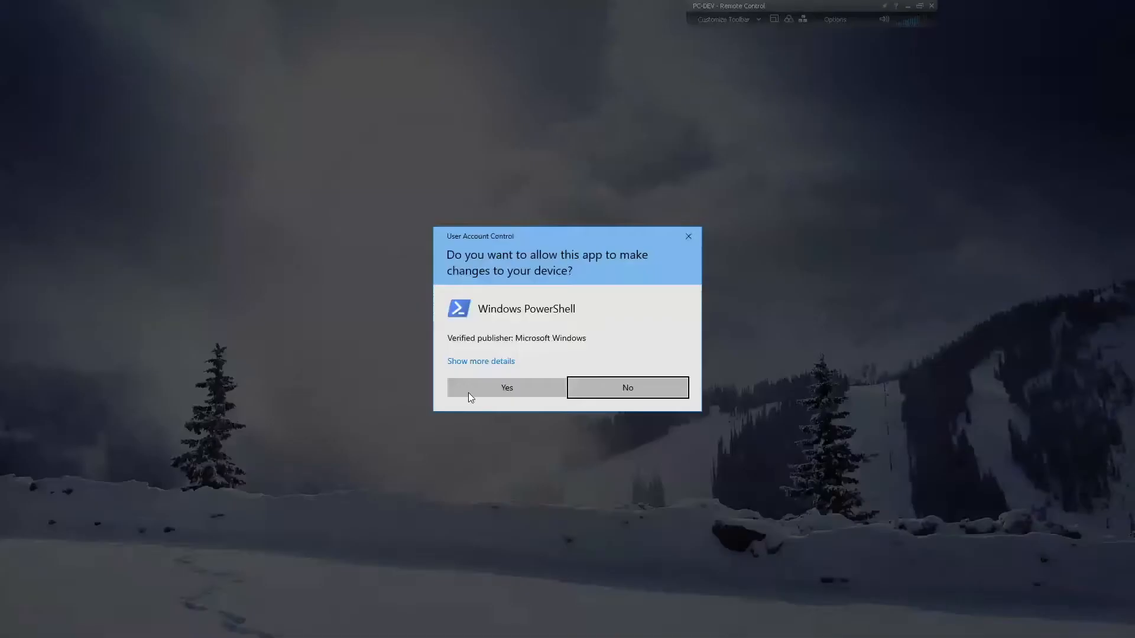
click(505, 387)
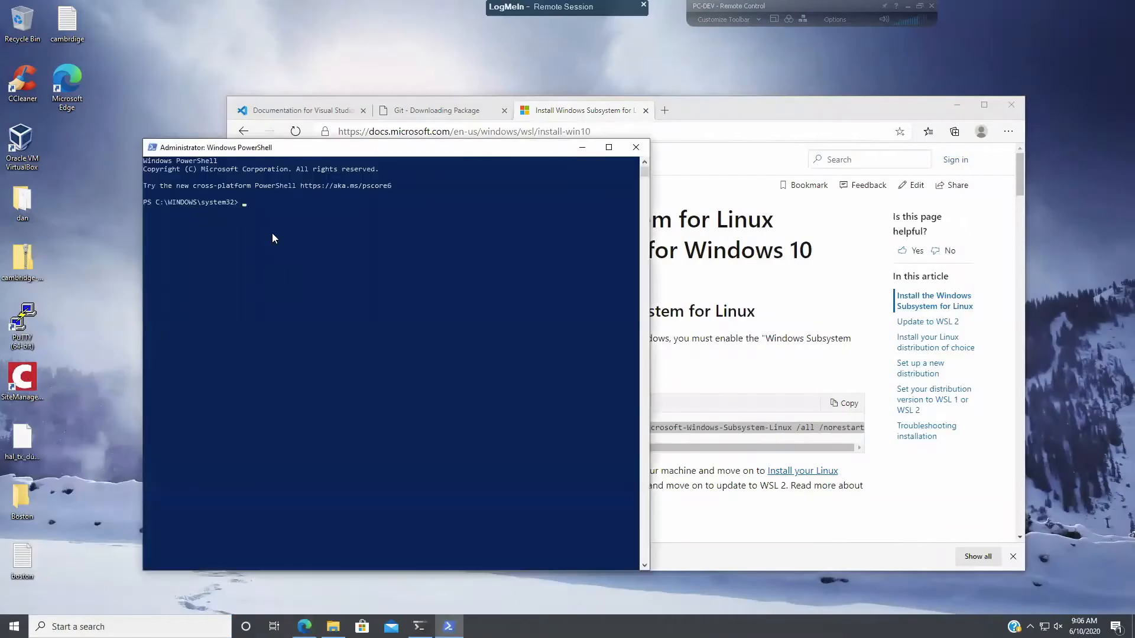
text(dism.exe /online /enable-feature /featurename:Microsoft-Windows-Subsystem-Linux /all /norestart)
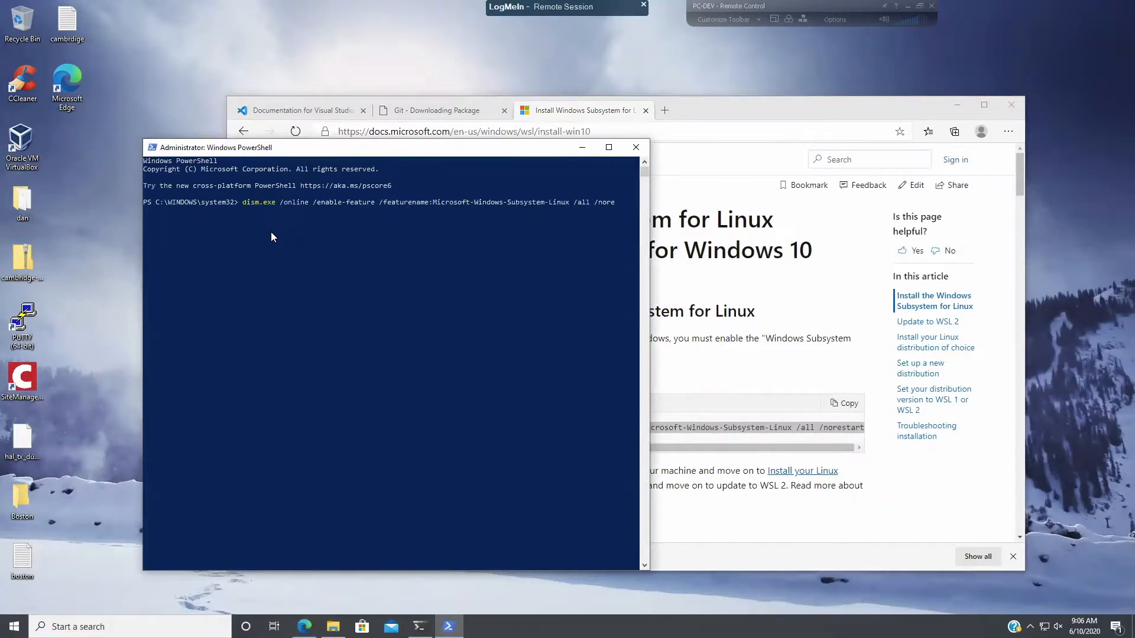
key(Backspace)
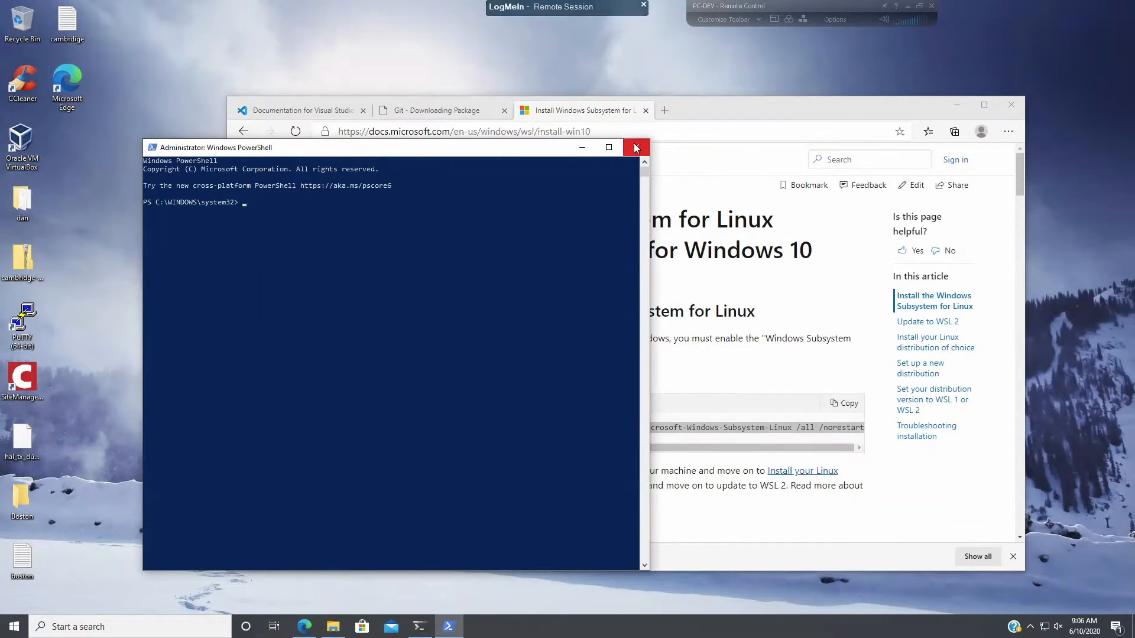
Close PowerShell, run the VS Code installer, accept the license and keep the default Start Menu folder
click(635, 148)
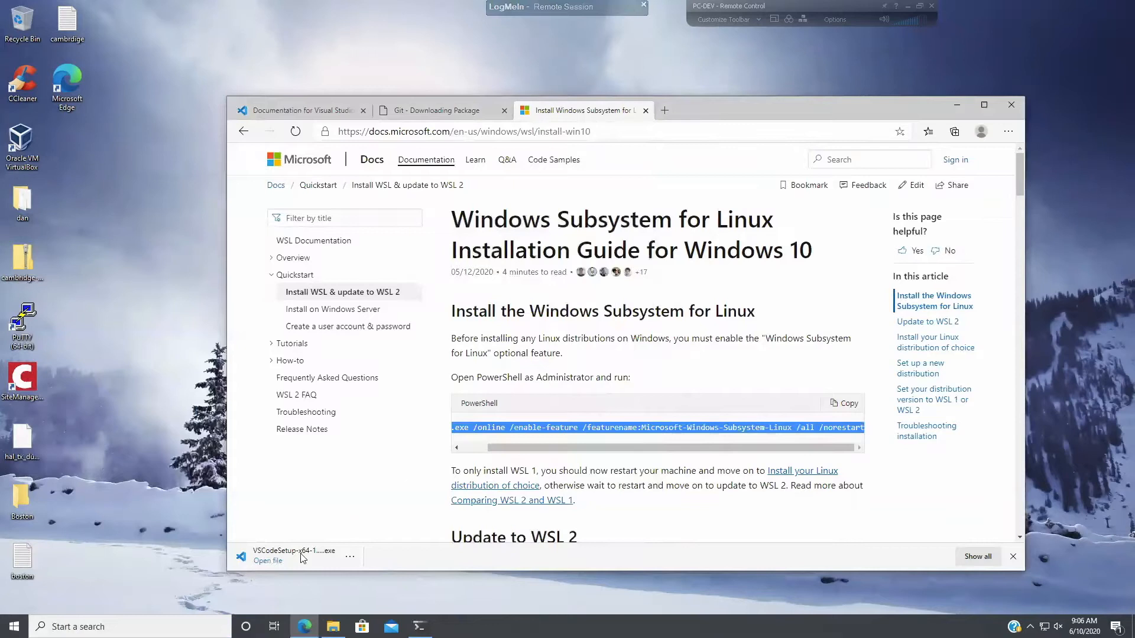
mouse_move(269, 561)
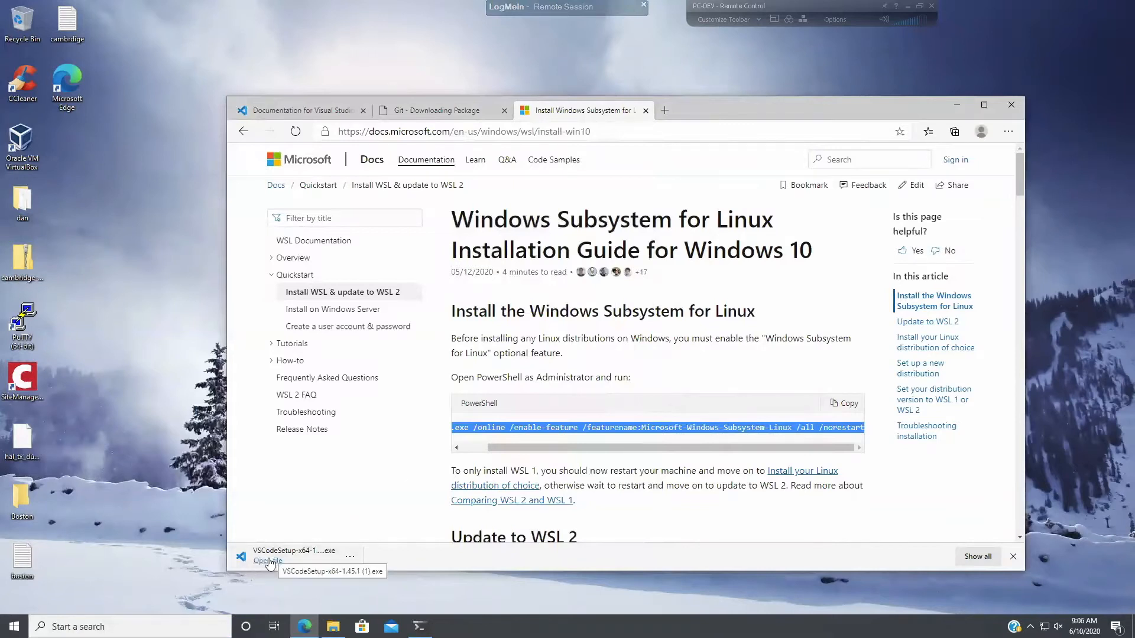
click(267, 561)
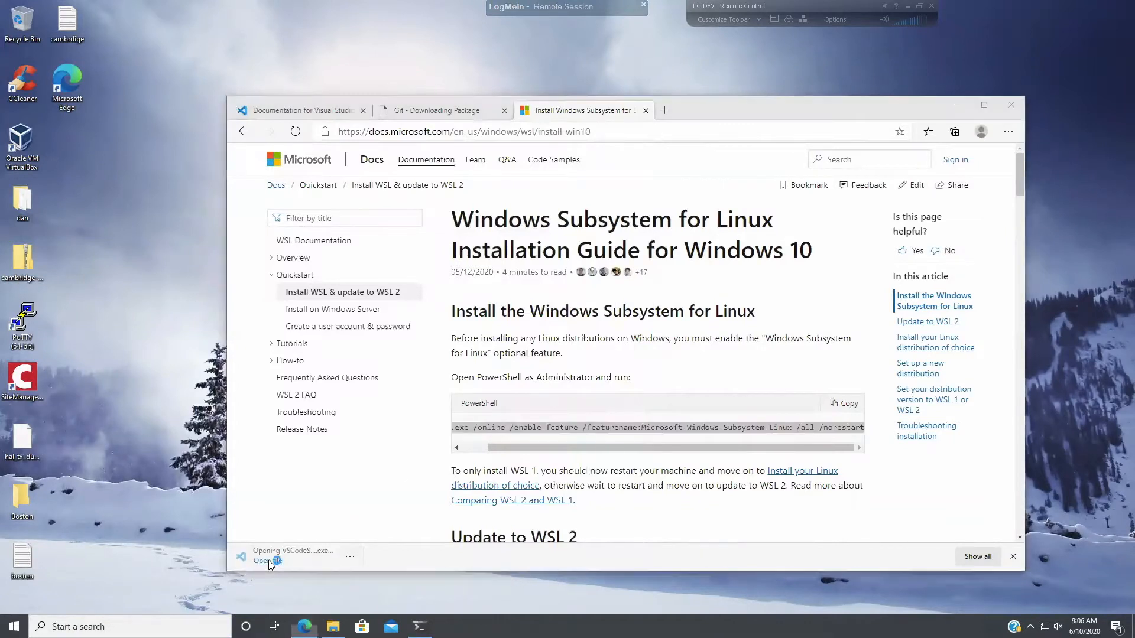
click(261, 561)
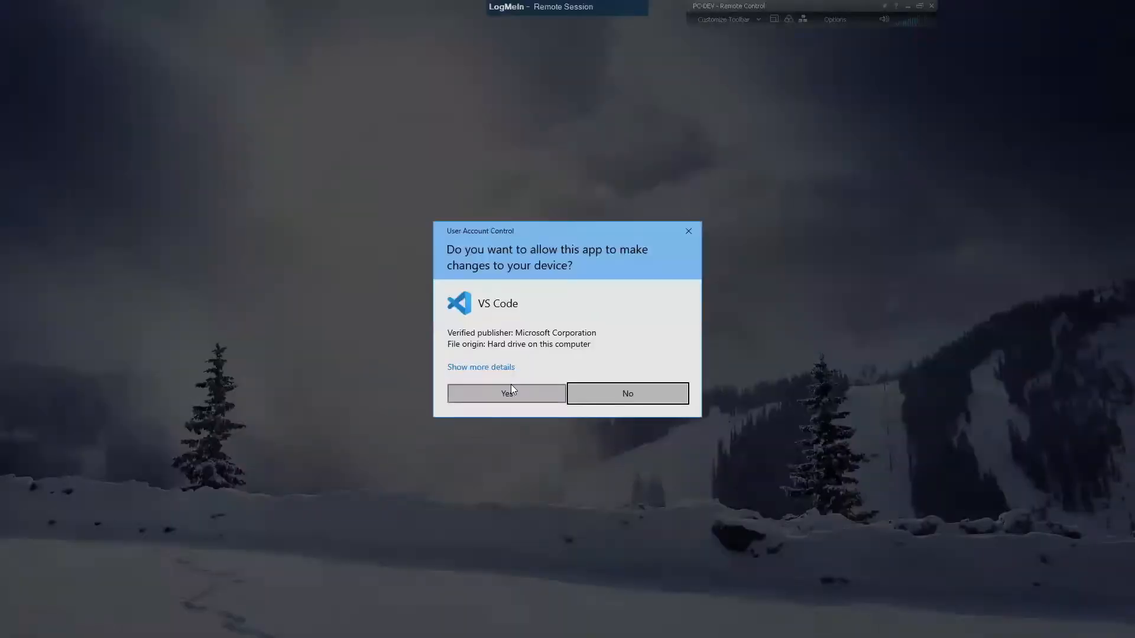
click(505, 394)
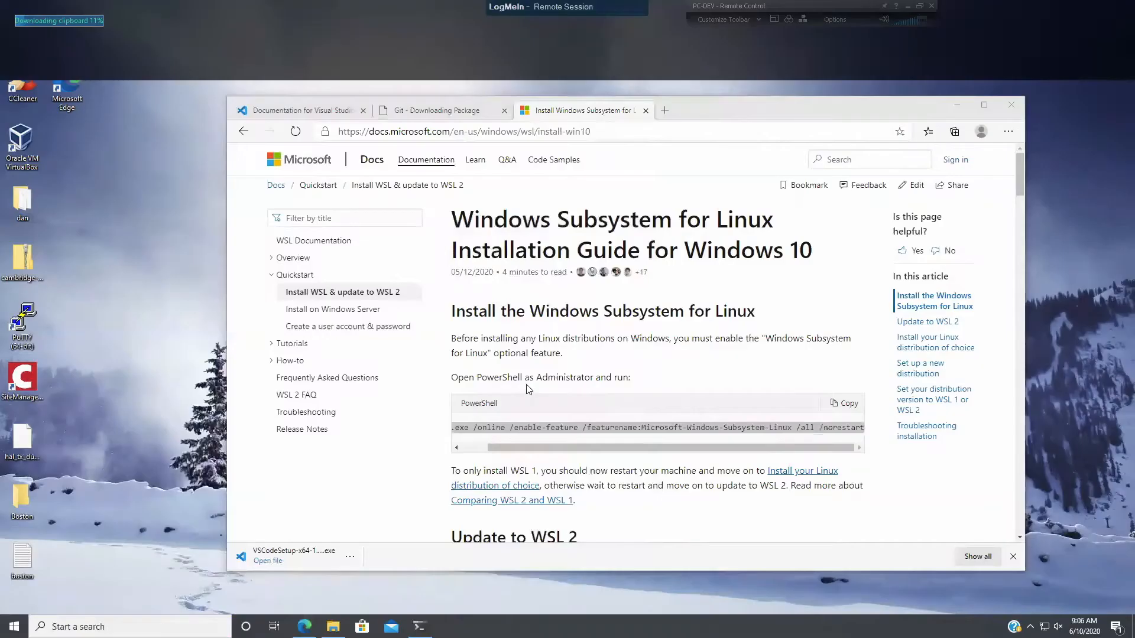
click(268, 560)
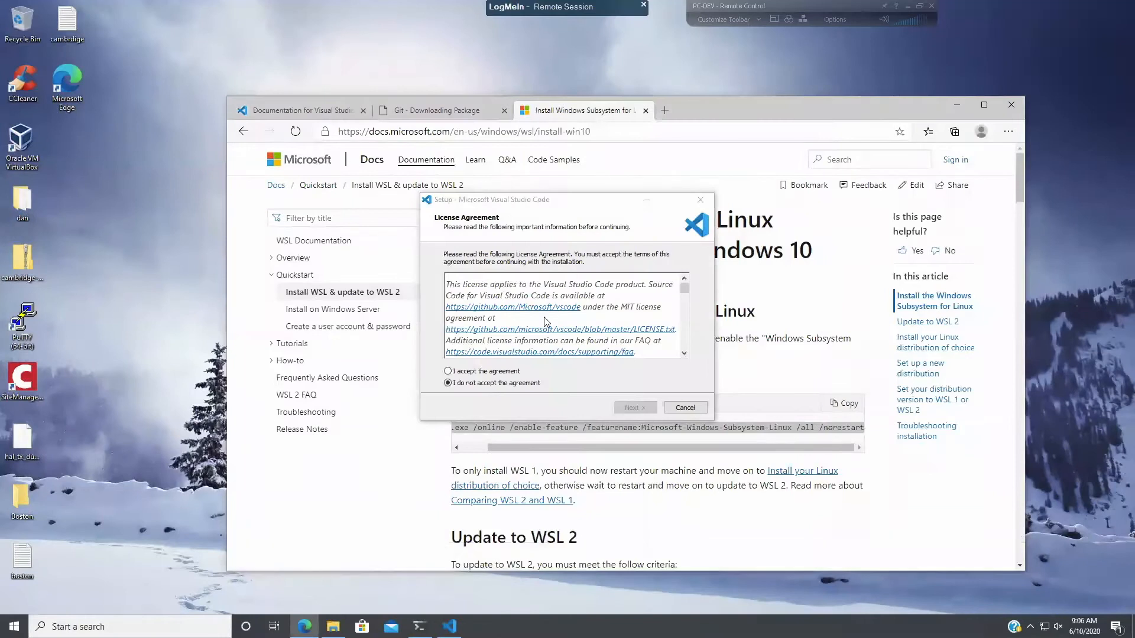
click(447, 370)
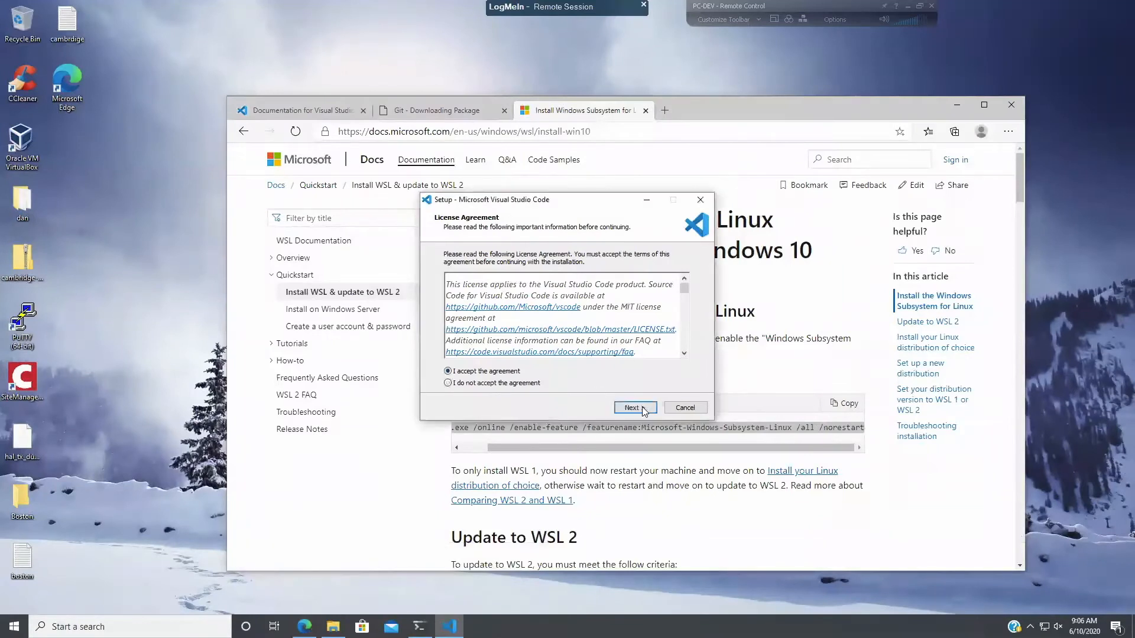
click(633, 407)
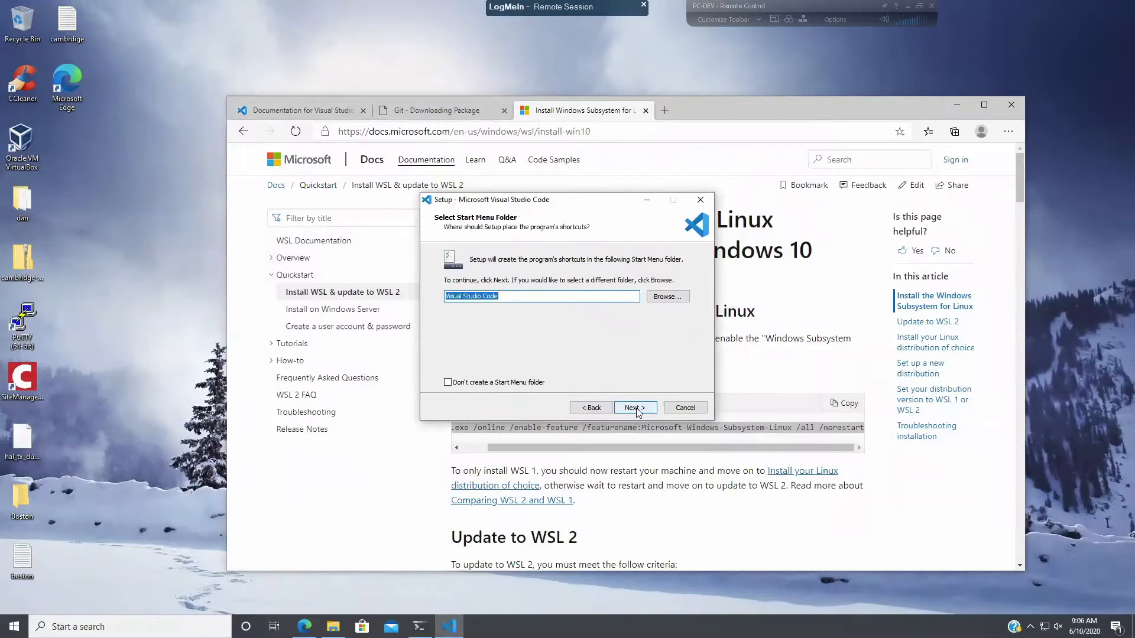
click(633, 407)
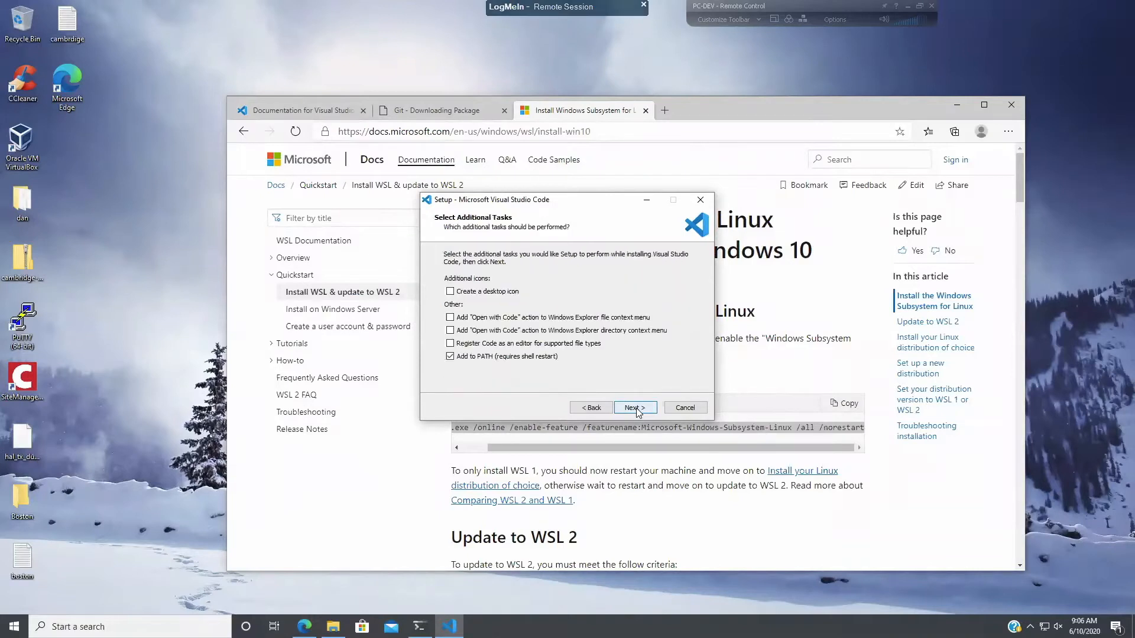
Enable desktop icon, Open with Code context entries and file associations, then install
click(451, 291)
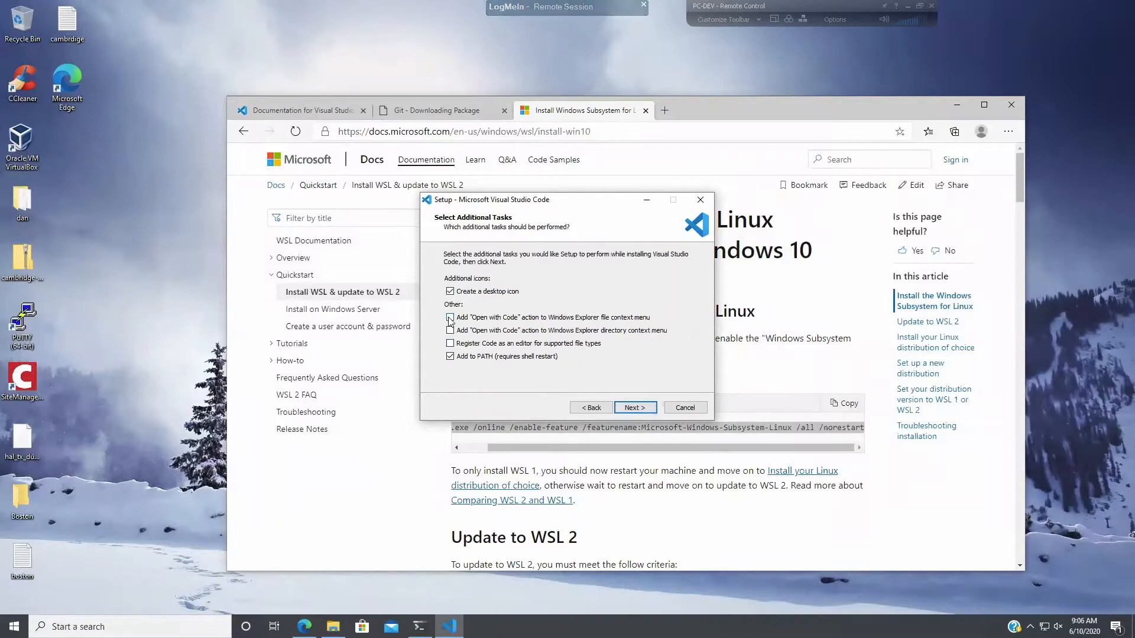
click(451, 317)
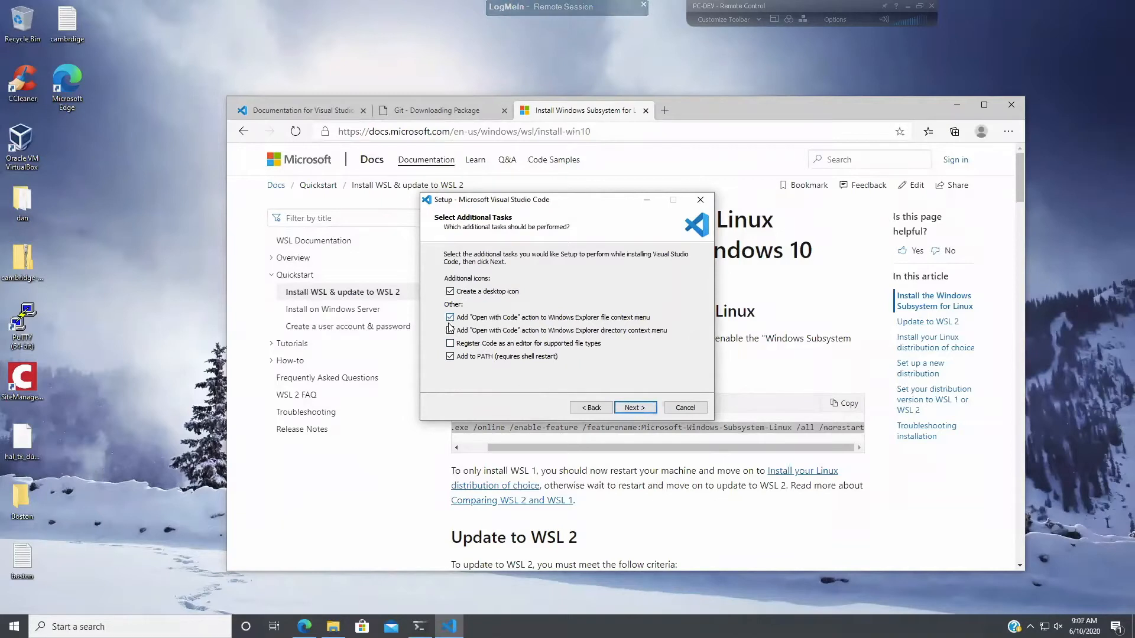
click(451, 330)
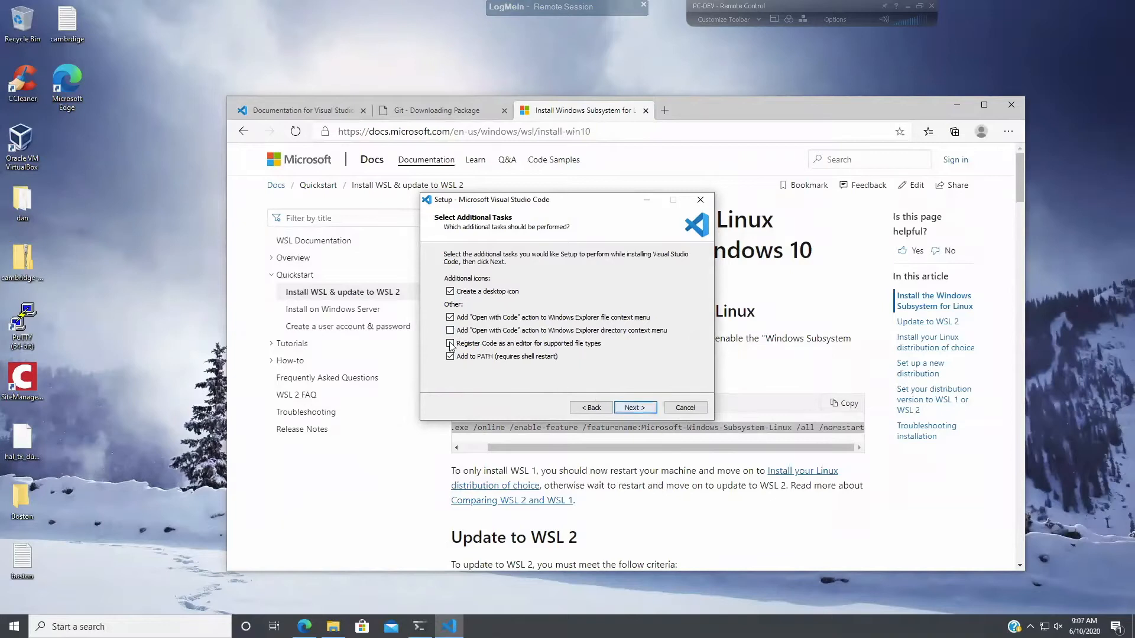
click(451, 343)
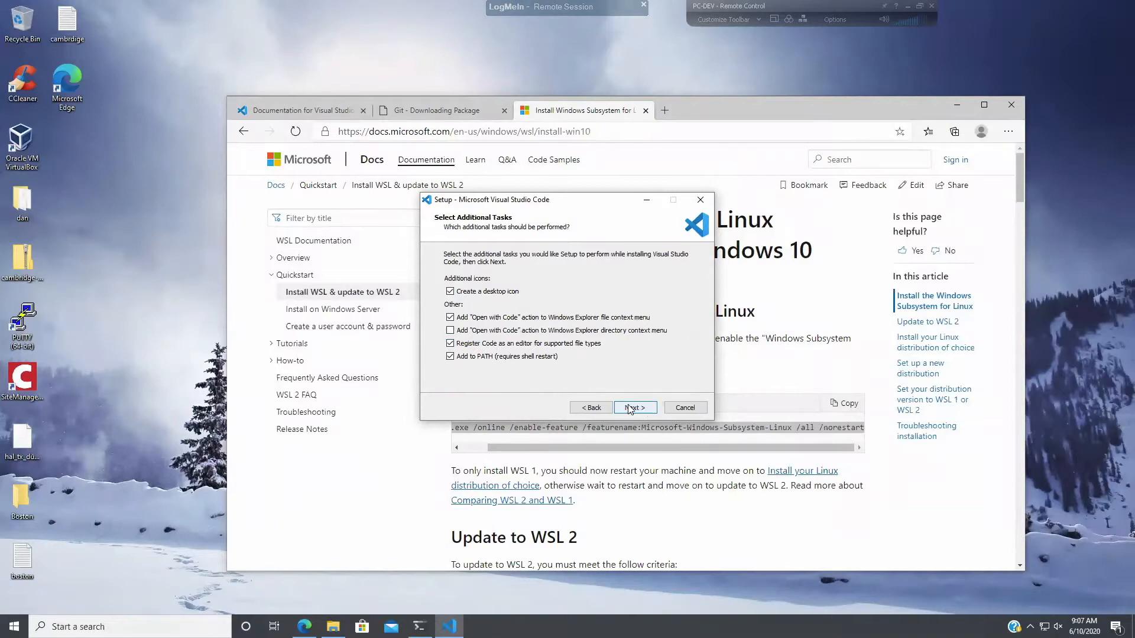
click(635, 407)
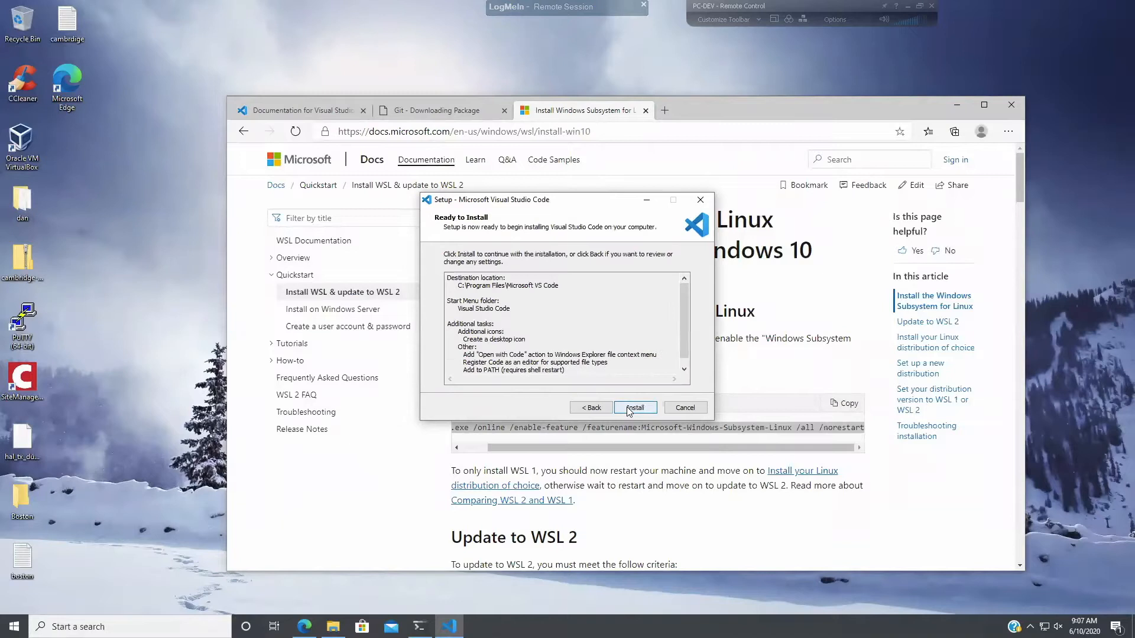
click(635, 407)
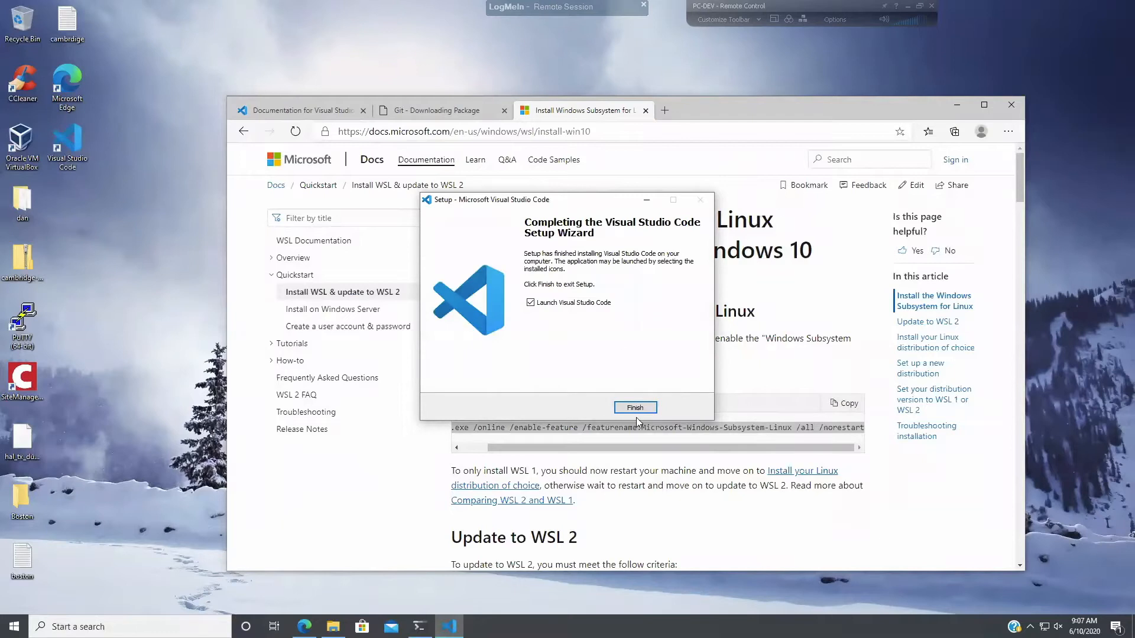
Finish setup to launch VS Code and install the recommended Remote - WSL extension
click(635, 407)
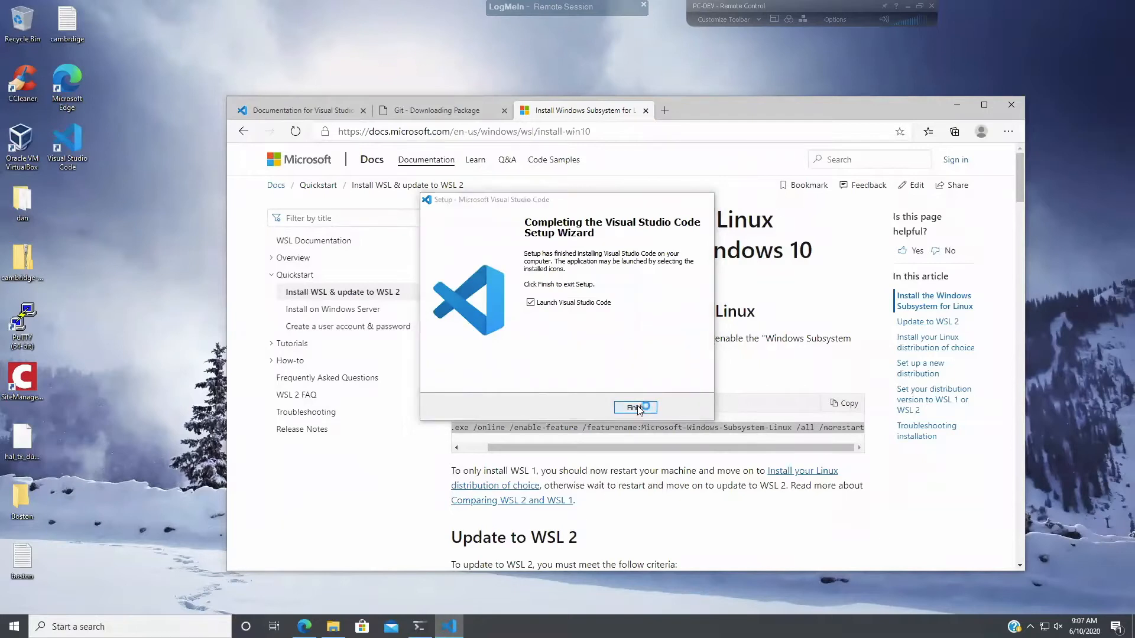
click(631, 407)
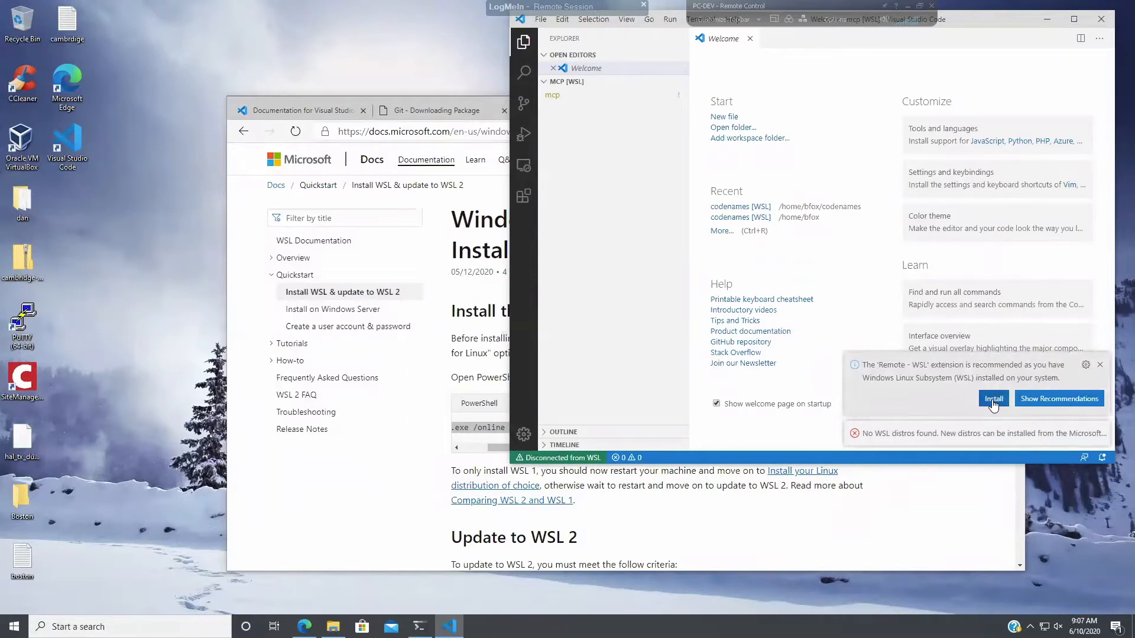
click(993, 399)
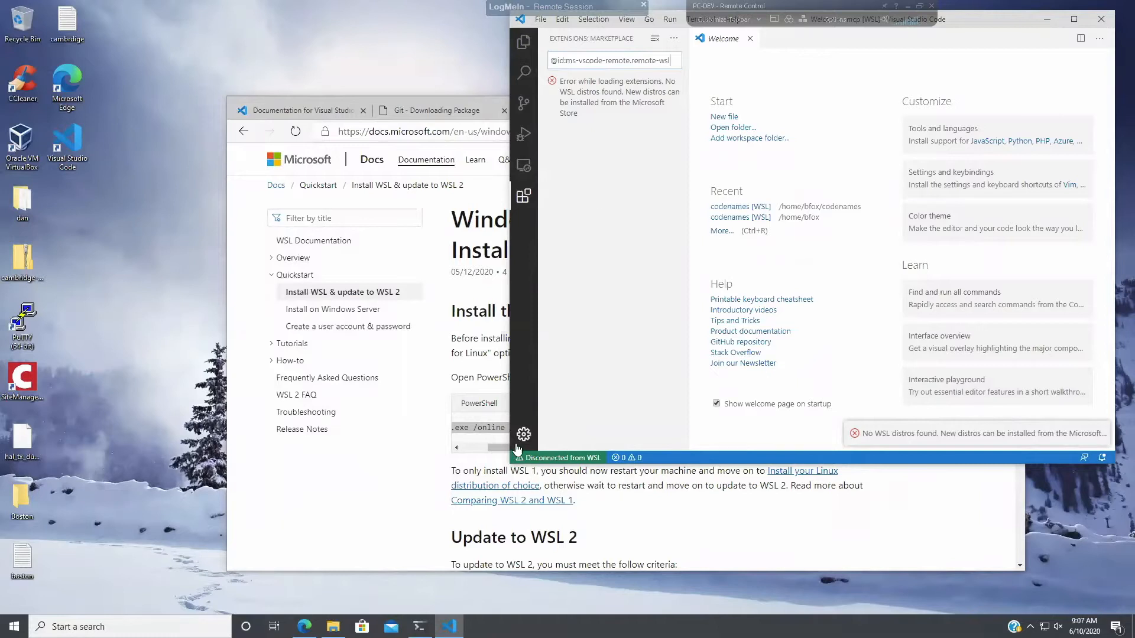
Open the Color Theme list from the gear menu, then dismiss it
click(523, 434)
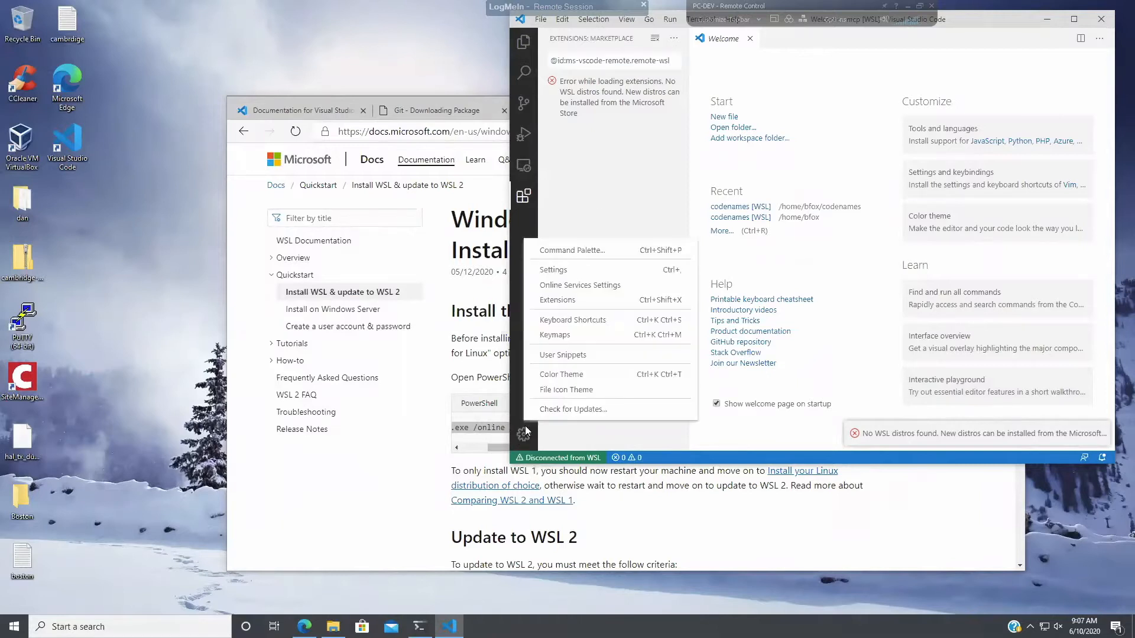
mouse_move(572, 249)
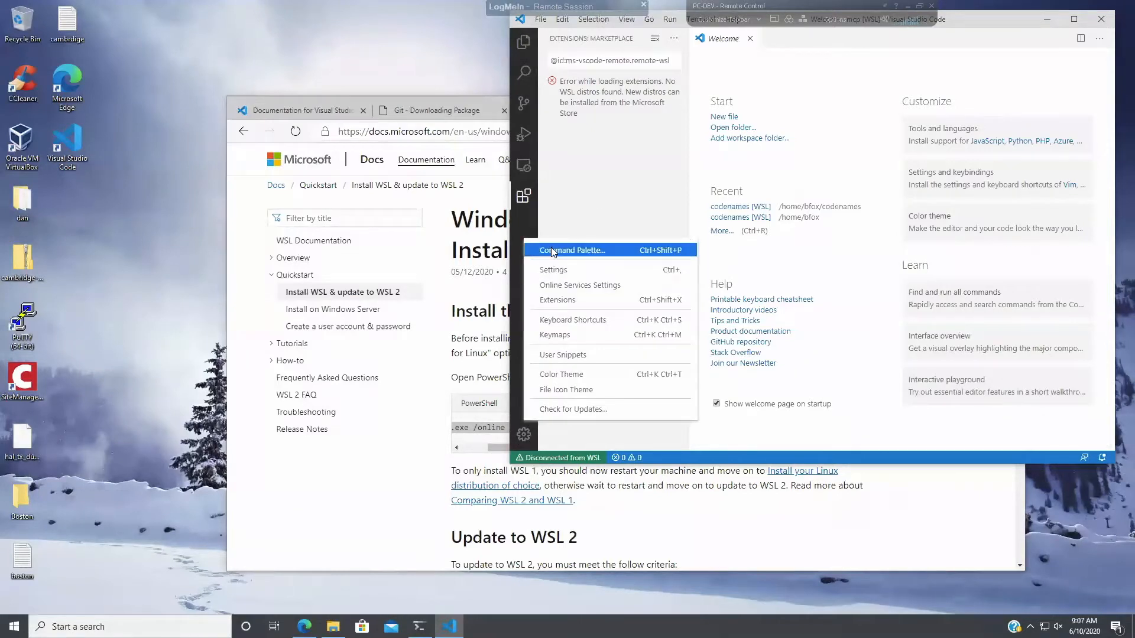
mouse_move(561, 374)
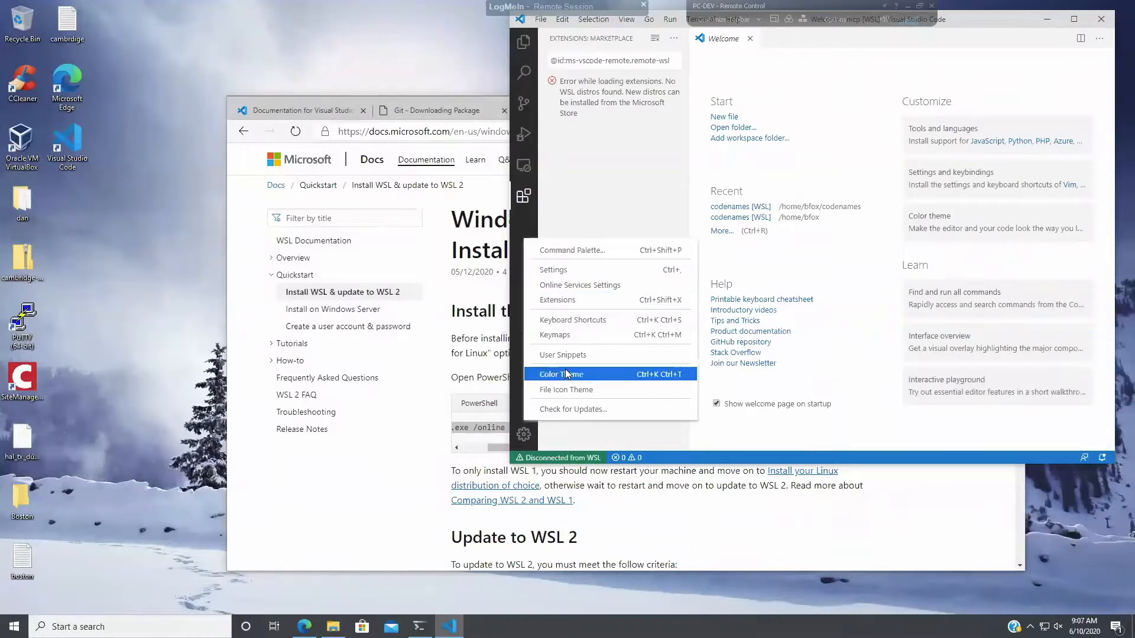
click(561, 374)
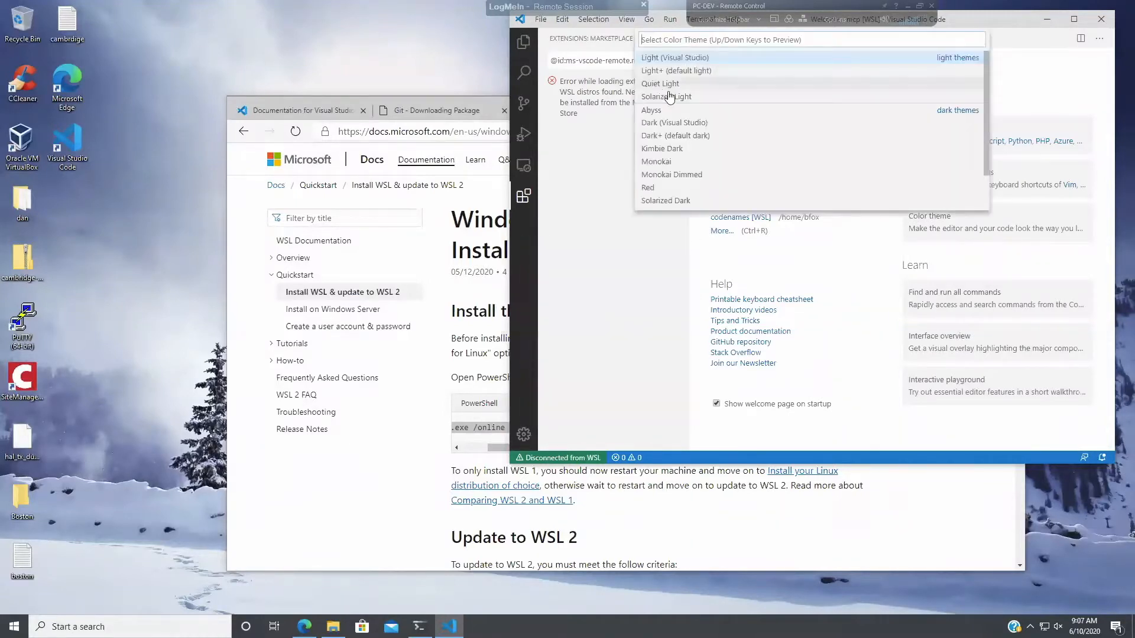
mouse_move(911, 57)
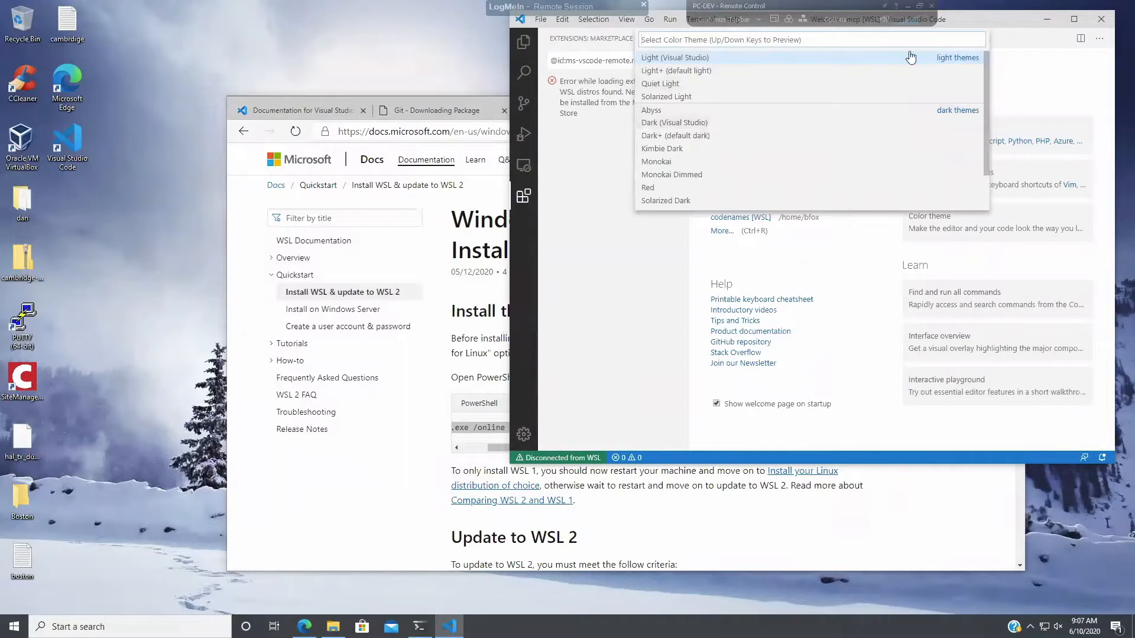
mouse_move(671, 268)
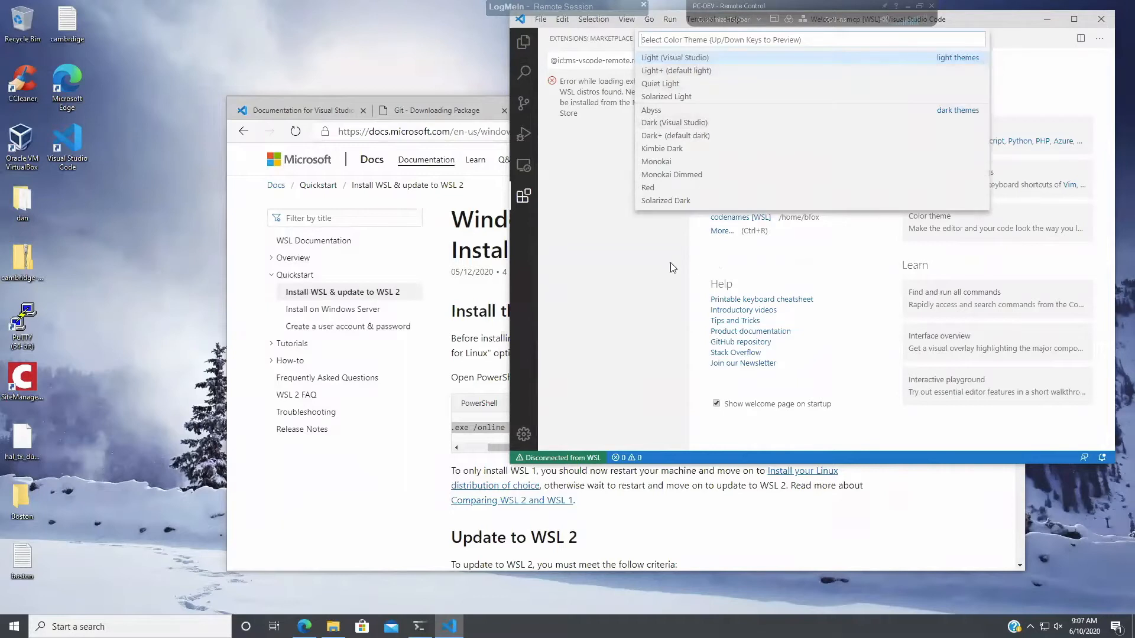
key(Escape)
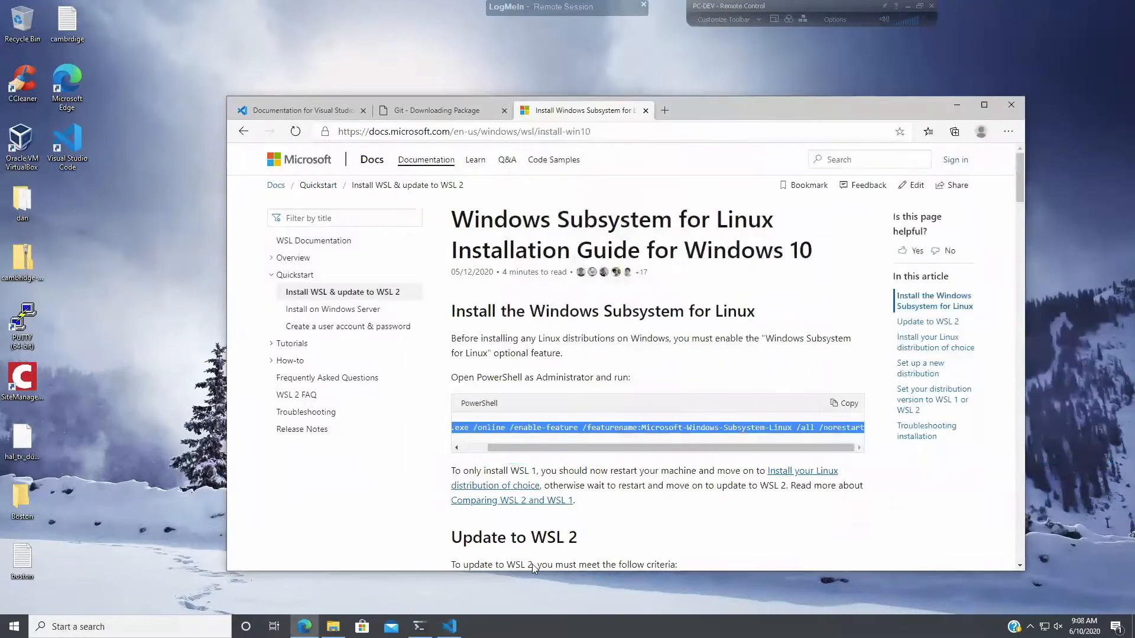
mouse_move(521, 512)
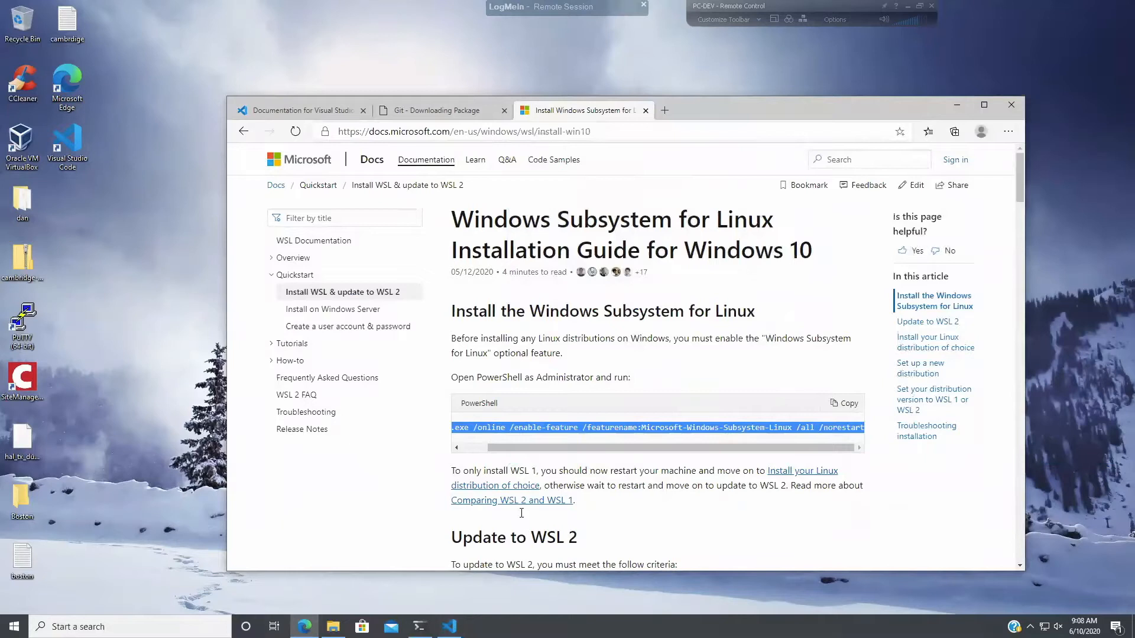
mouse_move(420, 626)
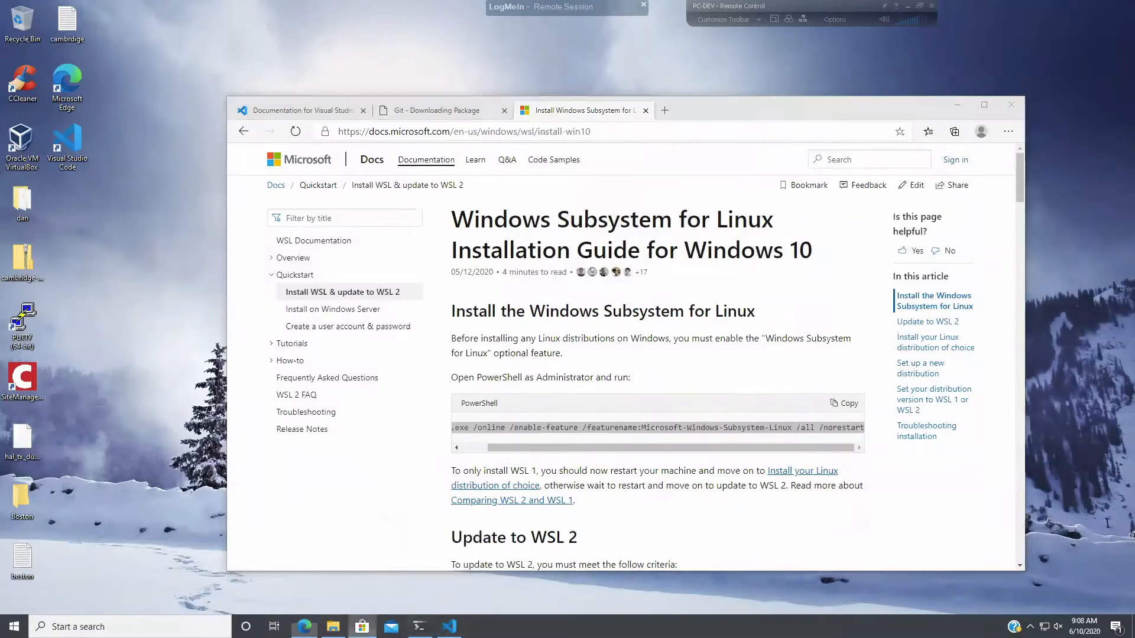
Search Microsoft Store for 'ubuntu' and install Ubuntu 18.04 LTS, dismissing the sign-in prompt
click(361, 626)
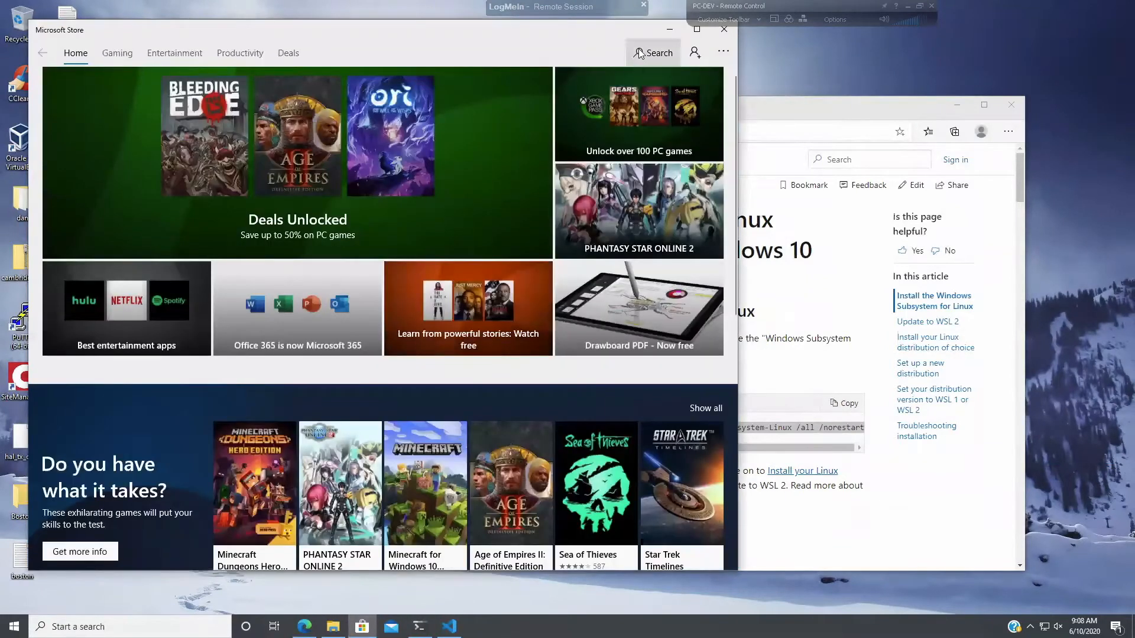
click(652, 52)
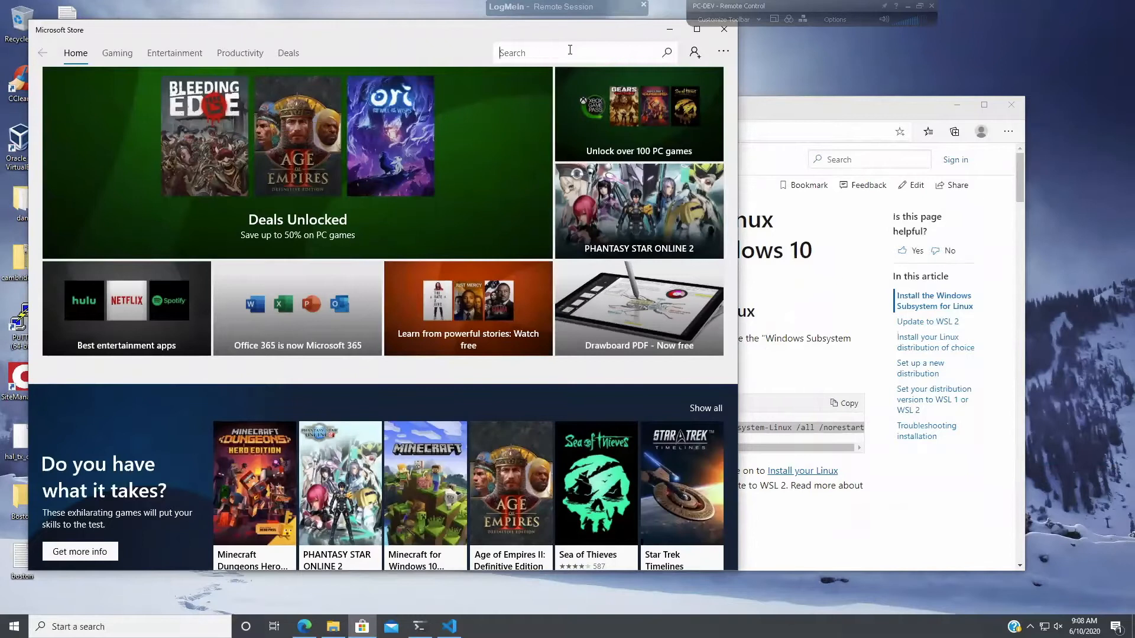
text(ubuntu)
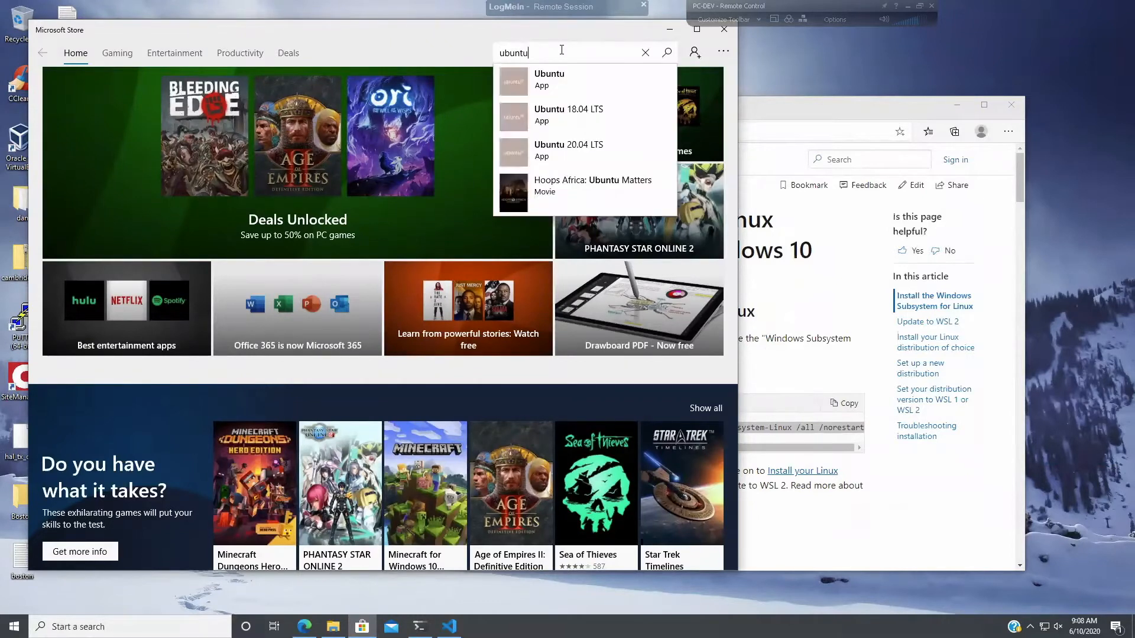
mouse_move(583, 116)
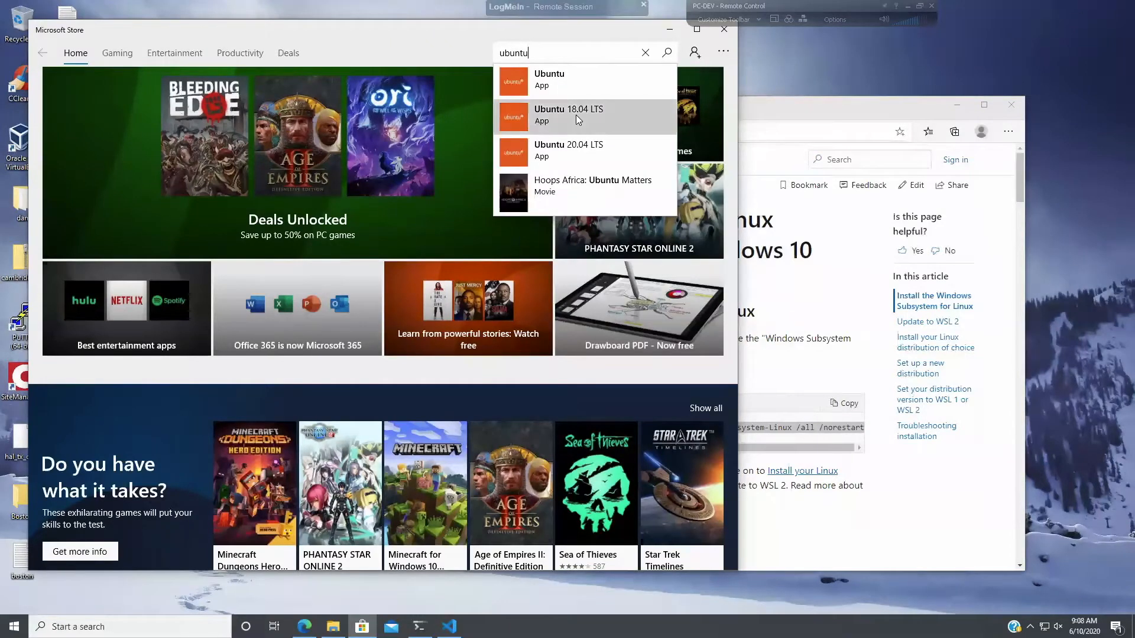
click(568, 114)
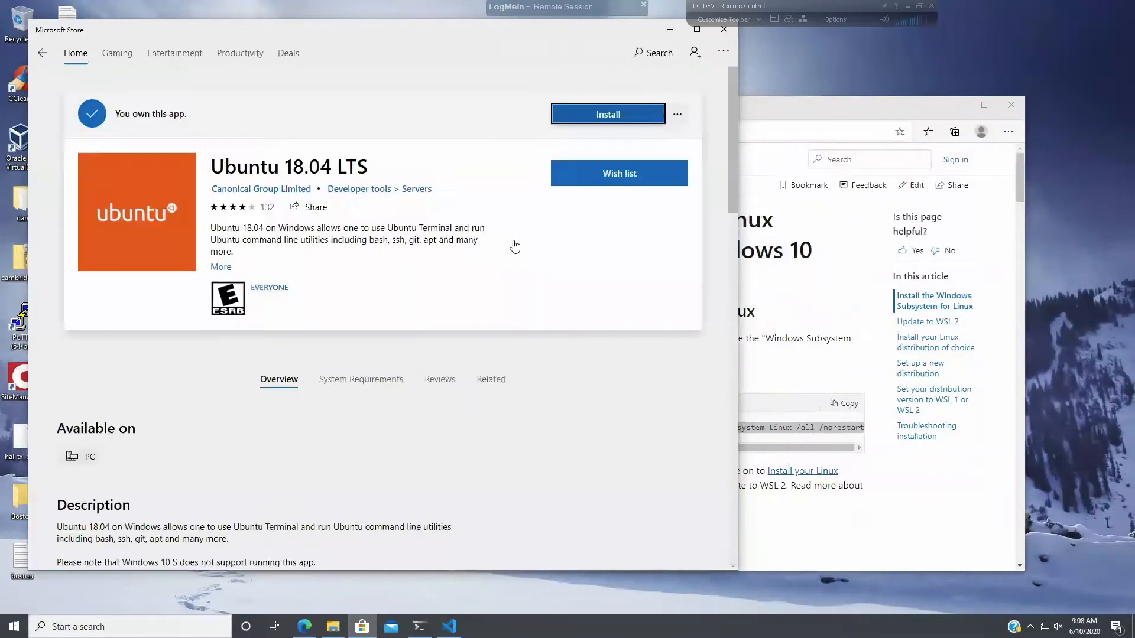
mouse_move(547, 170)
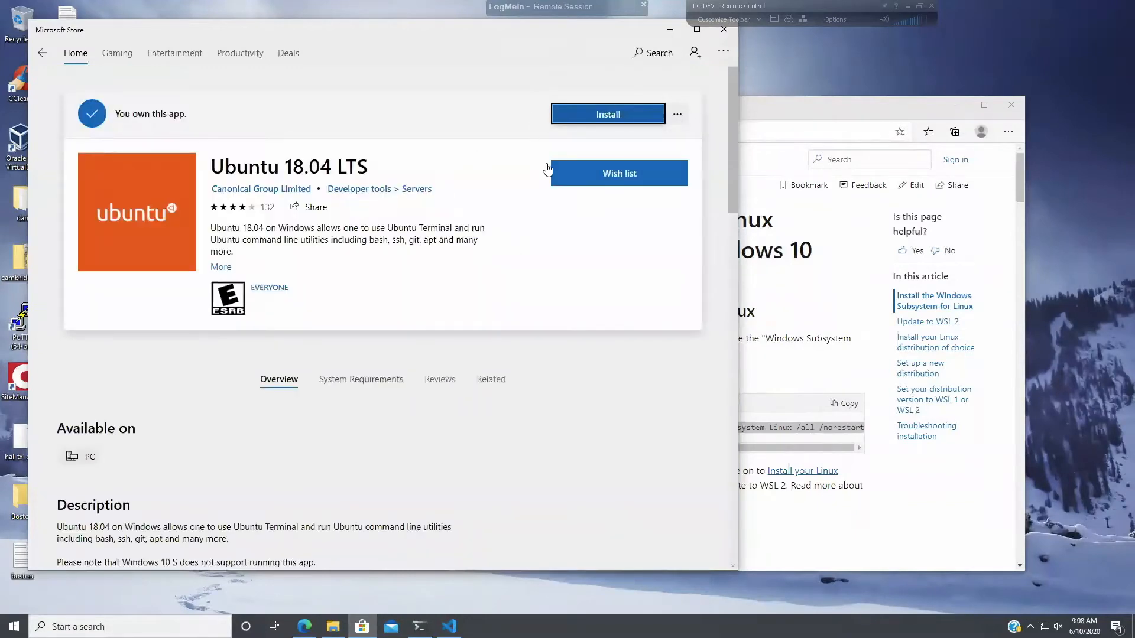
click(608, 114)
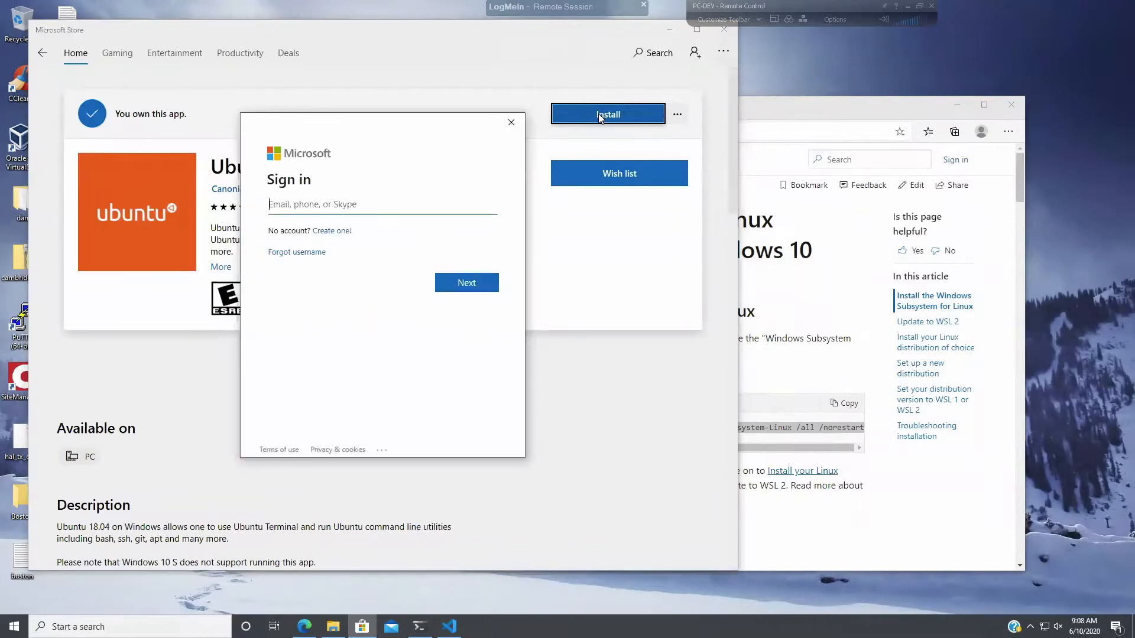
mouse_move(511, 121)
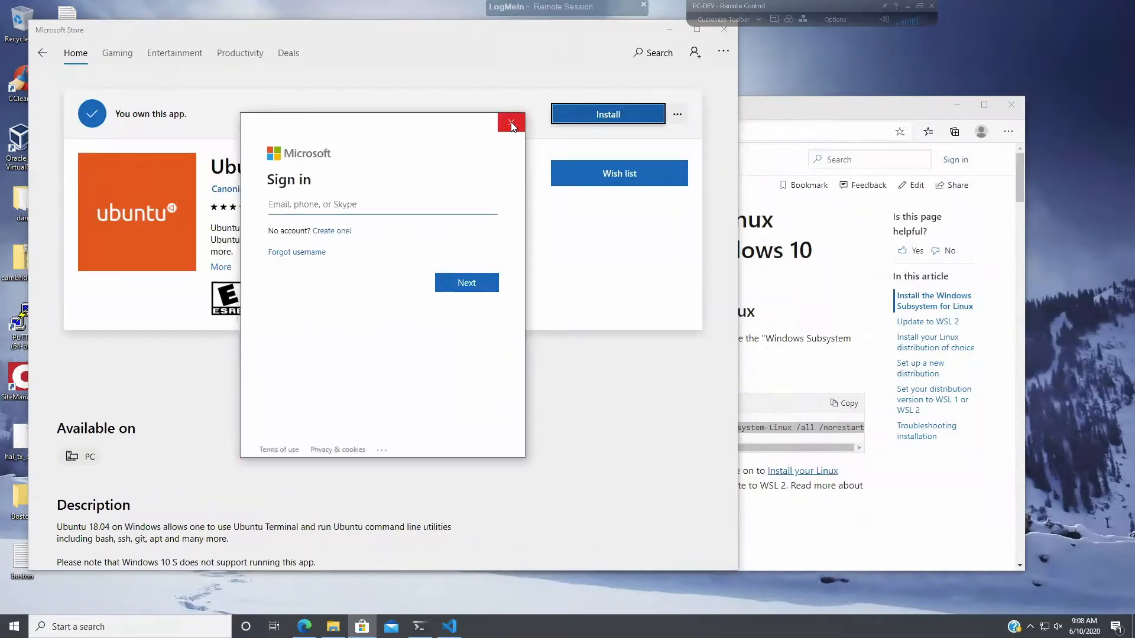
click(512, 123)
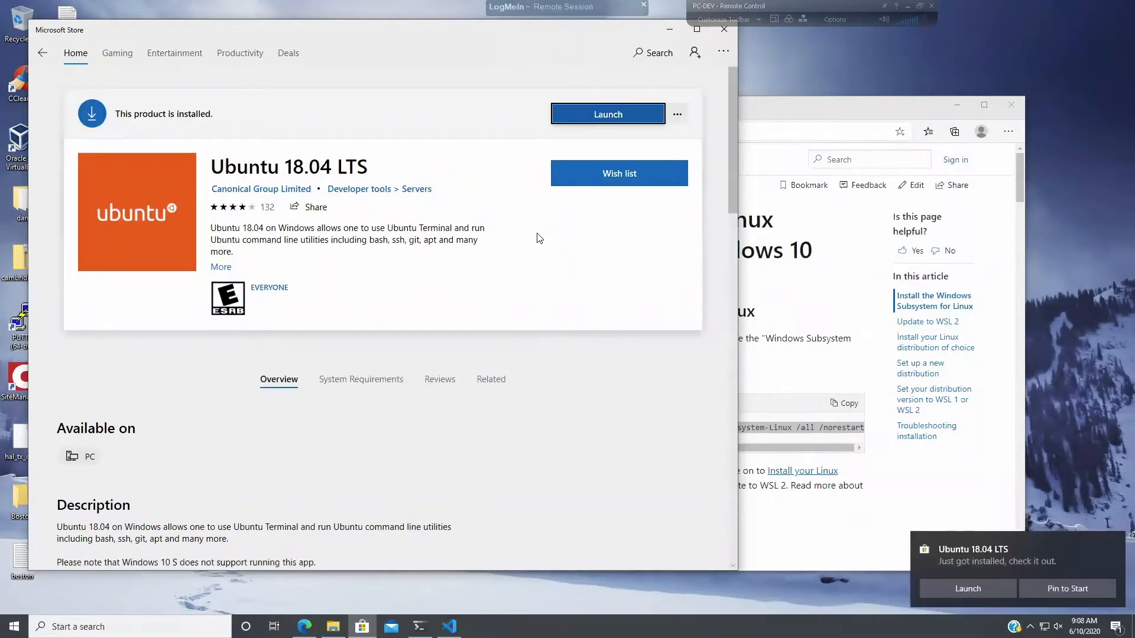
mouse_move(412, 108)
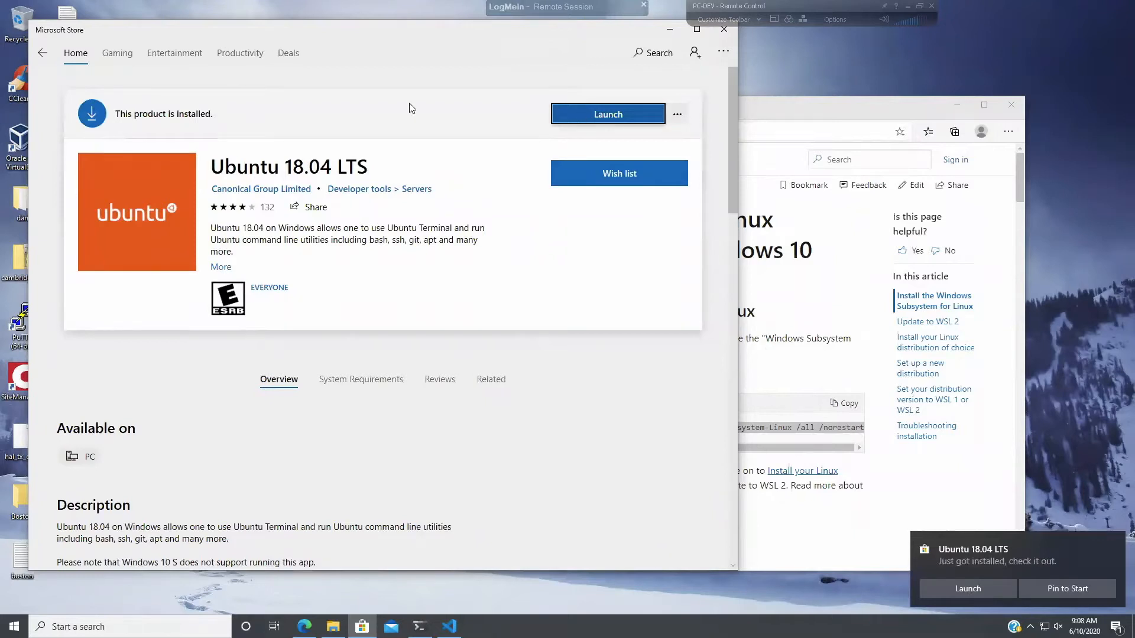
mouse_move(284, 72)
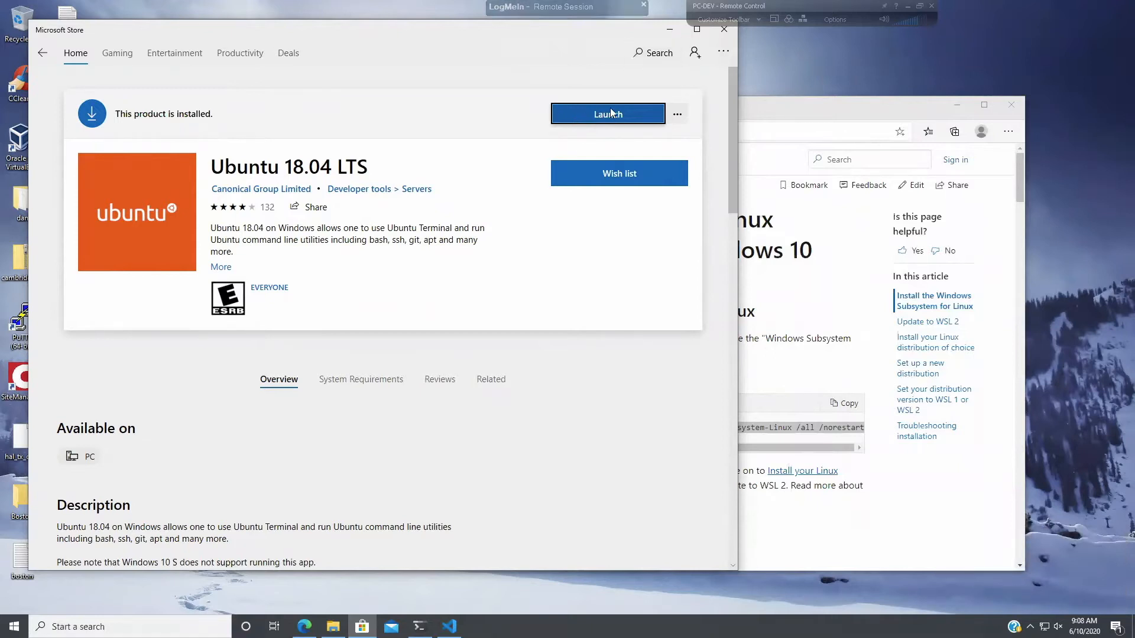
Launch Ubuntu 18.04, then search the Store for Windows Terminal and install it
click(607, 114)
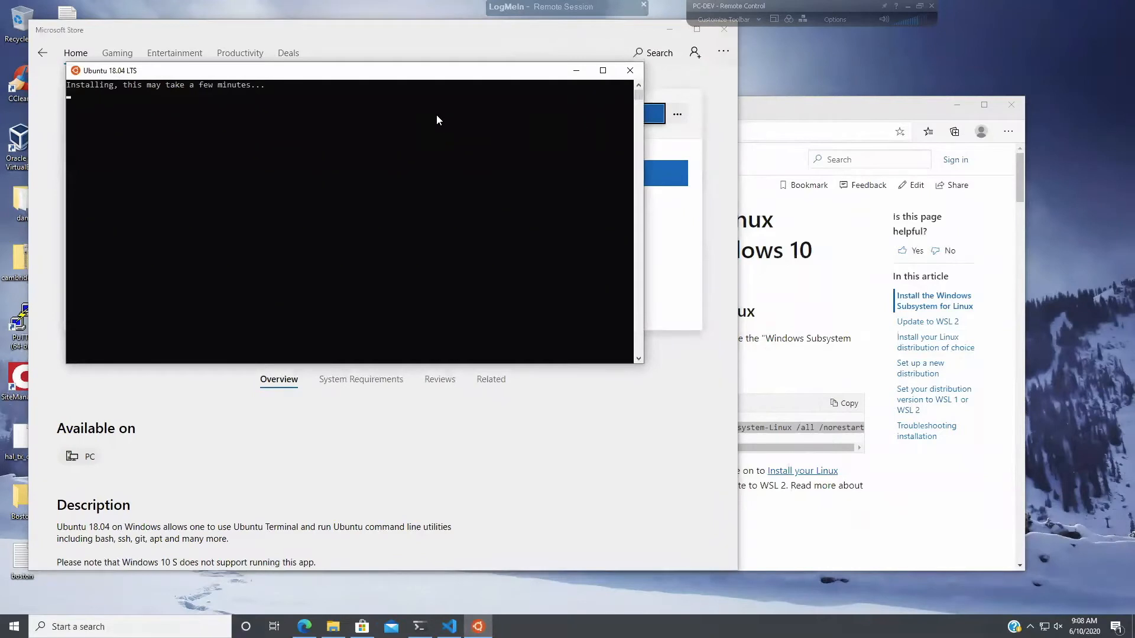
mouse_move(426, 88)
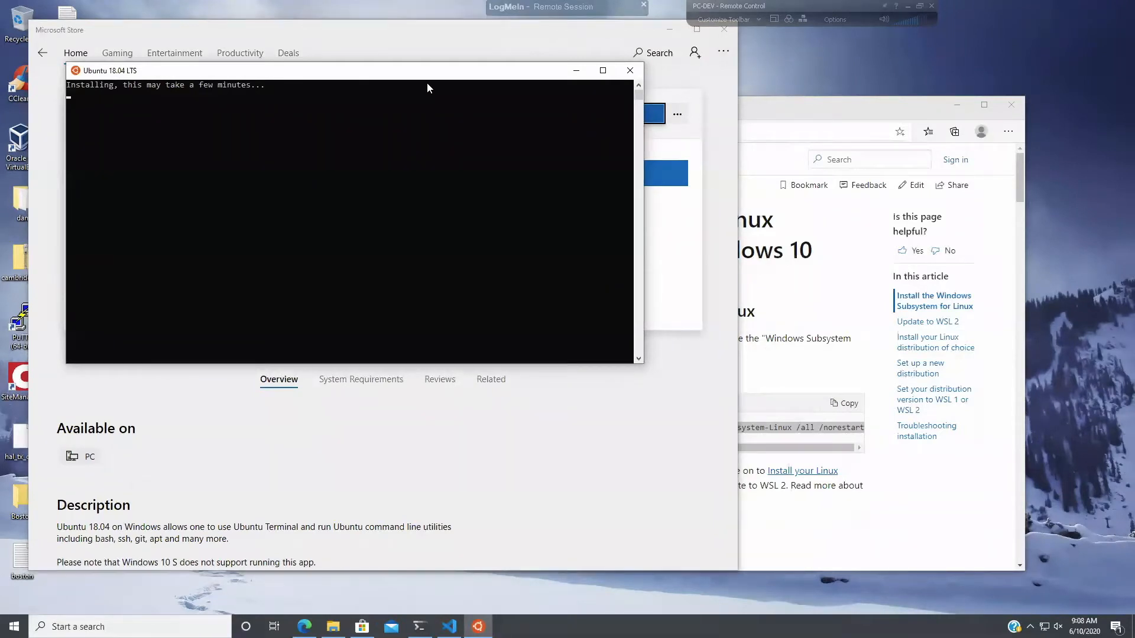
mouse_move(459, 89)
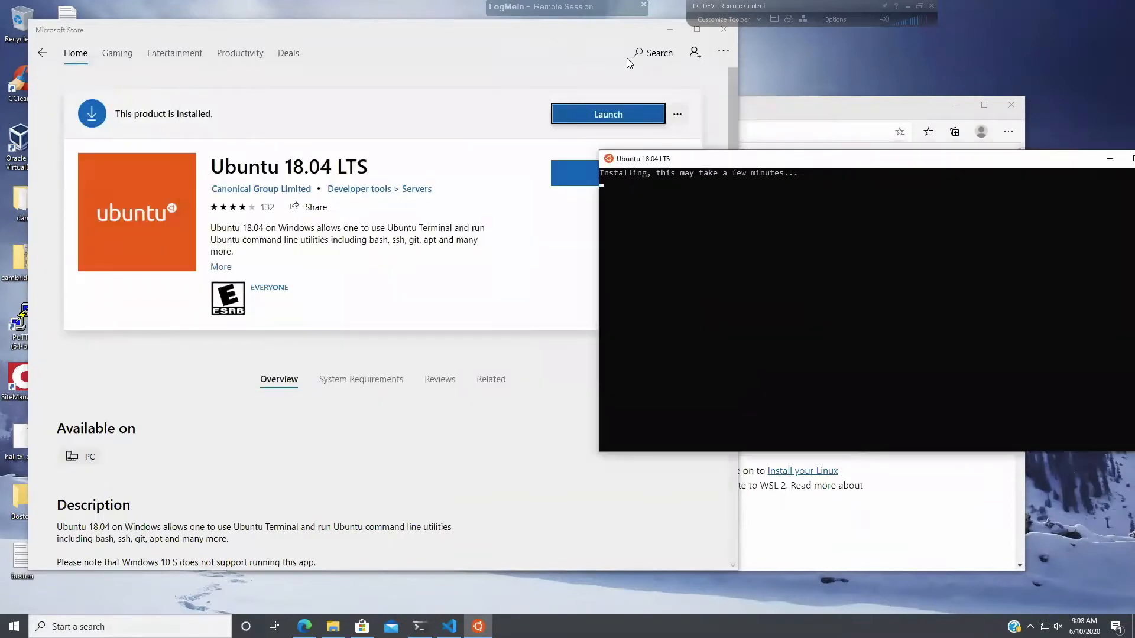
click(651, 52)
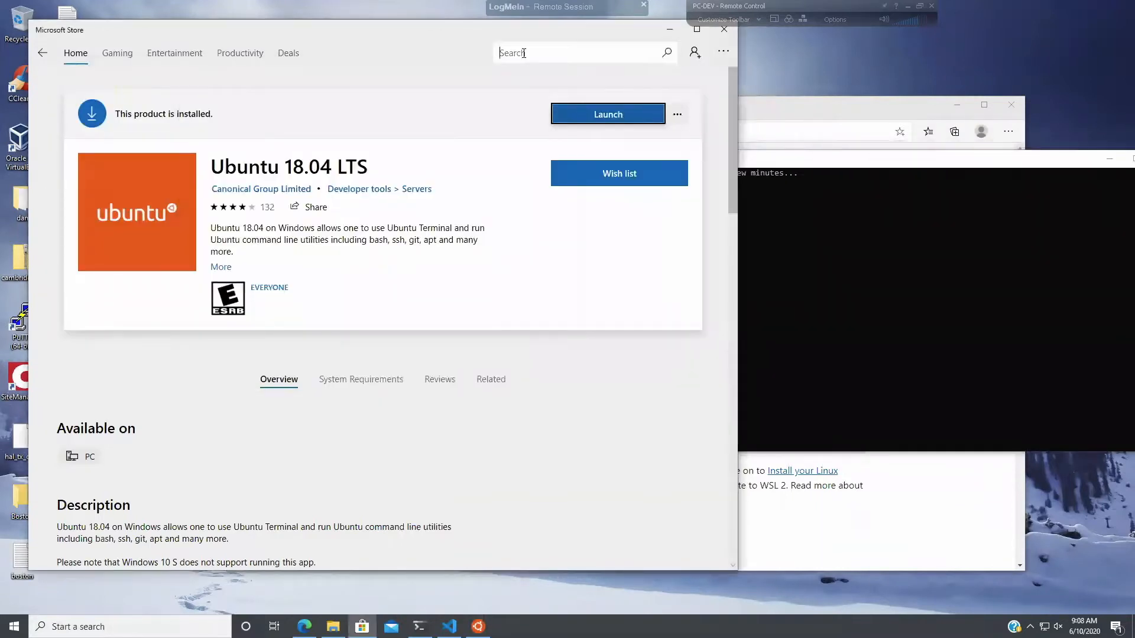
text(windows te)
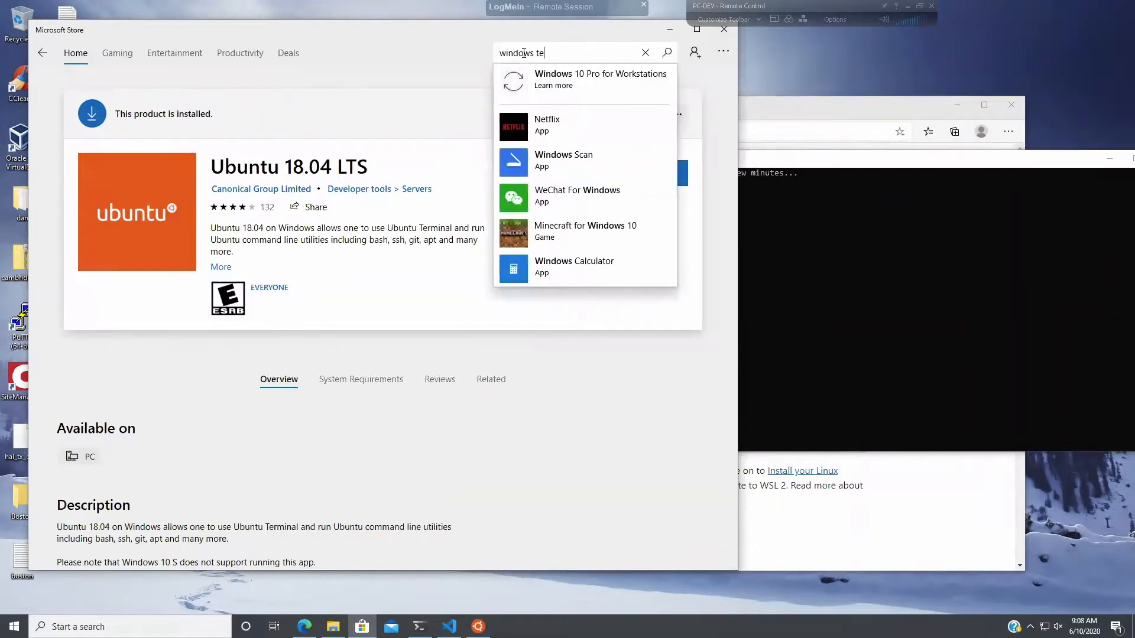
text(rmi)
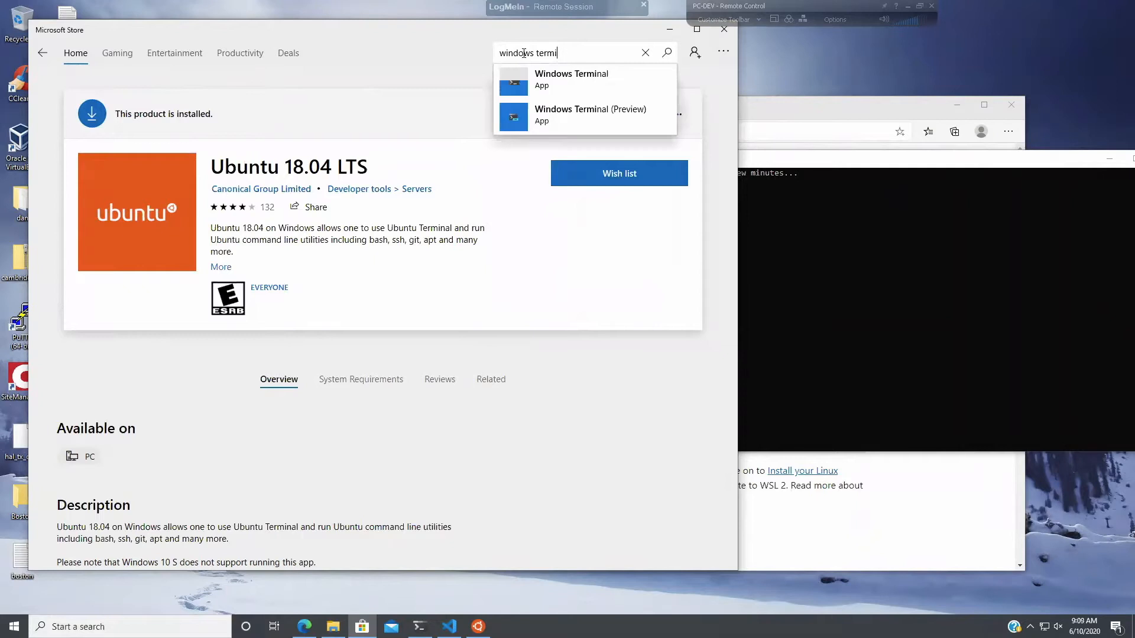
click(571, 78)
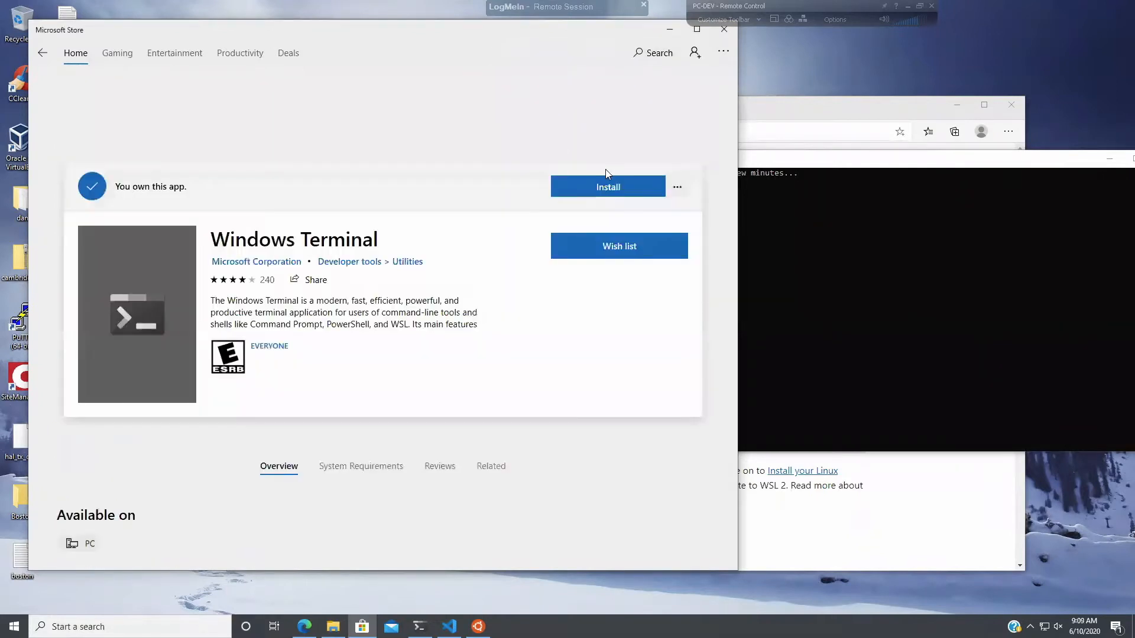
click(607, 187)
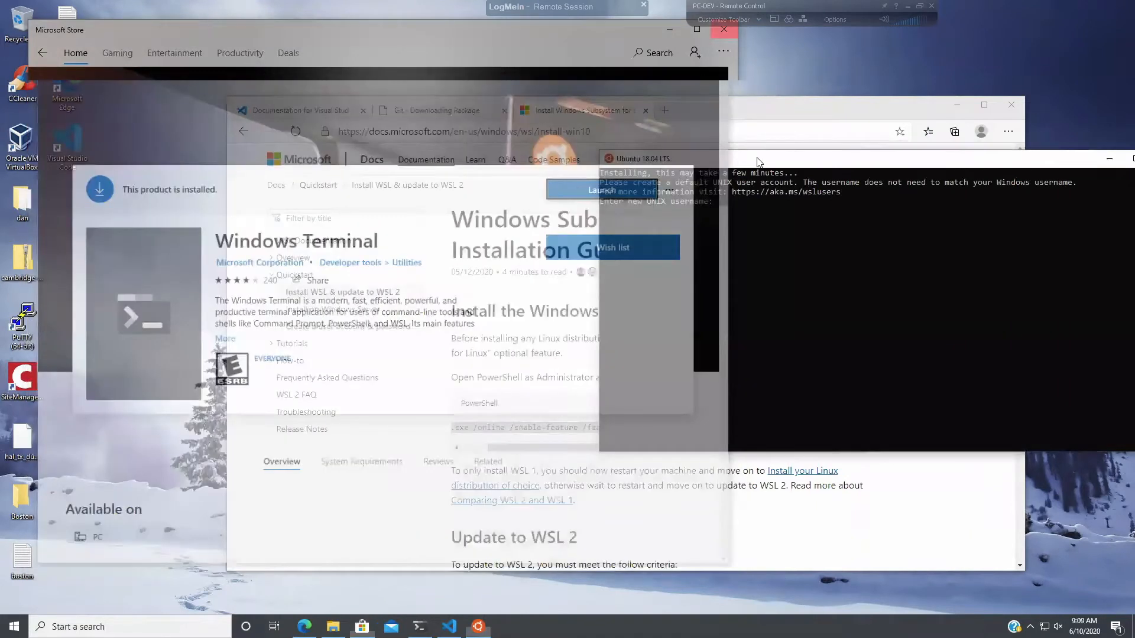
Enter 'bfox' as the new UNIX username in the Ubuntu console
click(723, 29)
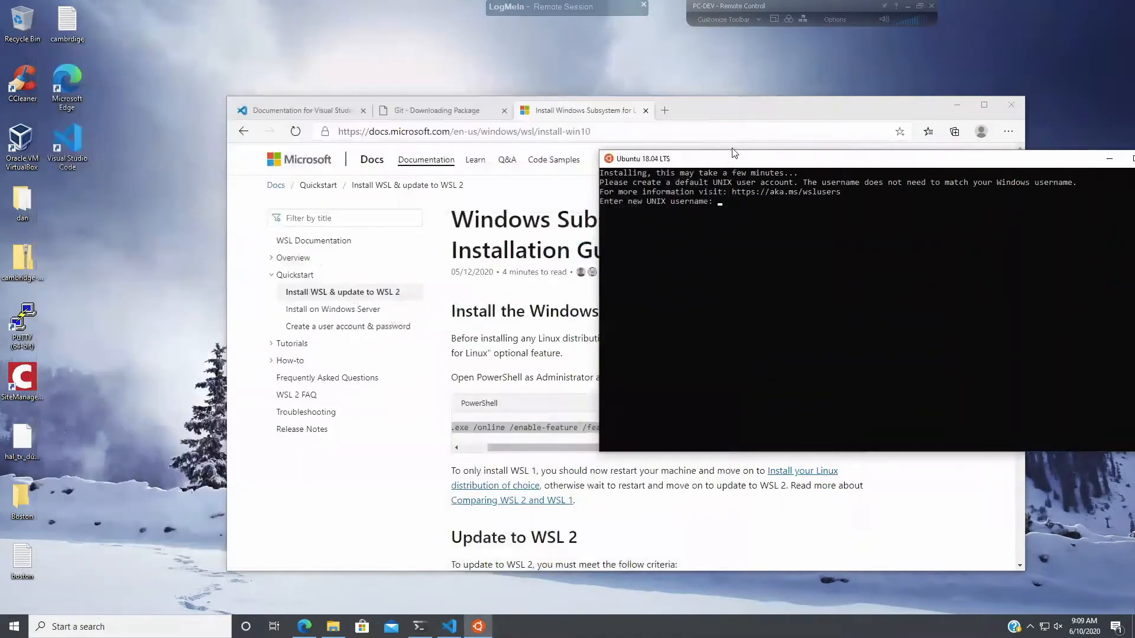
text(bfox)
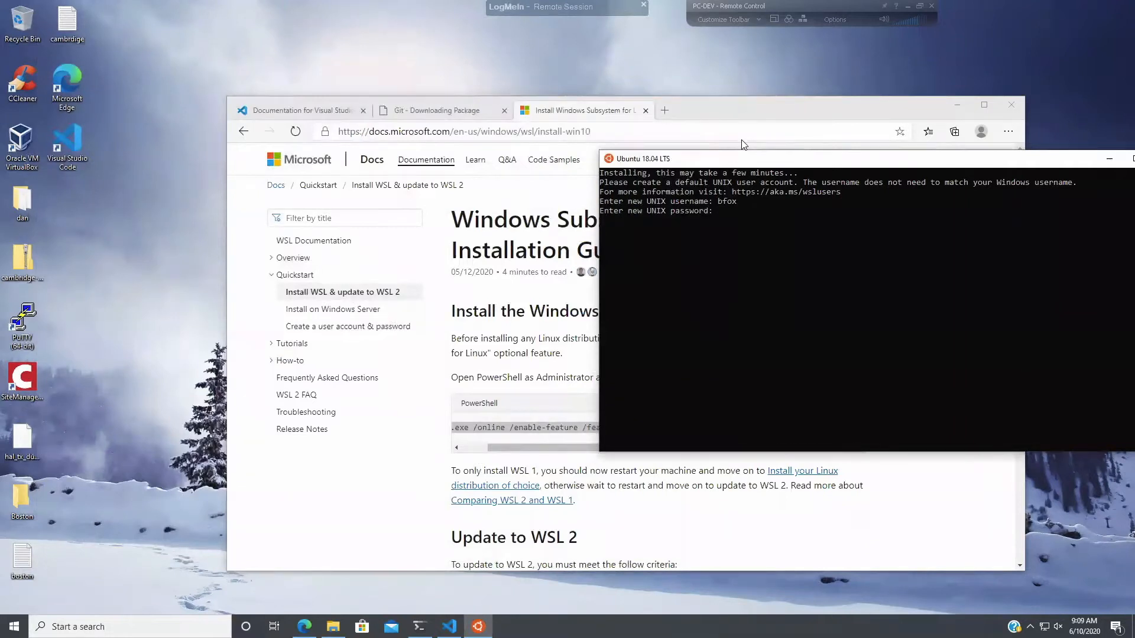
key(Return)
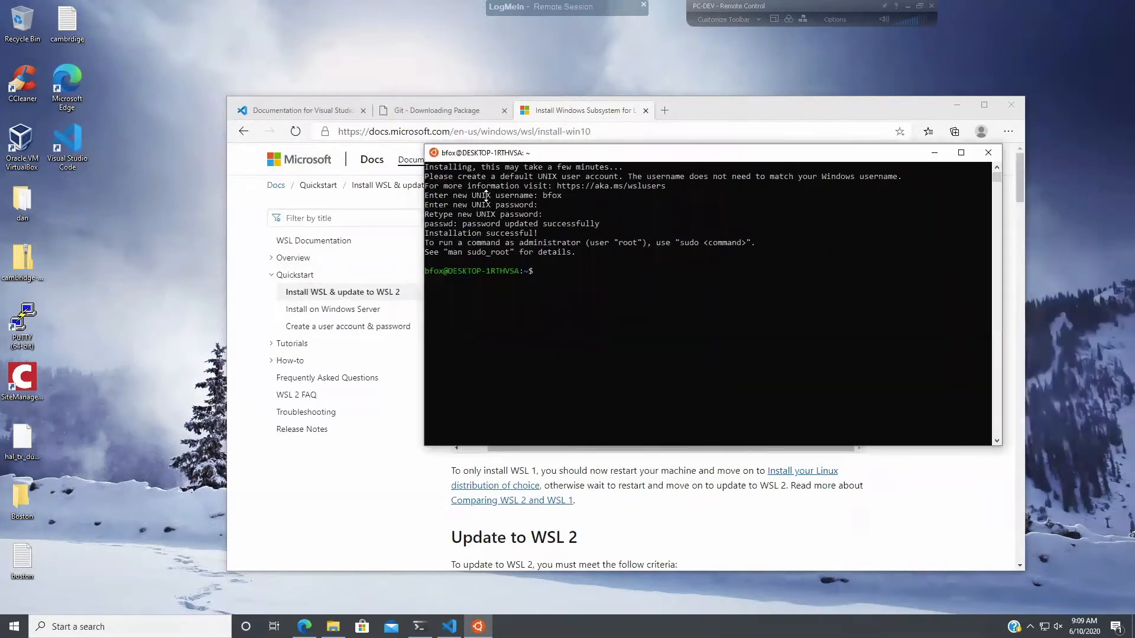
mouse_move(988, 152)
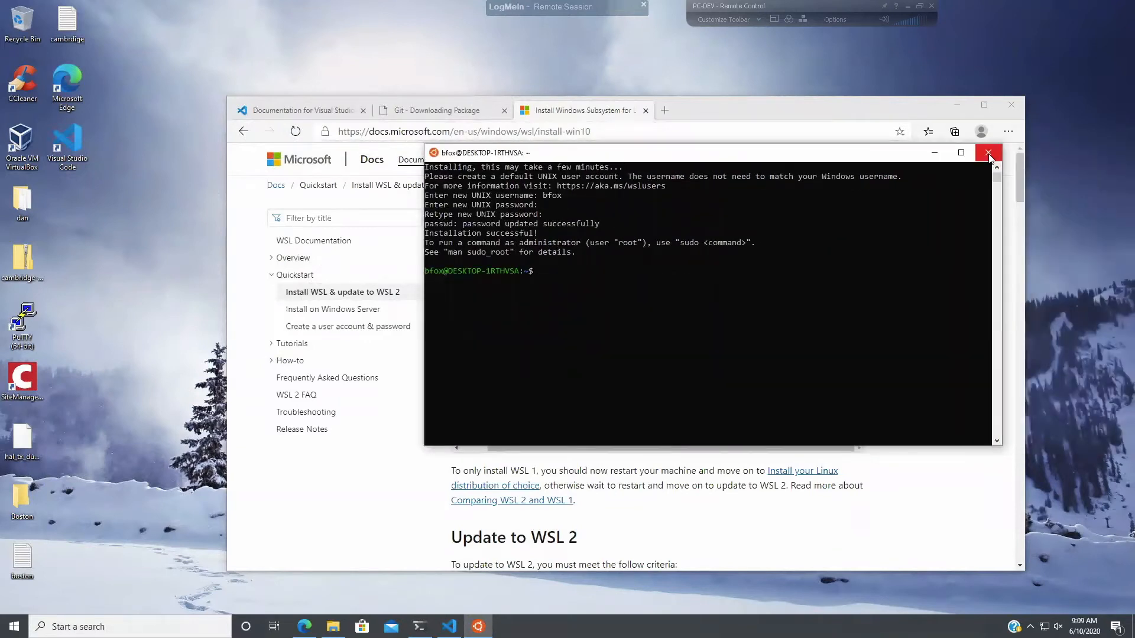
mouse_move(981, 186)
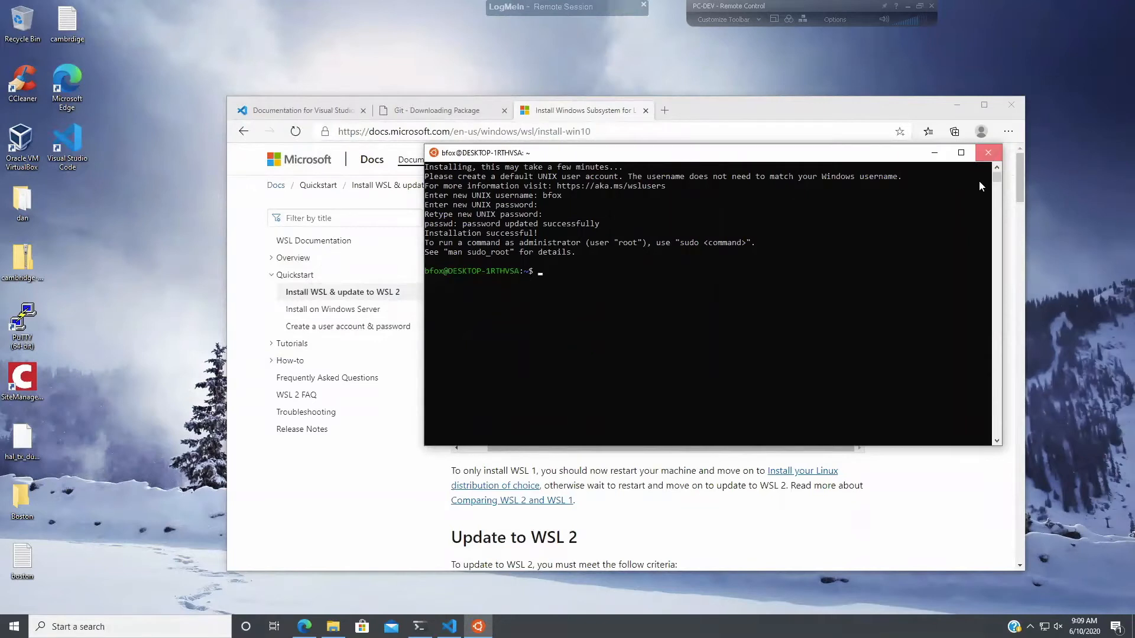
Close the Ubuntu console, launch Windows Terminal and add an Ubuntu-18.04 tab
click(989, 152)
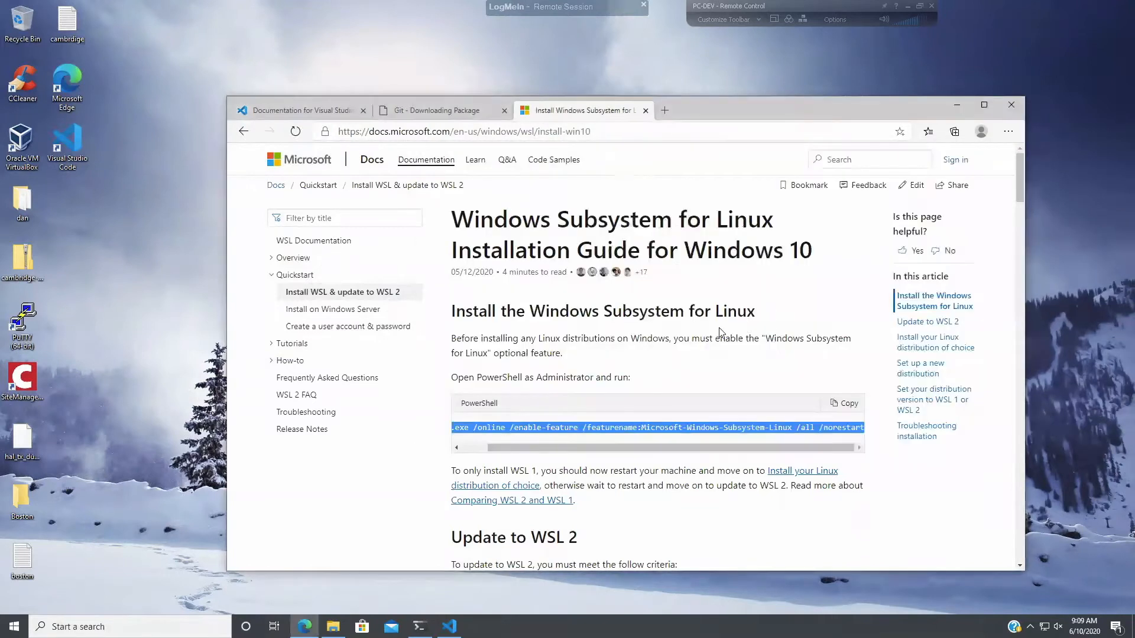
mouse_move(13, 627)
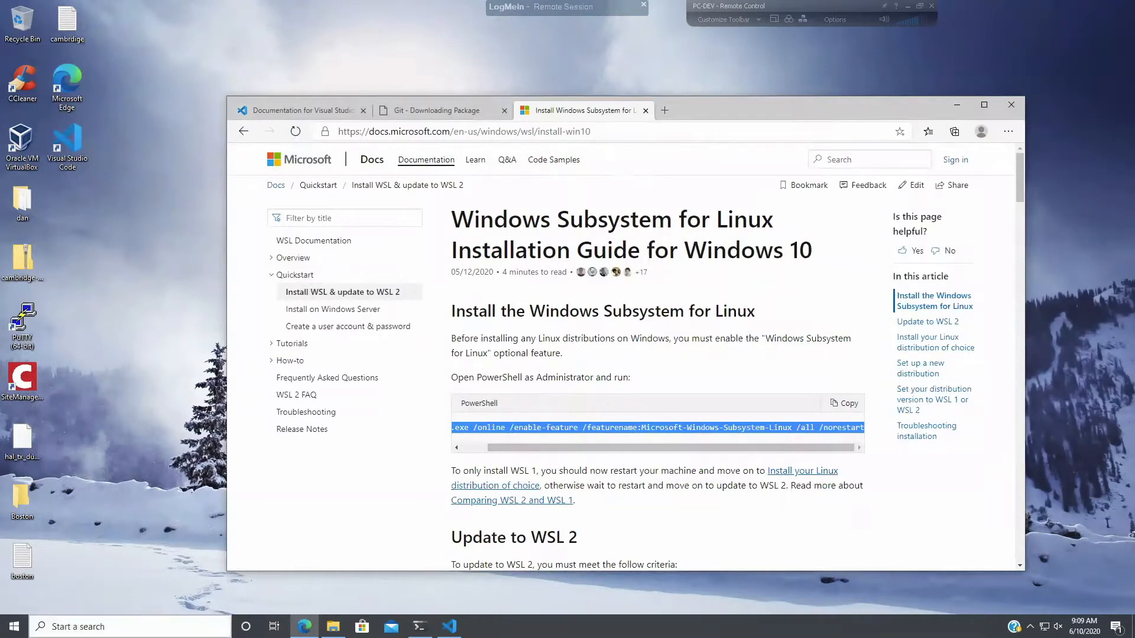
click(13, 626)
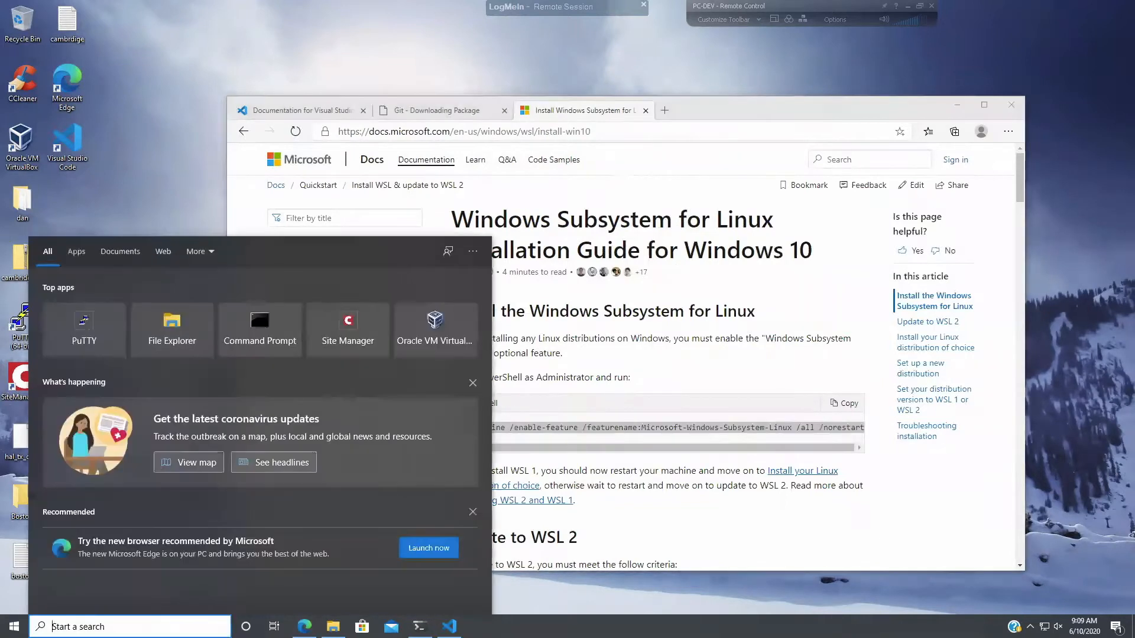
text(window)
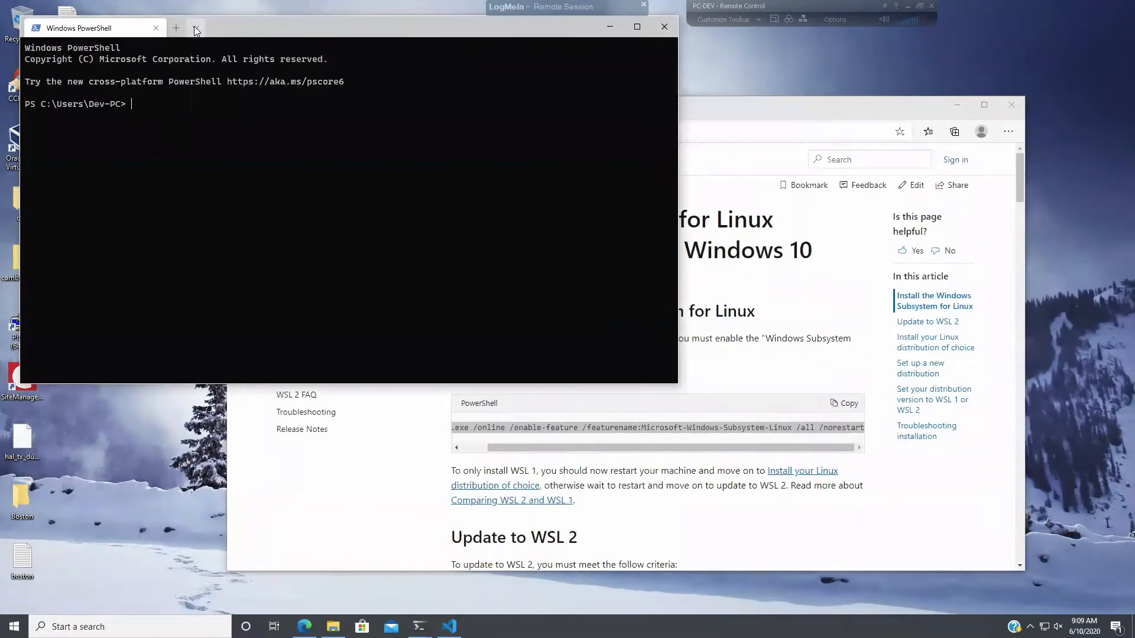
click(195, 28)
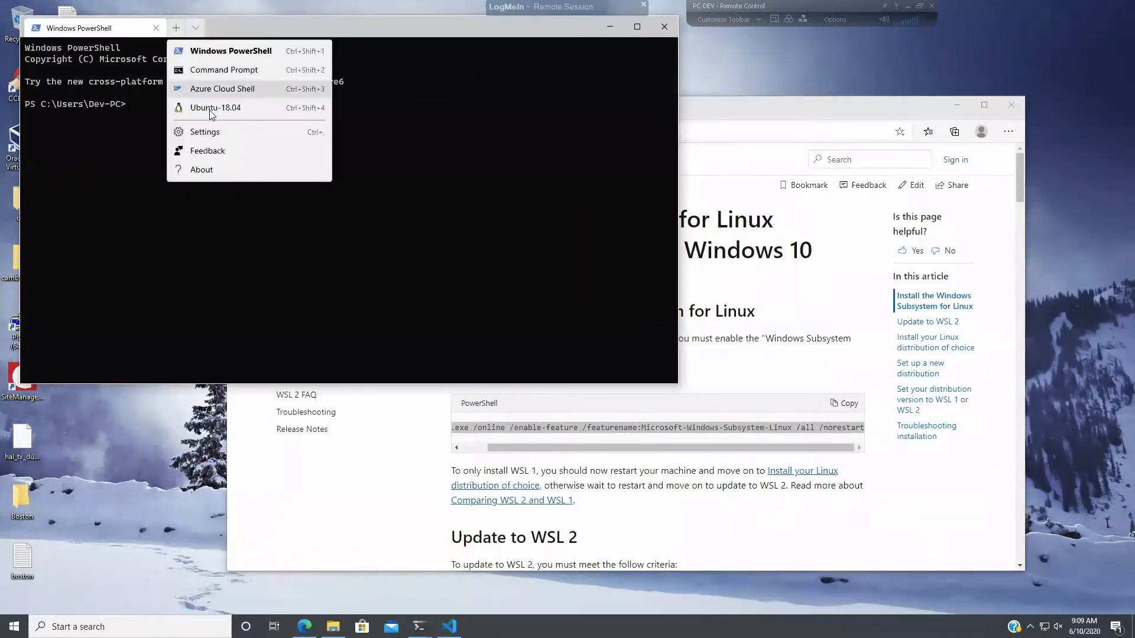
click(215, 107)
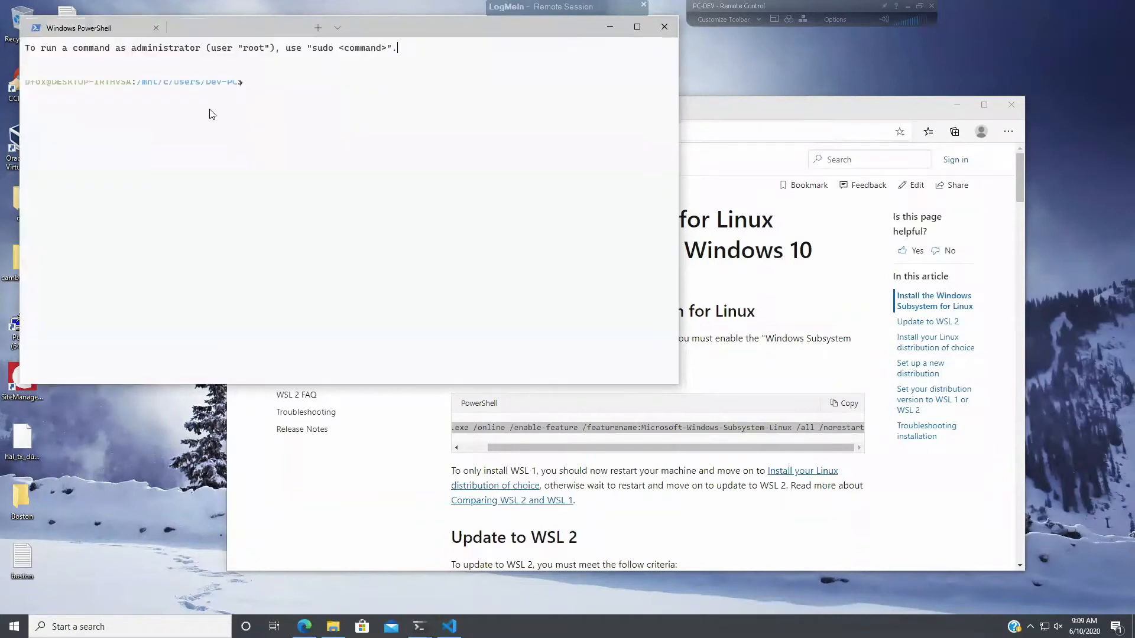
click(317, 28)
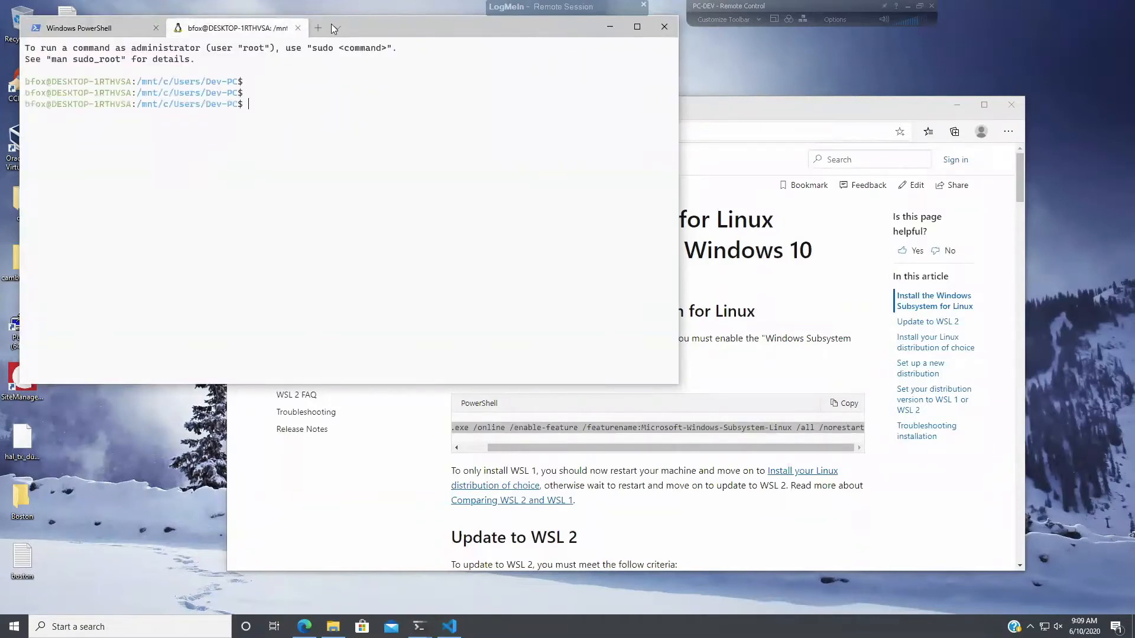
click(335, 28)
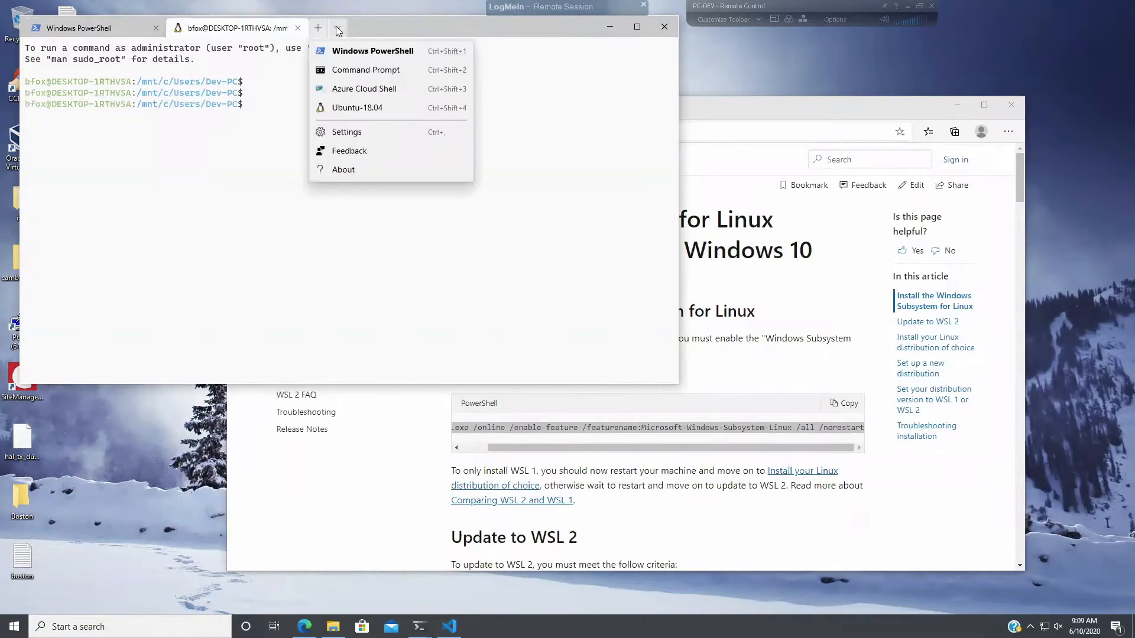
mouse_move(346, 131)
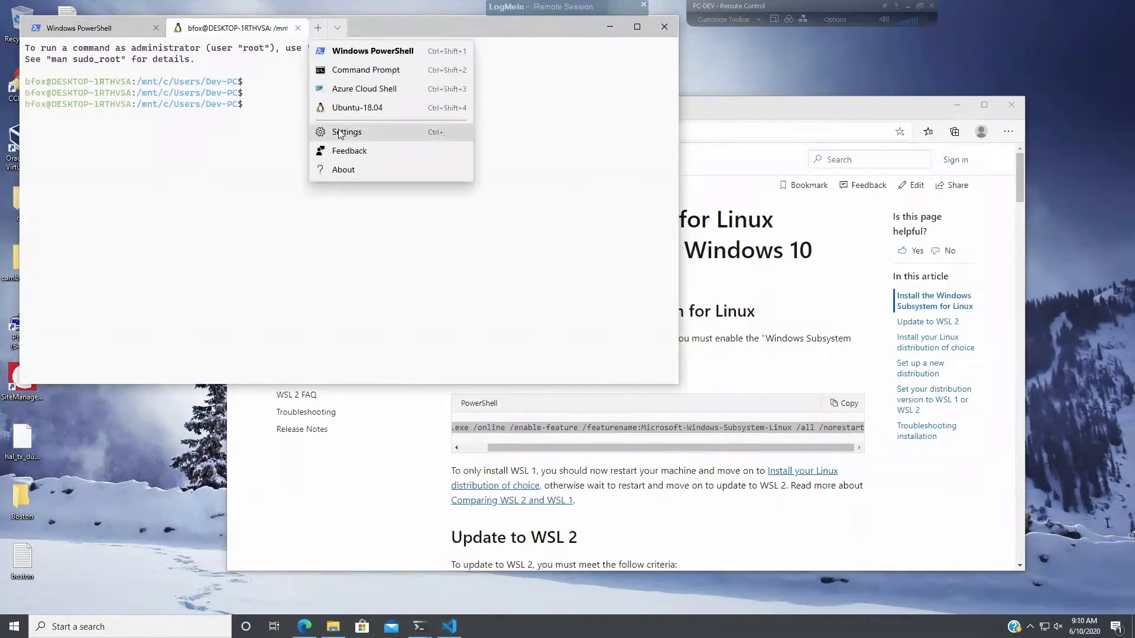
Delete the "colorScheme": "OneHalfLight" line from the Ubuntu-18.04 profile in settings.json
click(347, 132)
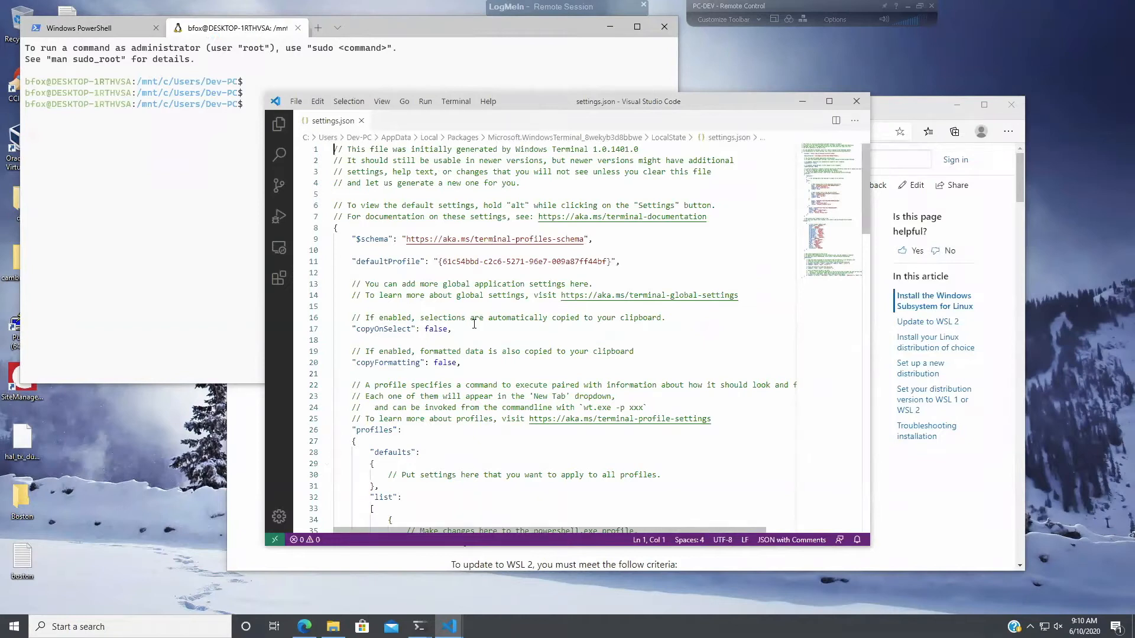
scroll(down, 3)
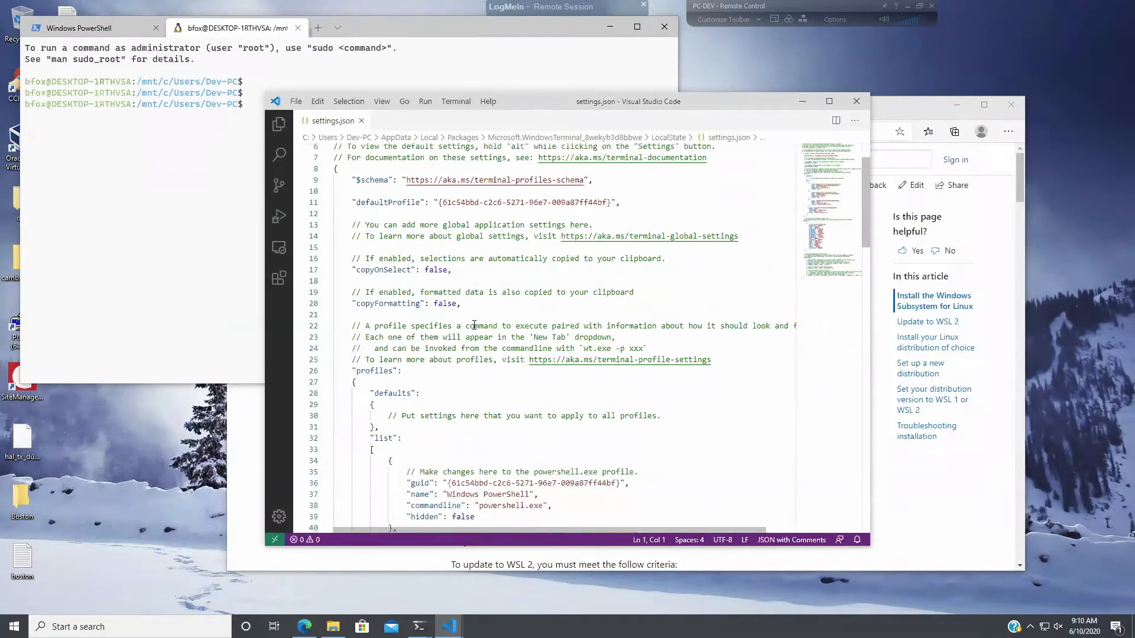
scroll(down, 3)
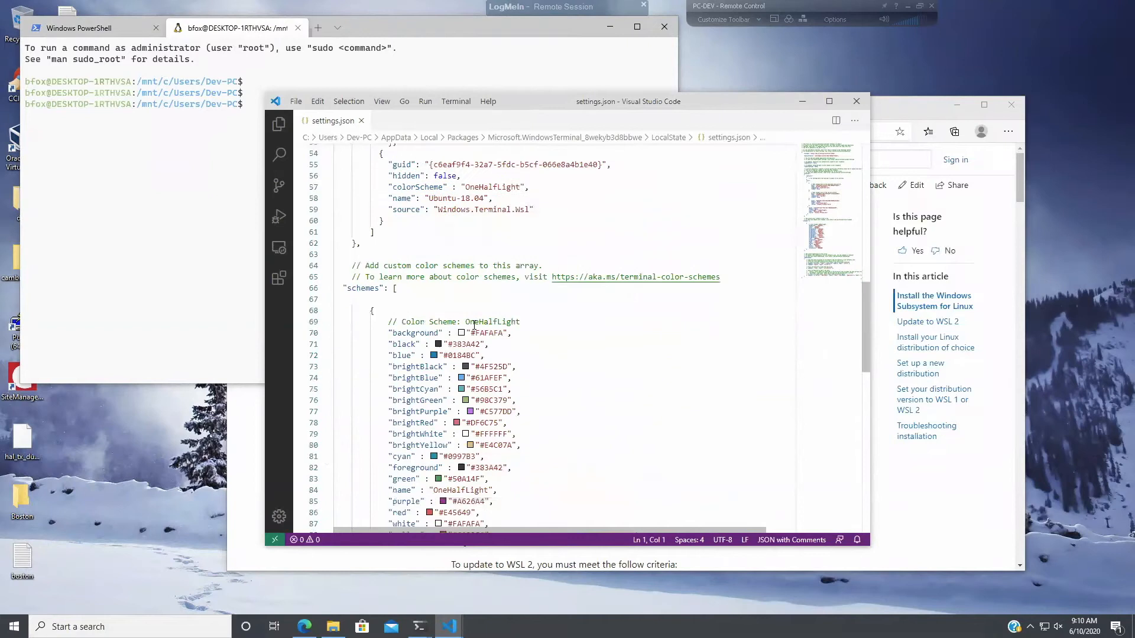
scroll(down, 3)
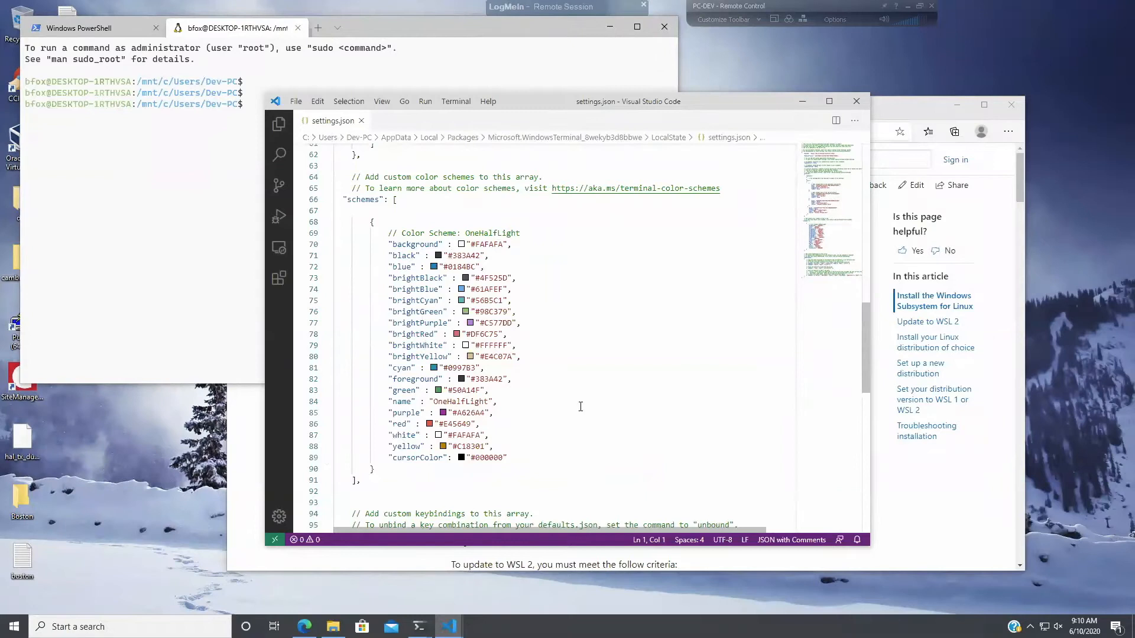
scroll(up, 3)
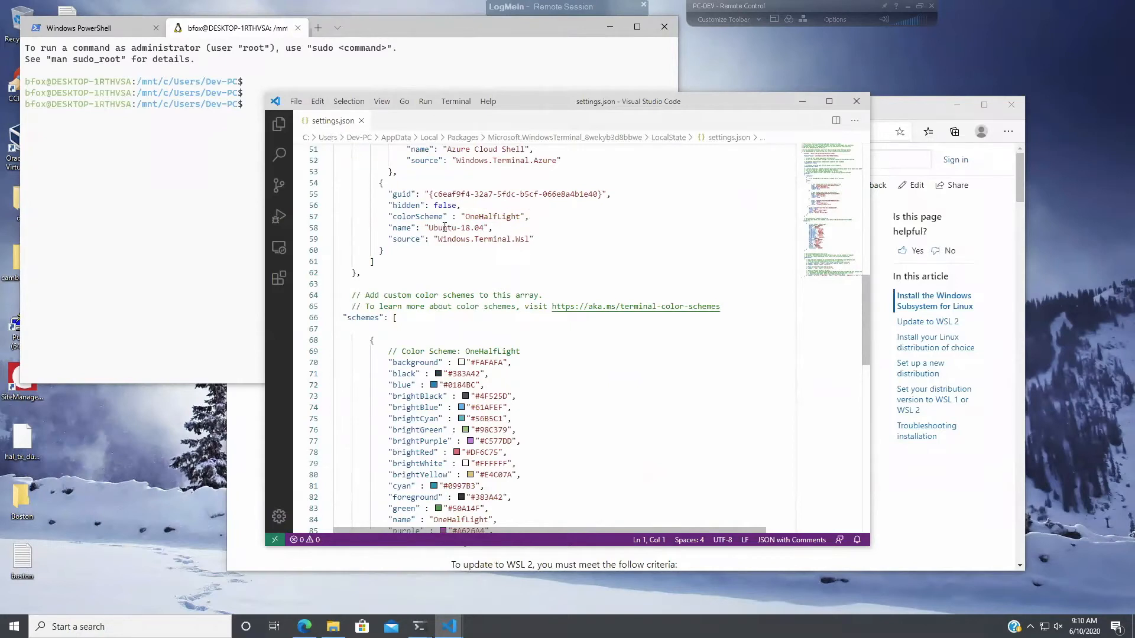
mouse_move(331, 219)
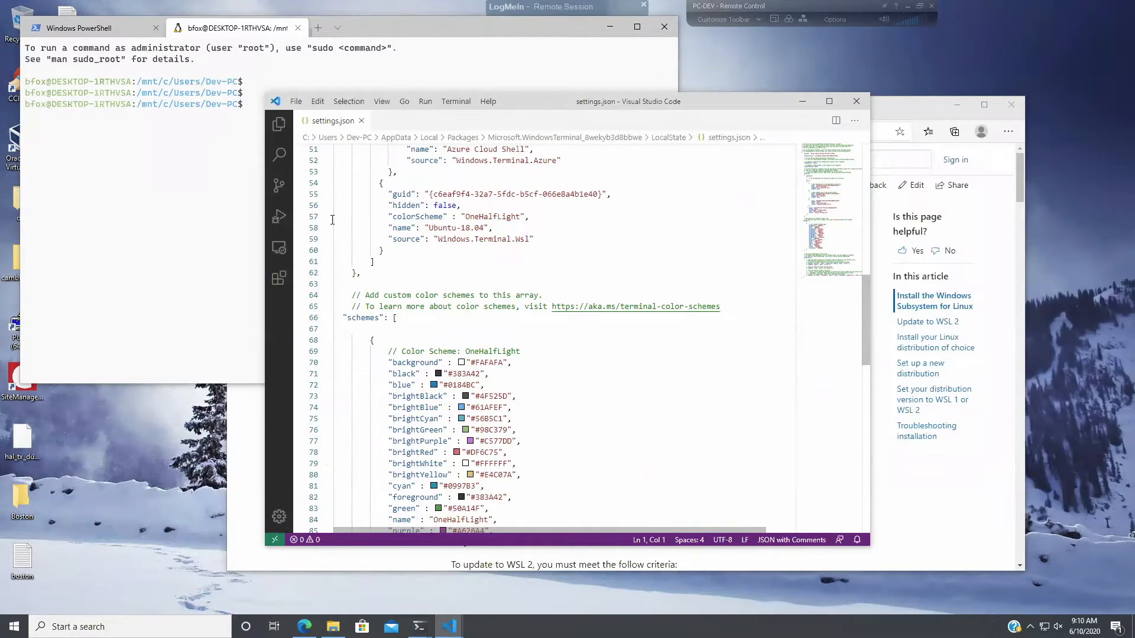
click(336, 217)
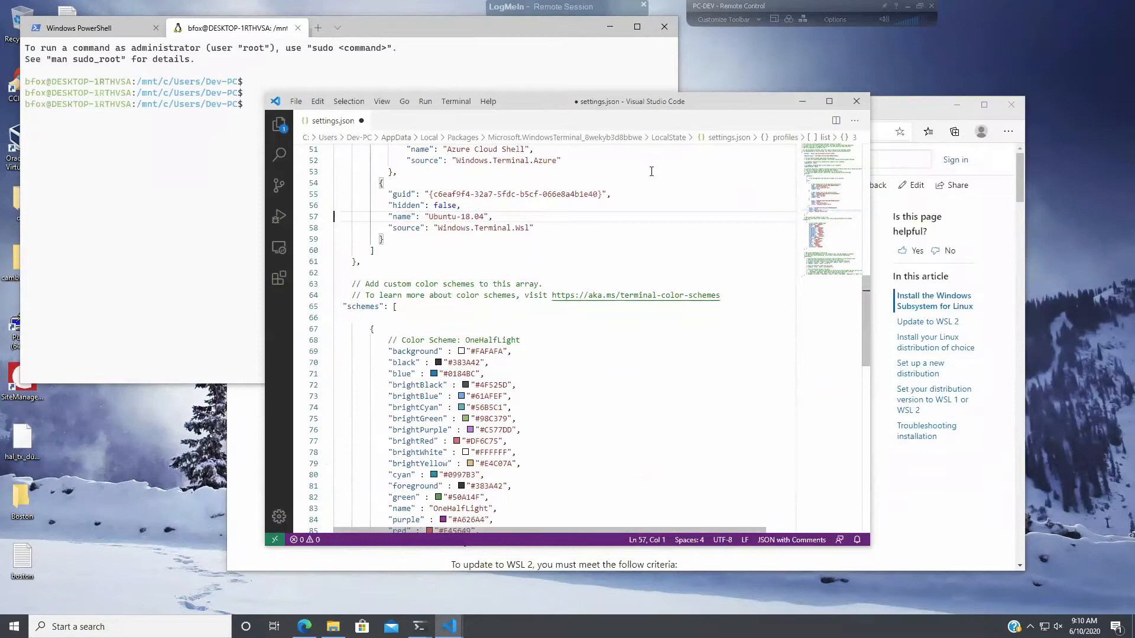
mouse_move(518, 194)
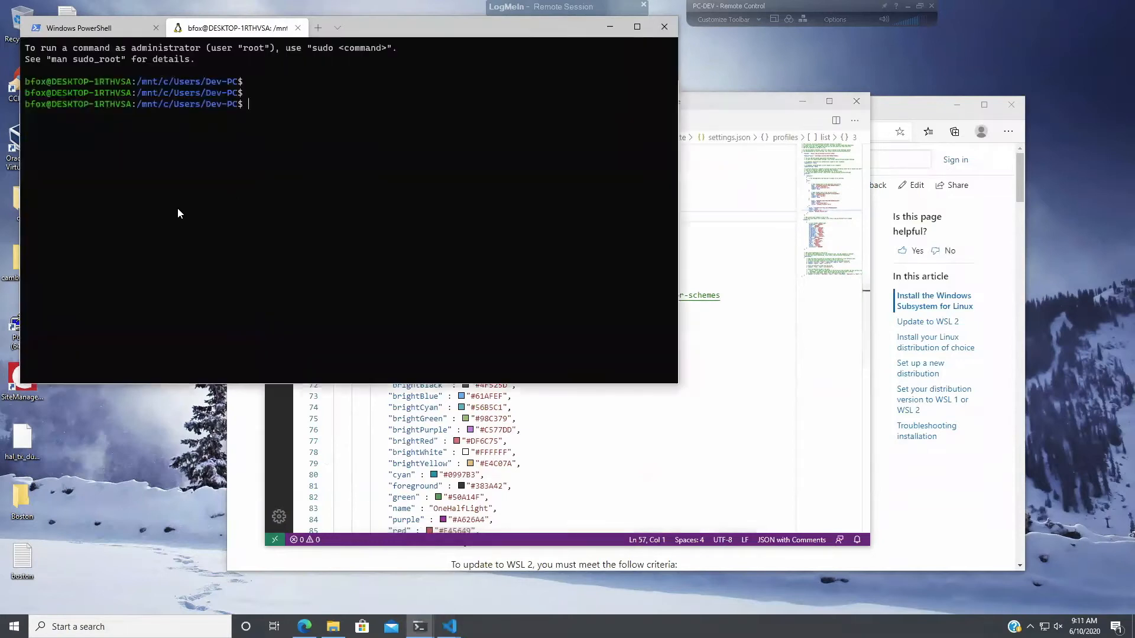
mouse_move(351, 157)
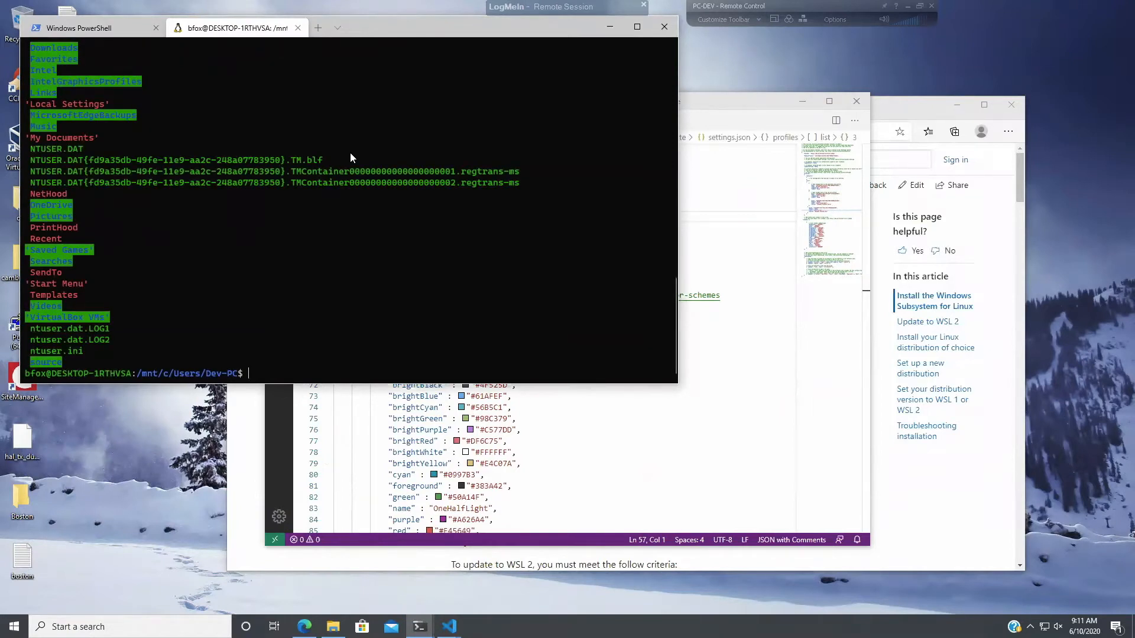
mouse_move(781, 341)
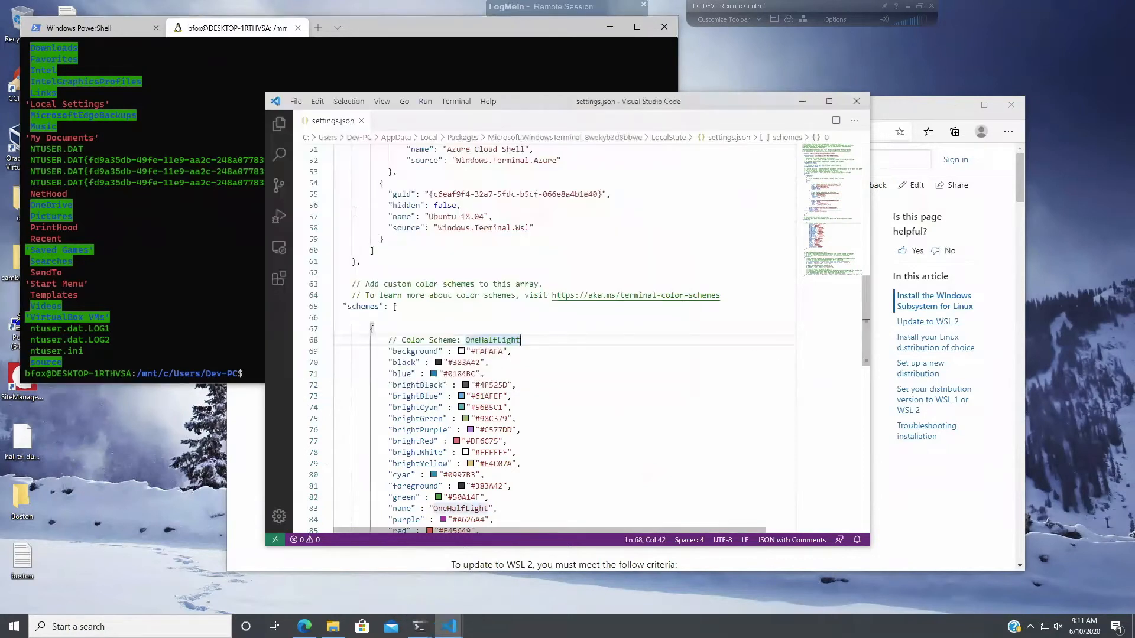
Save the colorScheme removal and list /mnt/c/Users/Dev-PC with ls in the Ubuntu tab
click(335, 216)
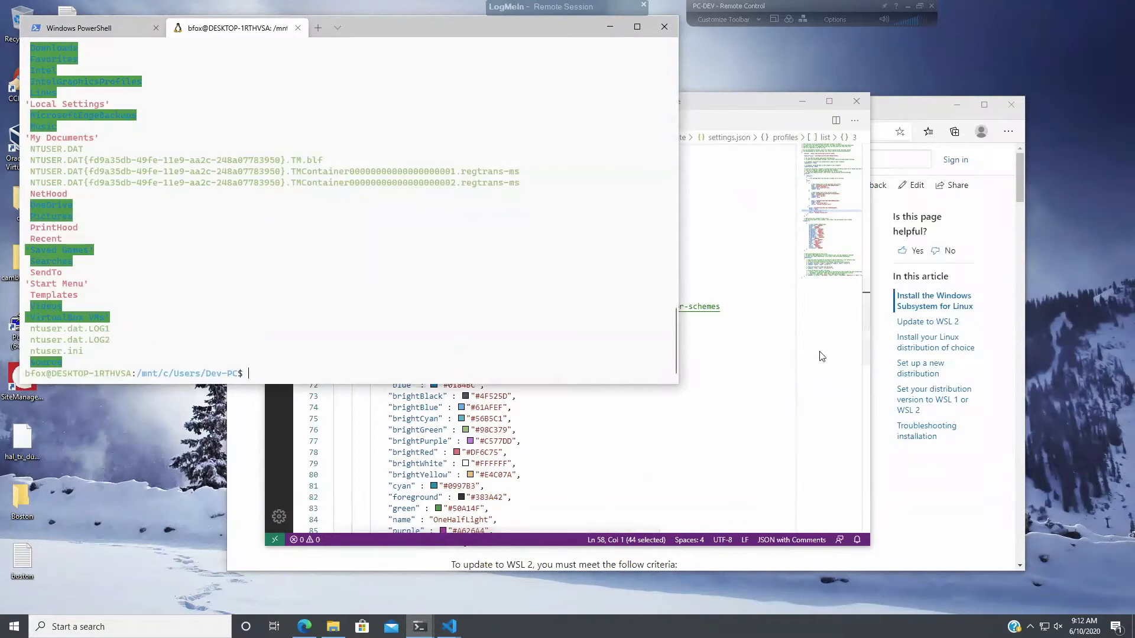
mouse_move(139, 241)
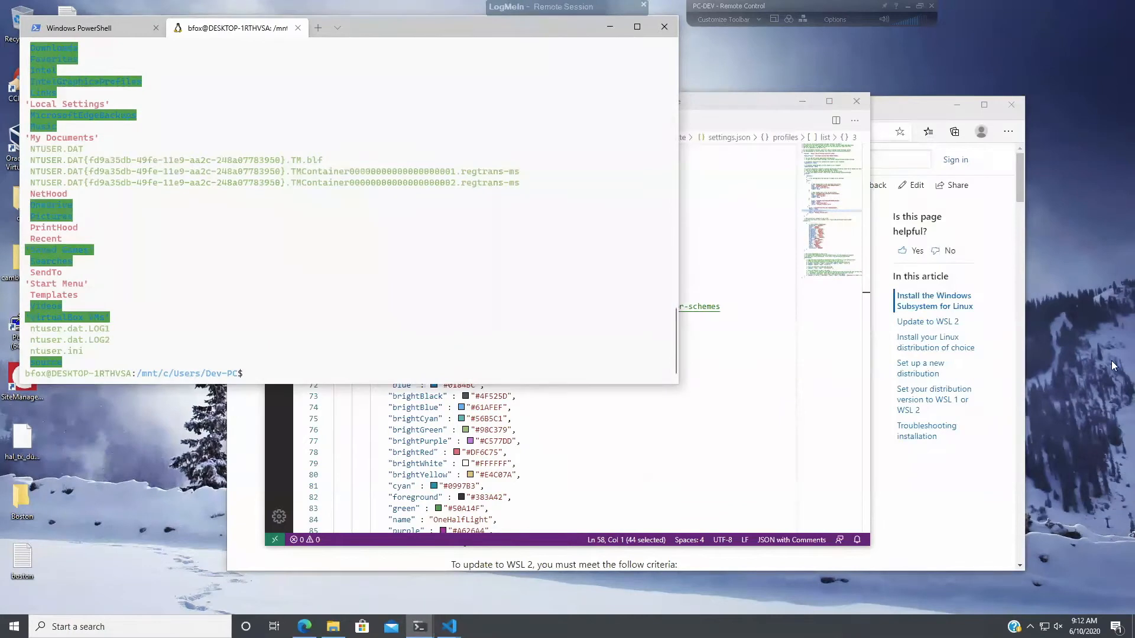
Set and export LS_COLORS='ow=01;36;40' so folders show cyan without green backgrounds
text(LS_COLORS='ow=01;36;40')
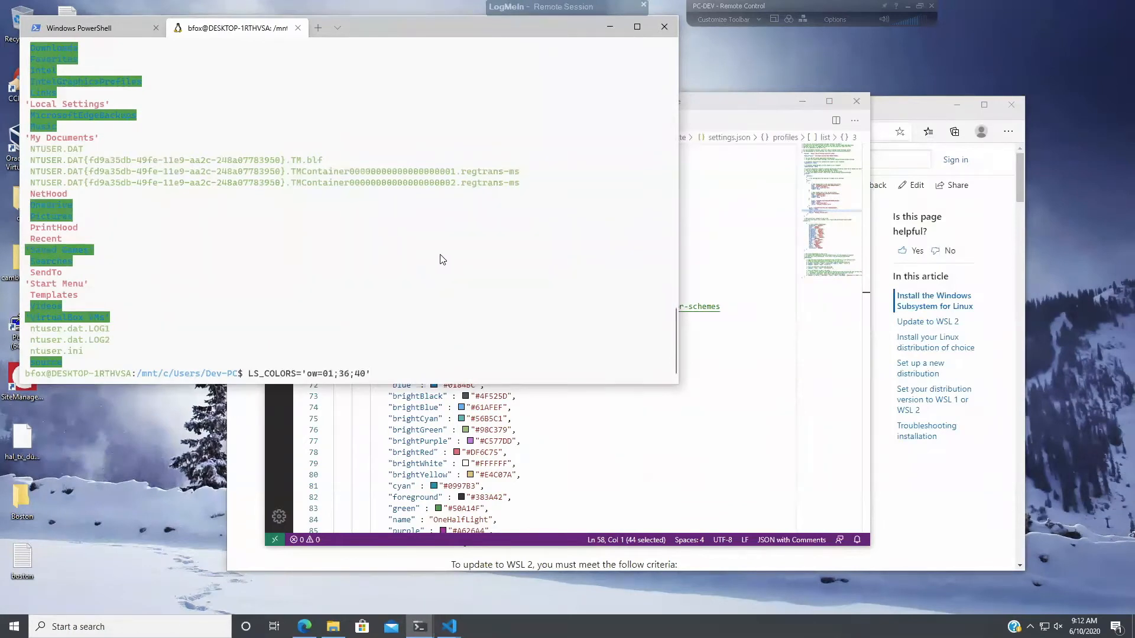
key(Return)
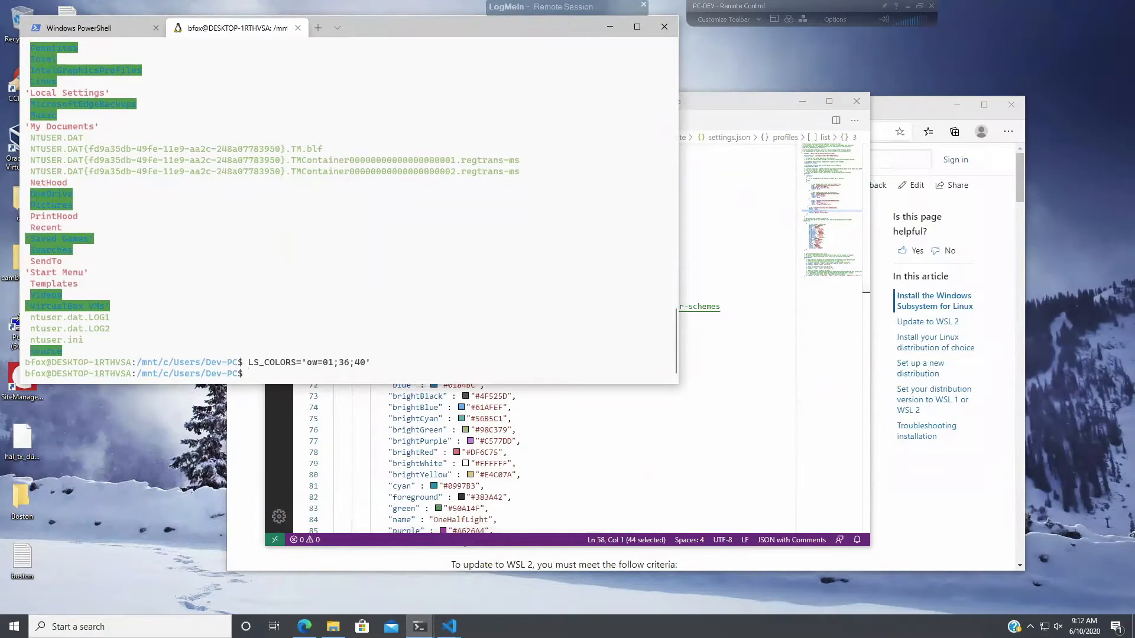
text(export LS_COLORS)
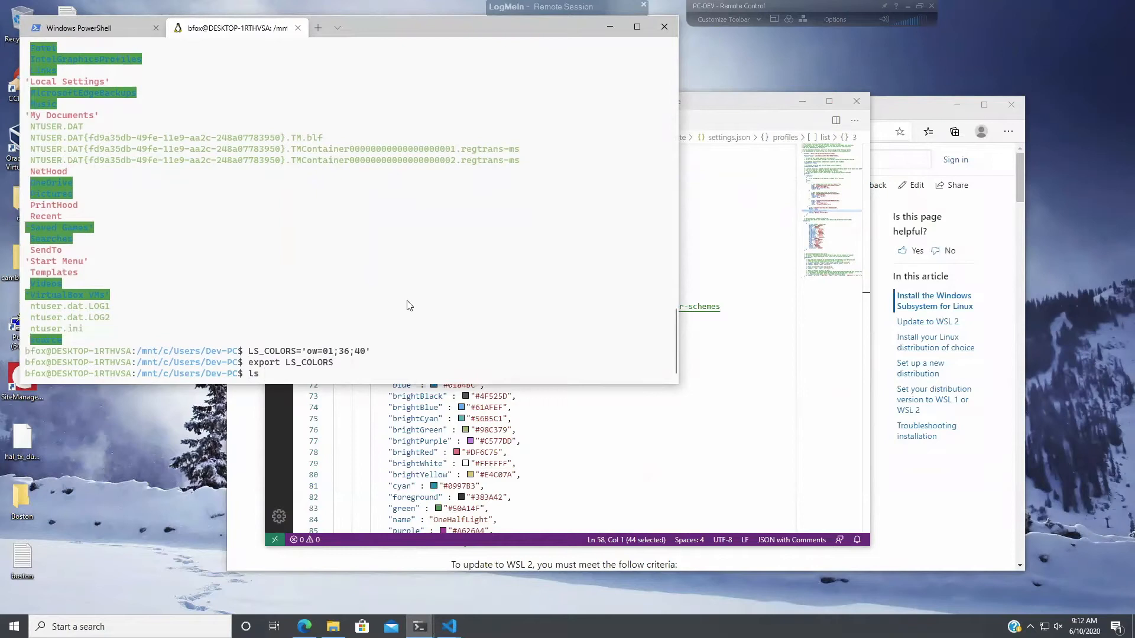
key(Return)
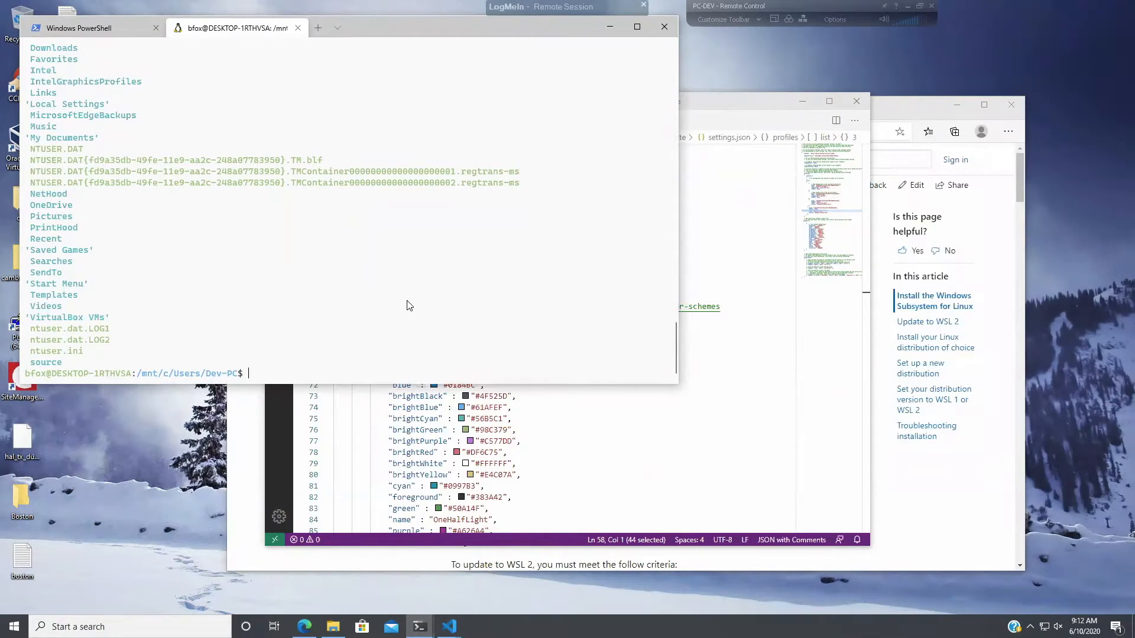
mouse_move(494, 347)
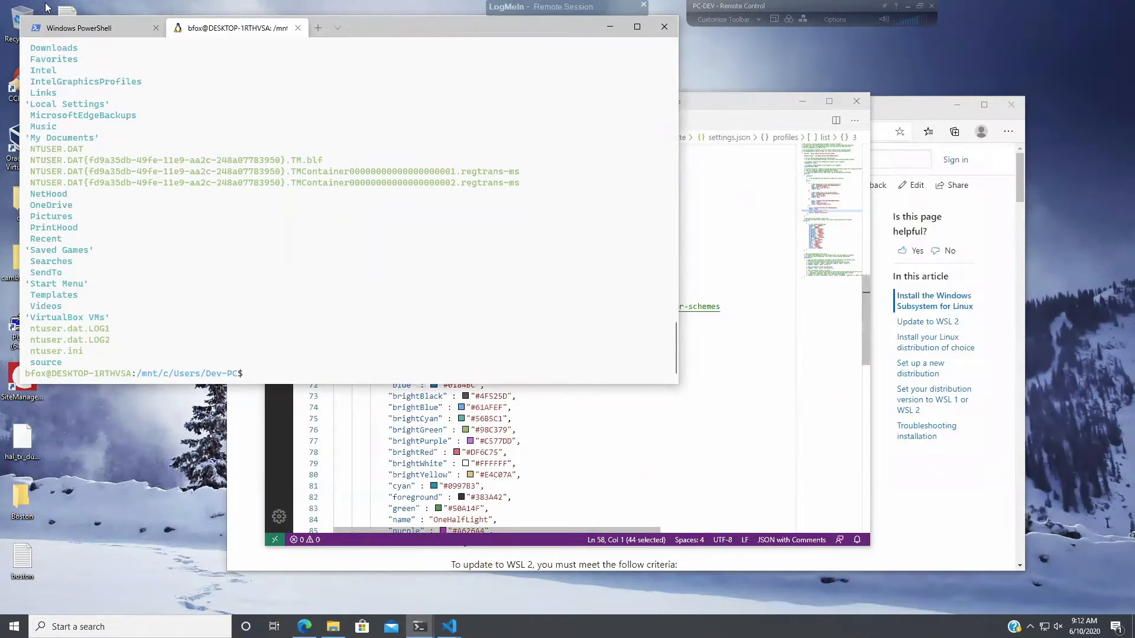
mouse_move(207, 239)
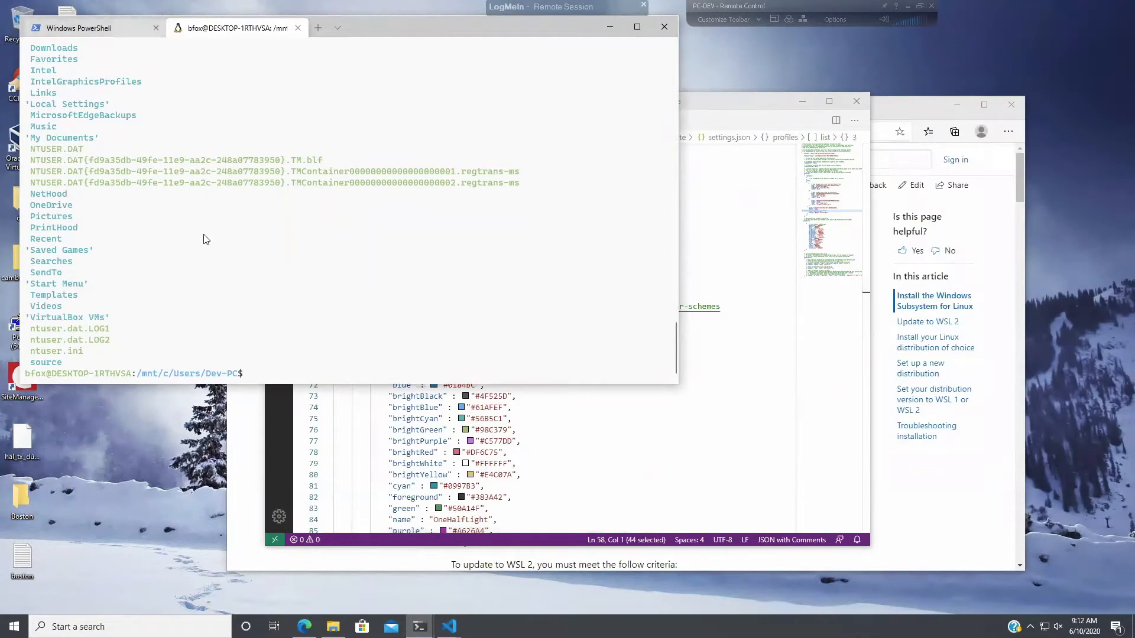
mouse_move(425, 48)
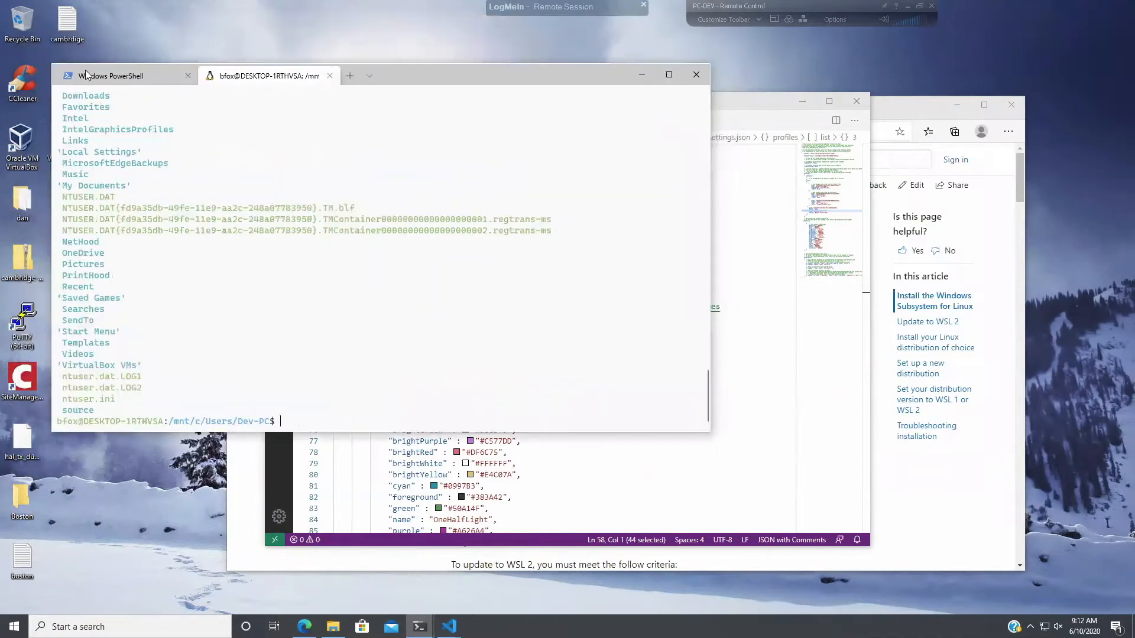
mouse_move(254, 158)
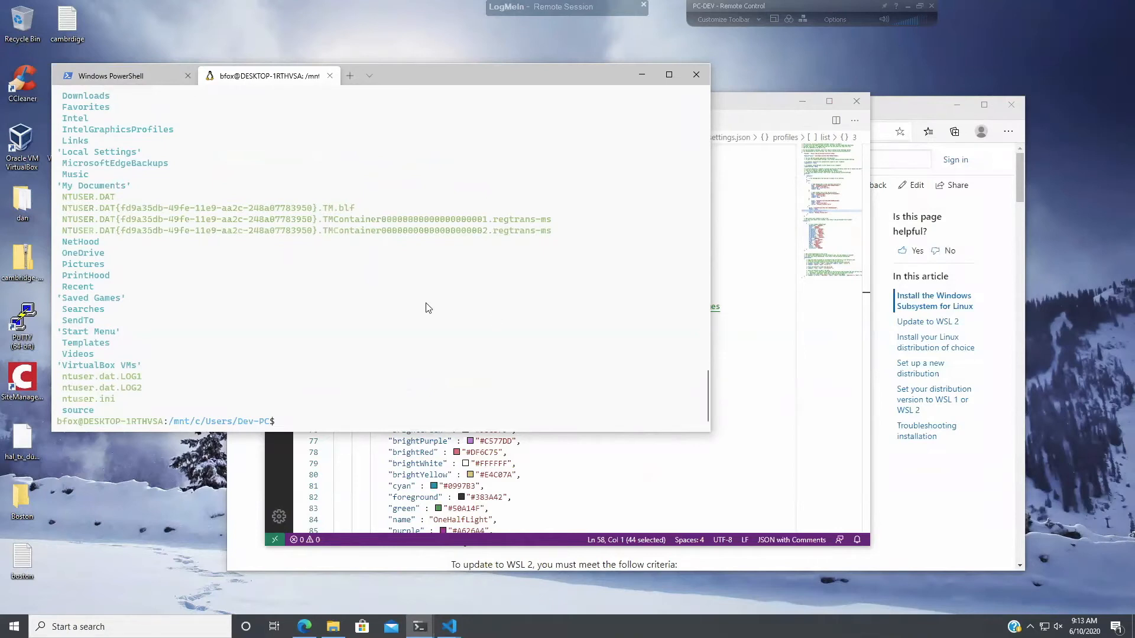
Refresh package lists with sudo apt update after the 'su apt update' attempt fails
text(su)
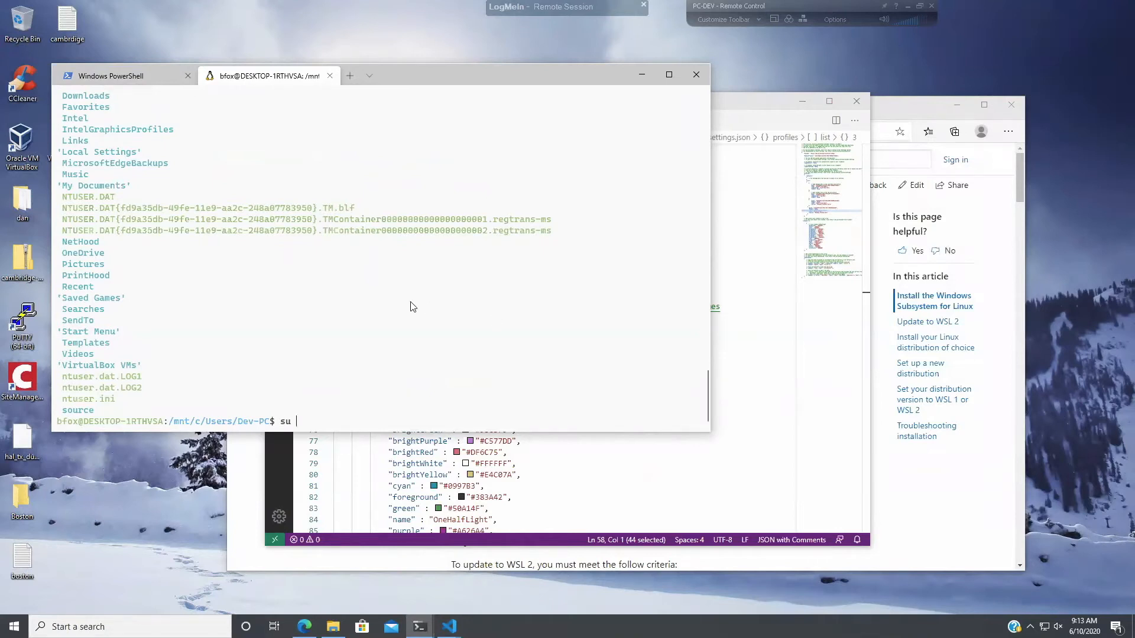
text(apt up)
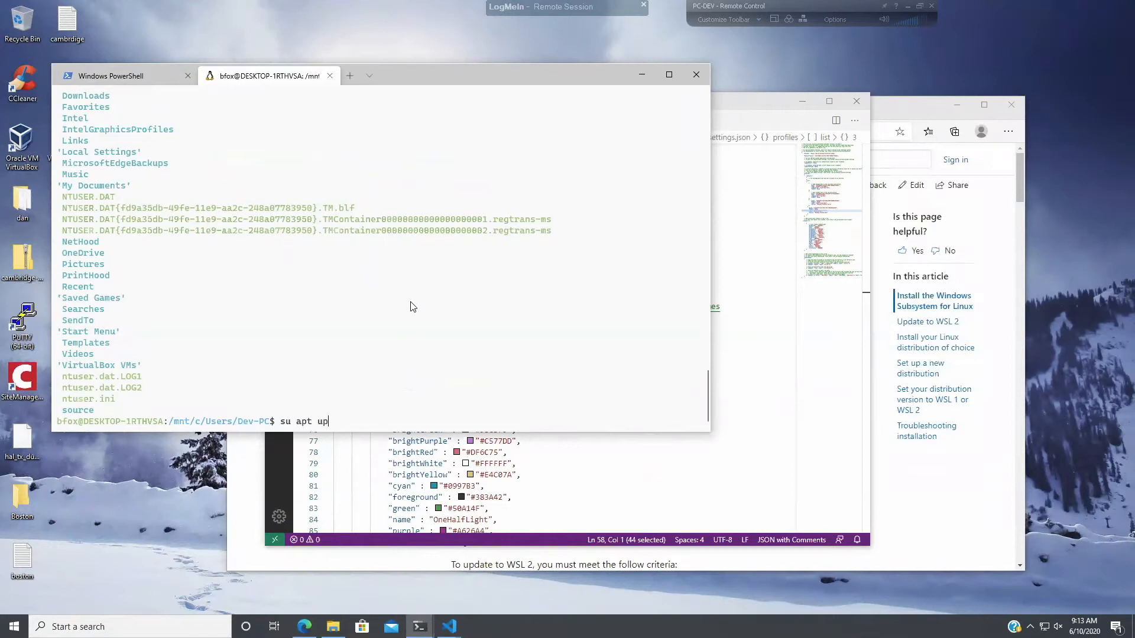
key(Return)
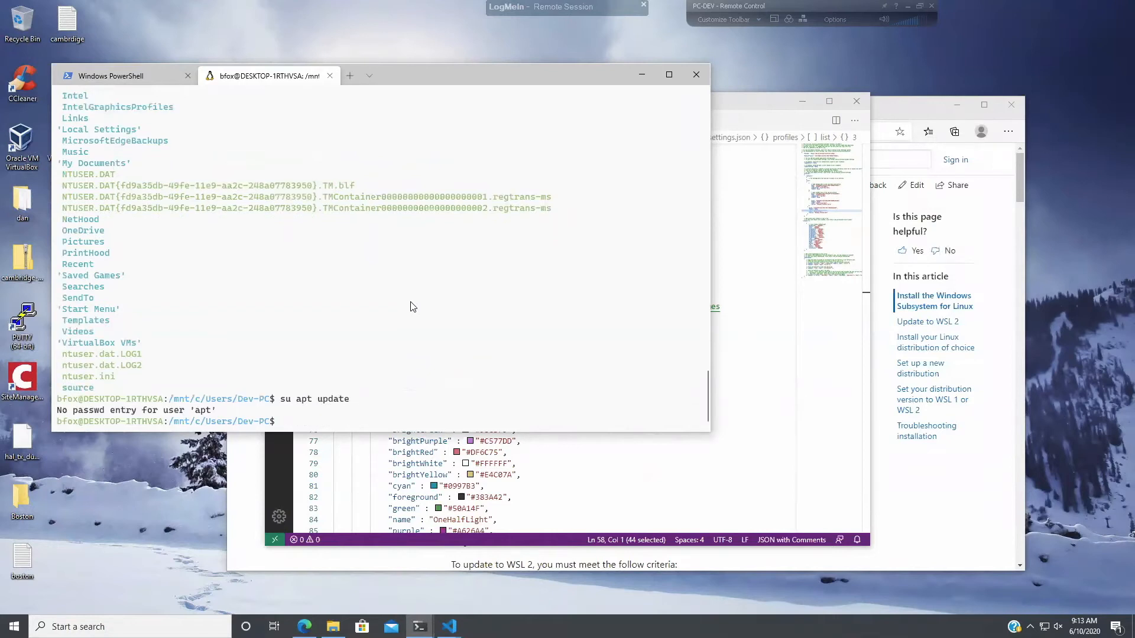
text(sudo ap)
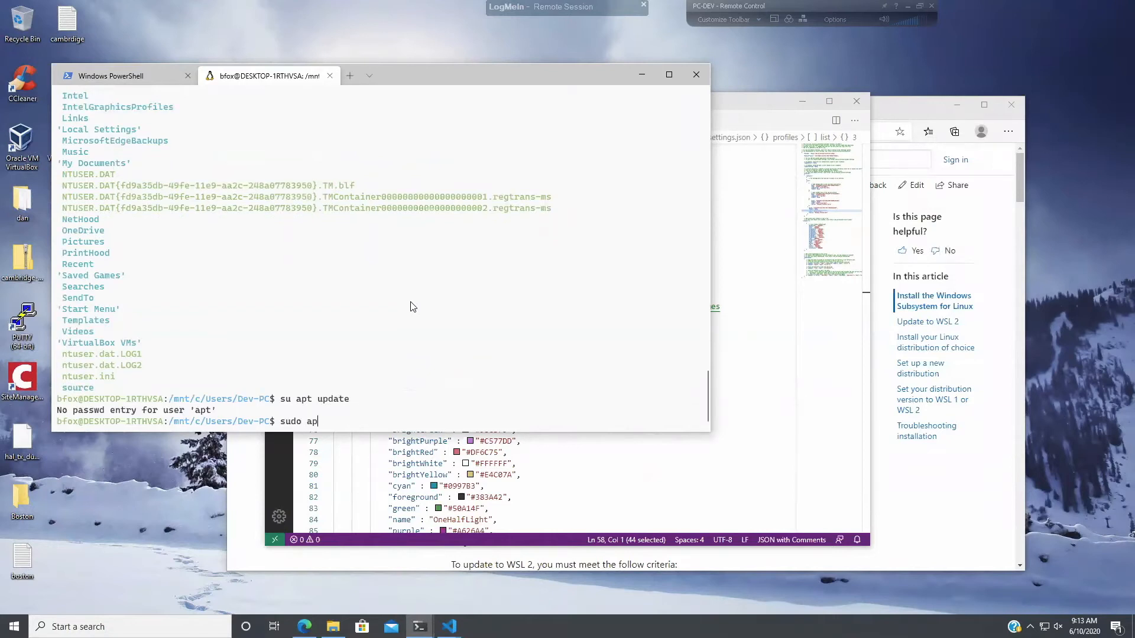
key(Return)
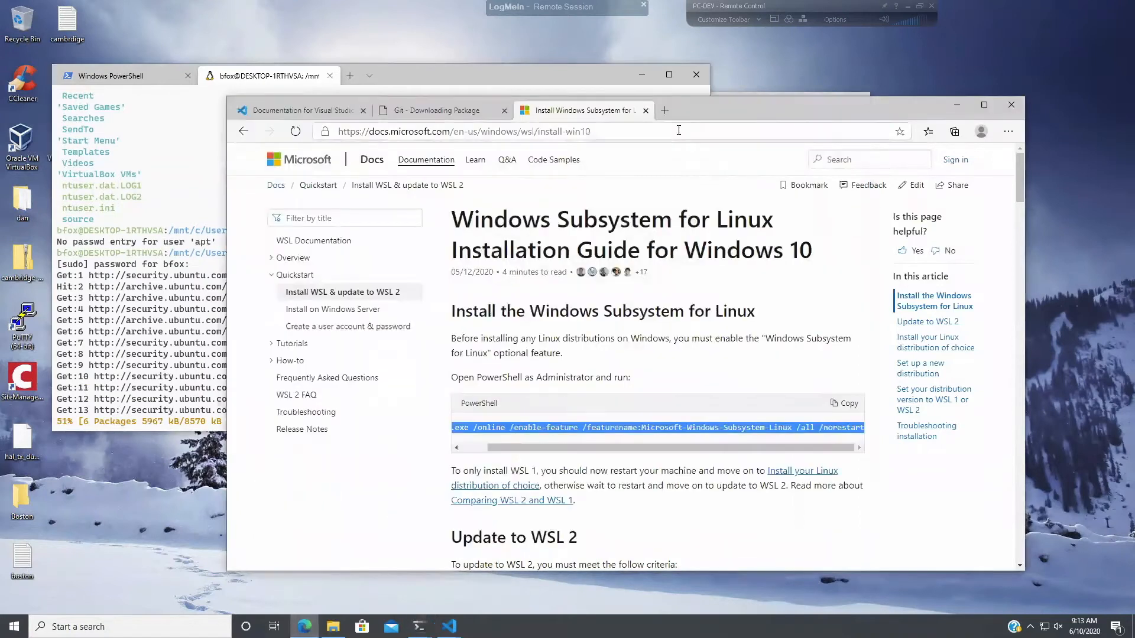
Scroll the DigitalOcean Ansible on Ubuntu 18.04 tutorial down to its Step 1 commands
click(664, 110)
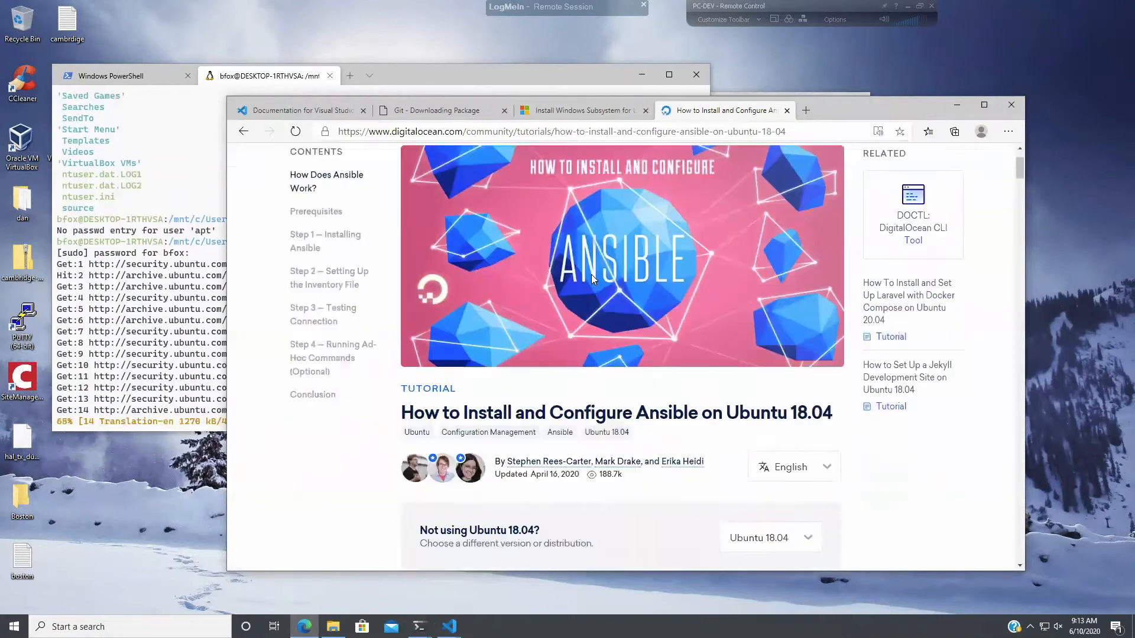
scroll(down, 3)
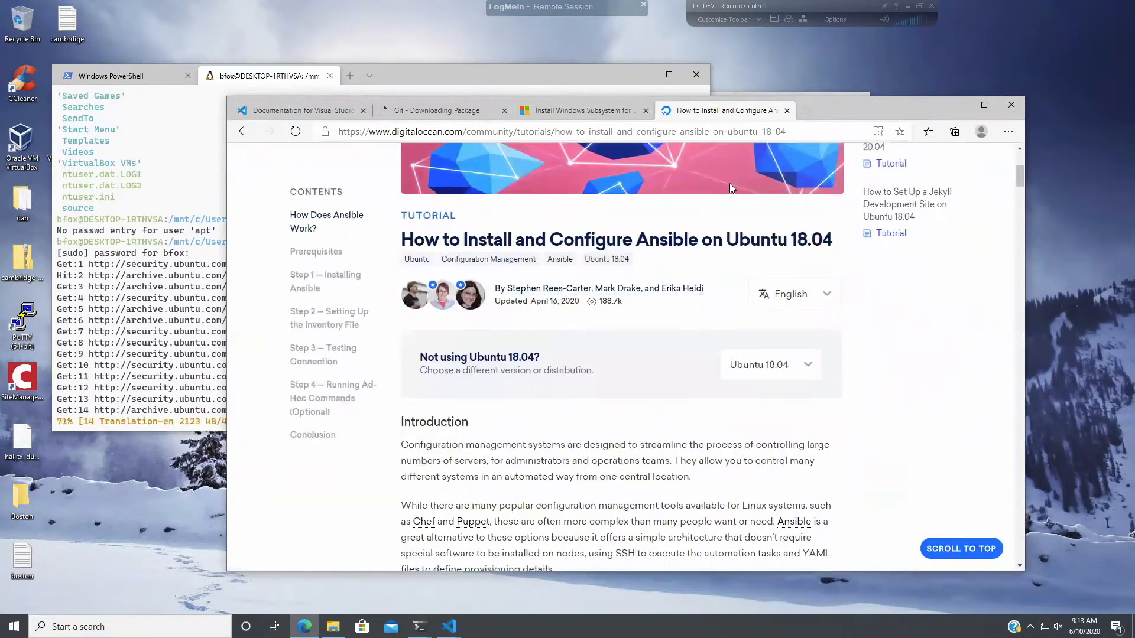
scroll(down, 3)
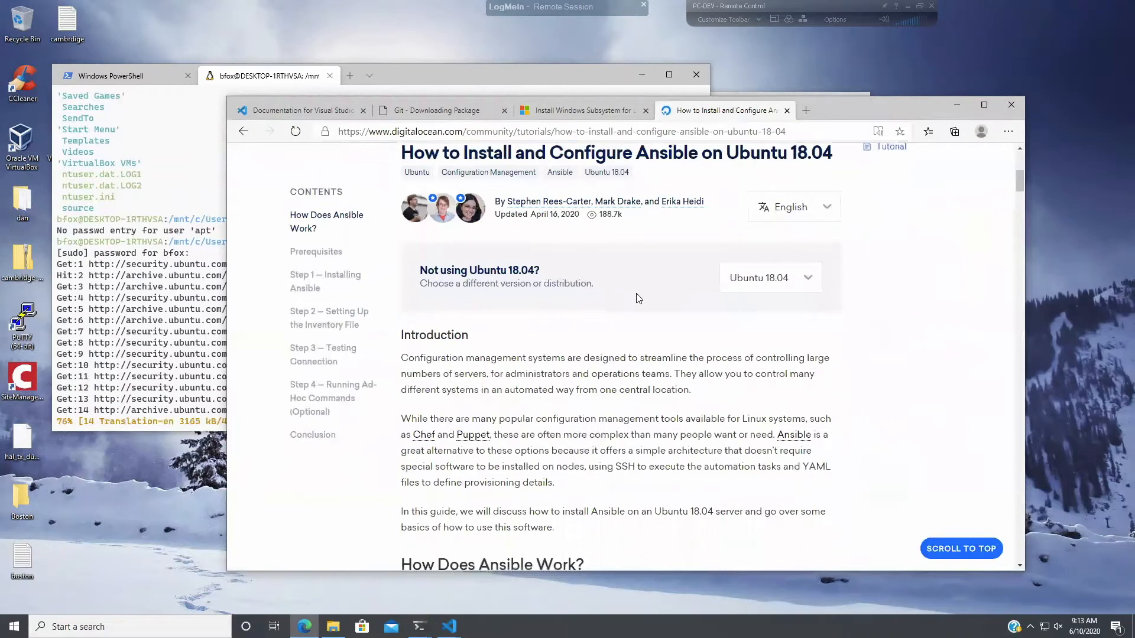
scroll(down, 3)
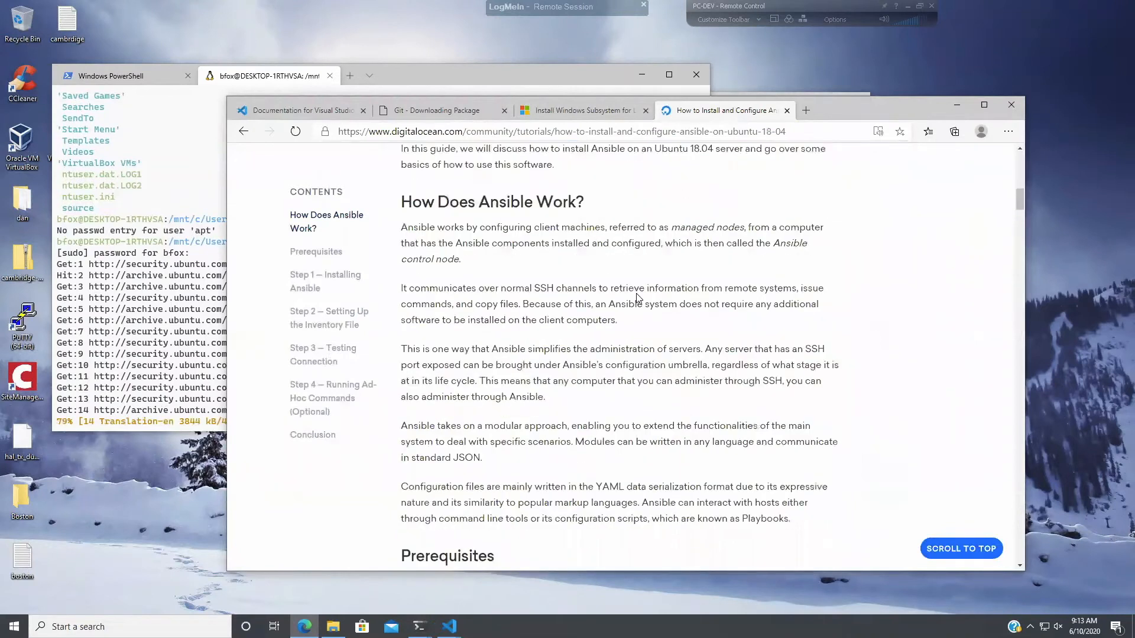
scroll(down, 3)
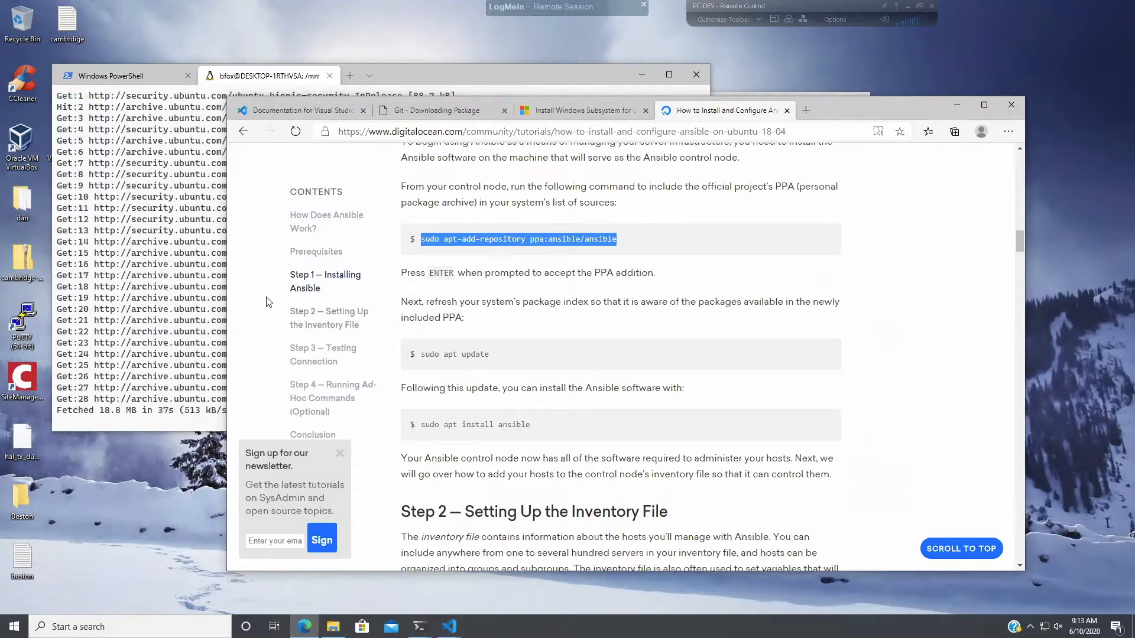
mouse_move(202, 286)
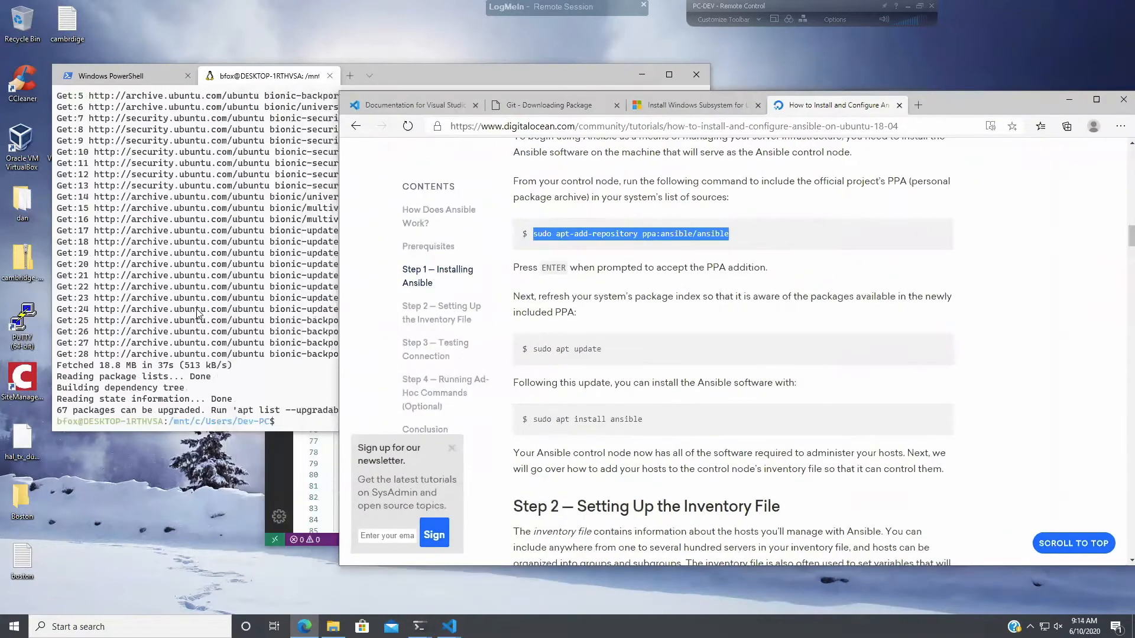
Add the ppa:ansible/ansible repository with sudo apt-add-repository, accepting the prompt
text(sudo apt-add-repository ppa:ansible/ansible)
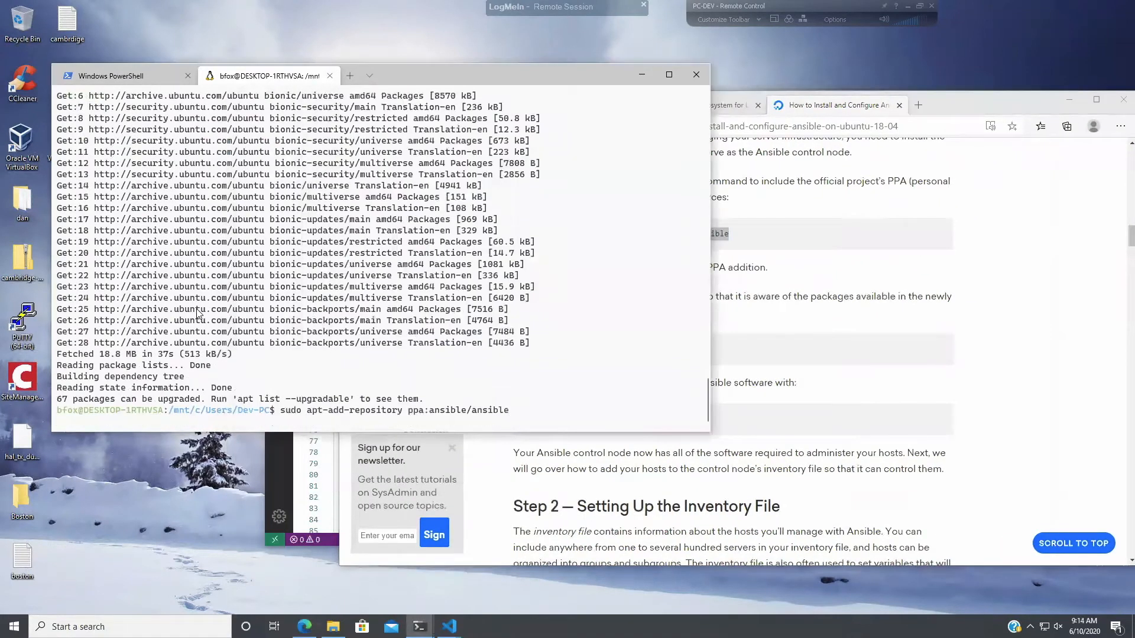
key(Return)
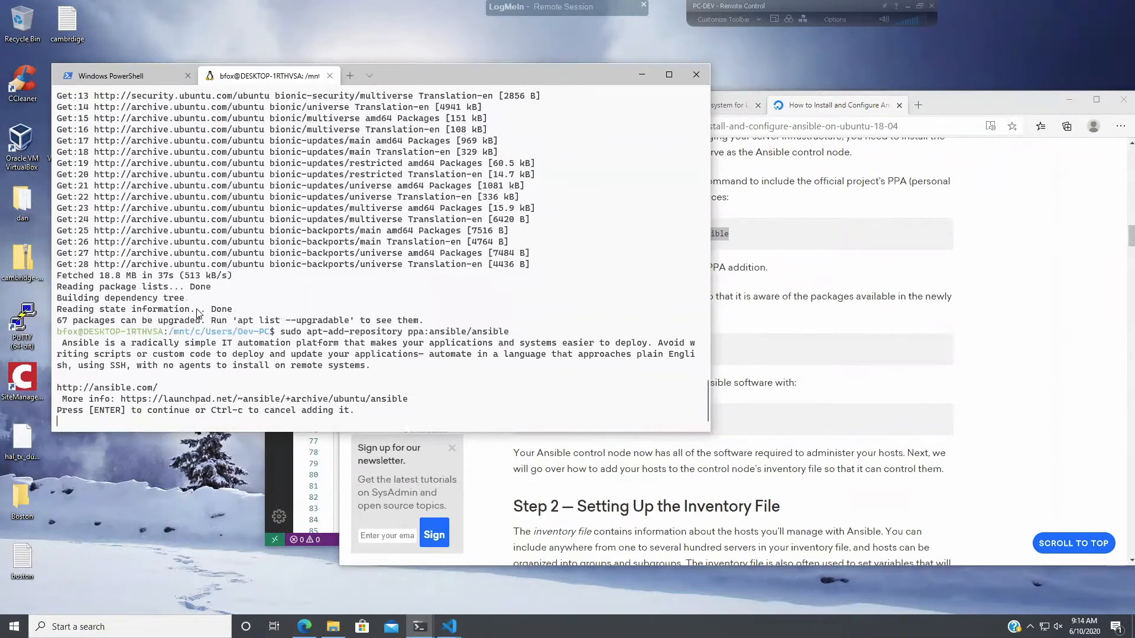
key(Return)
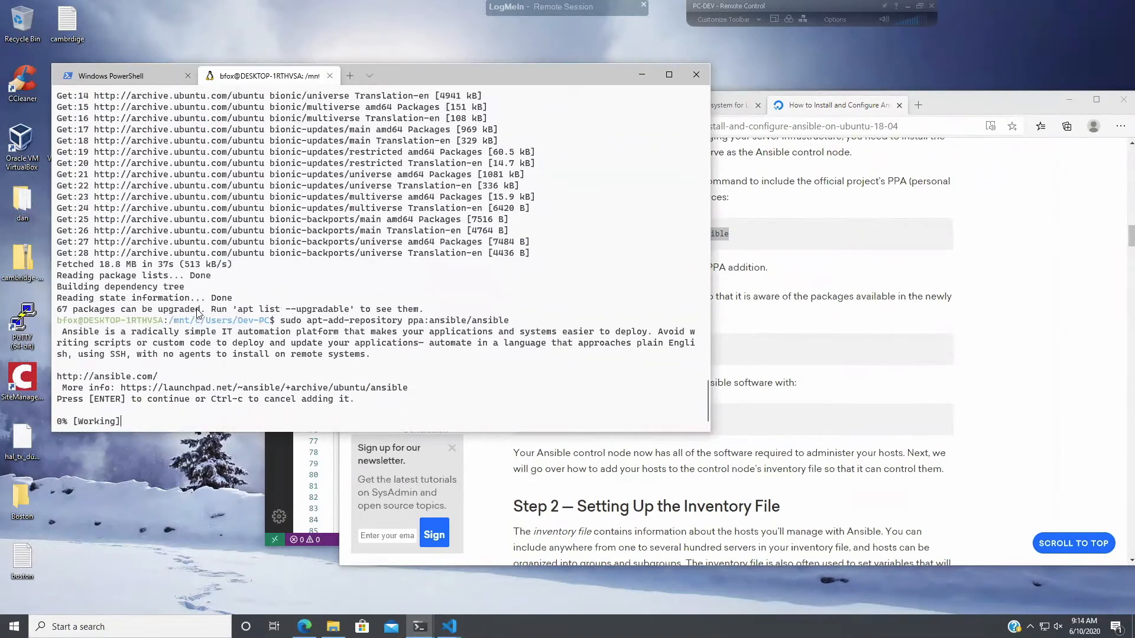
key(Return)
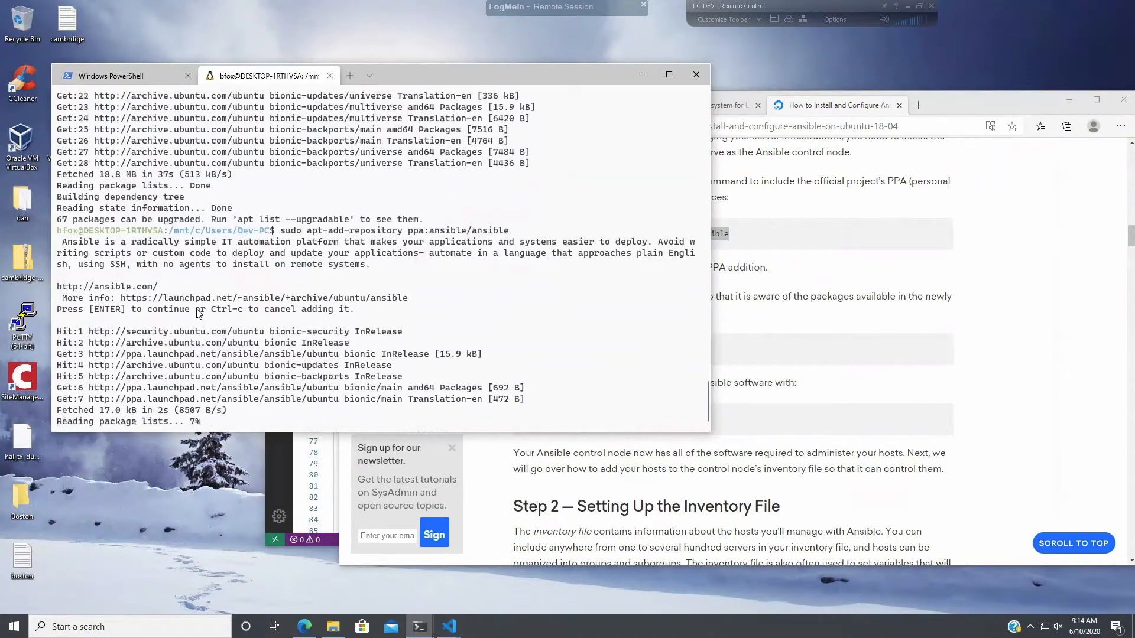
key(Return)
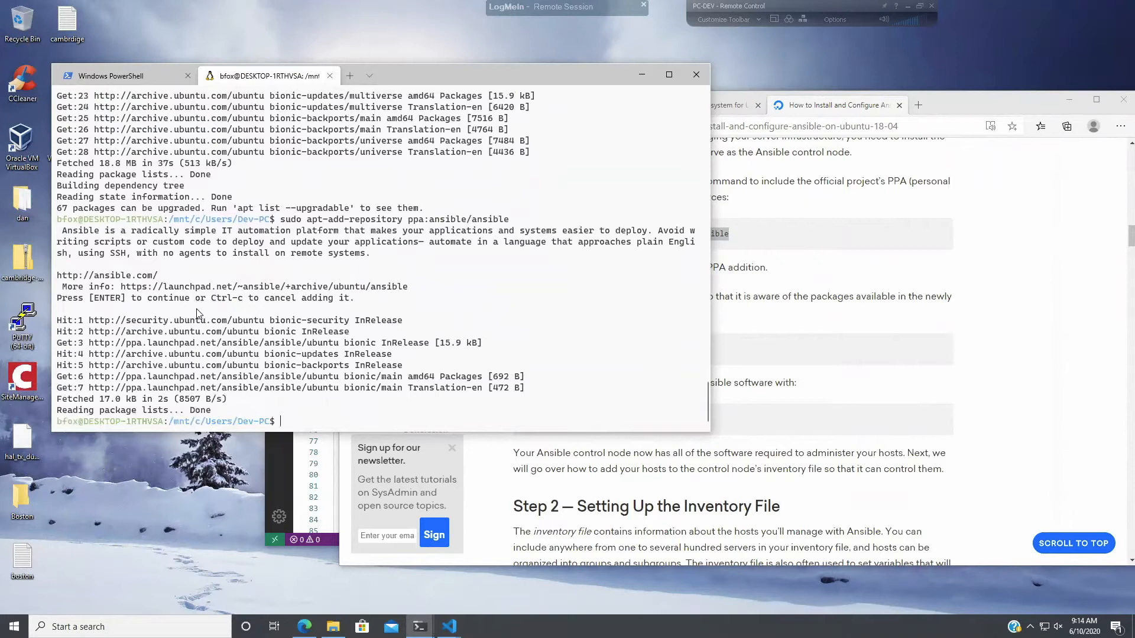
mouse_move(925, 278)
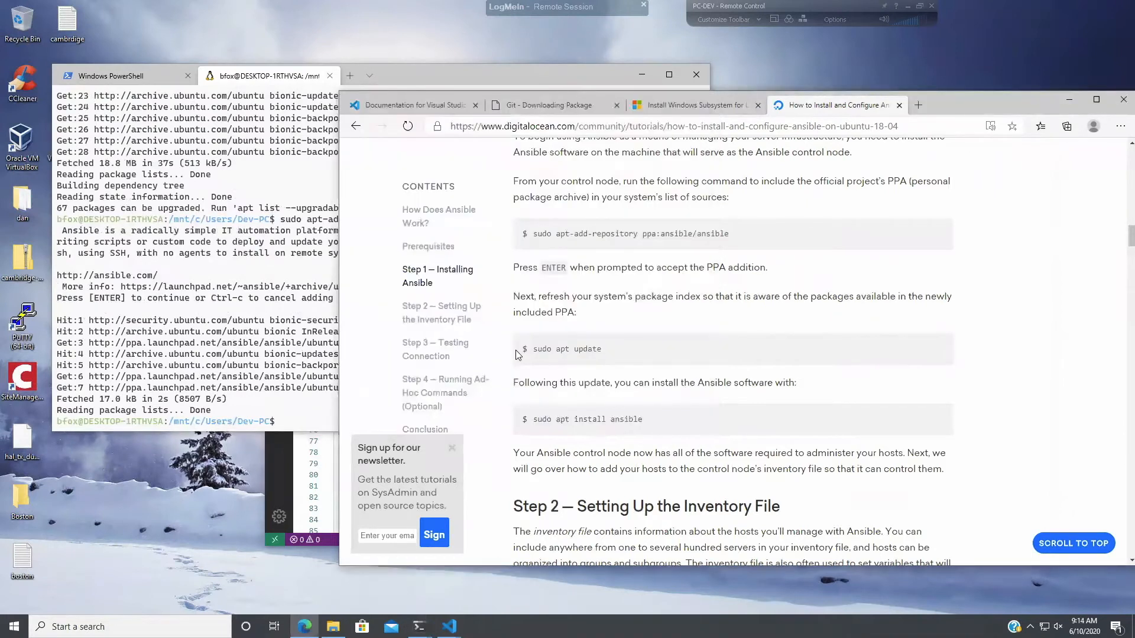
Run the tutorial's sudo apt update and start sudo apt install ansible
double_click(566, 348)
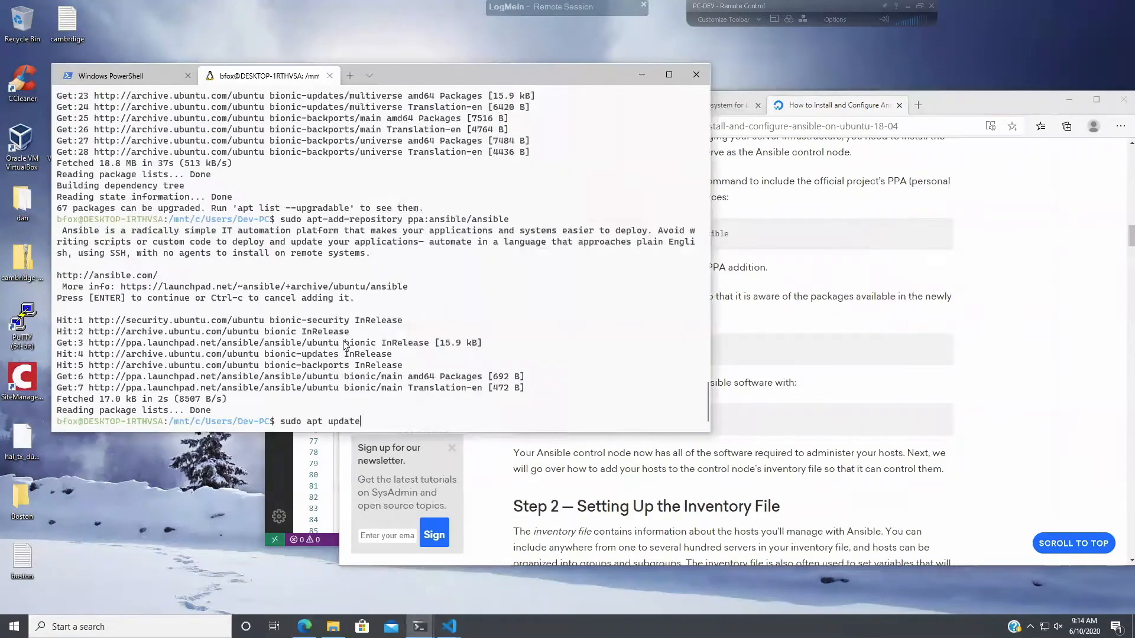
key(Return)
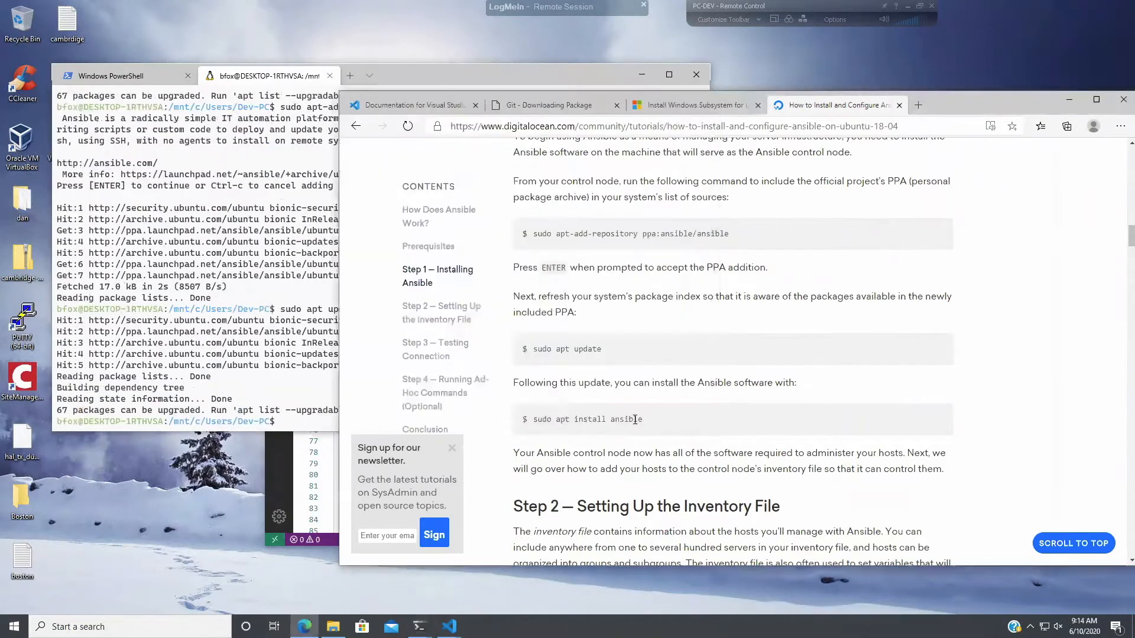
double_click(587, 419)
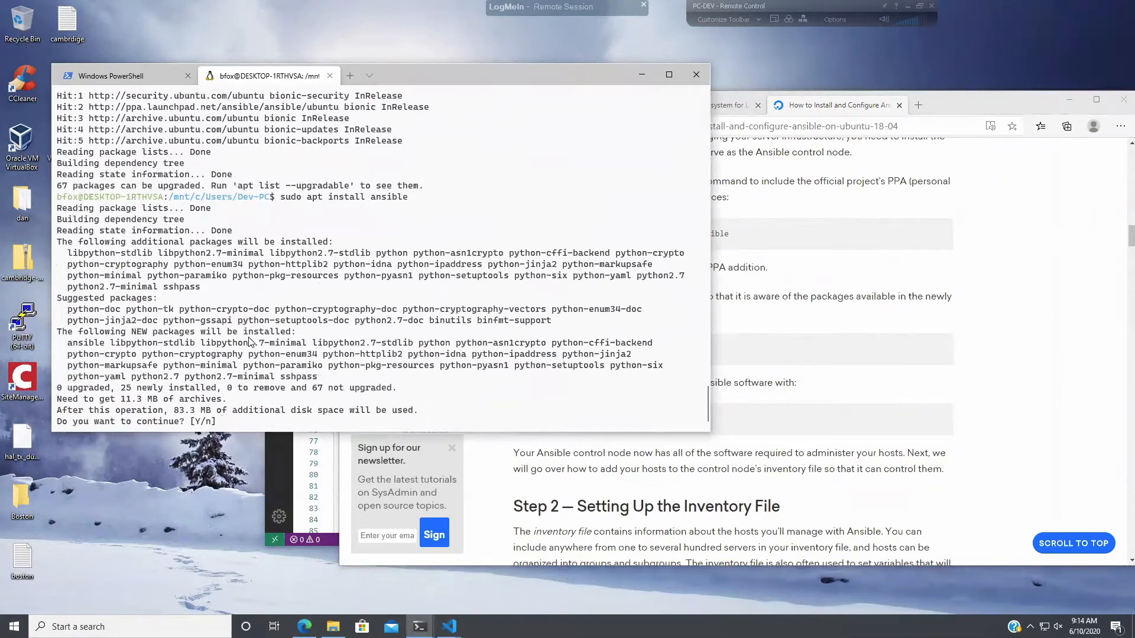
Answer Y to install Ansible 2.9.9 and its Python 2.7 dependencies
text(Y)
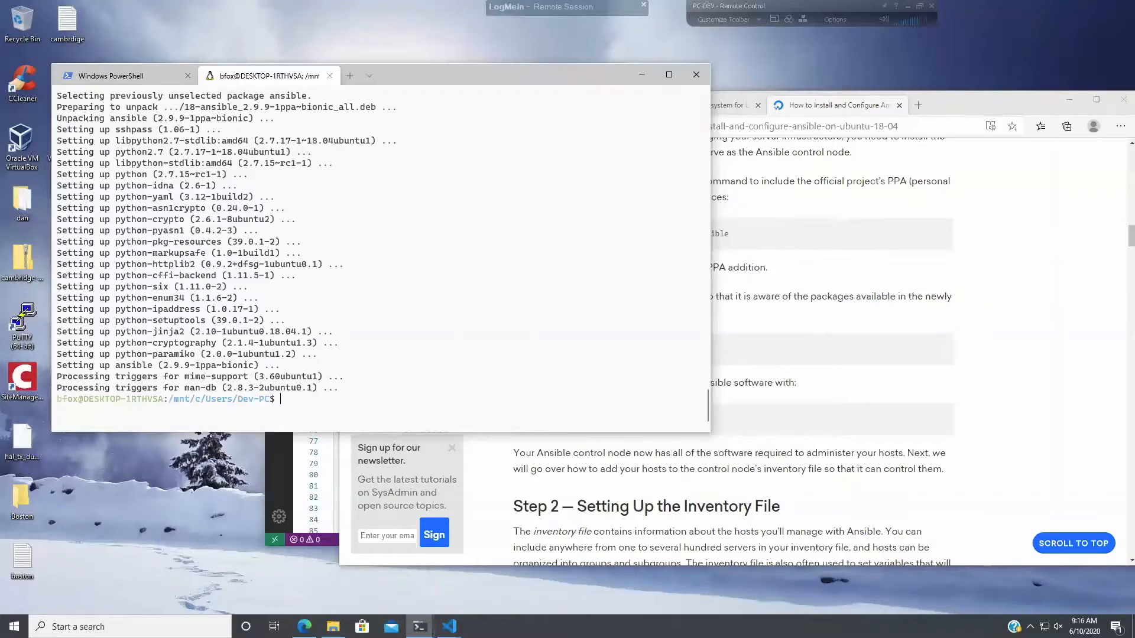
mouse_move(370, 320)
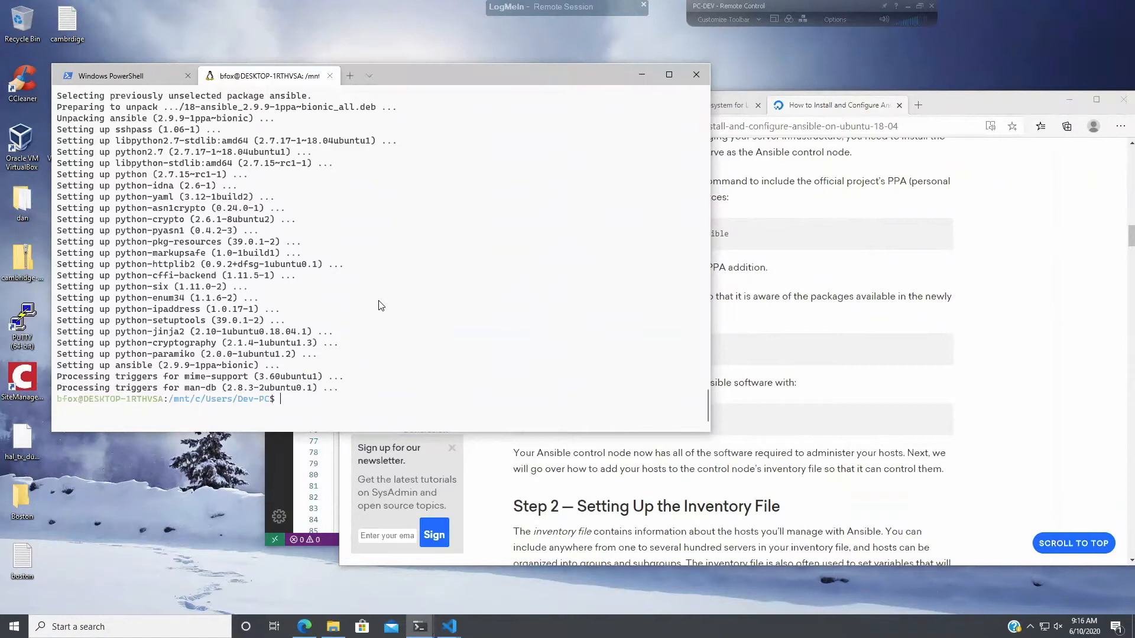
Open /etc/ansible/hosts in vi and scroll down through the inventory file
text(vi /etc/a)
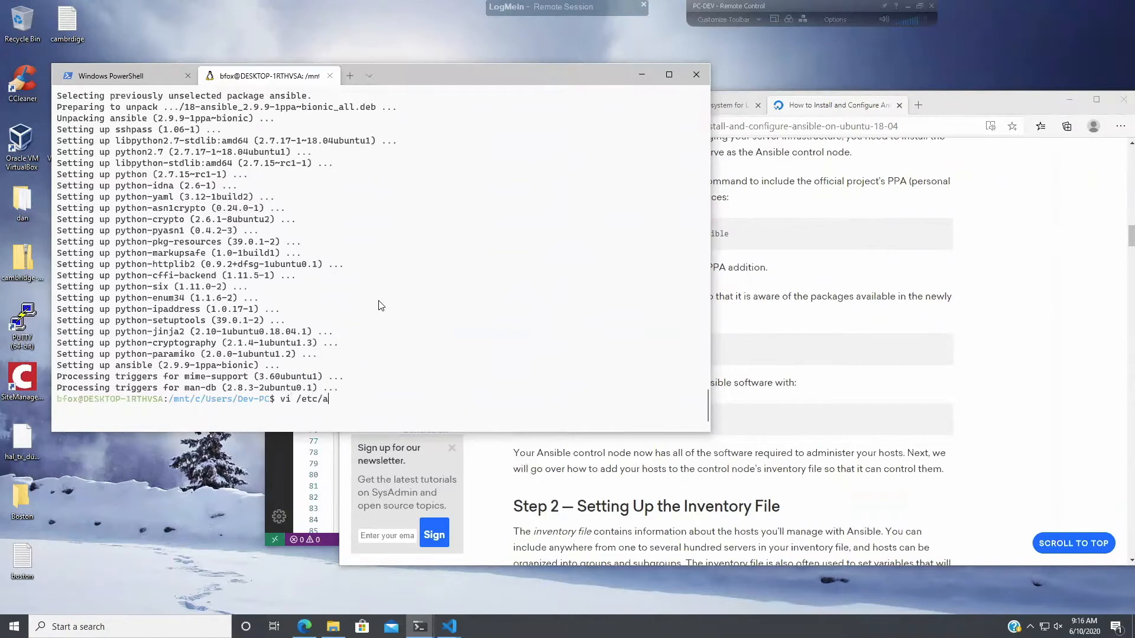
text(nsible/hosts)
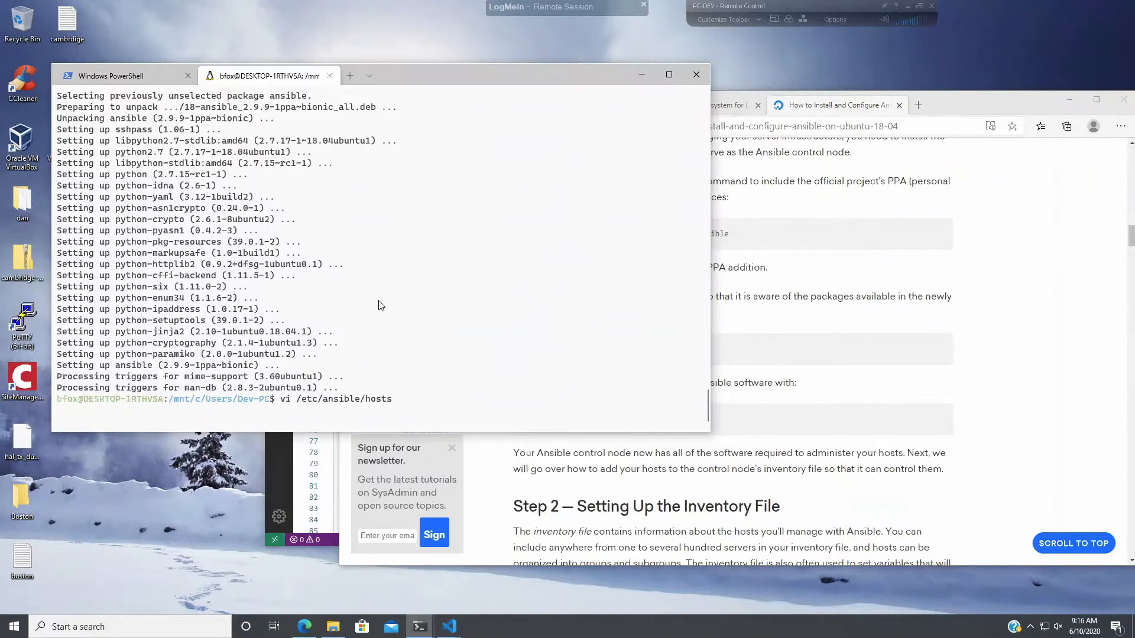
key(Return)
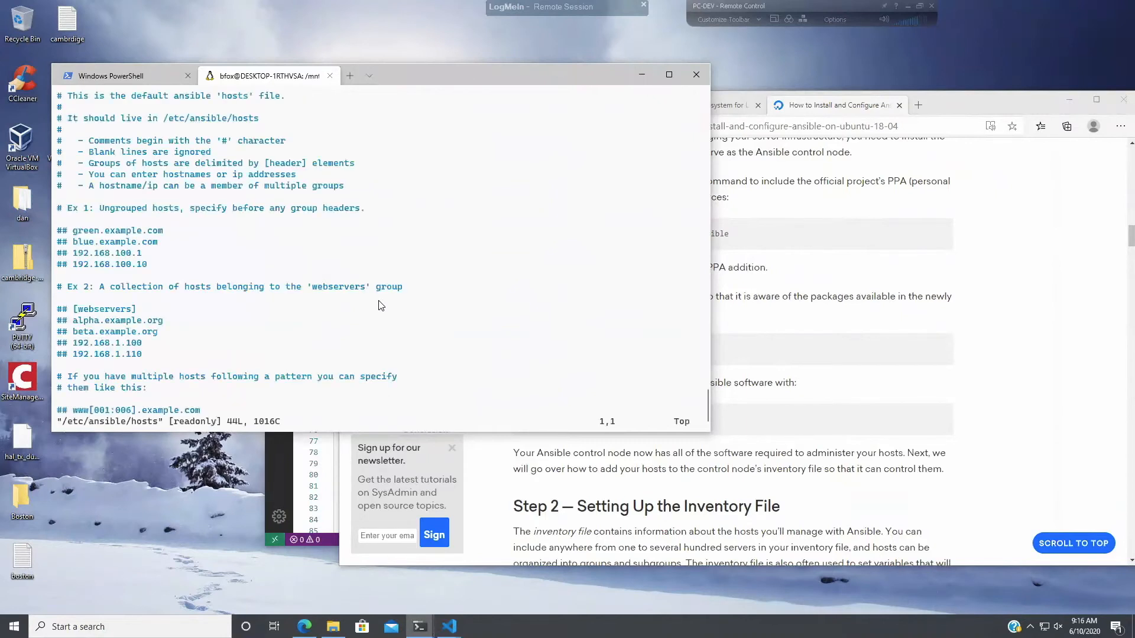
key(ctrl+n)
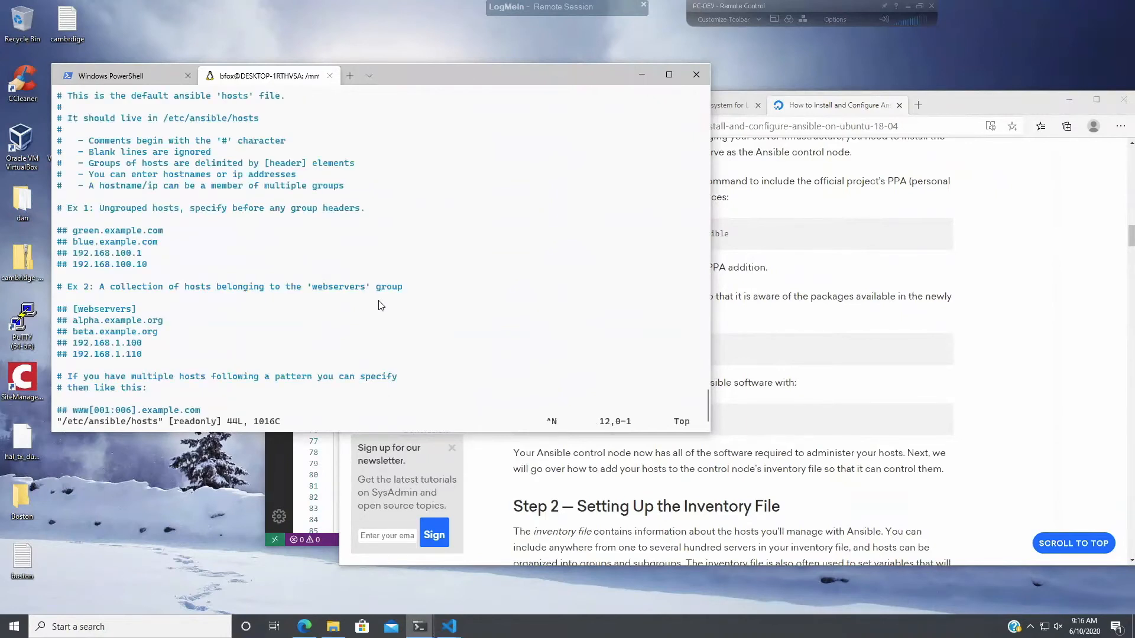
scroll(down, 3)
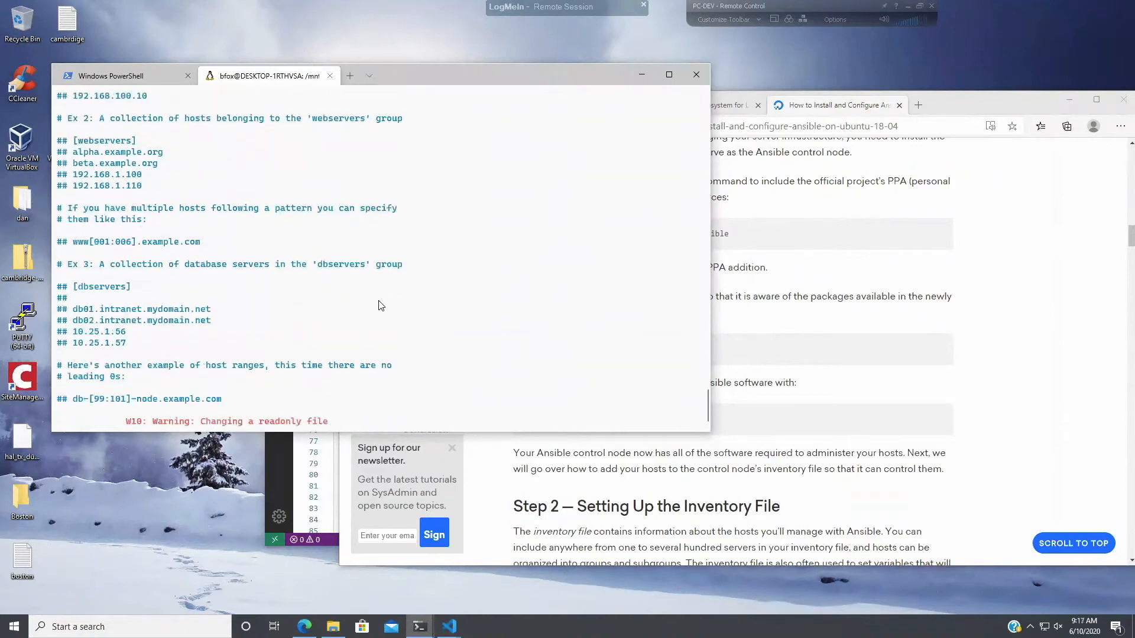
scroll(down, 3)
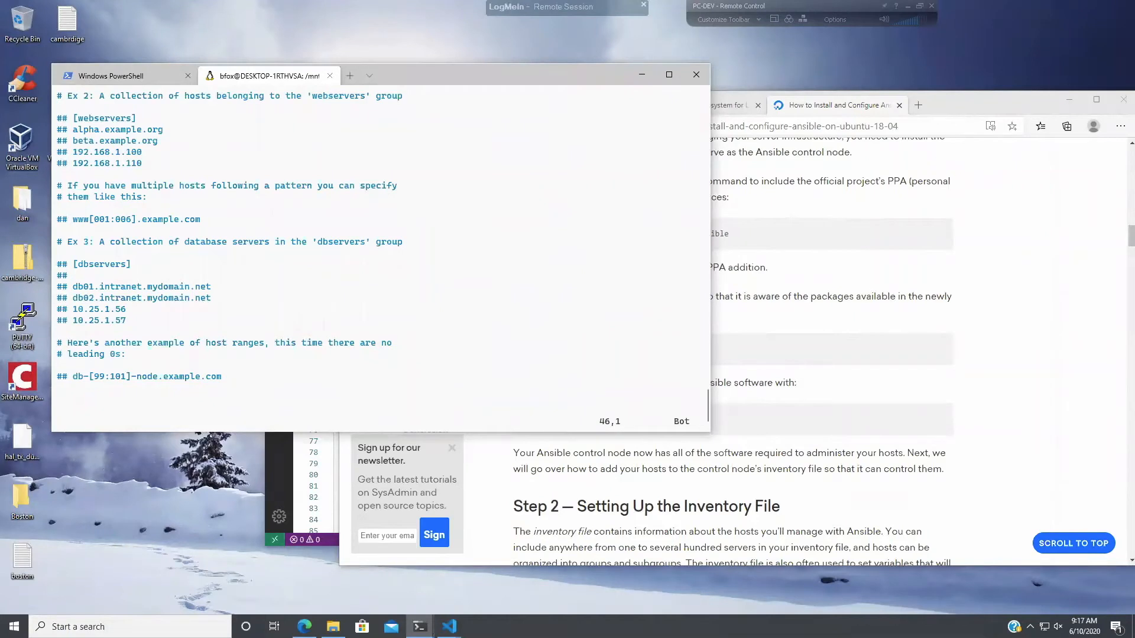
mouse_move(60, 410)
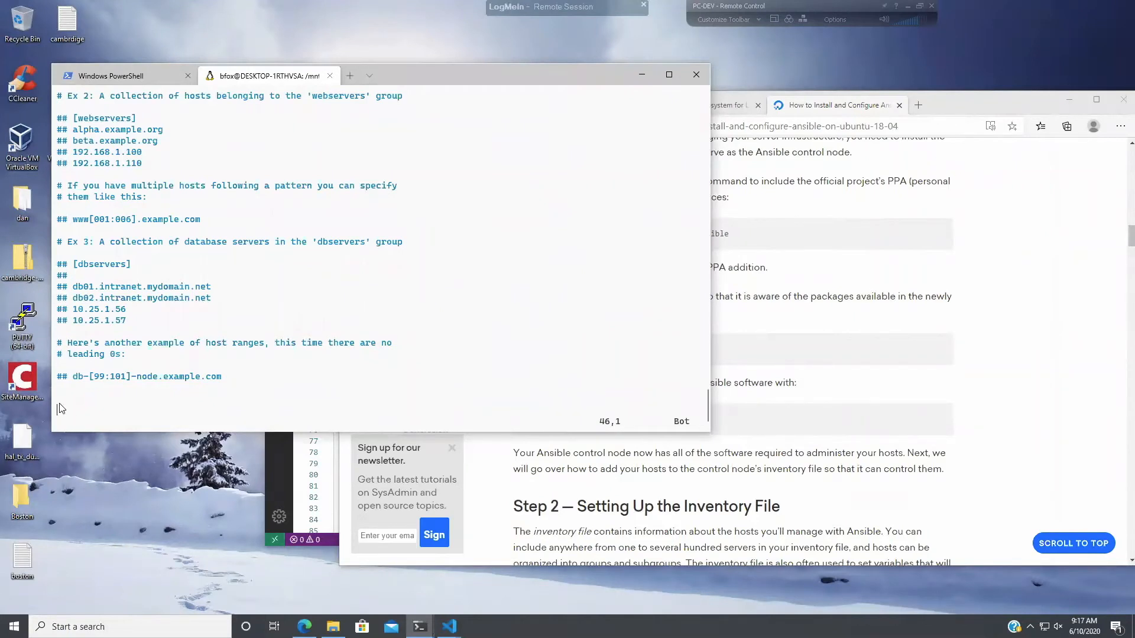
scroll(down, 3)
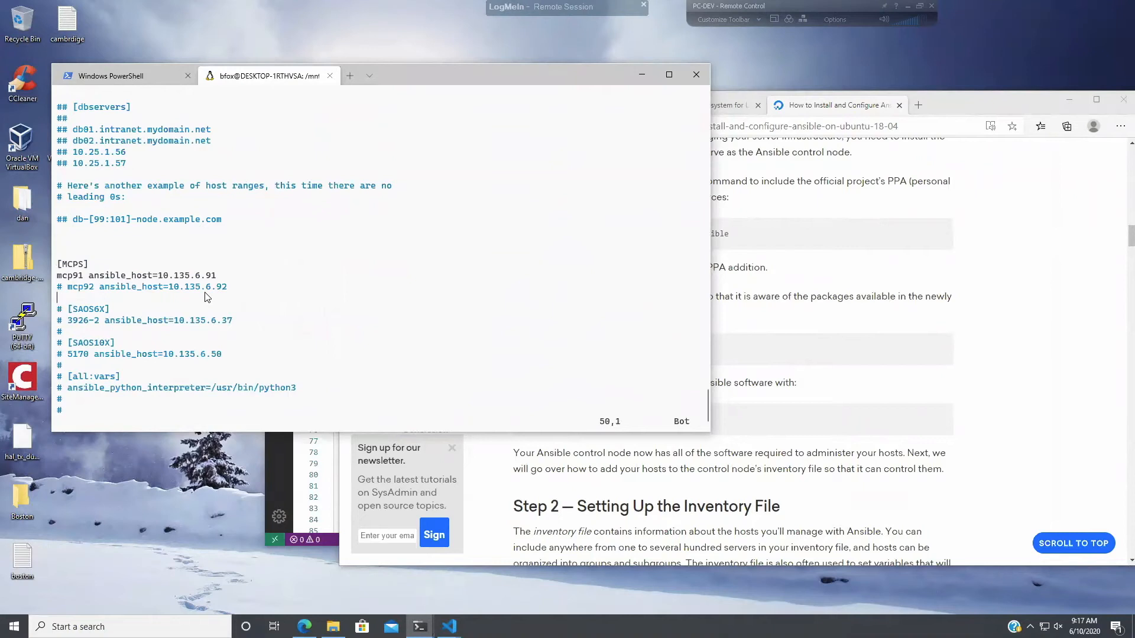
Enable the SAOS6X, SAOS10X and all:vars python3 entries, remove leftovers, and save with :wq!
key(Down)
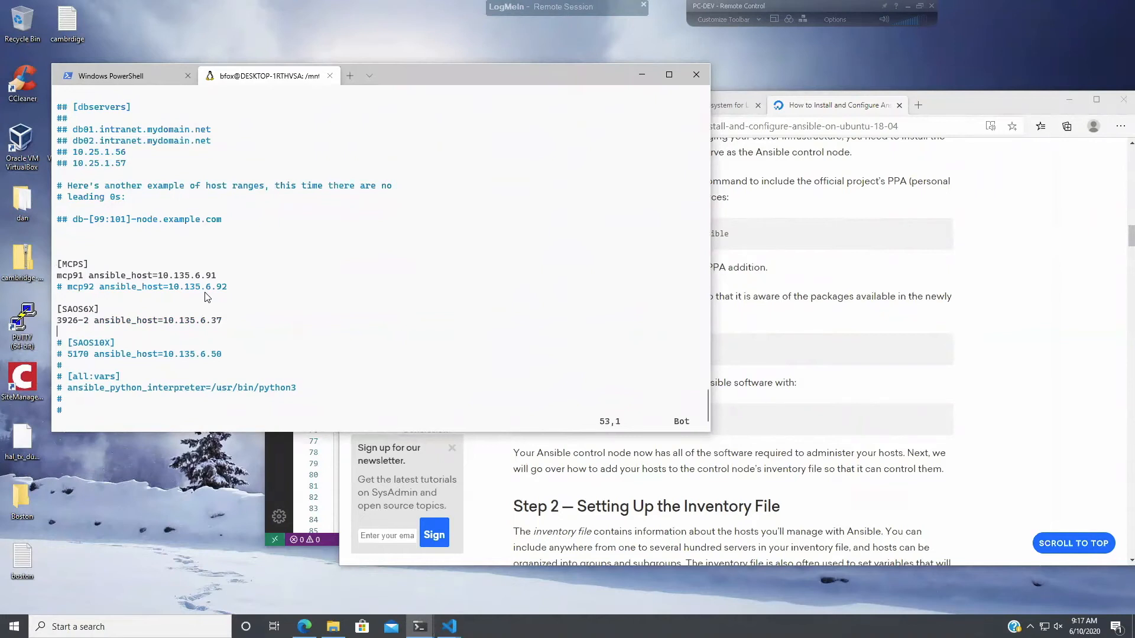
key(Down)
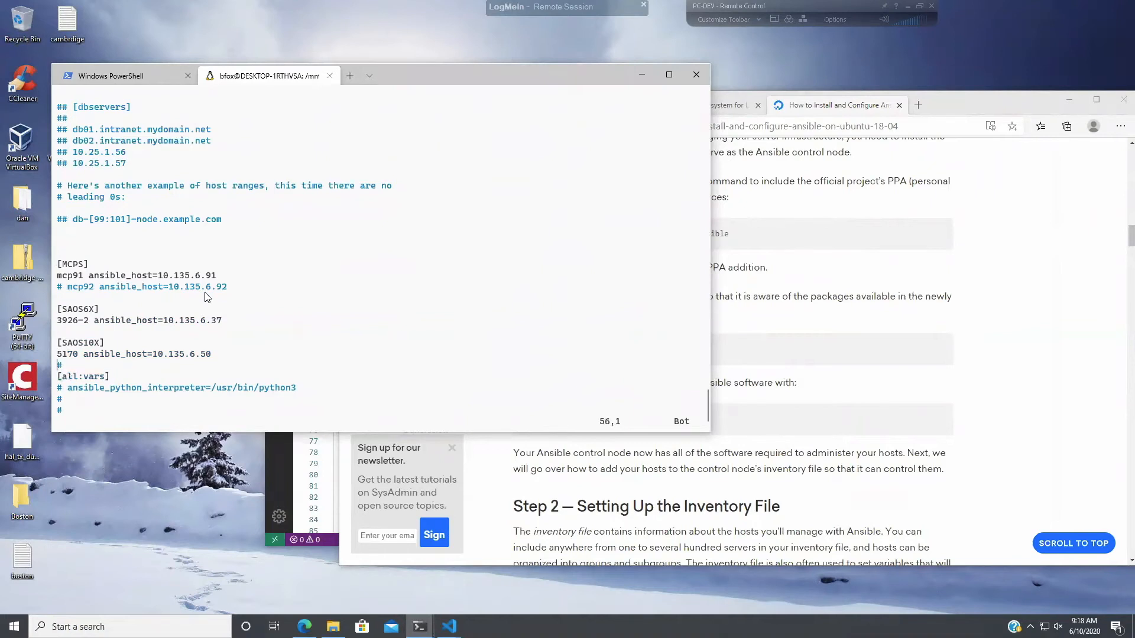
key(Down)
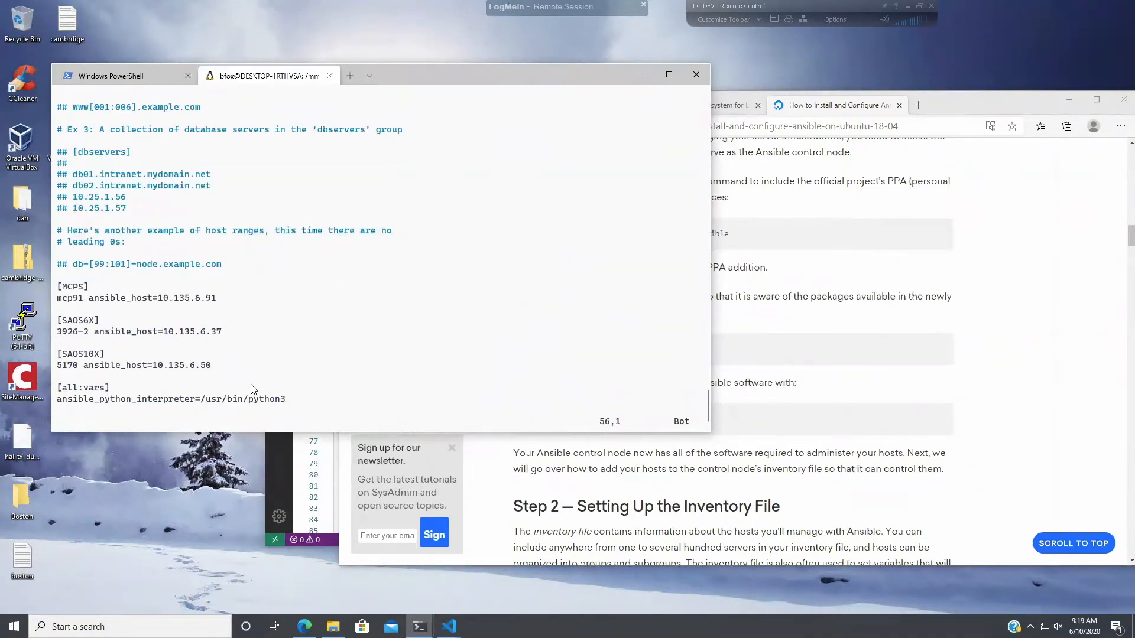
text(:wq!)
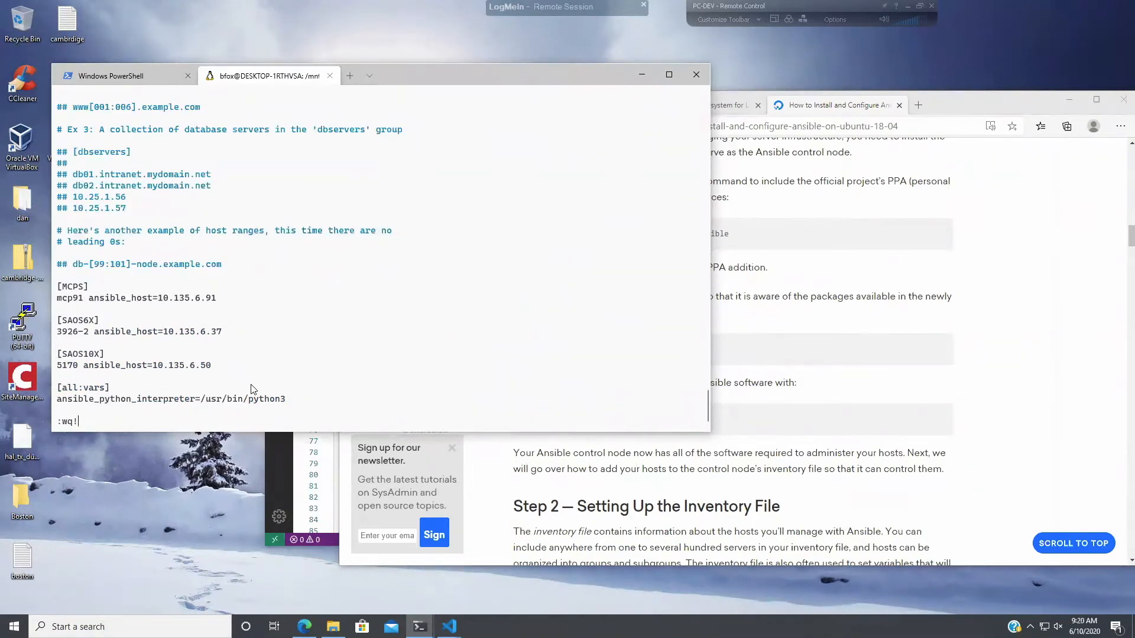
key(Return)
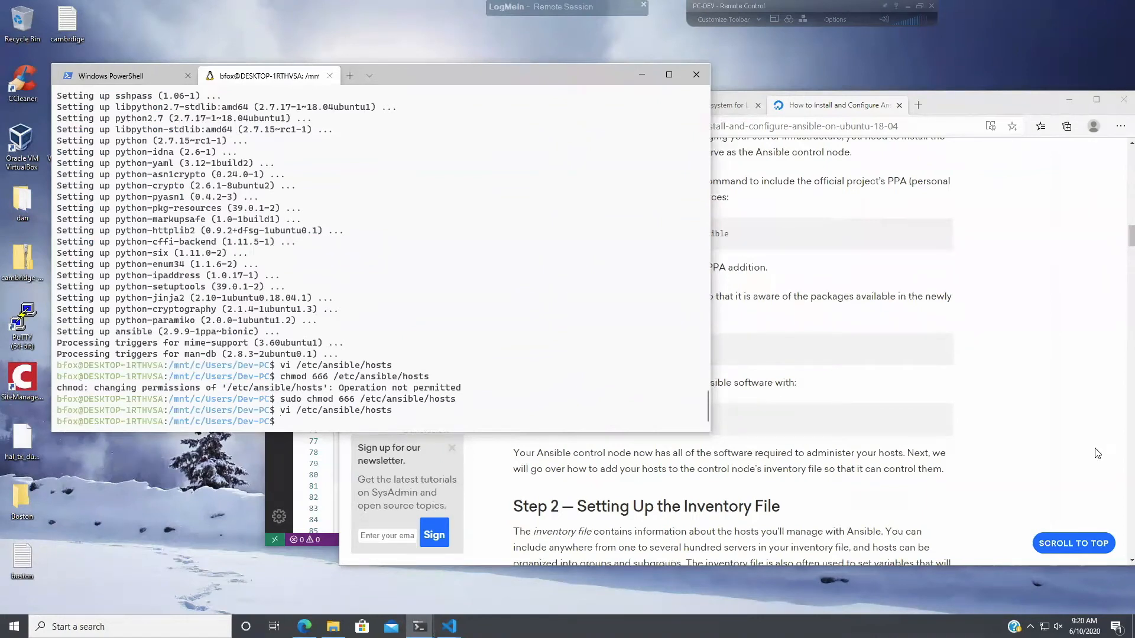
Run sudo apt install python3-pip and confirm the download with Y
text(sudo apt install python3-pip)
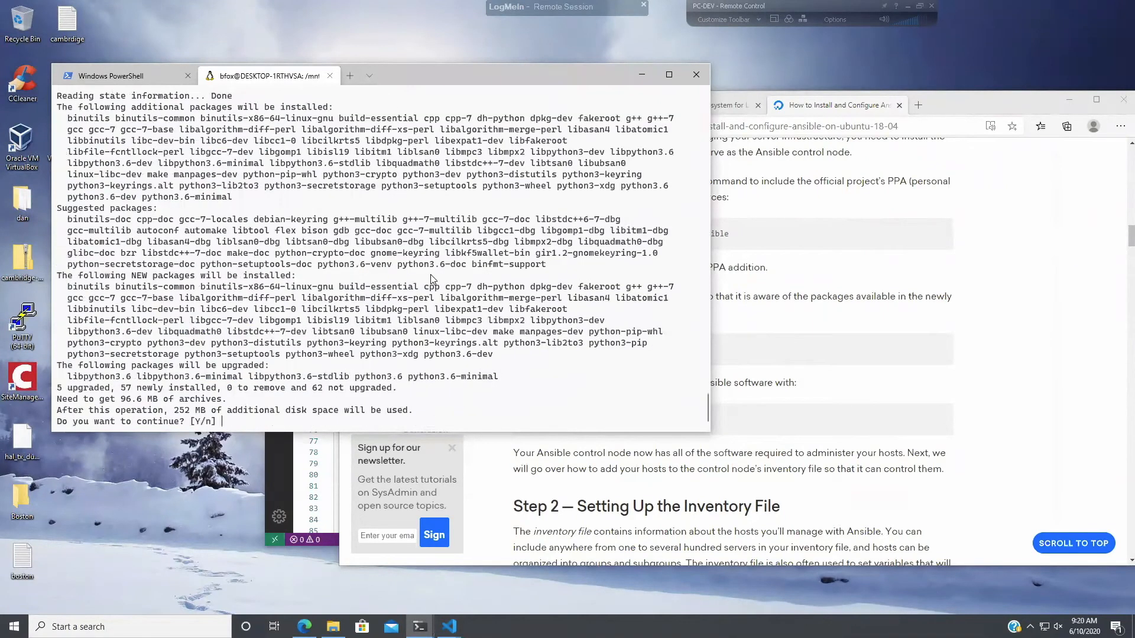
text(Y)
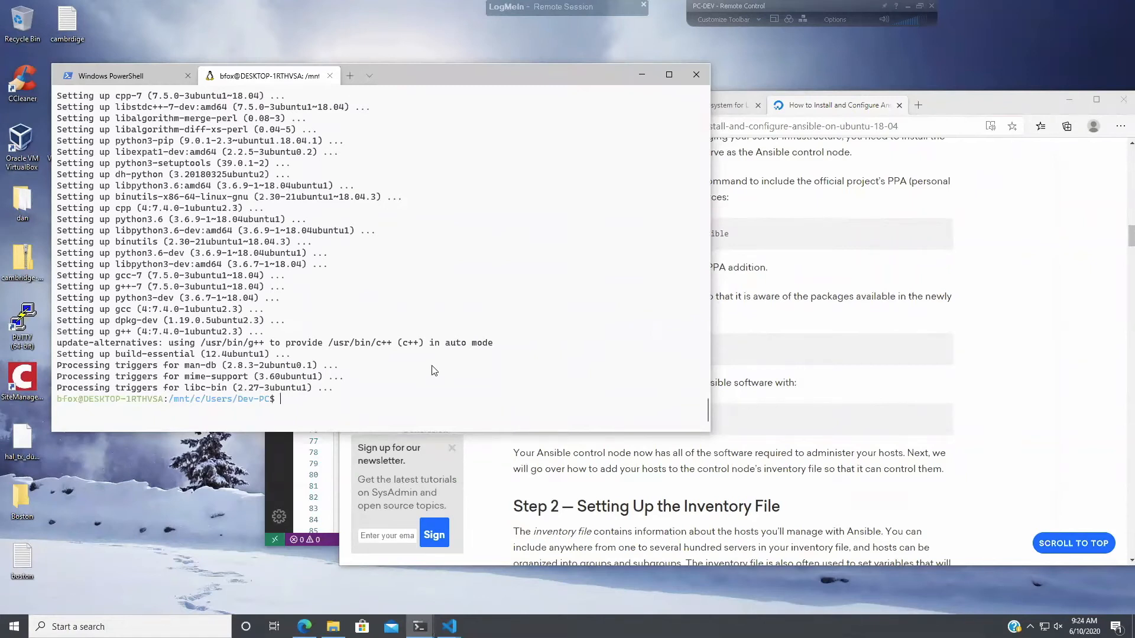
Install Ansible for the current user with pip3 install --user ansible
text(pip3 install --user ansible)
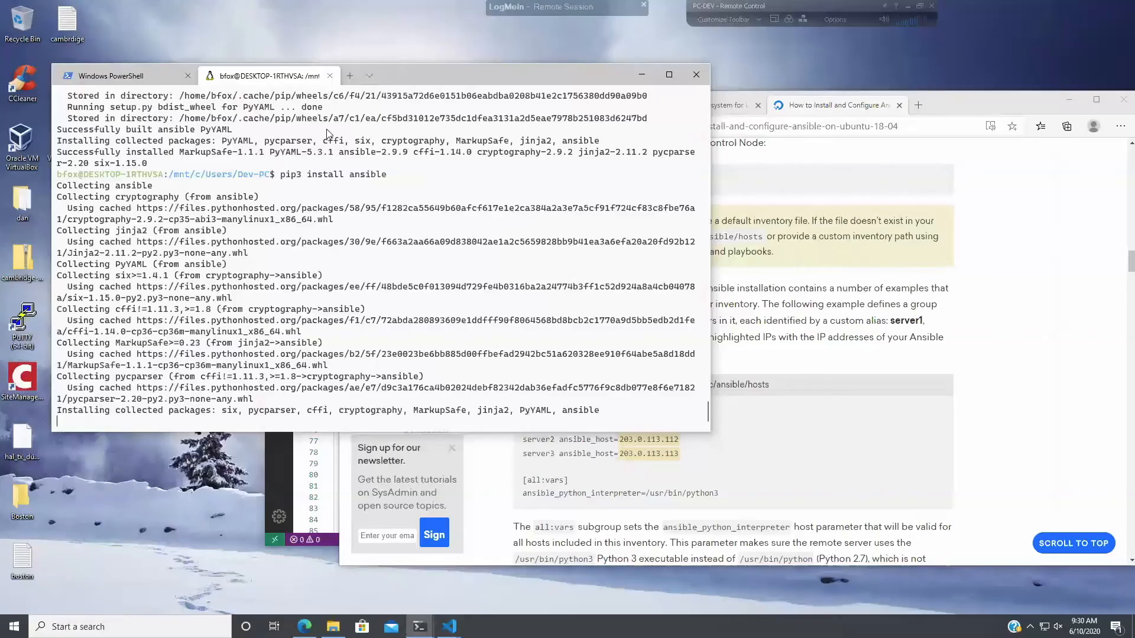
click(369, 75)
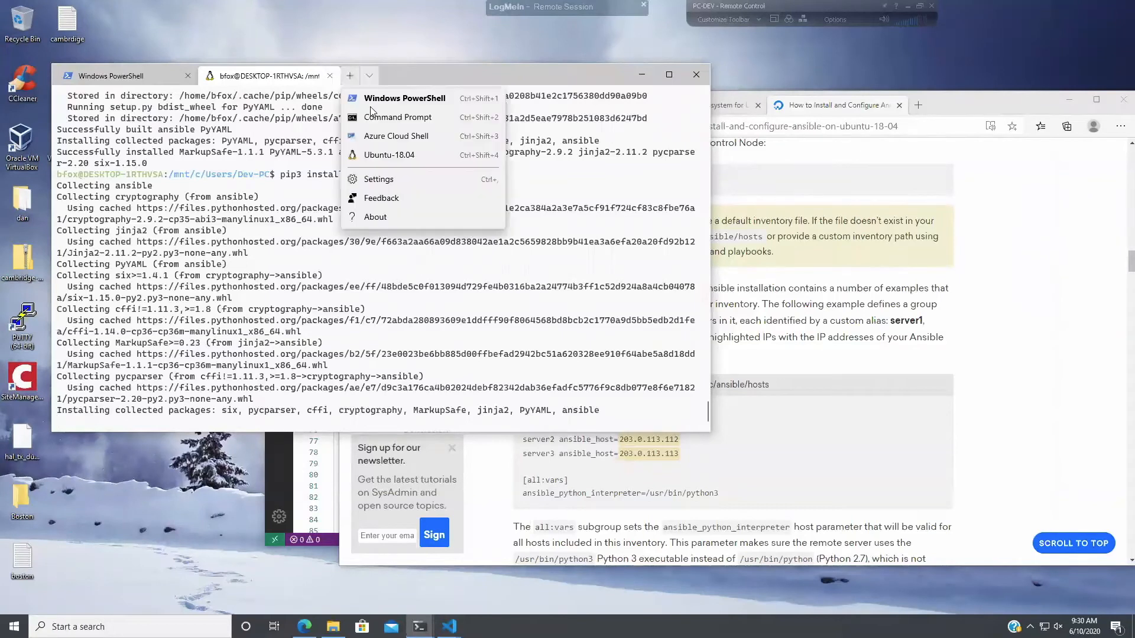
click(389, 155)
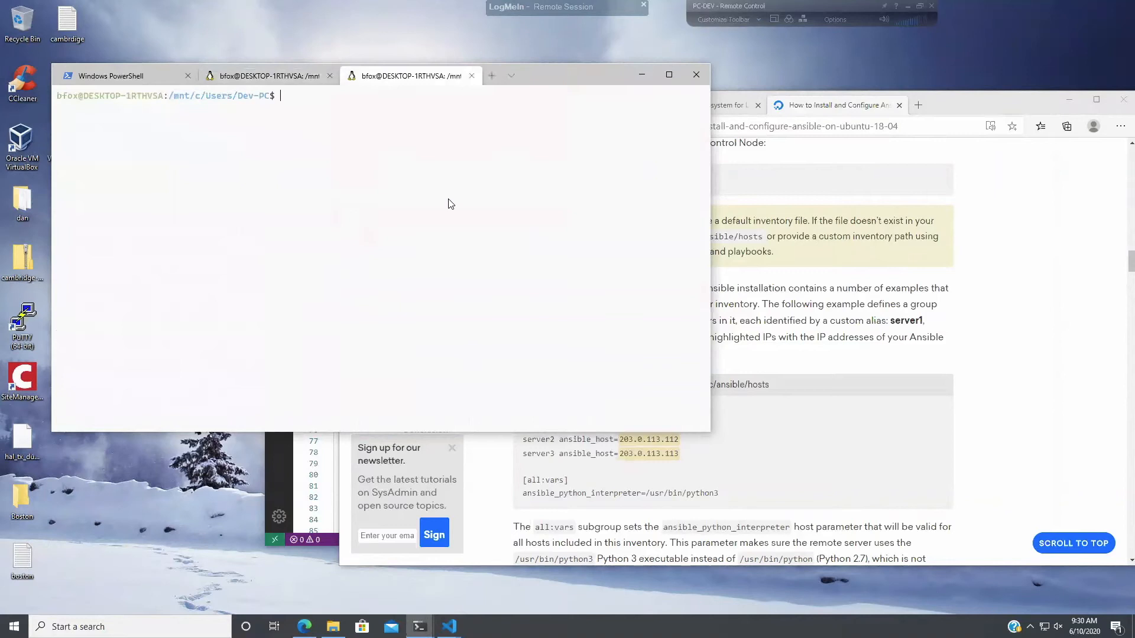
key(Return)
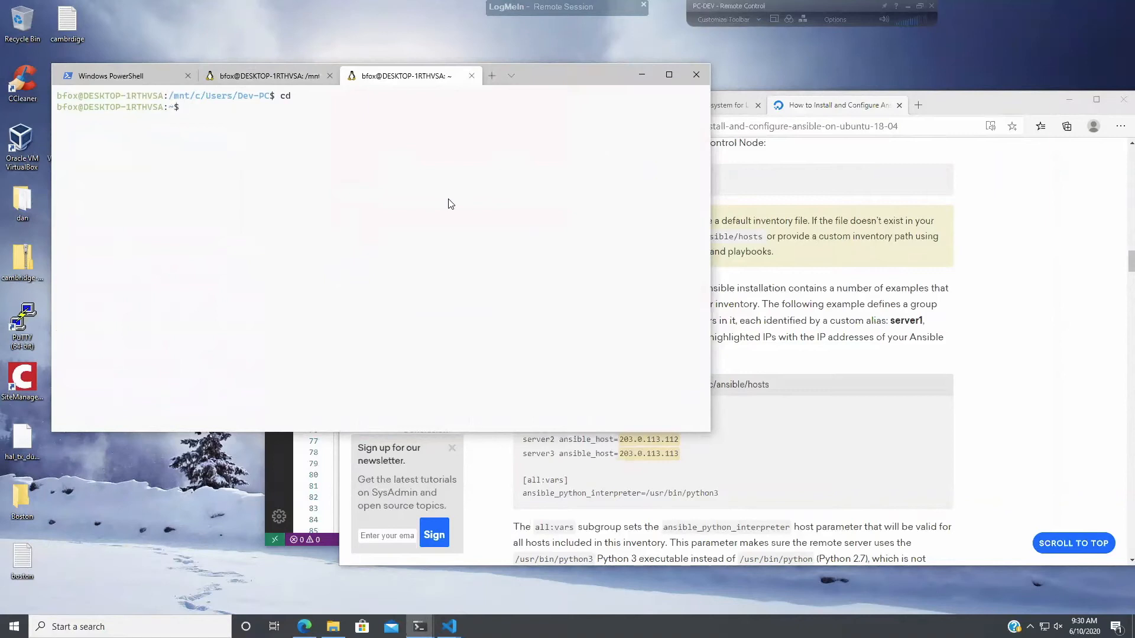
text(rsa)
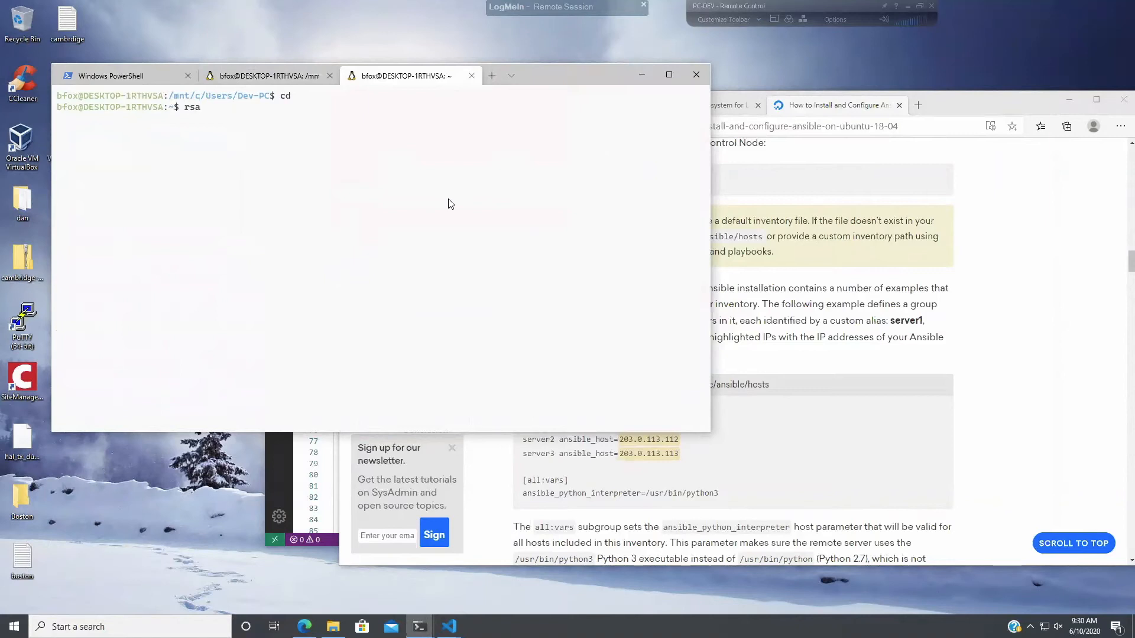
text(-)
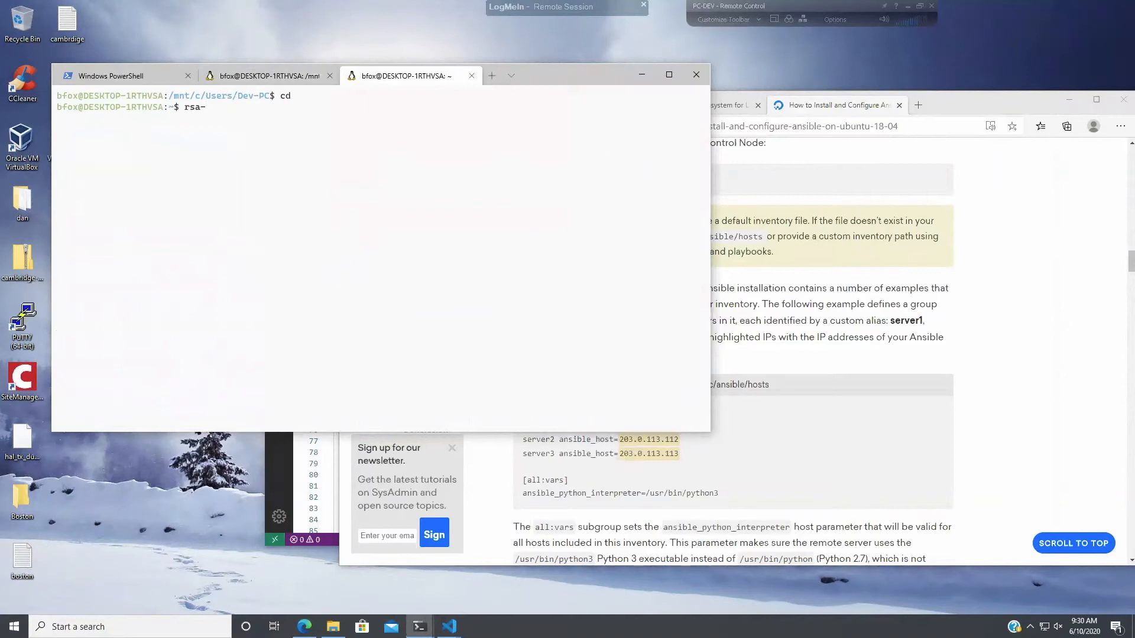
mouse_move(281, 173)
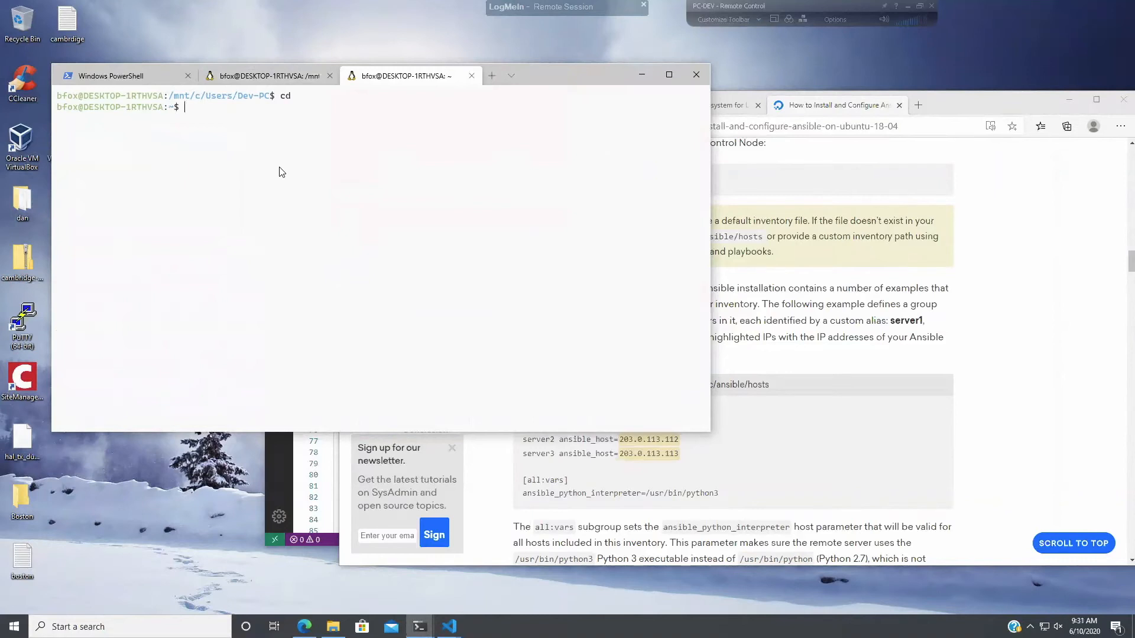
text(ssh-)
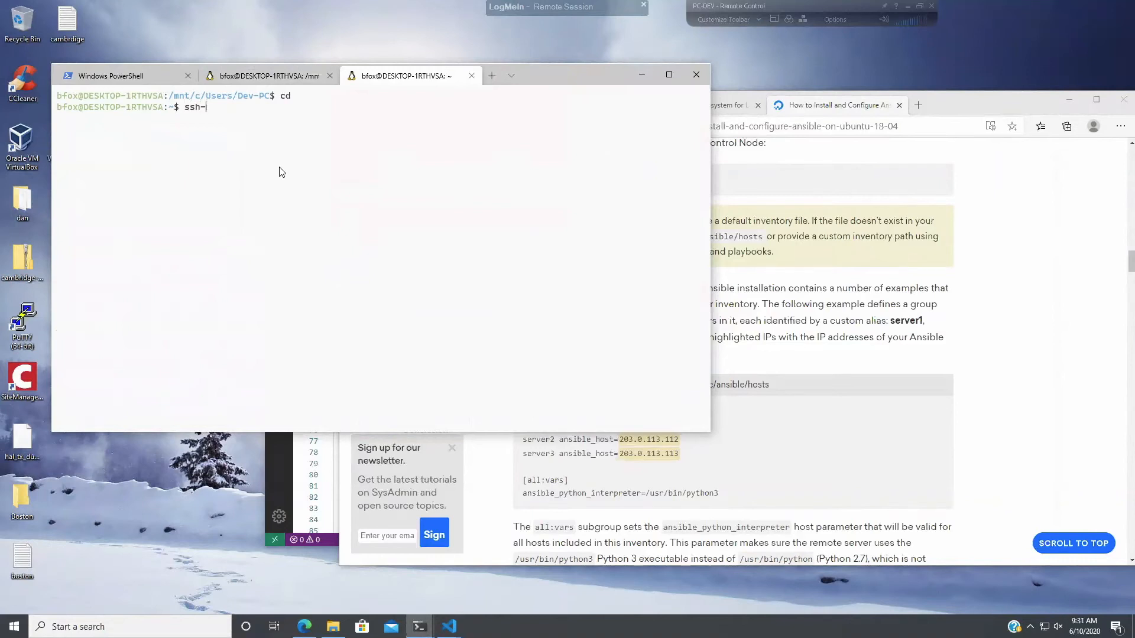
text(keygen -t rs)
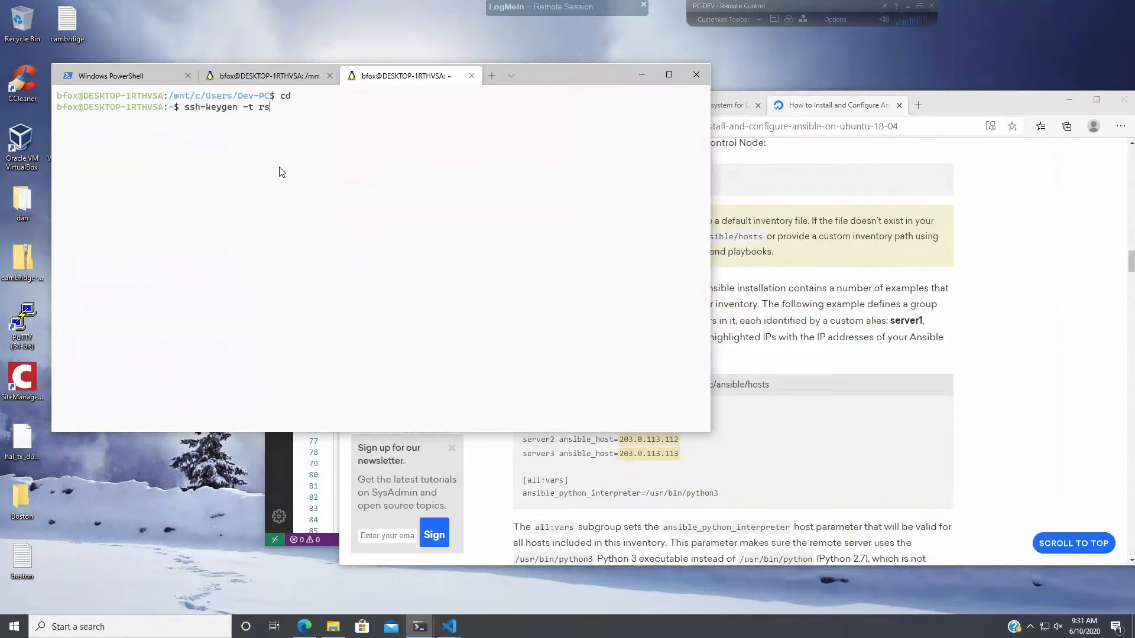
key(Return)
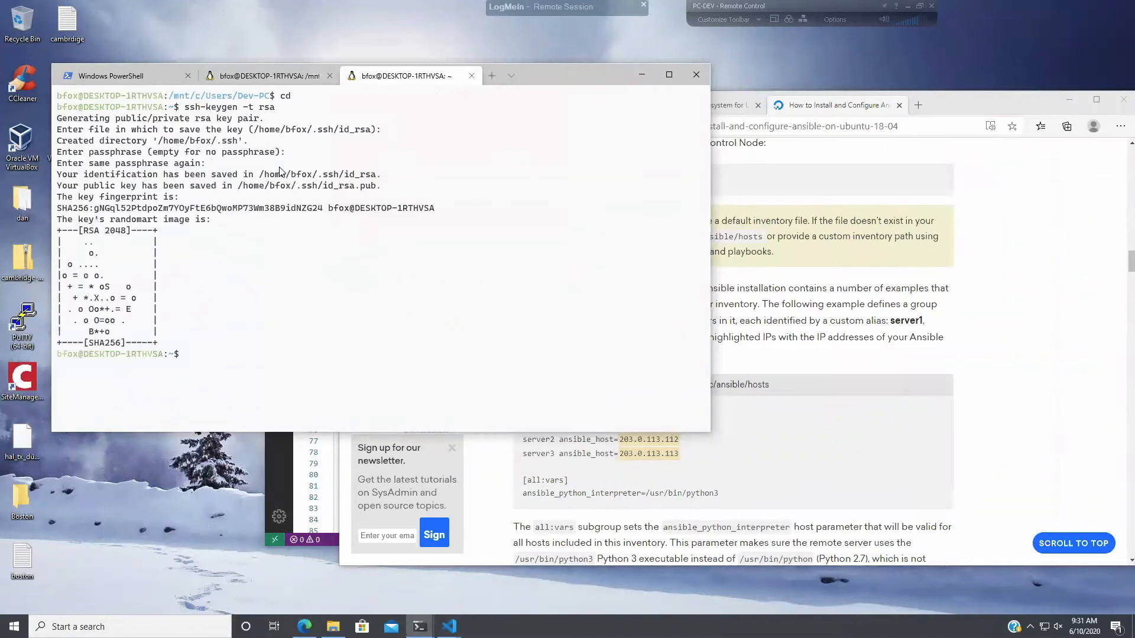
mouse_move(232, 368)
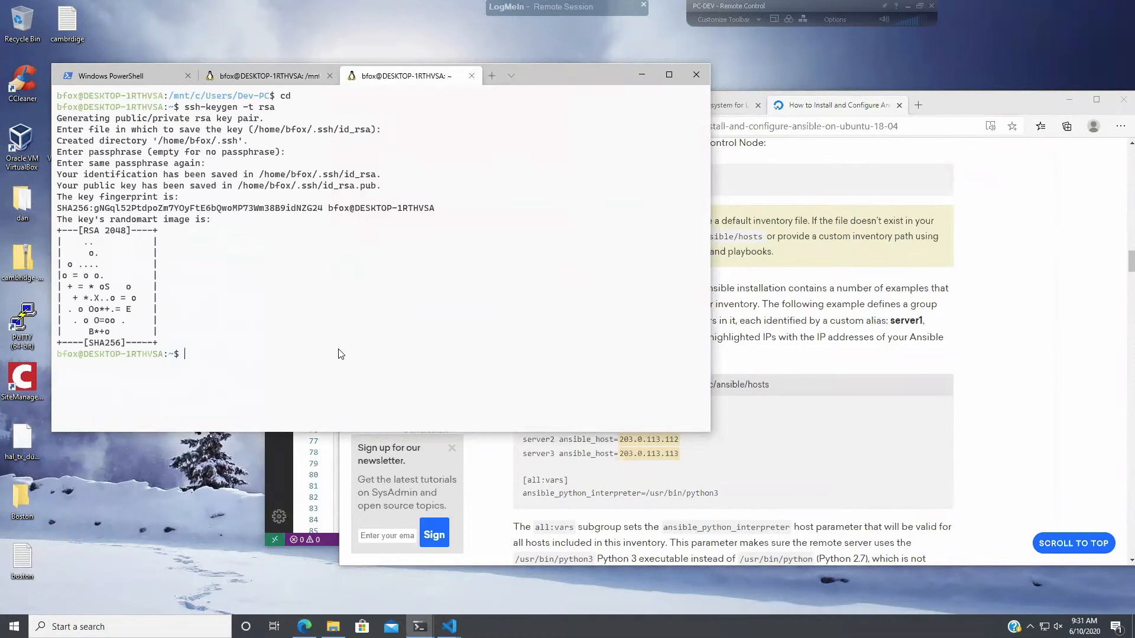
text(!)
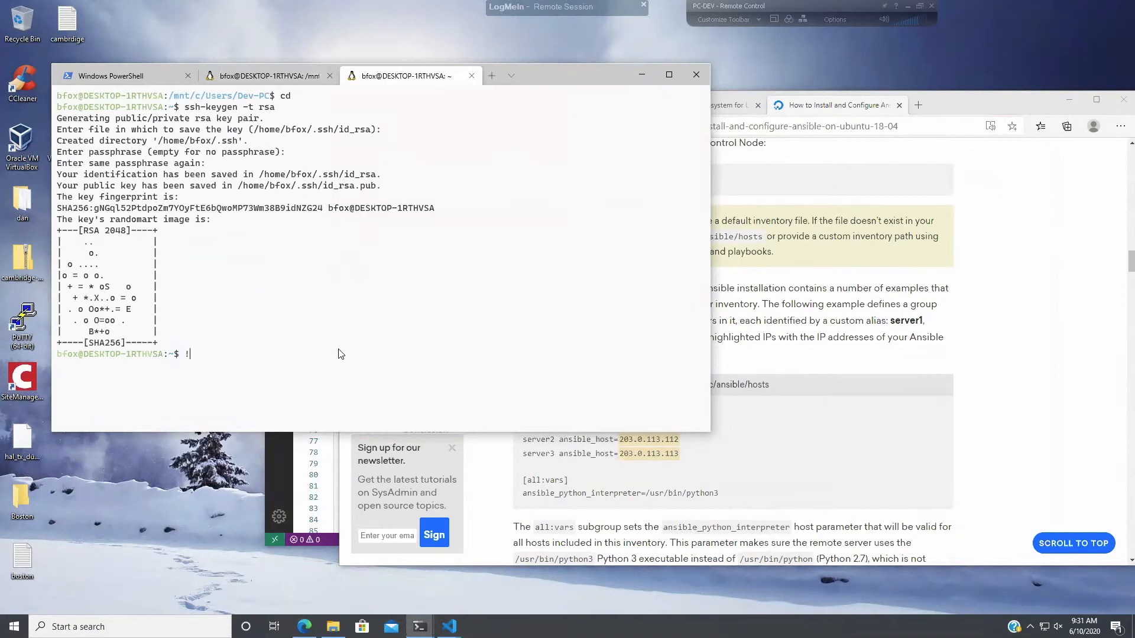
text(~/)
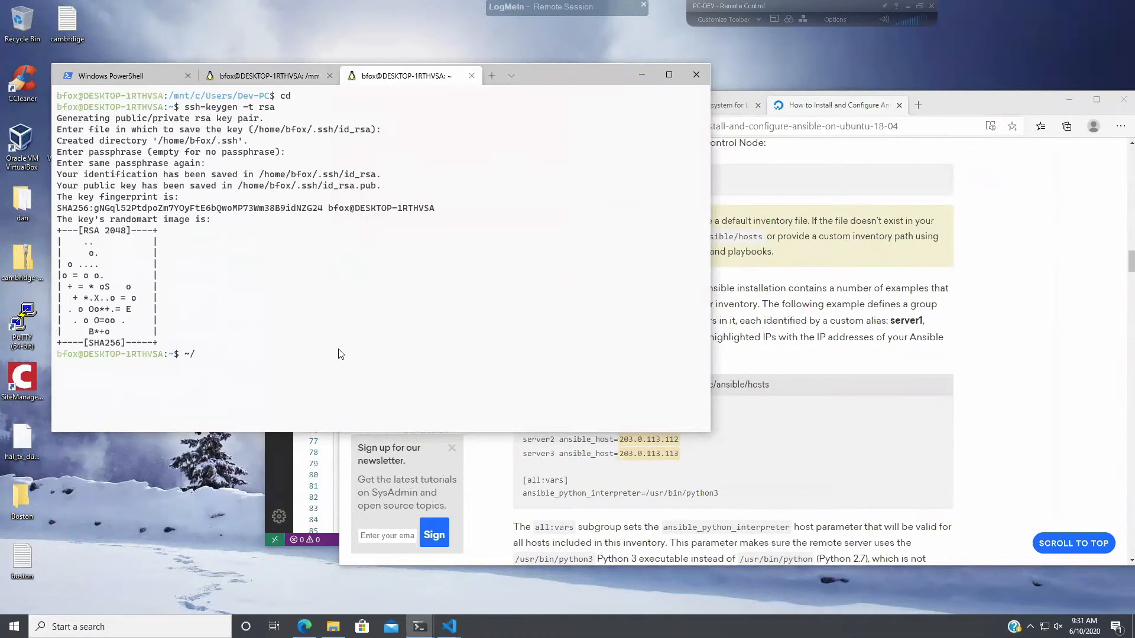
text(.ssh/)
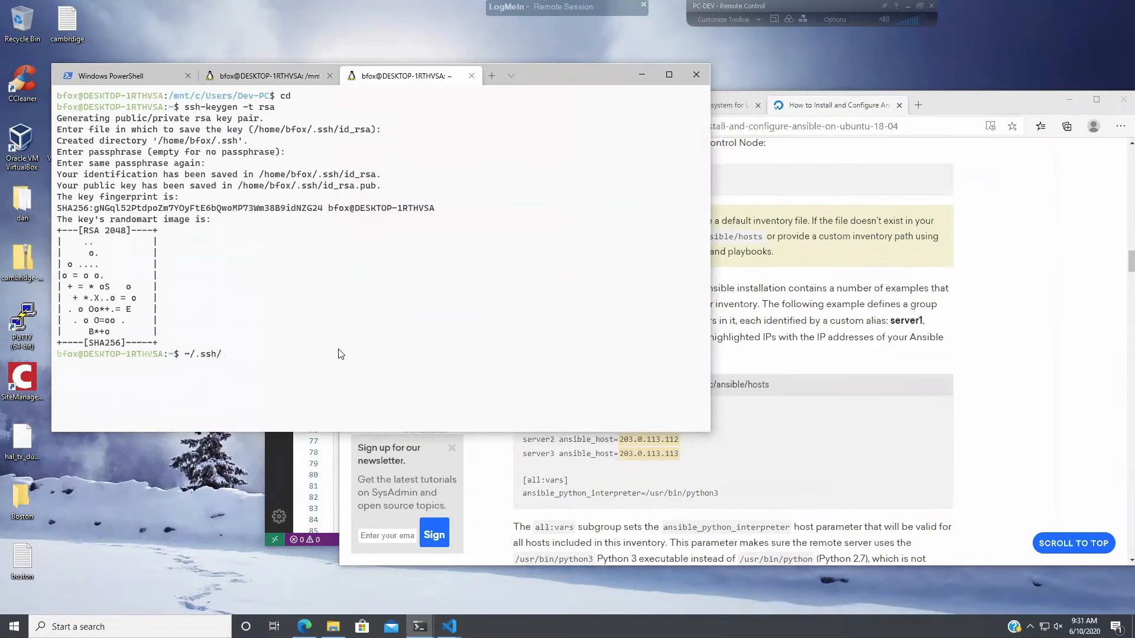
text(id_er)
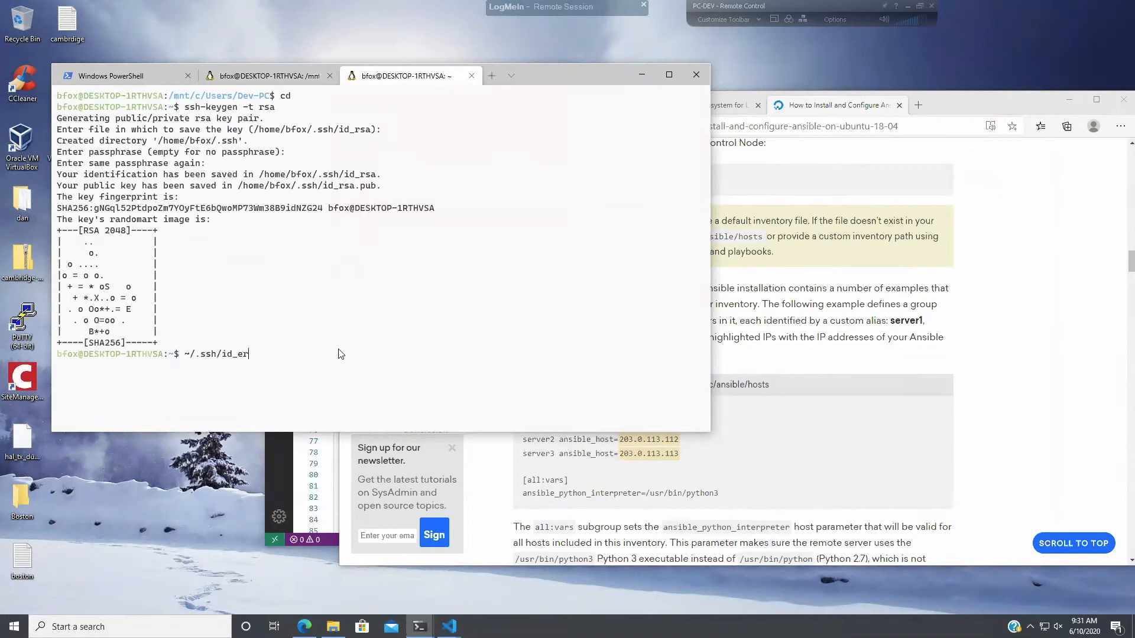
text(sa)
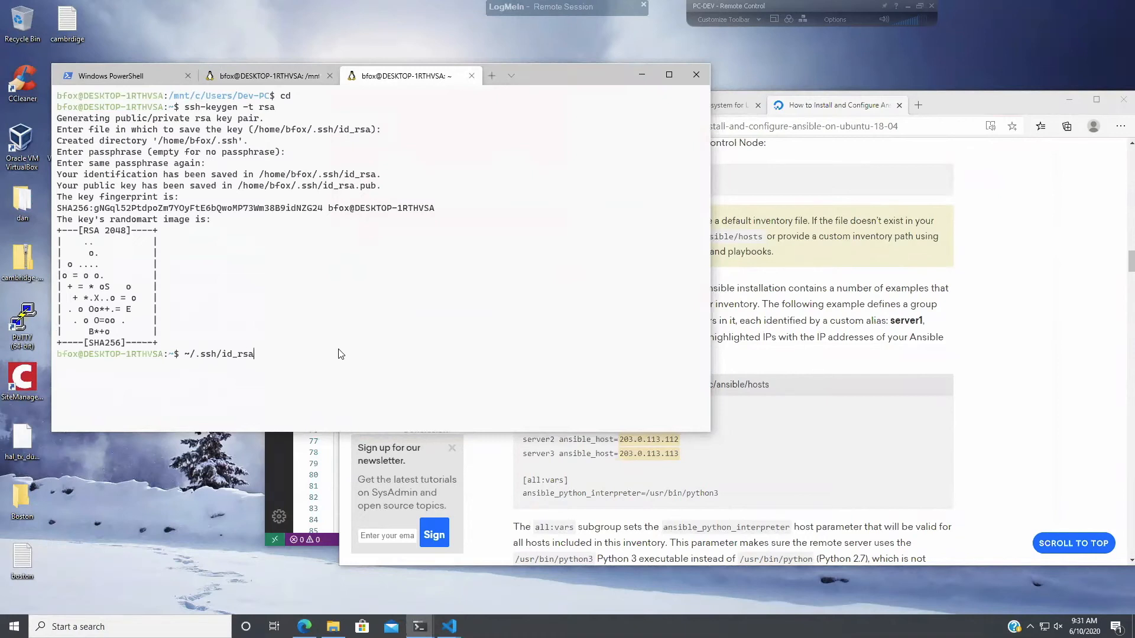
text(.pub)
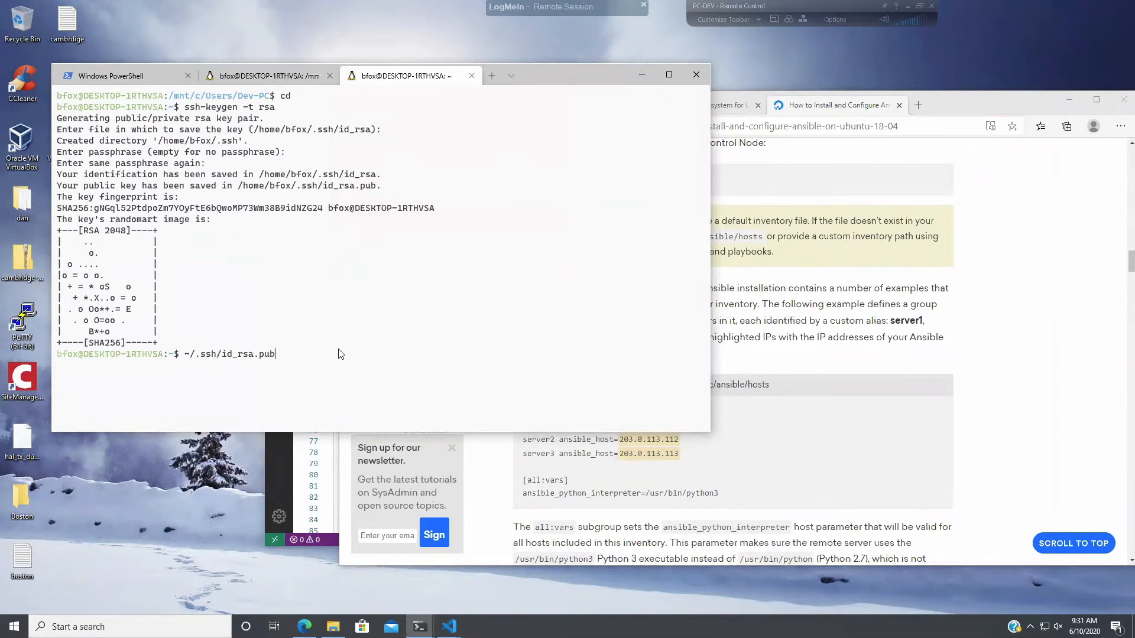
mouse_move(365, 337)
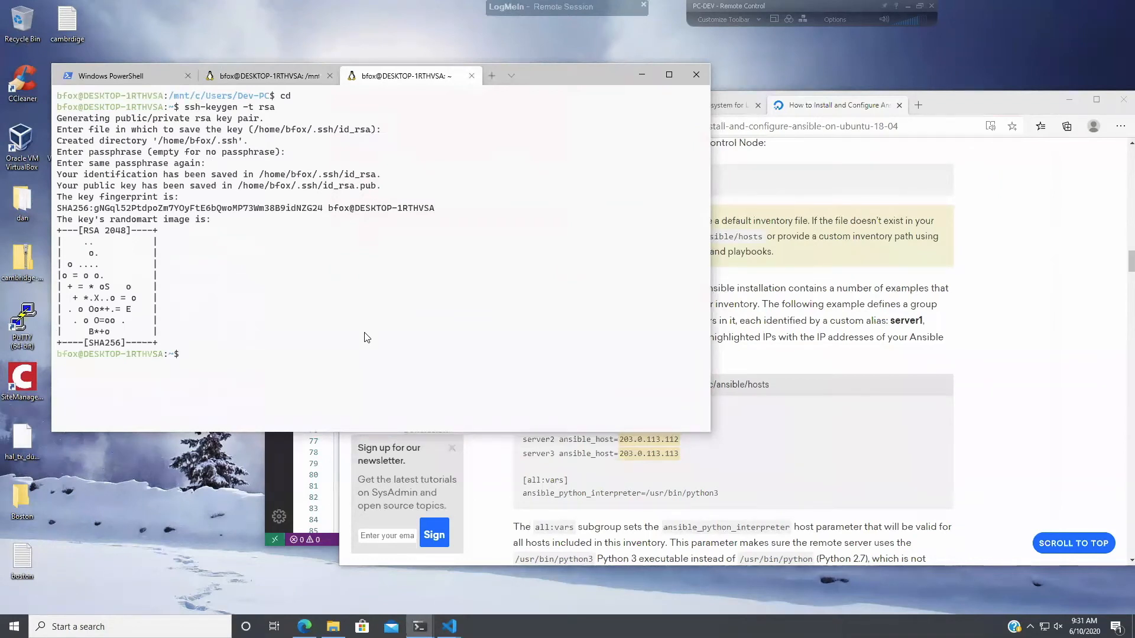
text(git)
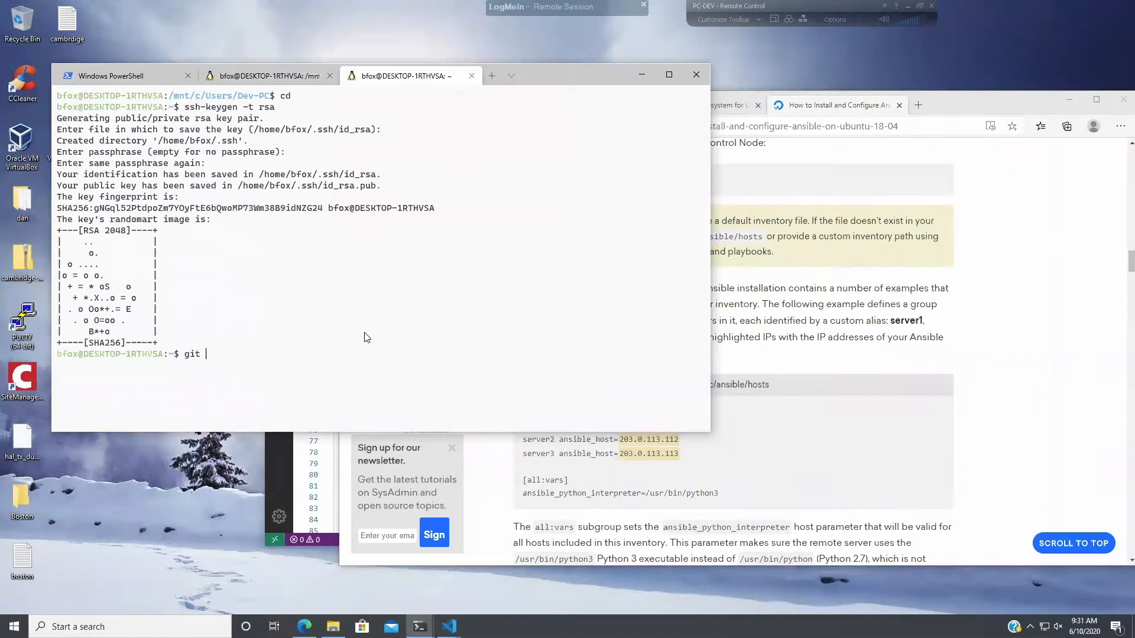
text(config --glo)
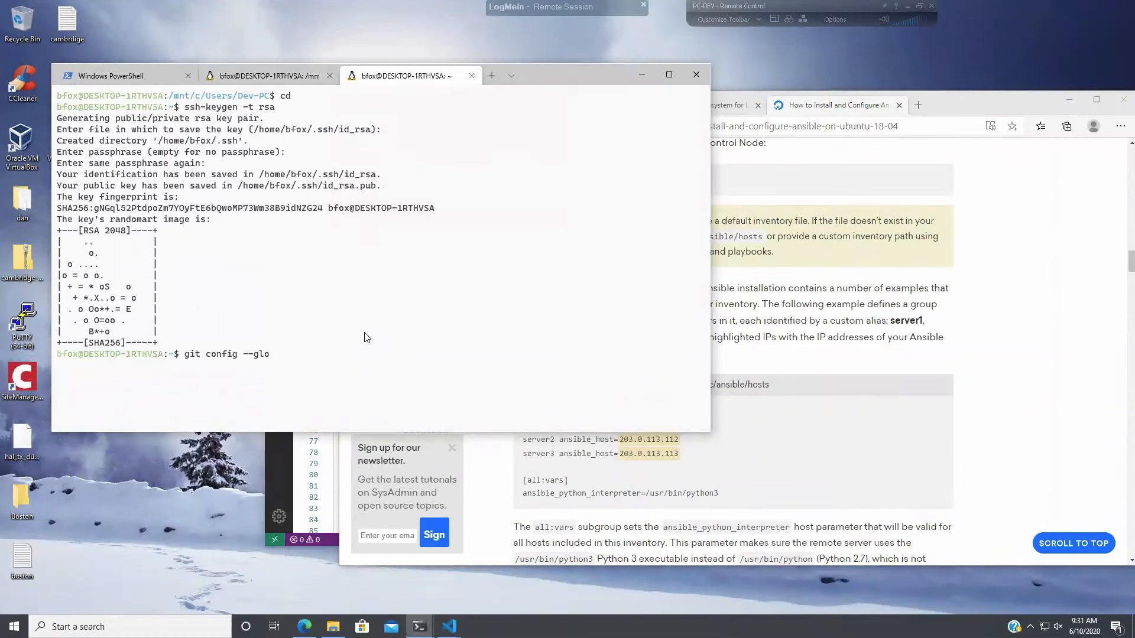
text(bal us)
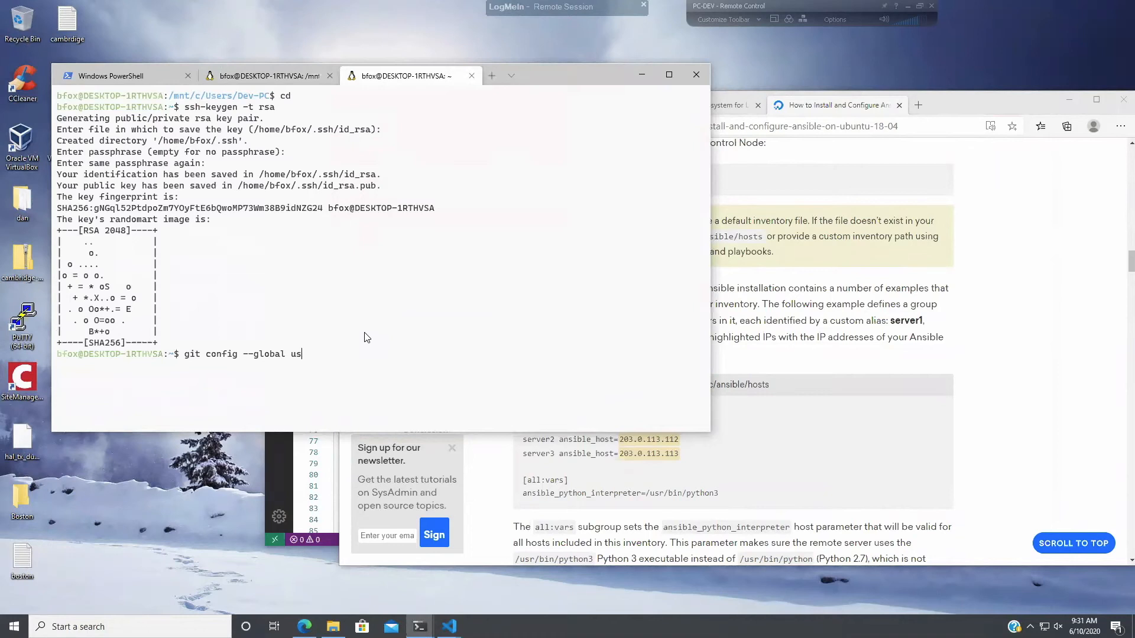
text(er.em)
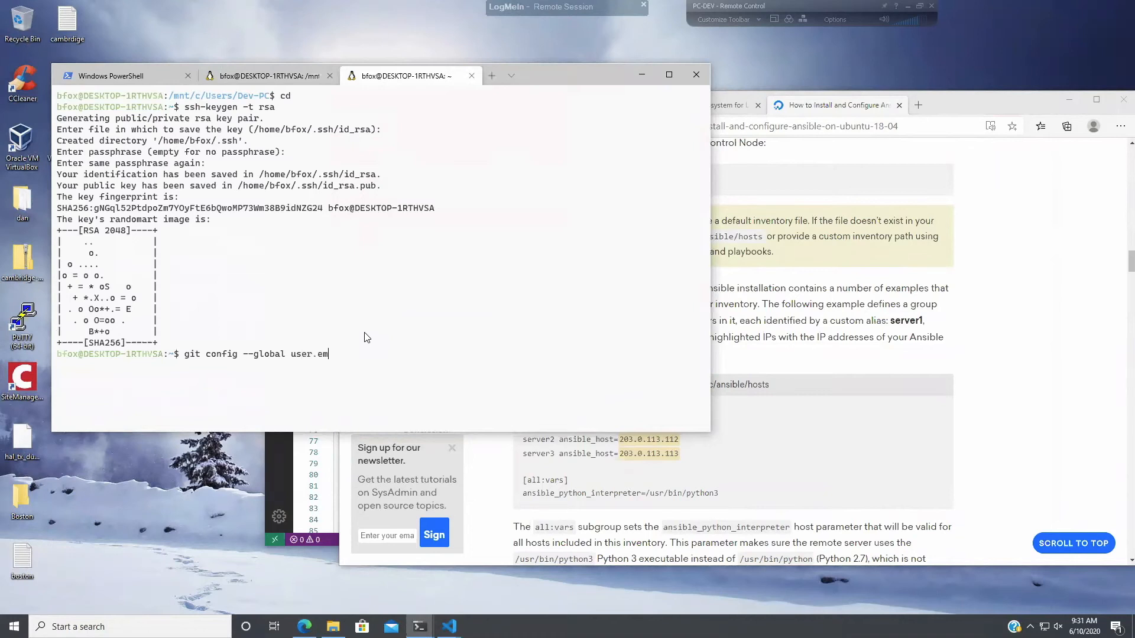
text(ail "foo@bary.c)
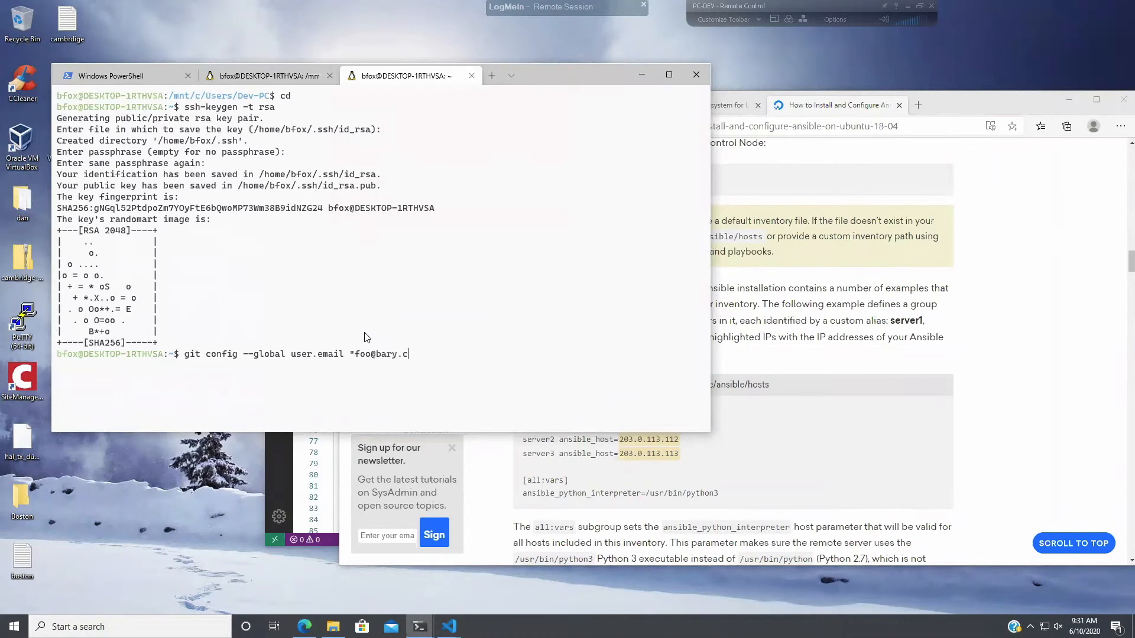
key(Return)
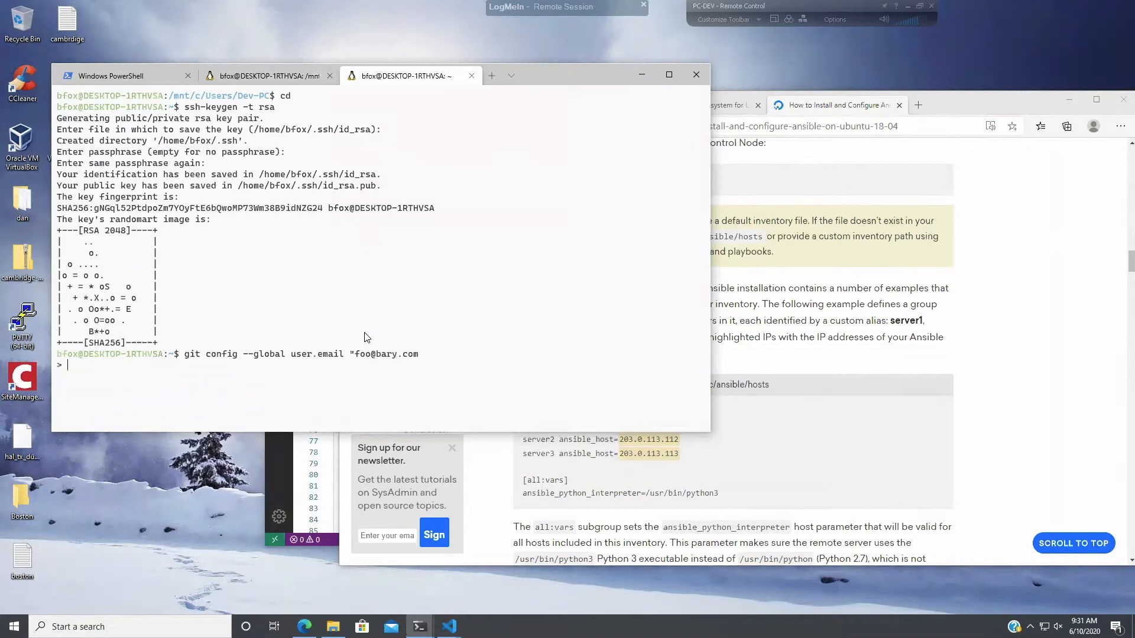
mouse_move(467, 357)
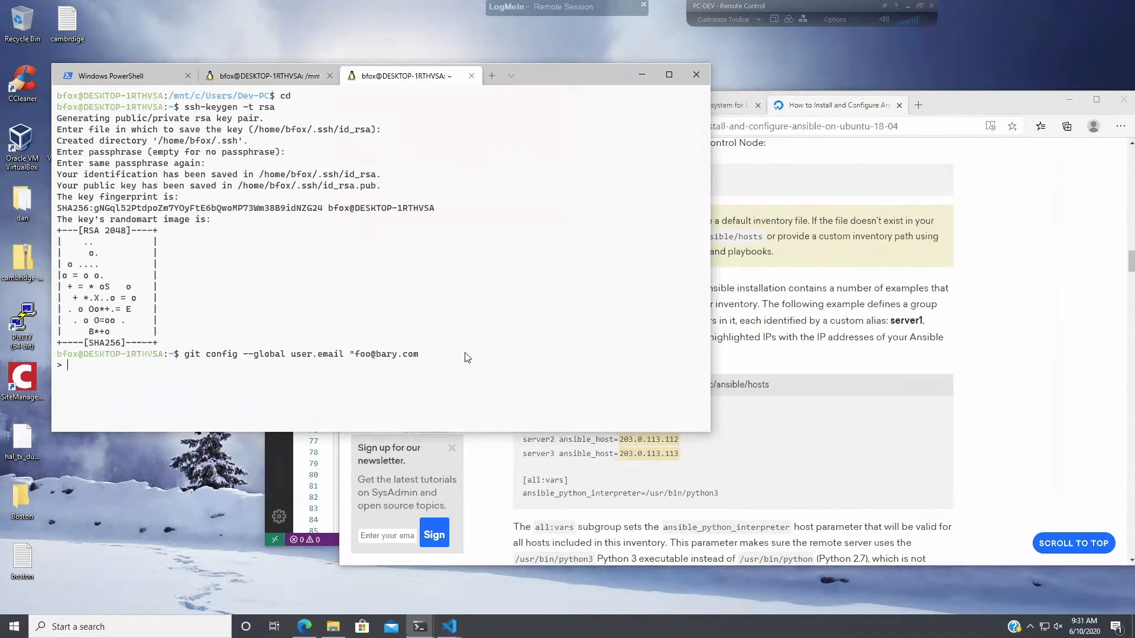
key(ctrl+c)
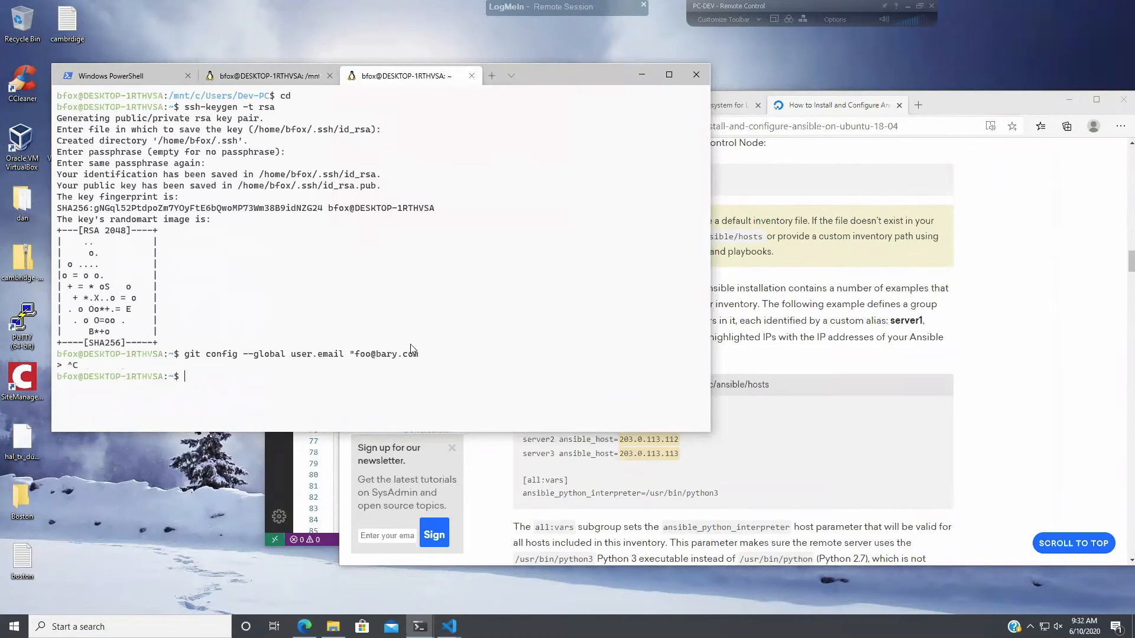
text(git config --global user.email "foo@bary.com)
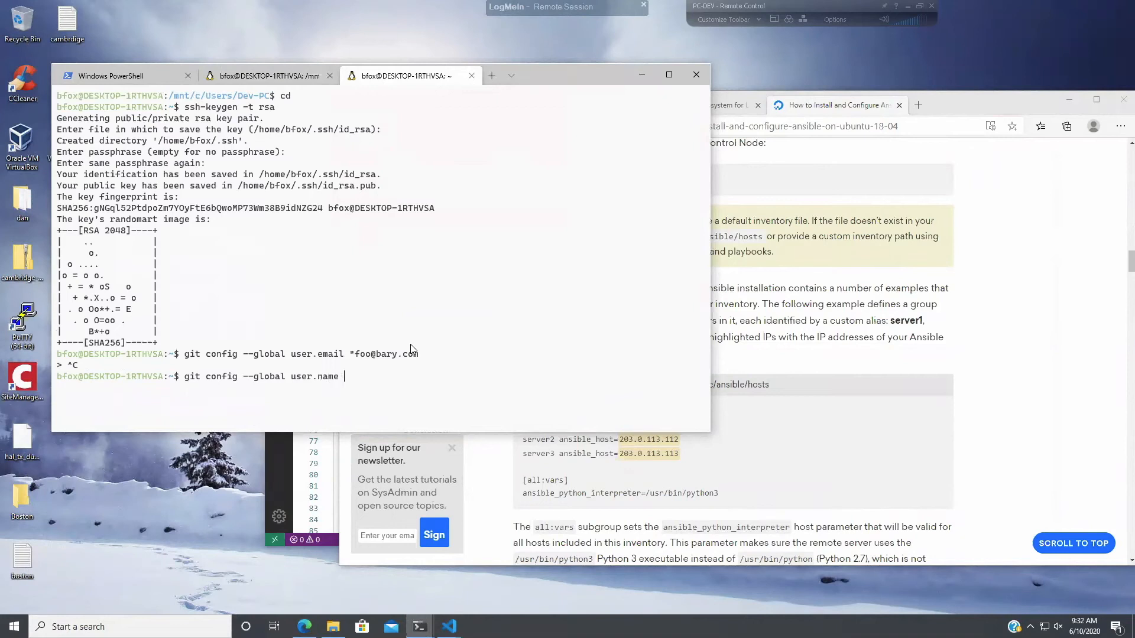
text("Barb)
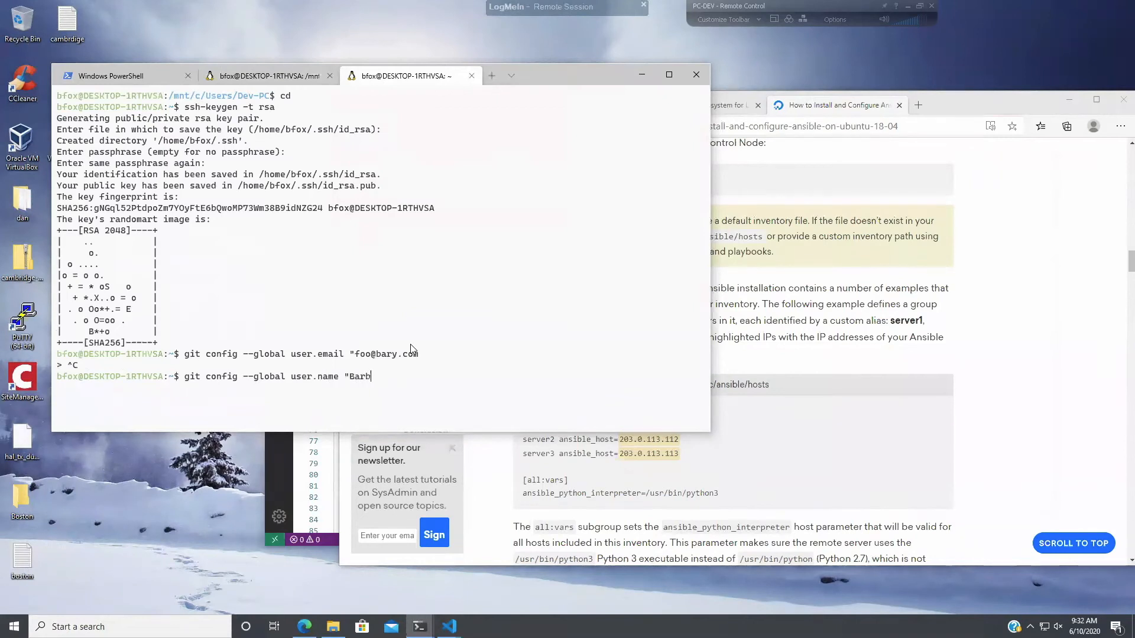
key(Backspace)
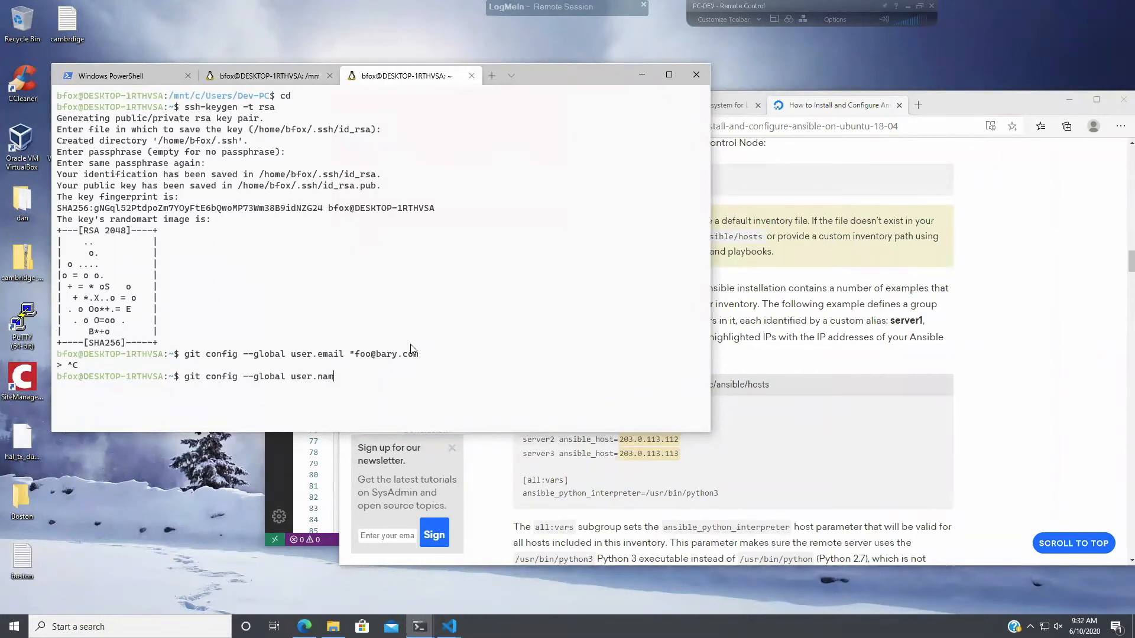
key(Ctrl+c)
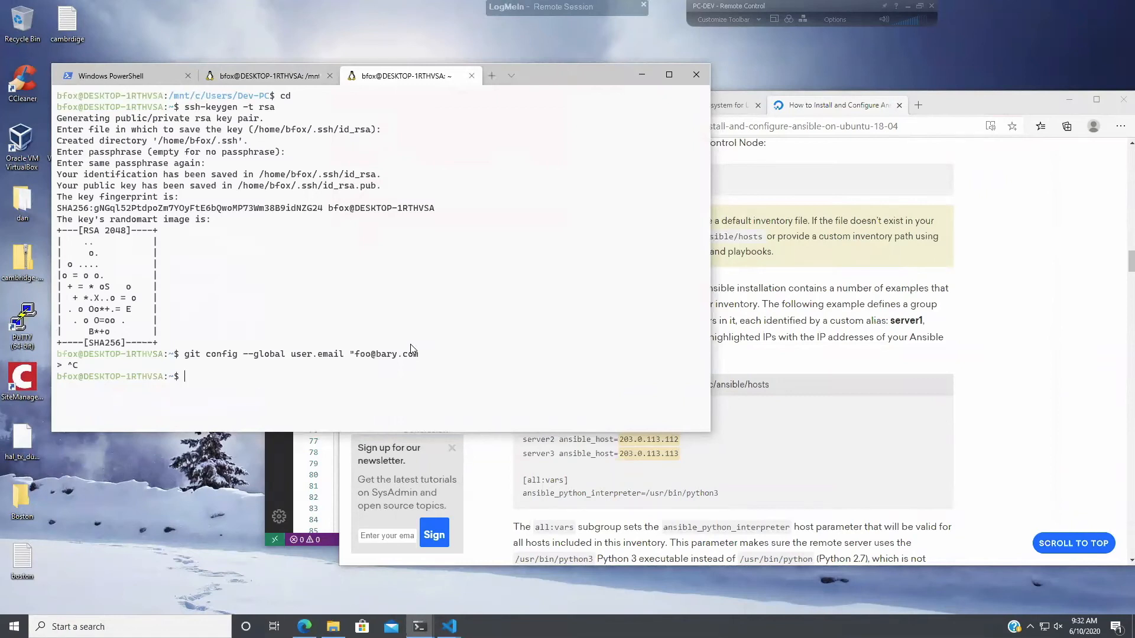
key(Return)
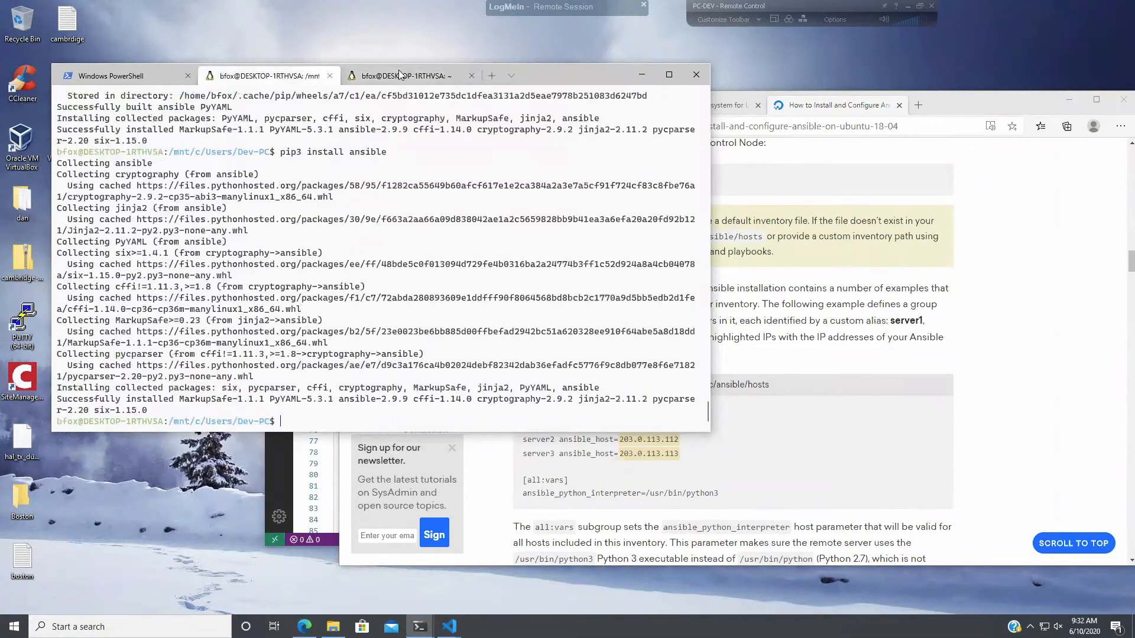
mouse_move(406, 75)
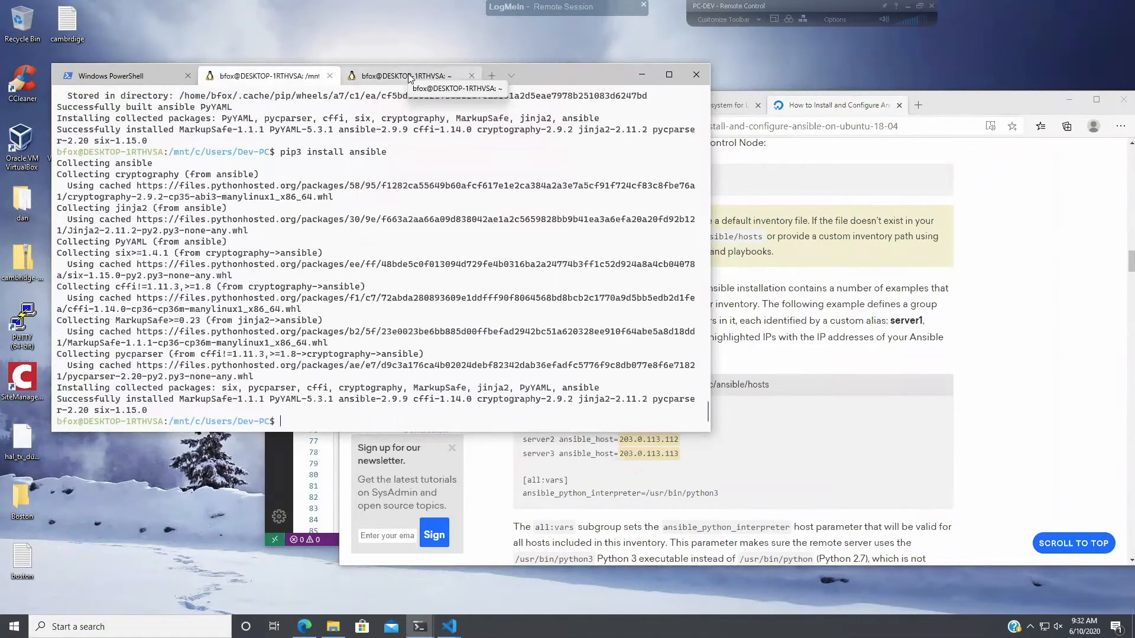
In the Dev-PC shell, pip3-install the jmespath and requests packages, fixing a typo
click(409, 76)
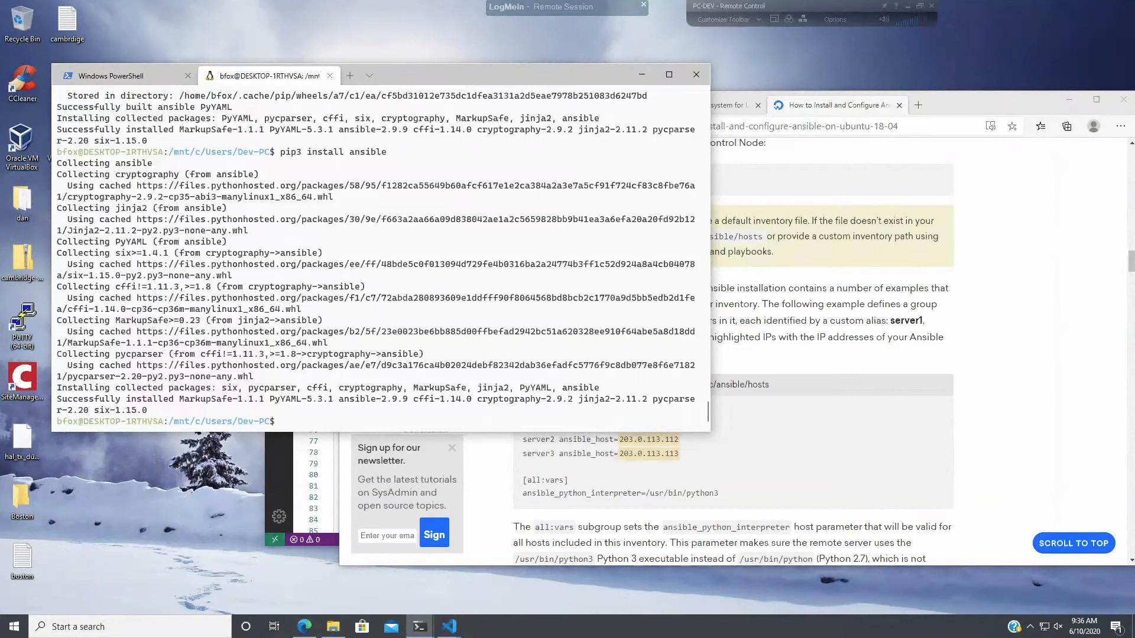
mouse_move(935, 373)
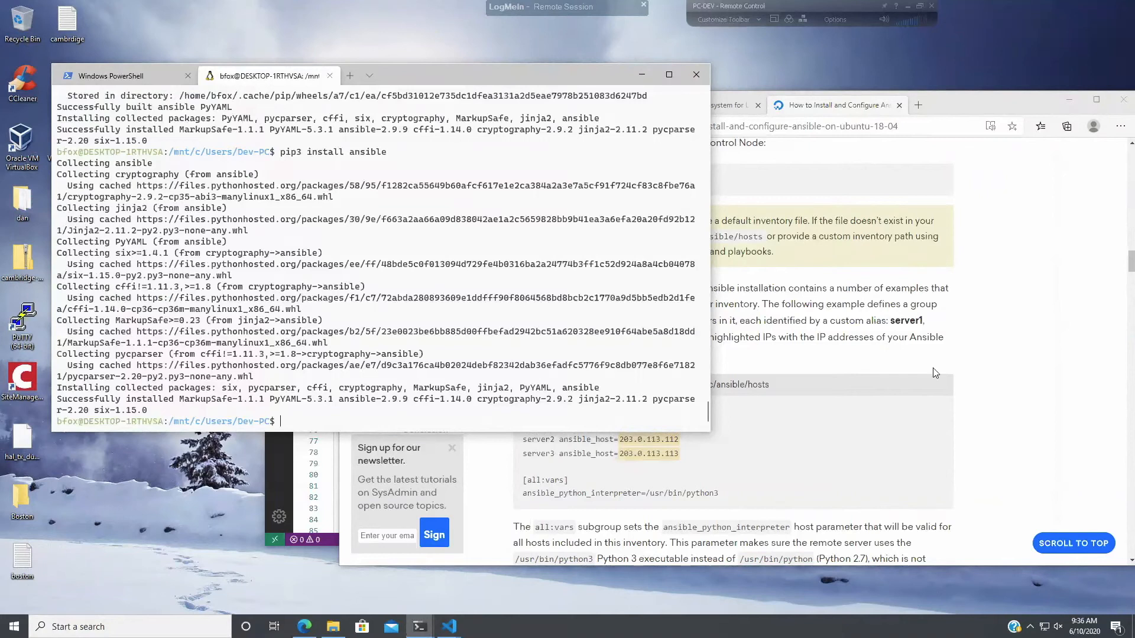
mouse_move(535, 338)
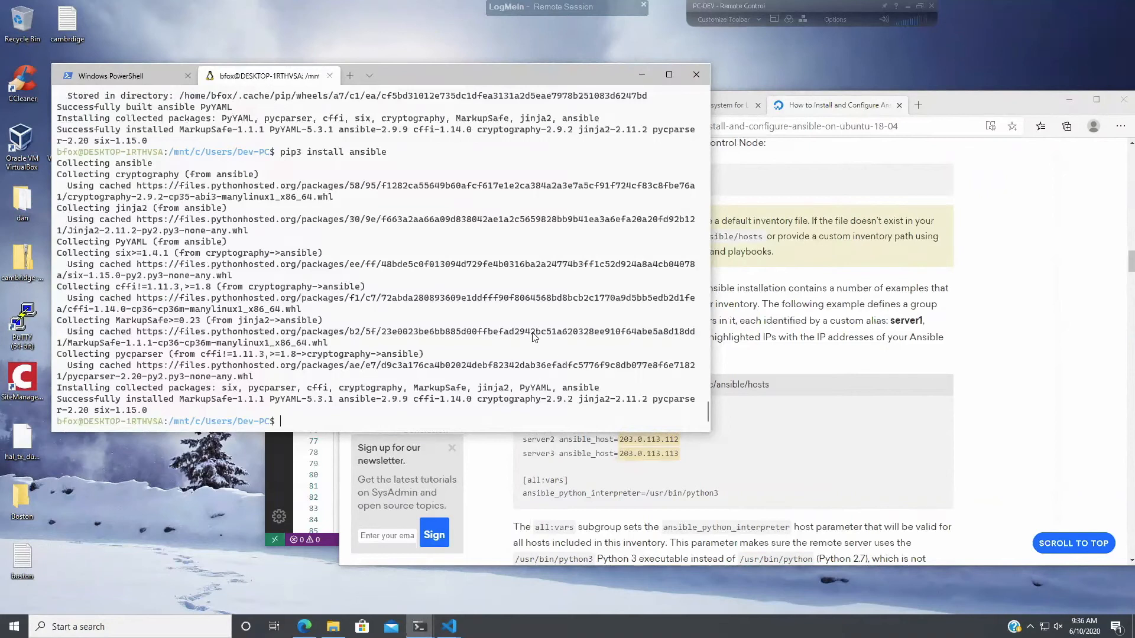
text(pip3 in)
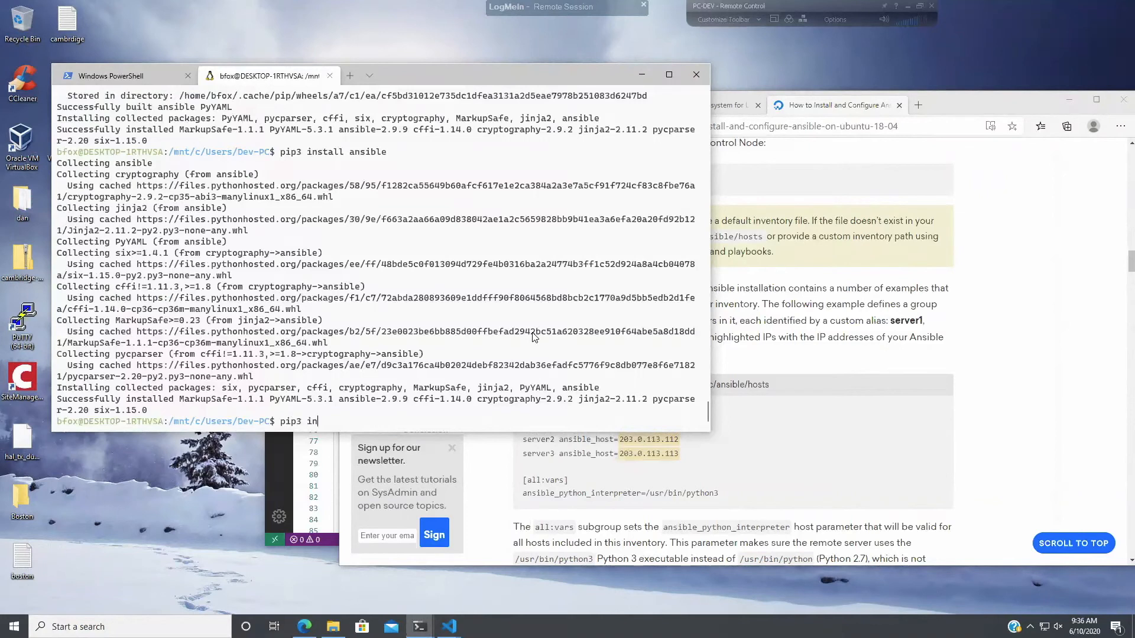
text(stall jmespath)
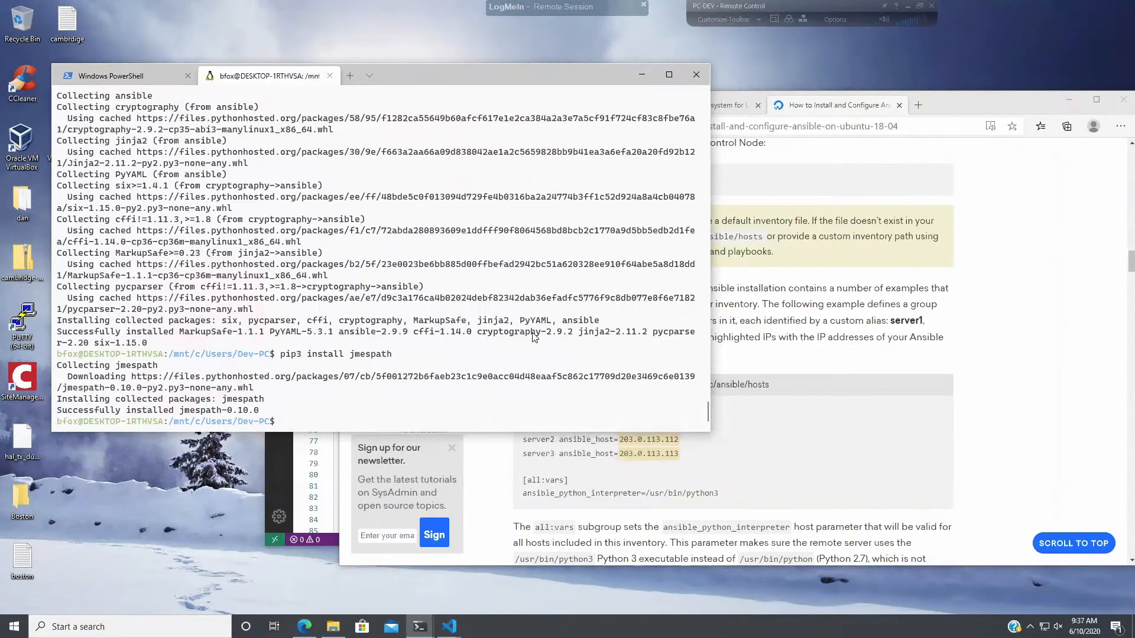
text(pip3 install reqeusts)
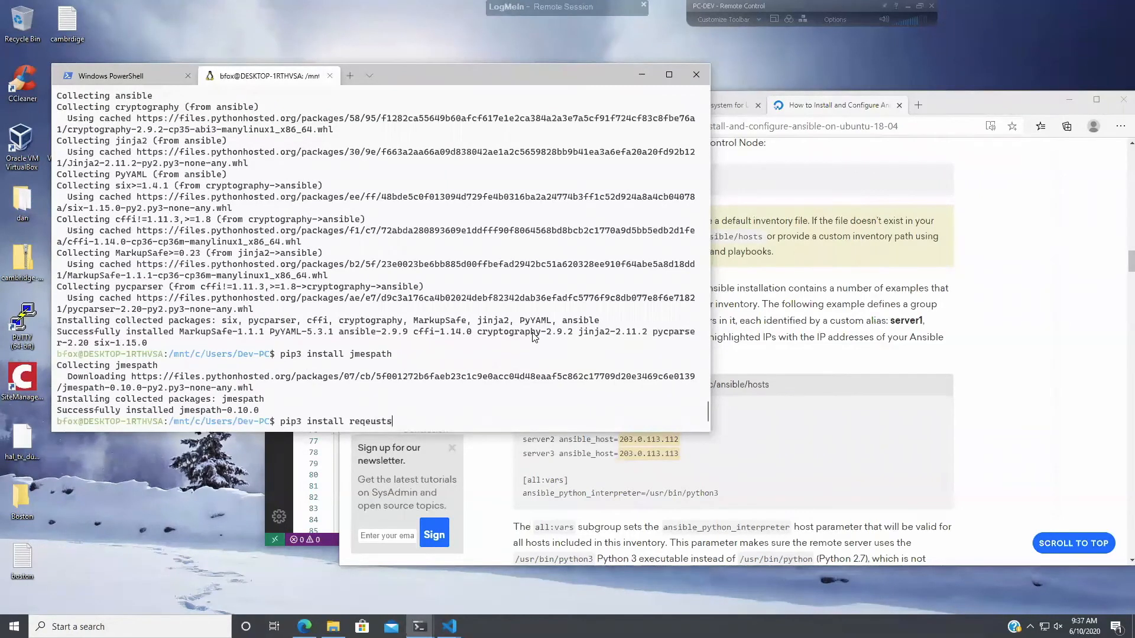
key(BackSpace)
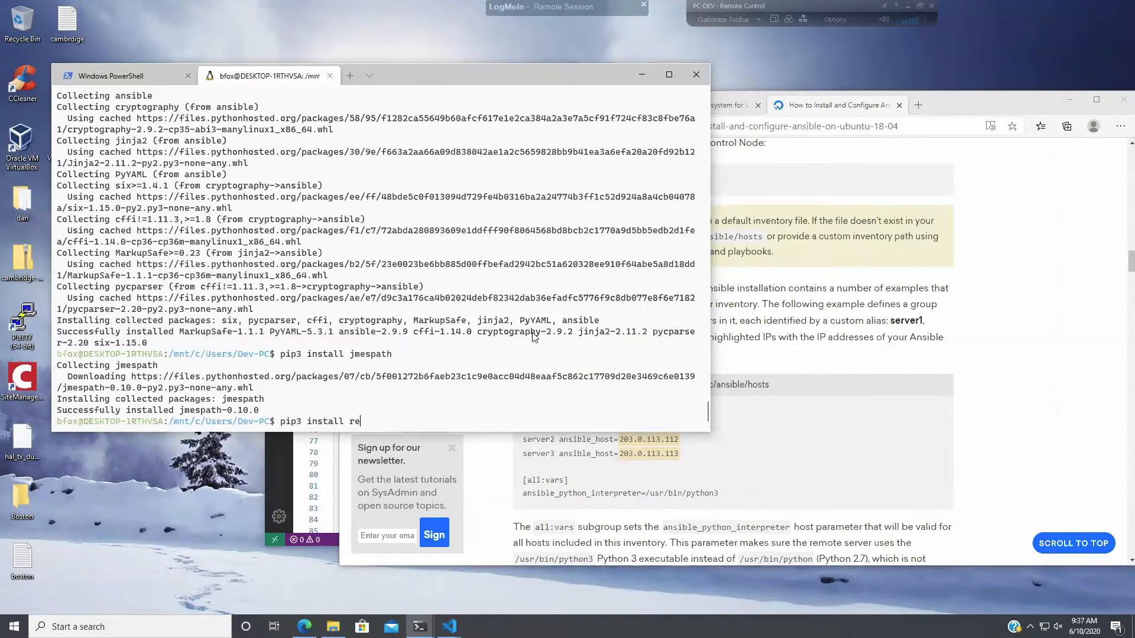
text(quests)
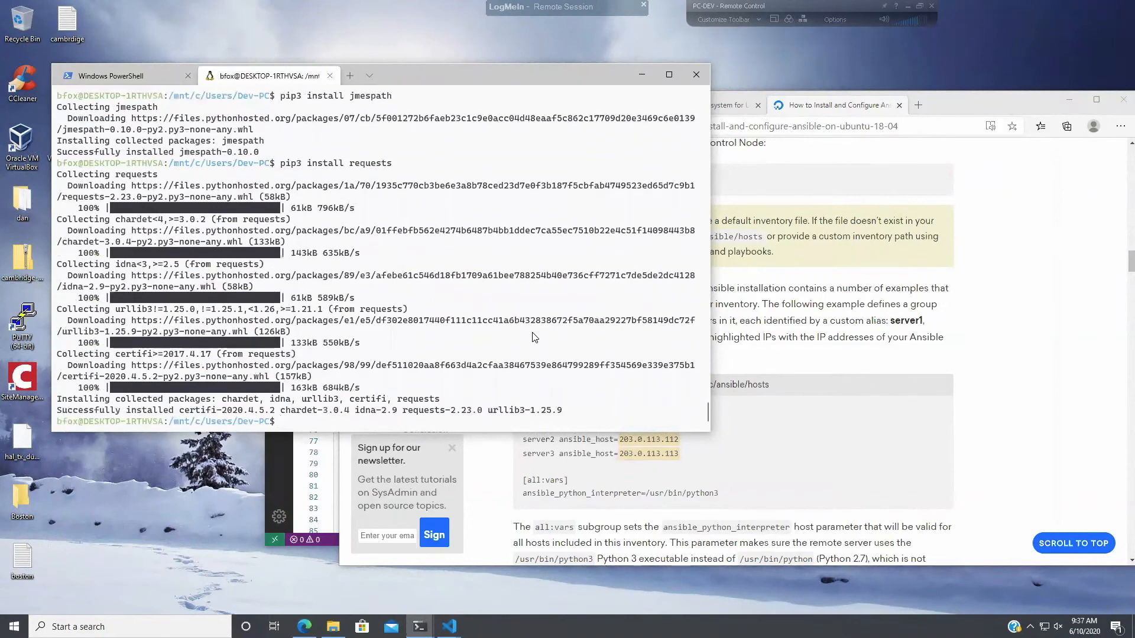
Change into the bafworld/mcp project folder
text(c)
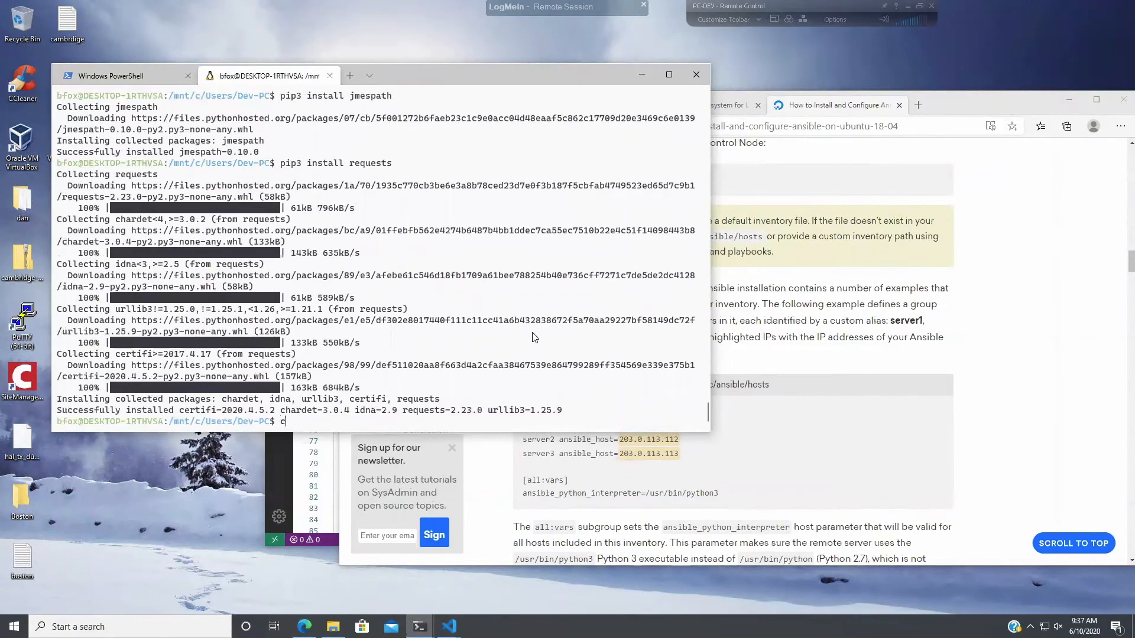
text(d)
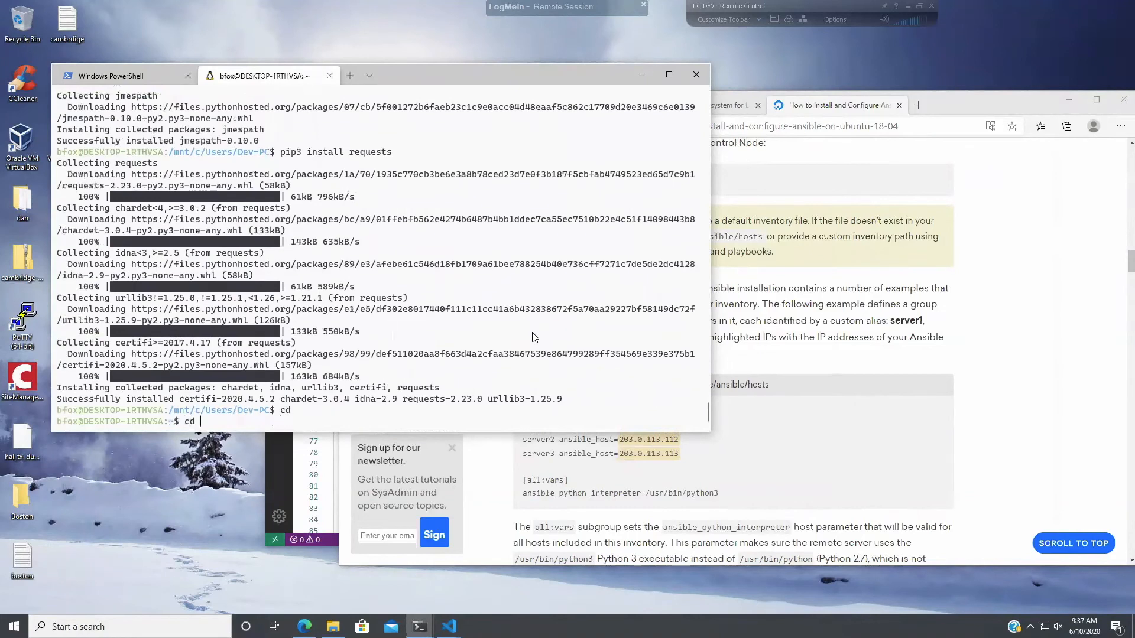
text(baf)
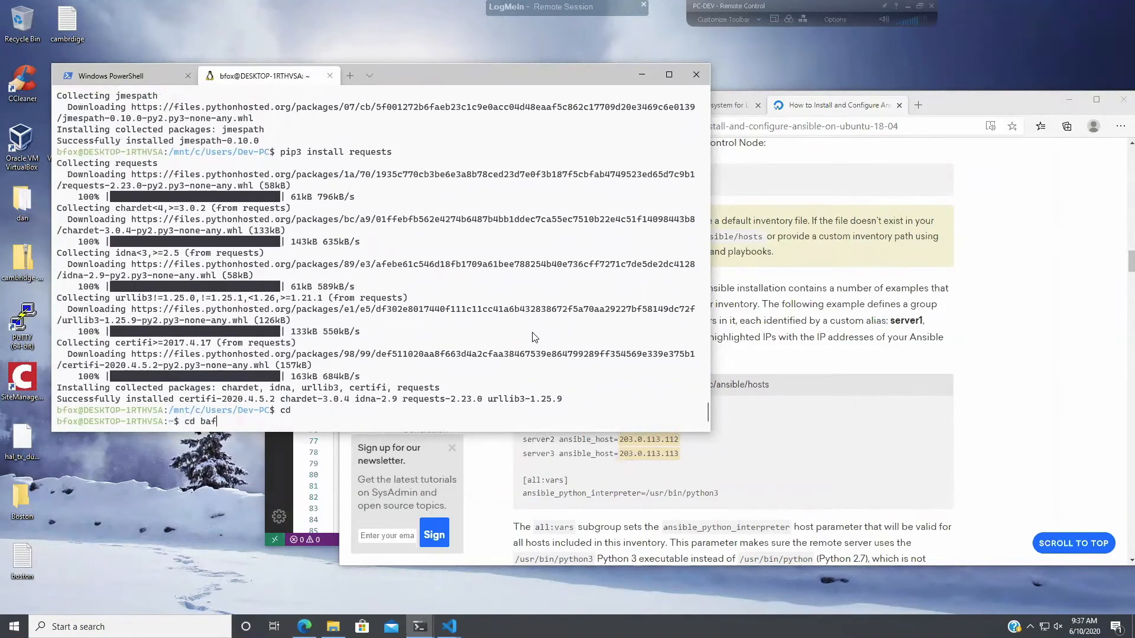
key(Return)
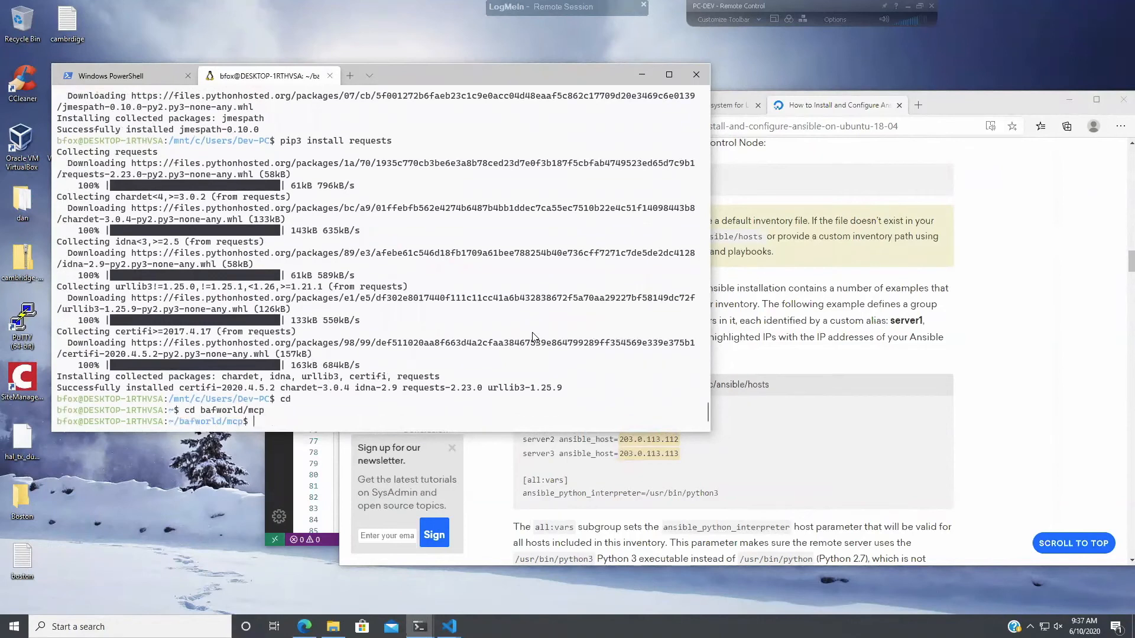
Launch VS Code on the current folder with code
text(code)
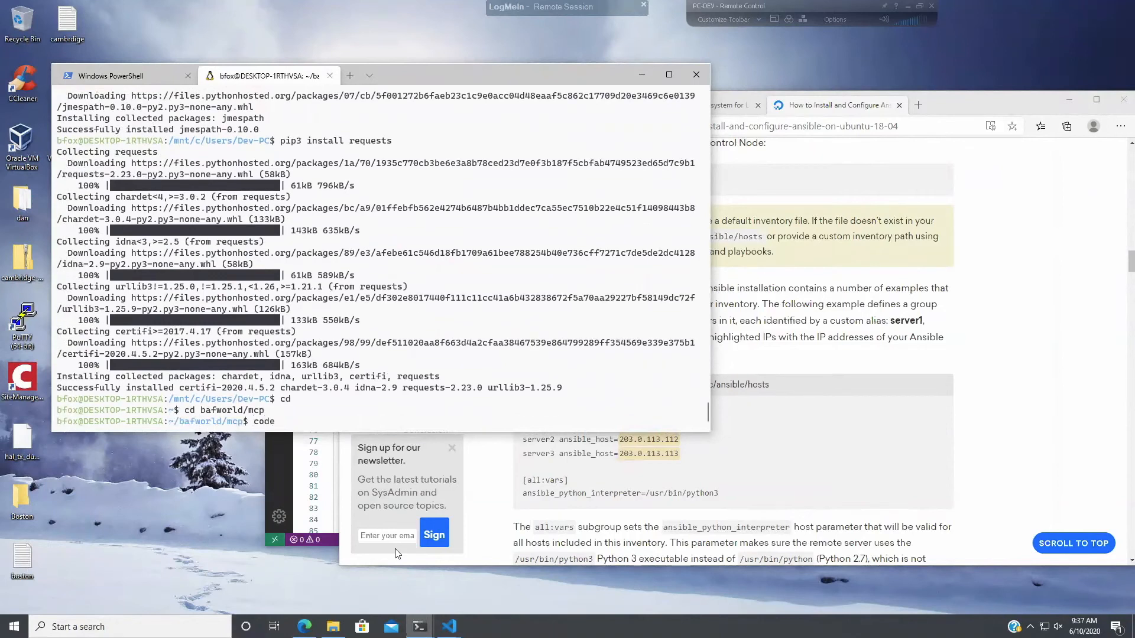
click(449, 627)
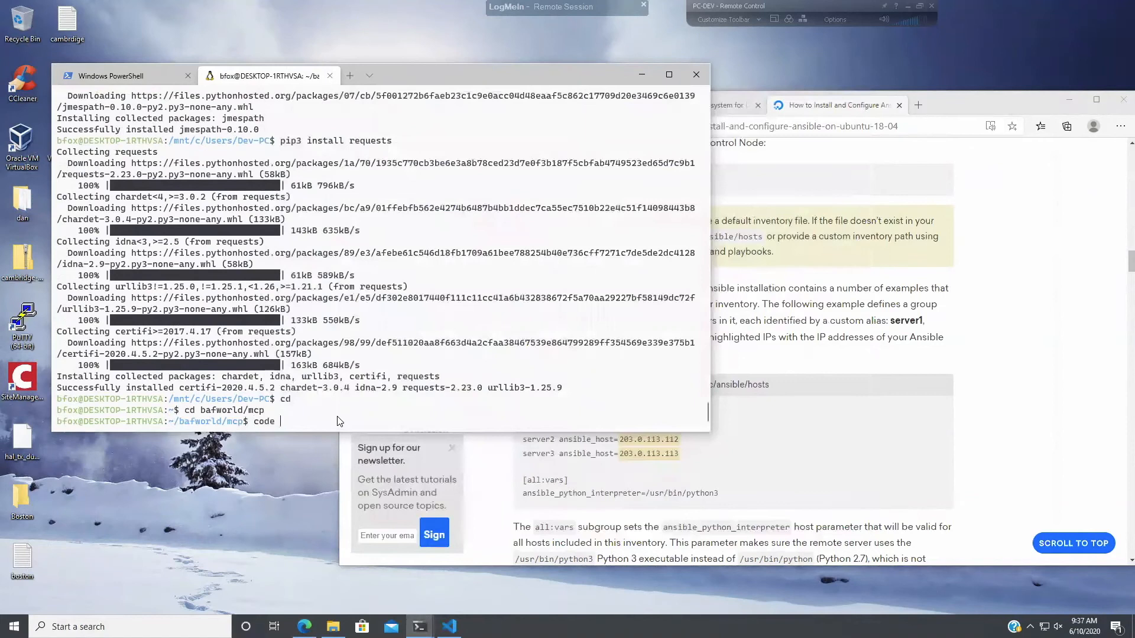
key(Return)
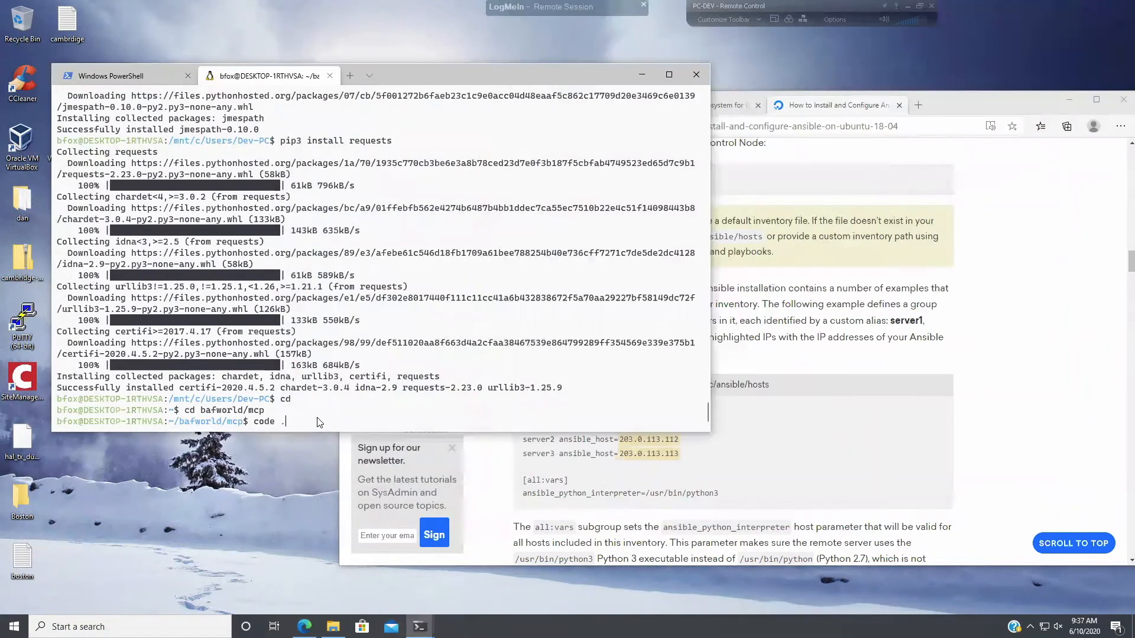
key(Return)
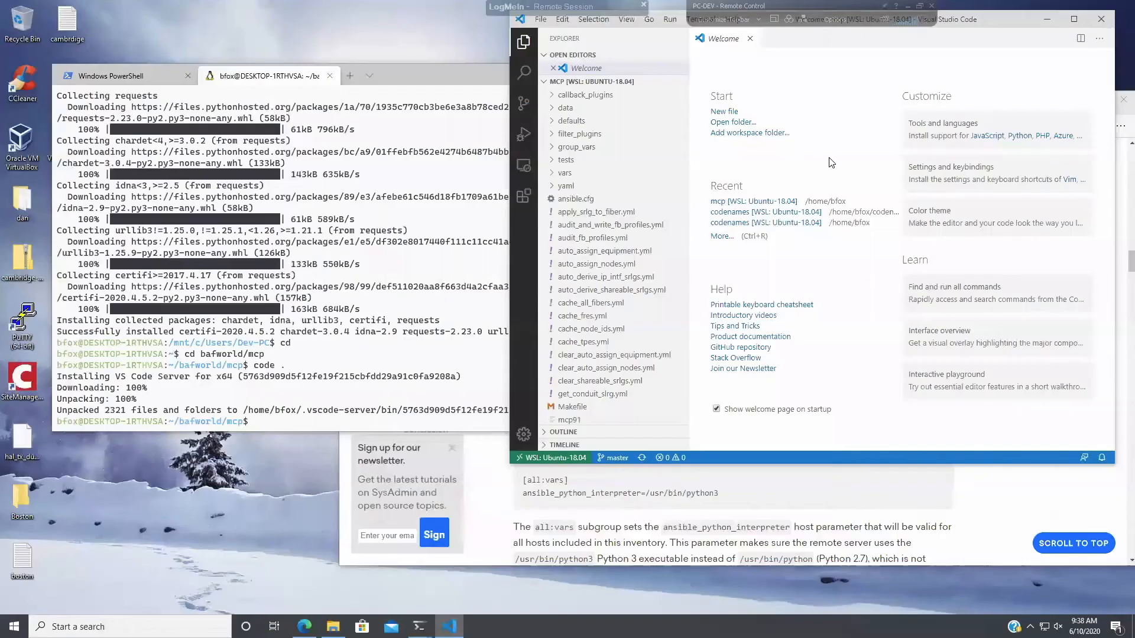
mouse_move(972, 34)
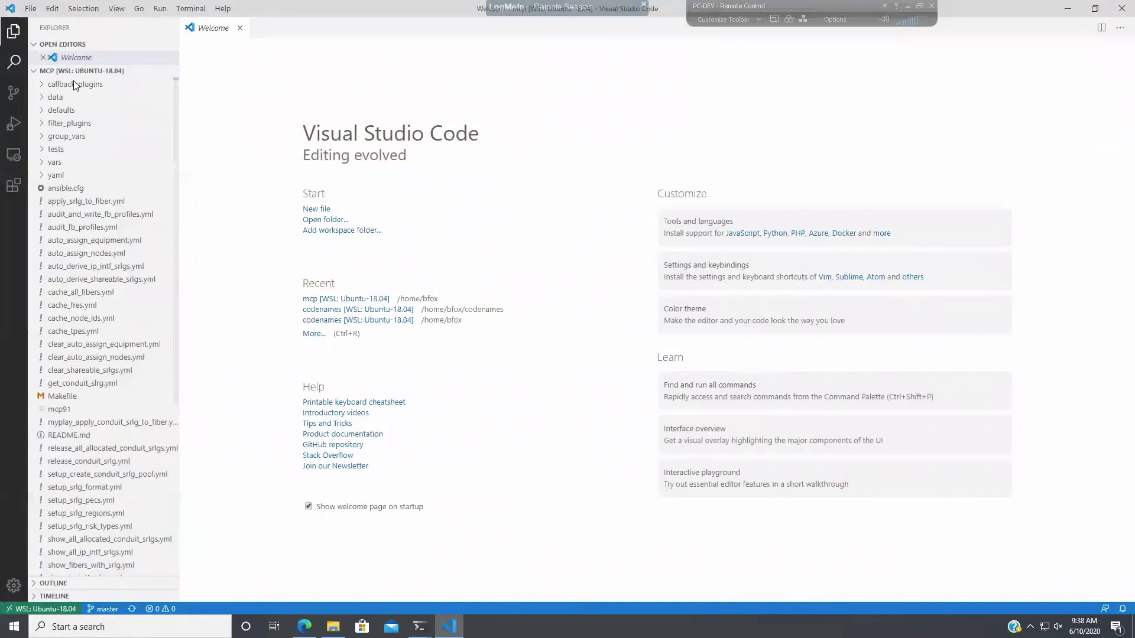
Close the Welcome page and show the mcp project's file tree in Explorer
click(13, 32)
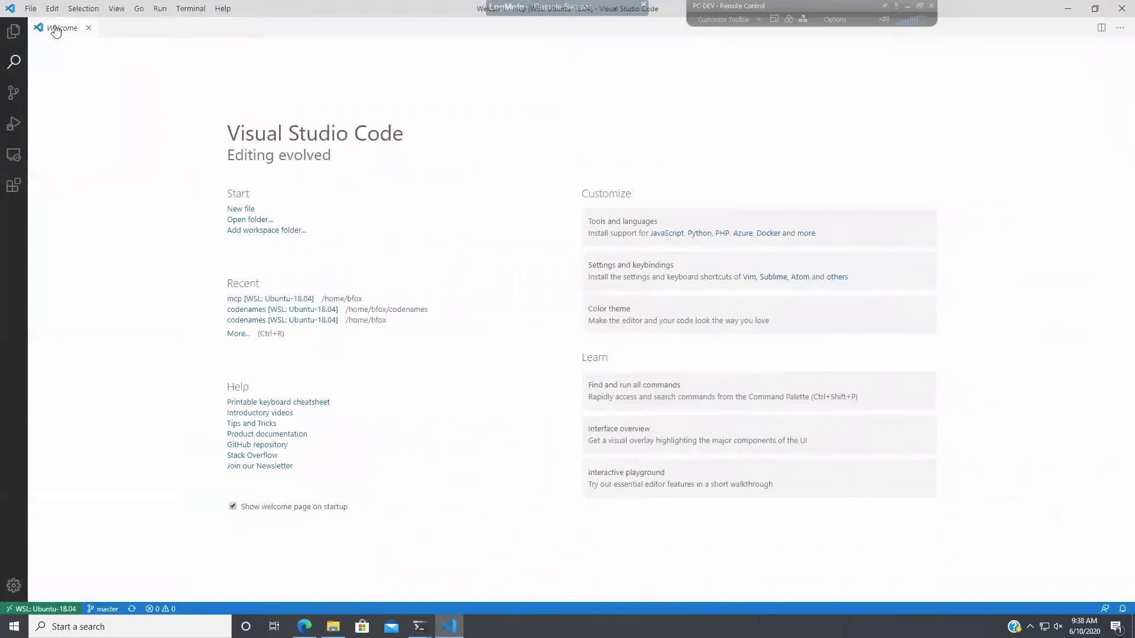
click(88, 28)
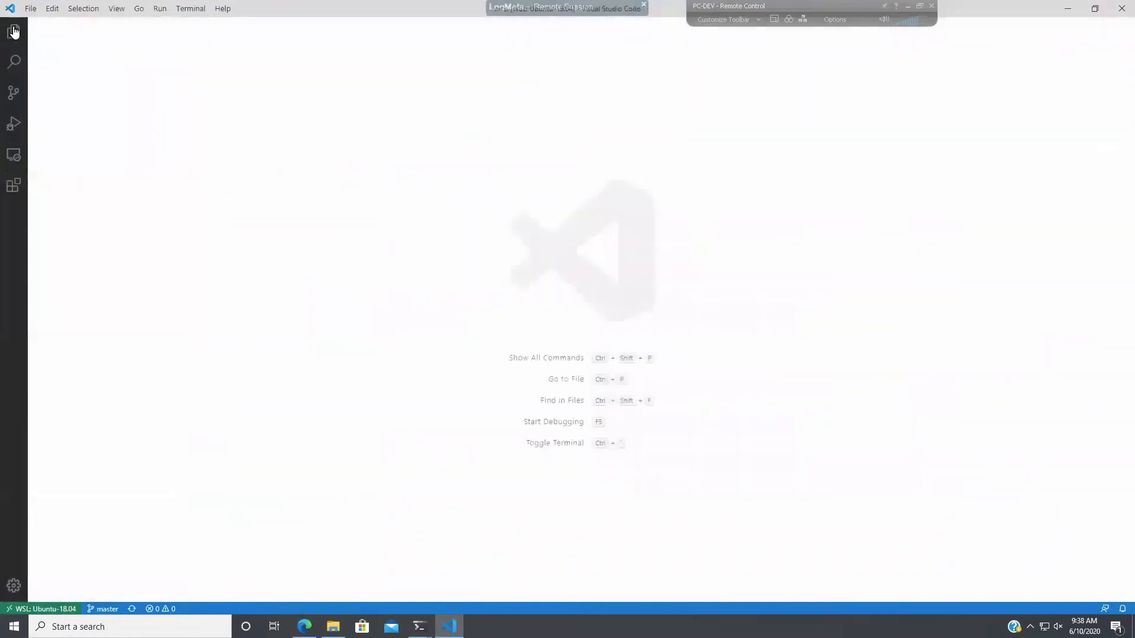
click(13, 32)
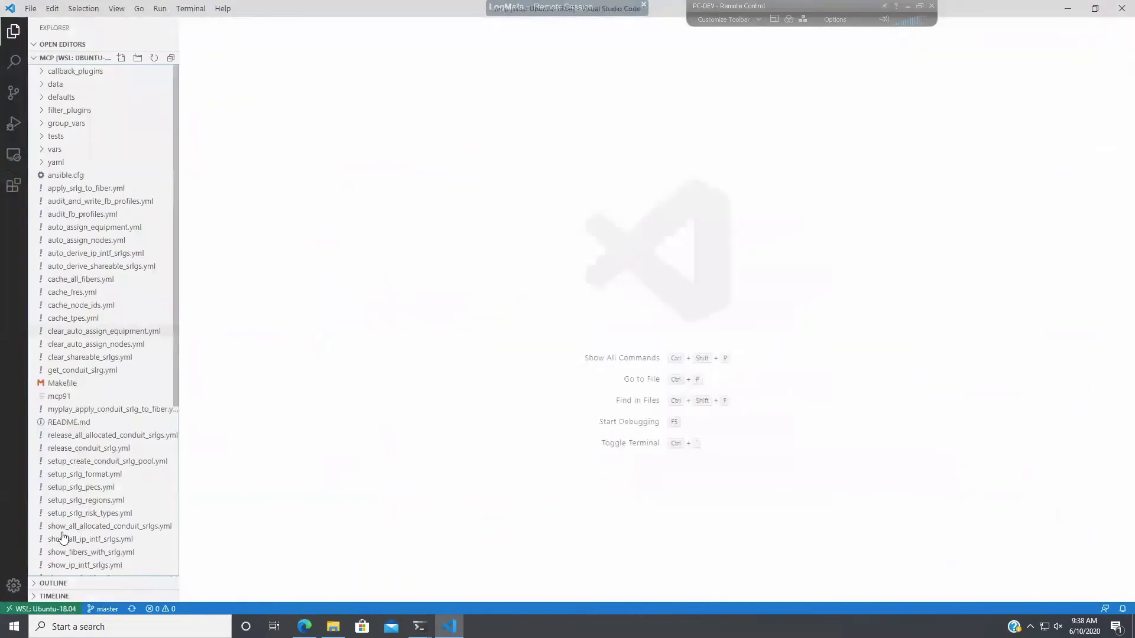
mouse_move(145, 150)
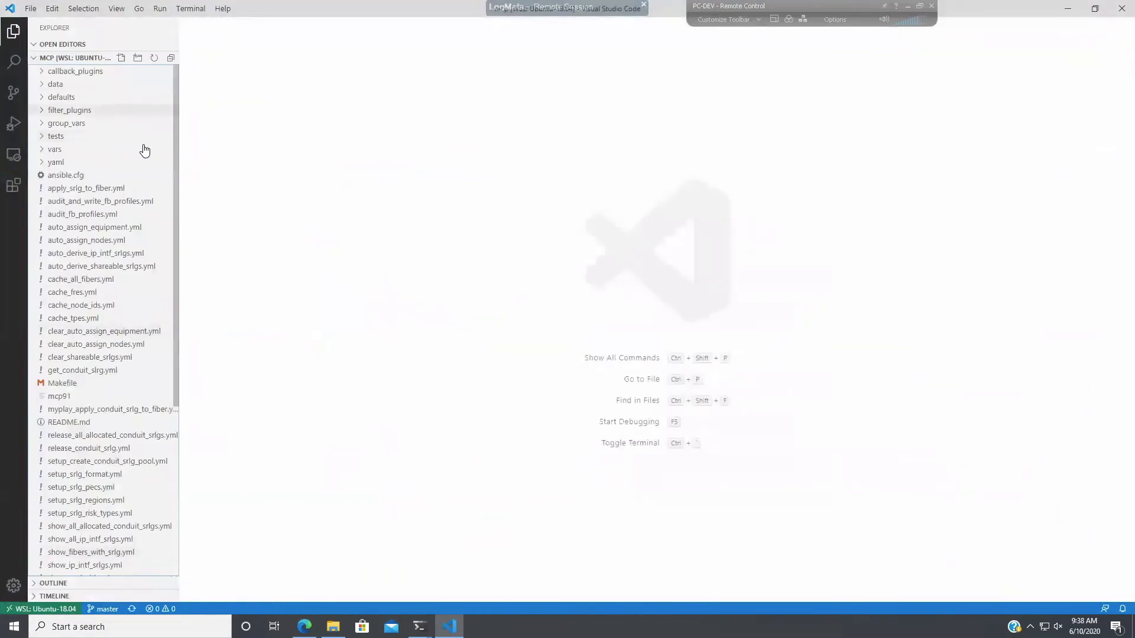
mouse_move(13, 94)
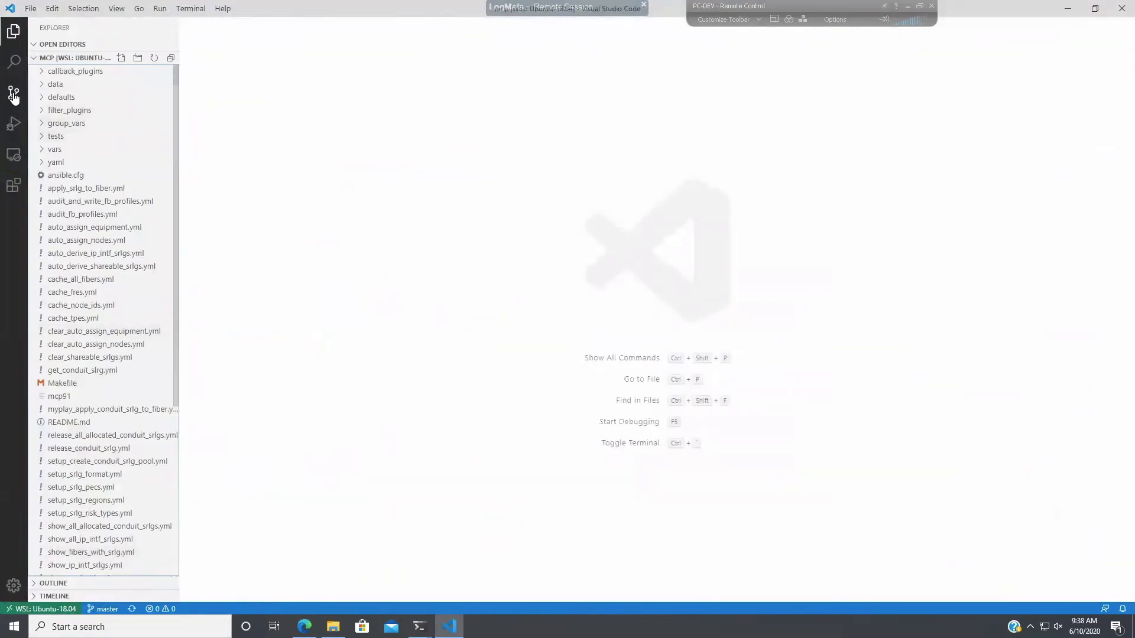
Check Source Control for pending changes, then bring up the Extensions list
click(13, 93)
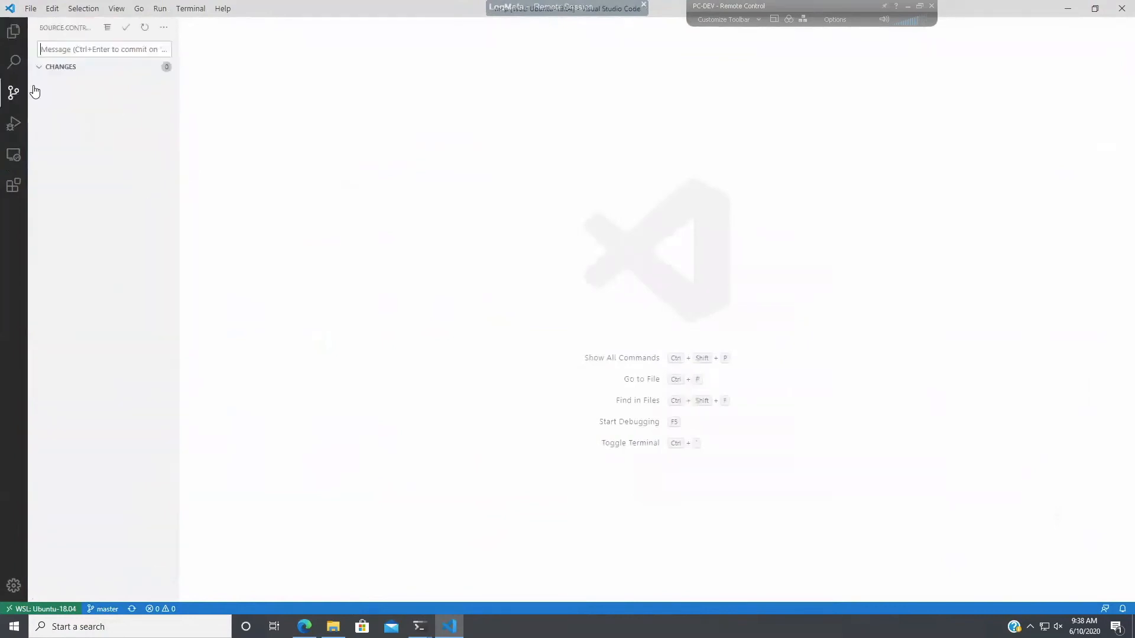
mouse_move(55, 81)
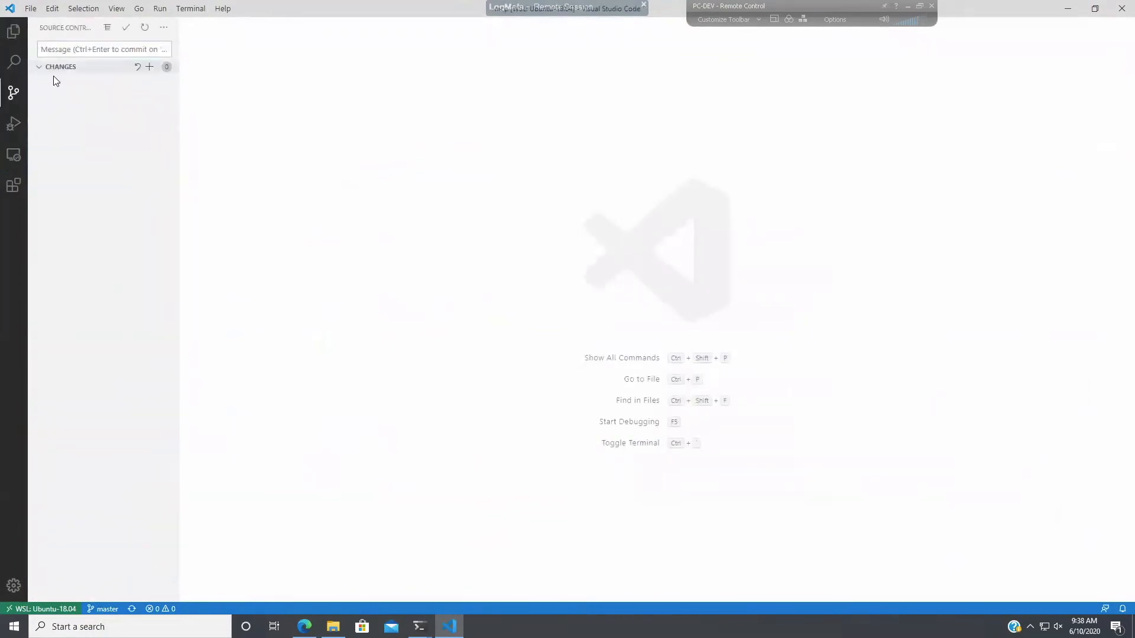
mouse_move(32, 183)
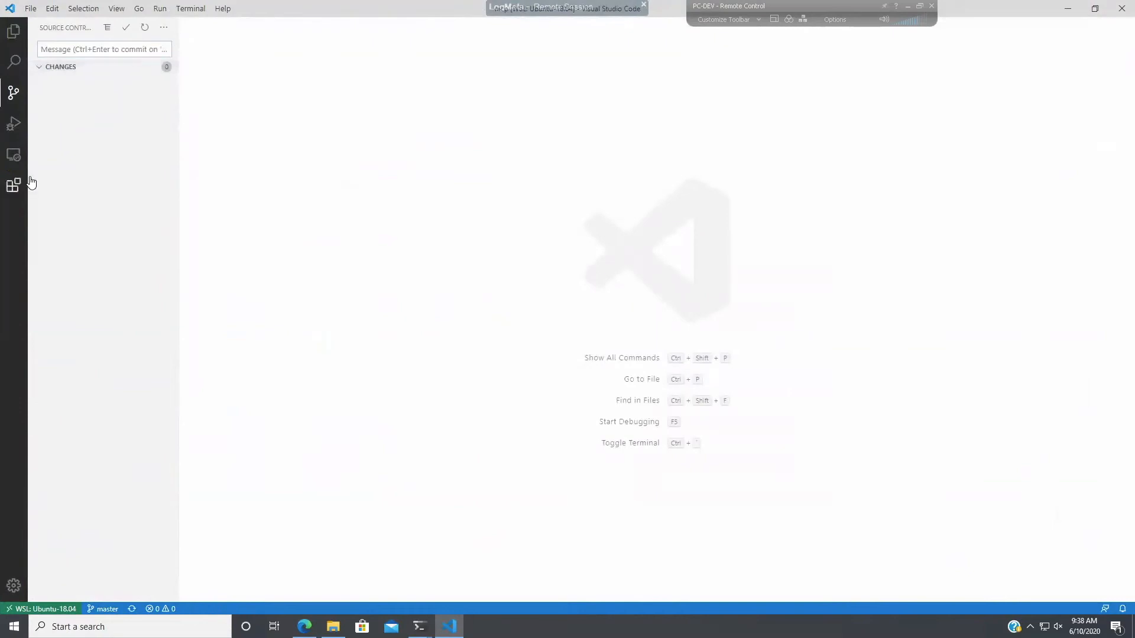
click(13, 185)
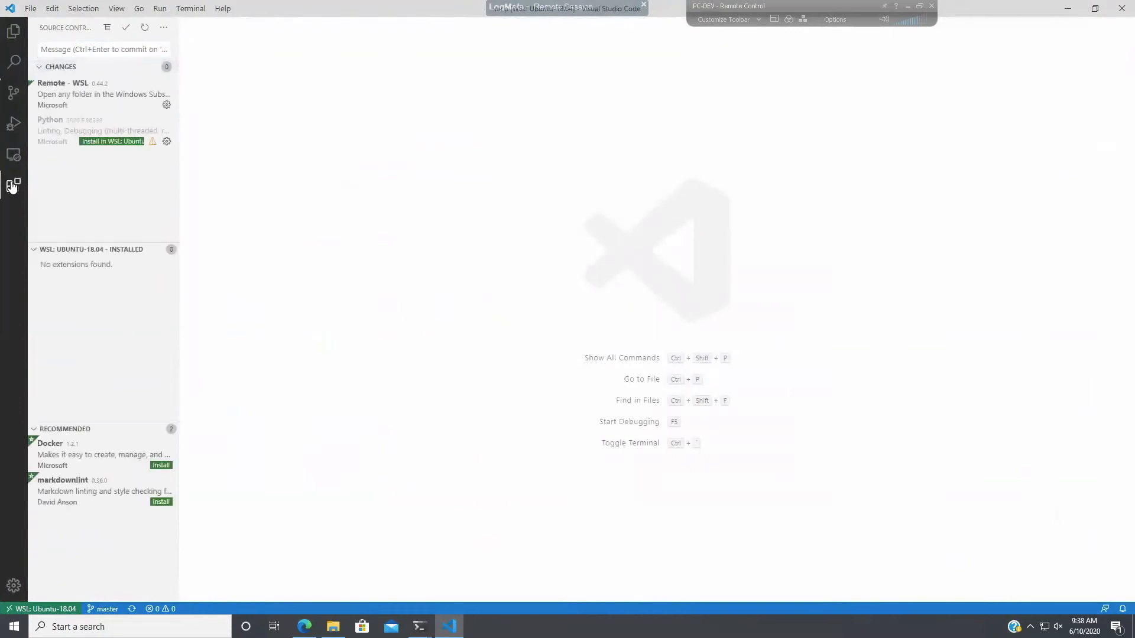
click(13, 185)
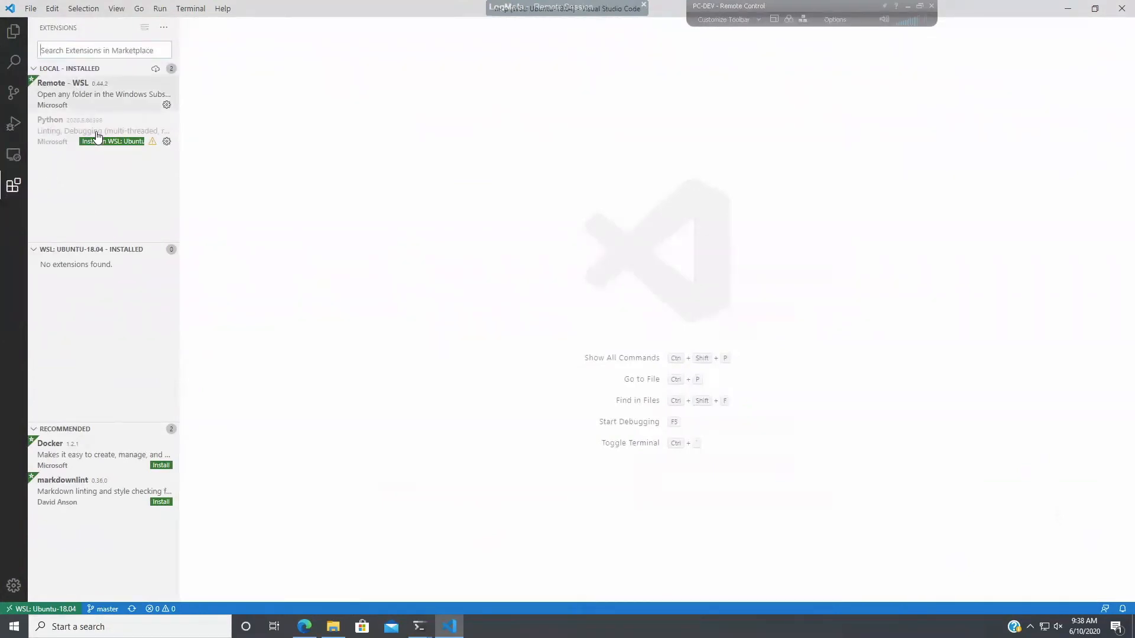
Install the Python extension in WSL: Ubuntu-18.04 and view its details page
click(101, 130)
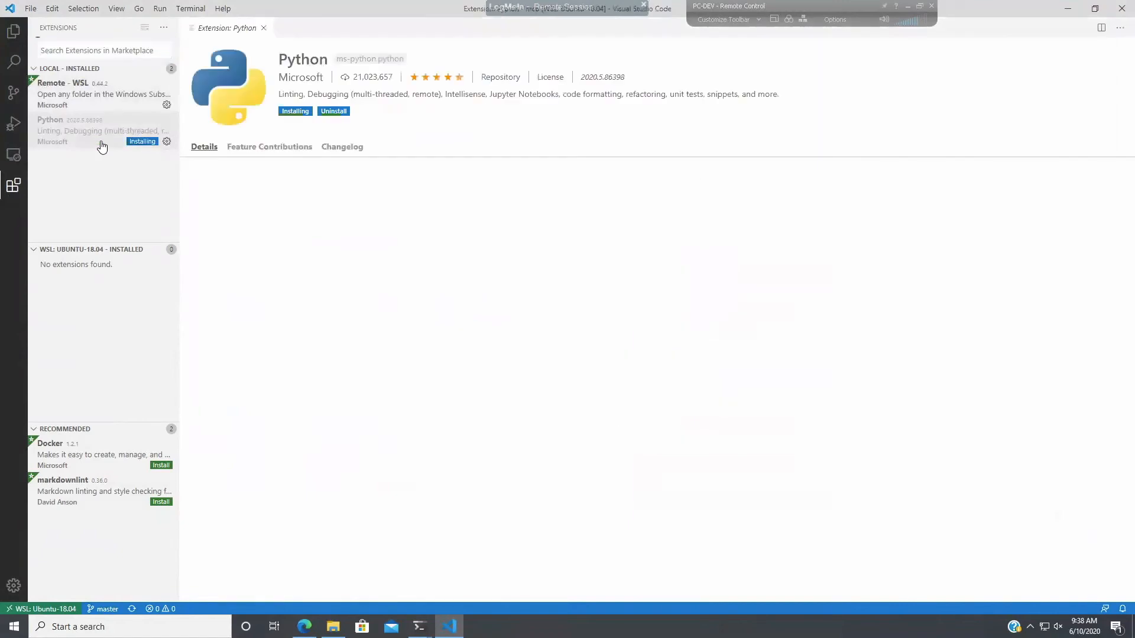
click(203, 146)
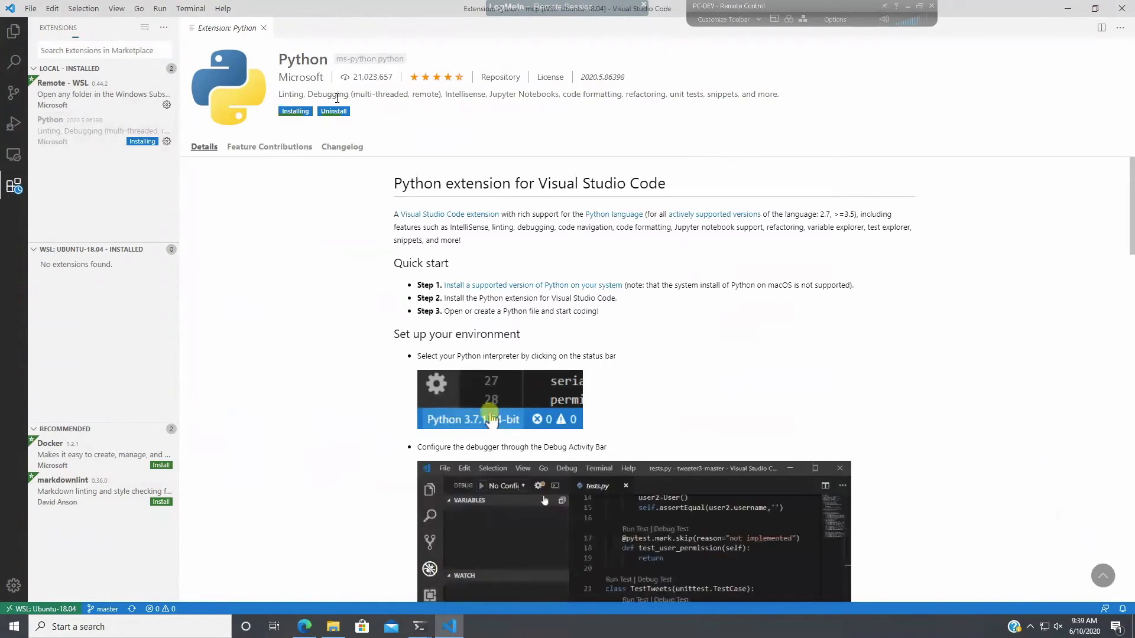
mouse_move(188, 101)
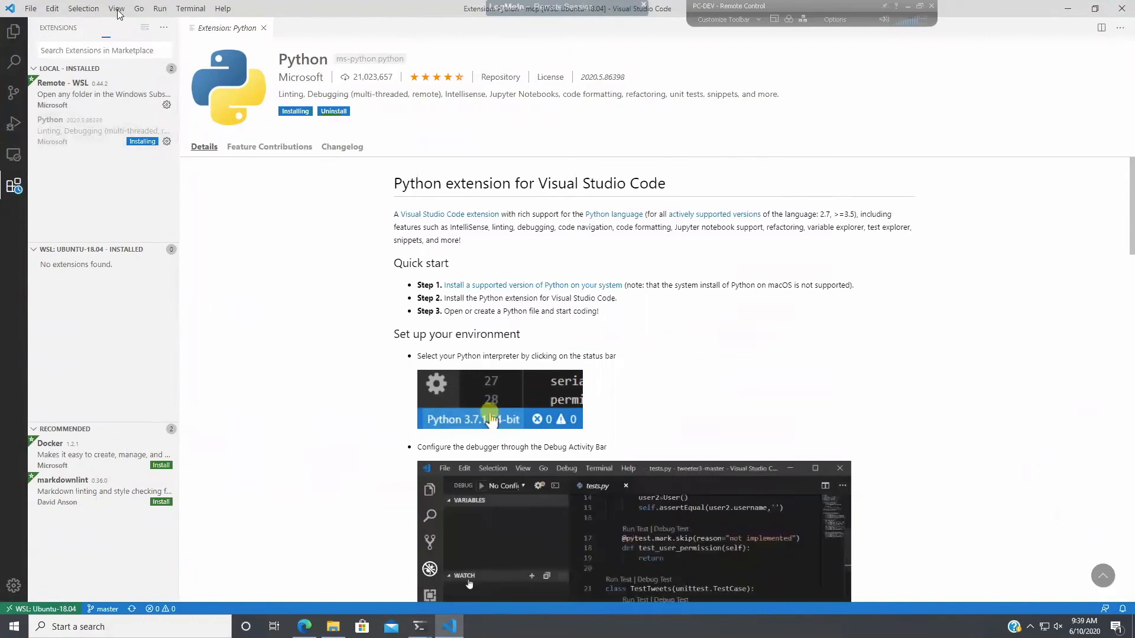
Browse the Git commands in the Command Palette, then dismiss it
click(116, 8)
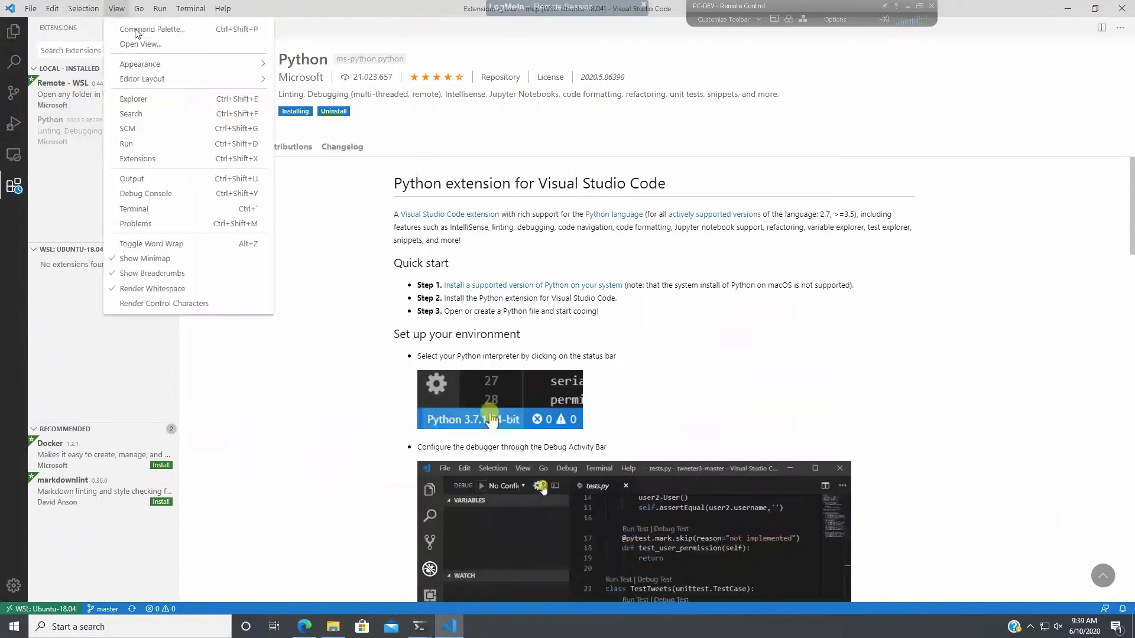
click(152, 29)
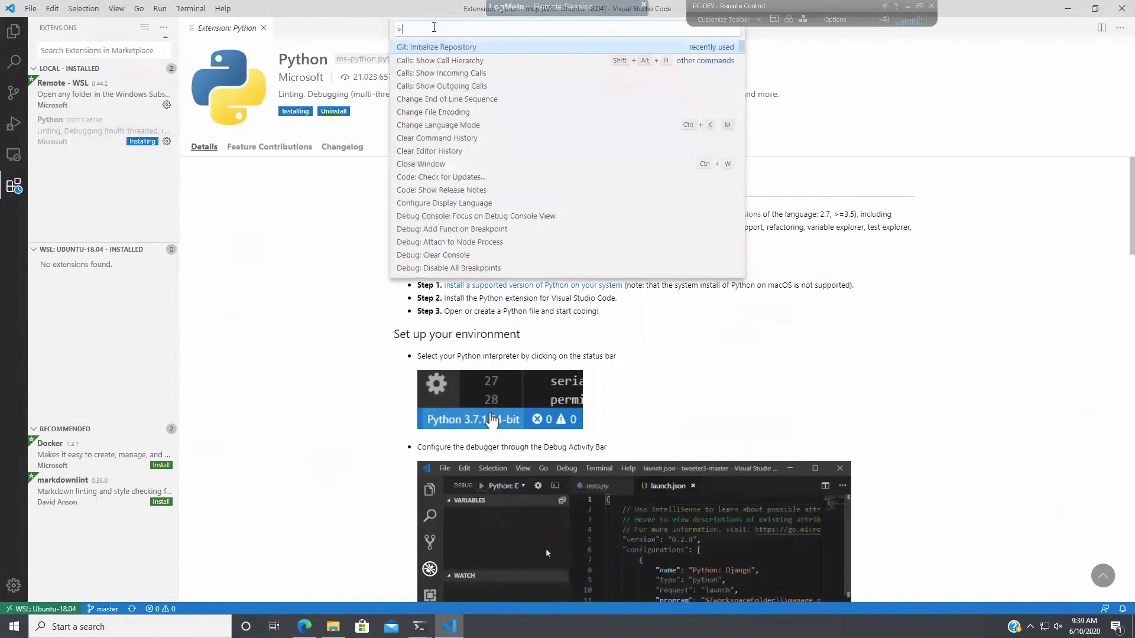
text(git)
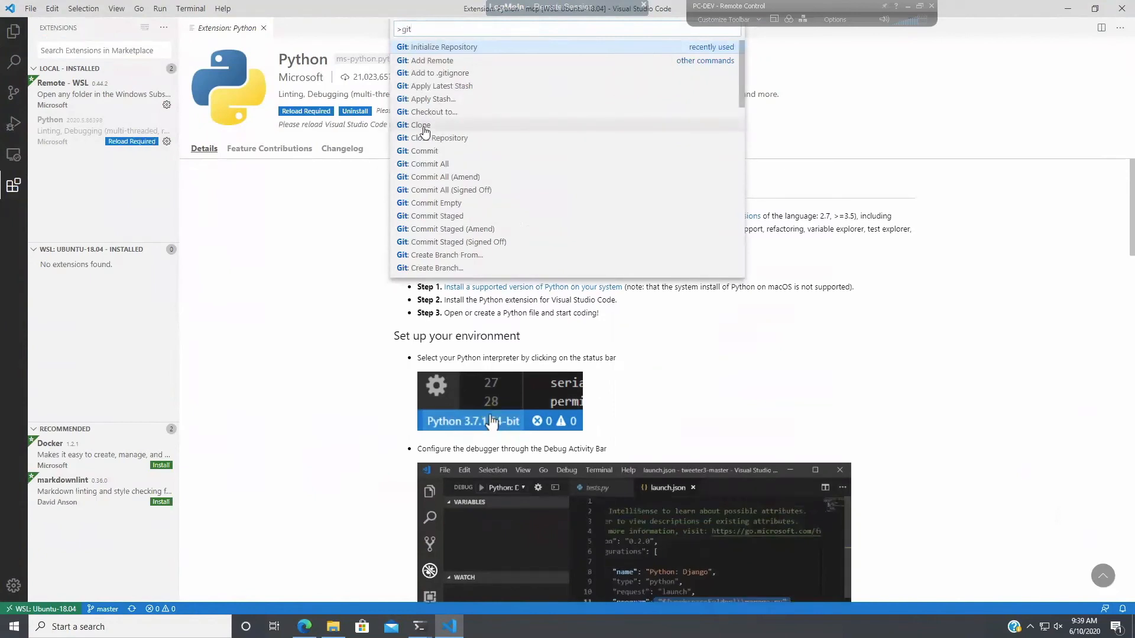
mouse_move(434, 222)
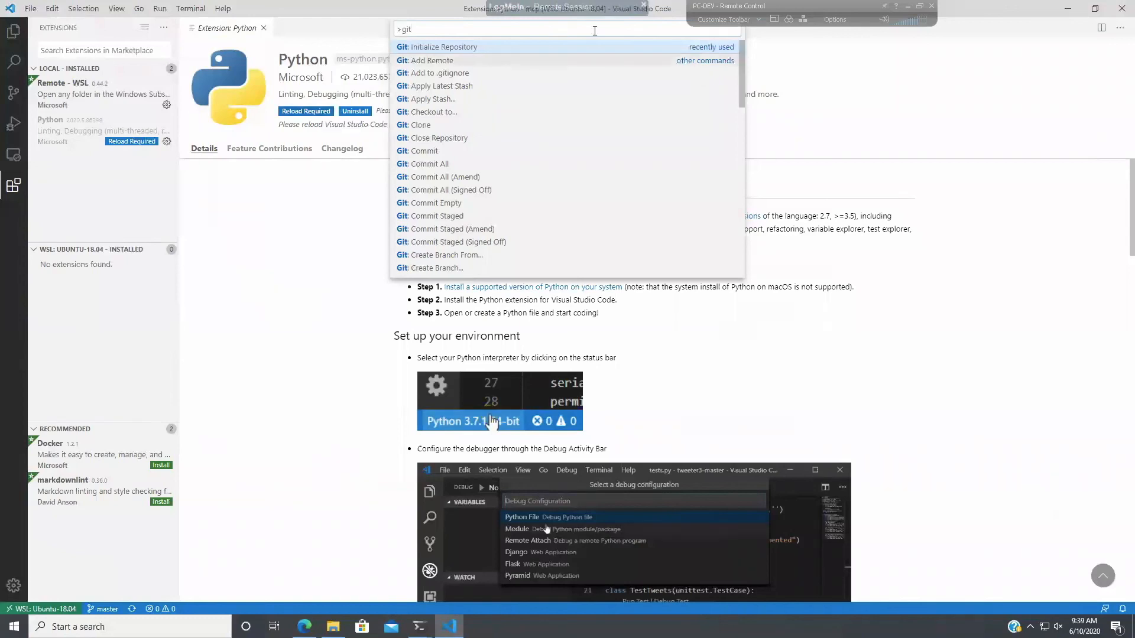
key(BackSpace)
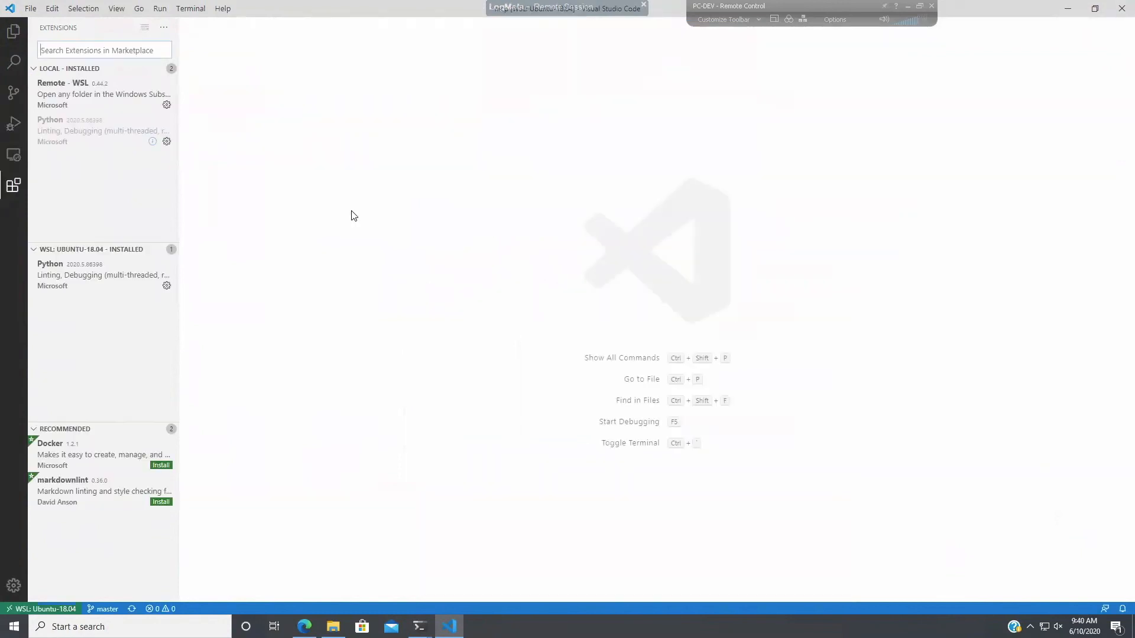
Change the verbosity in cache_node_ids.yml to 2 and save
click(13, 32)
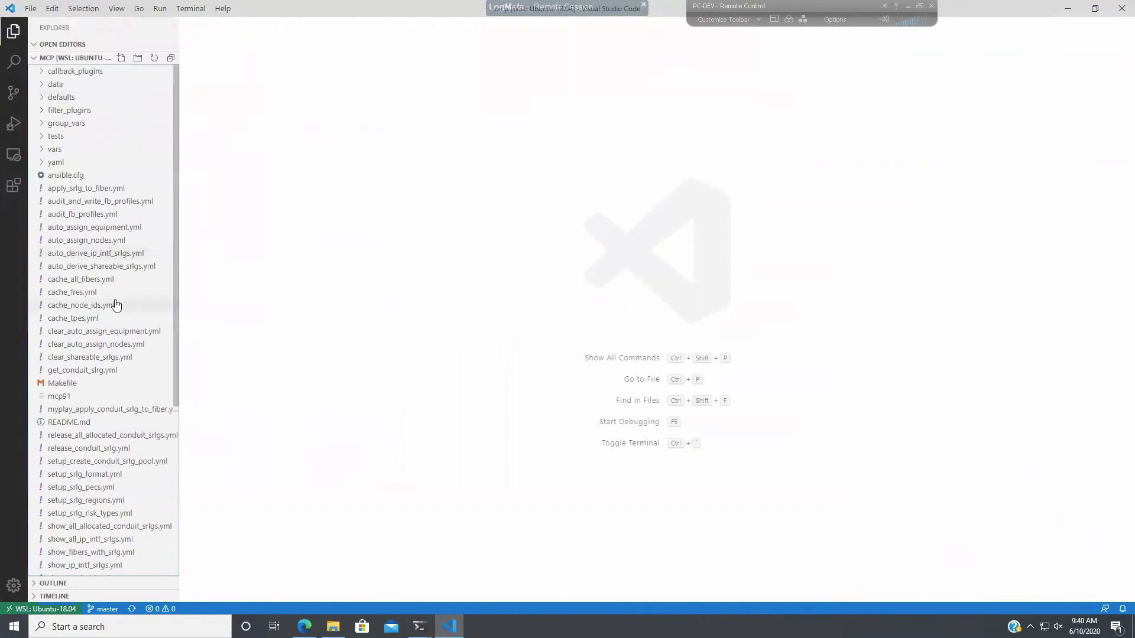
click(80, 305)
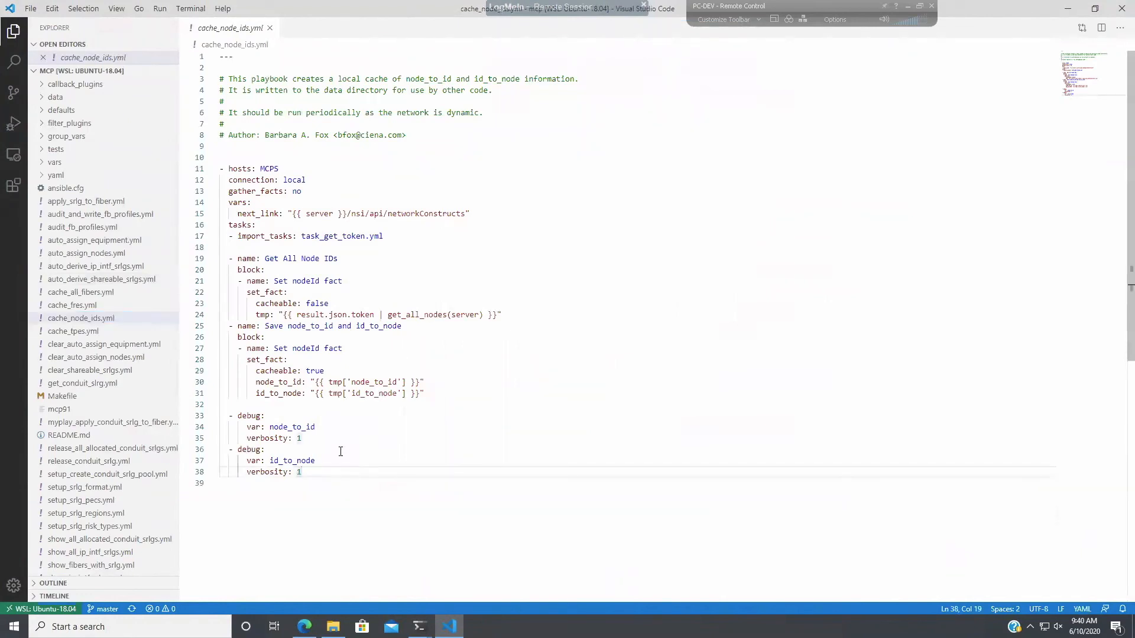
text(2)
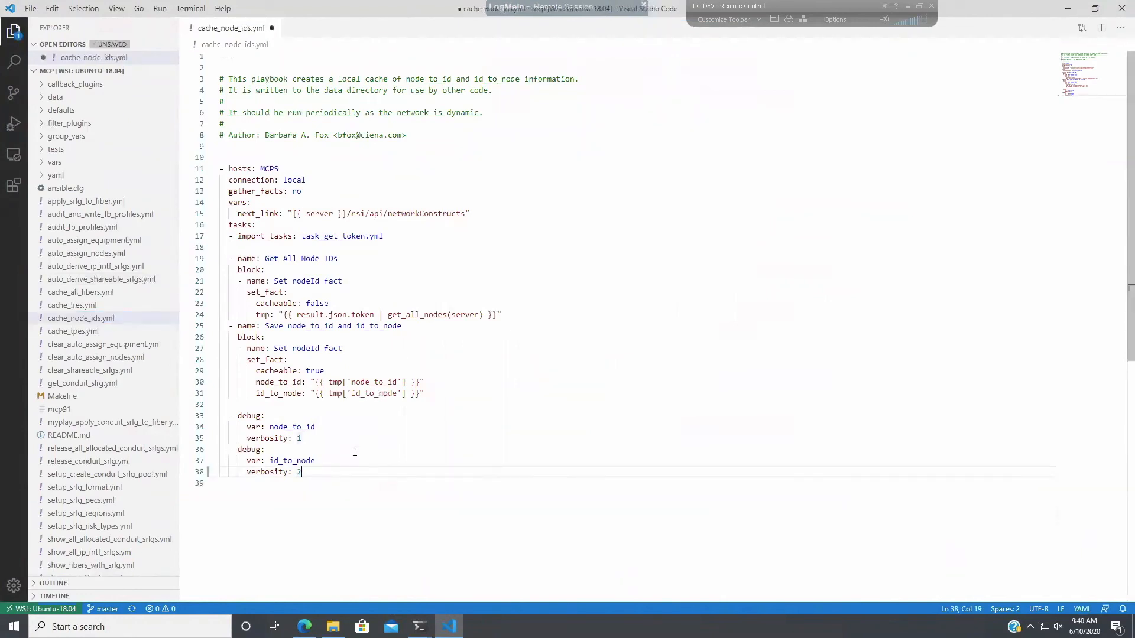
key(ctrl+s)
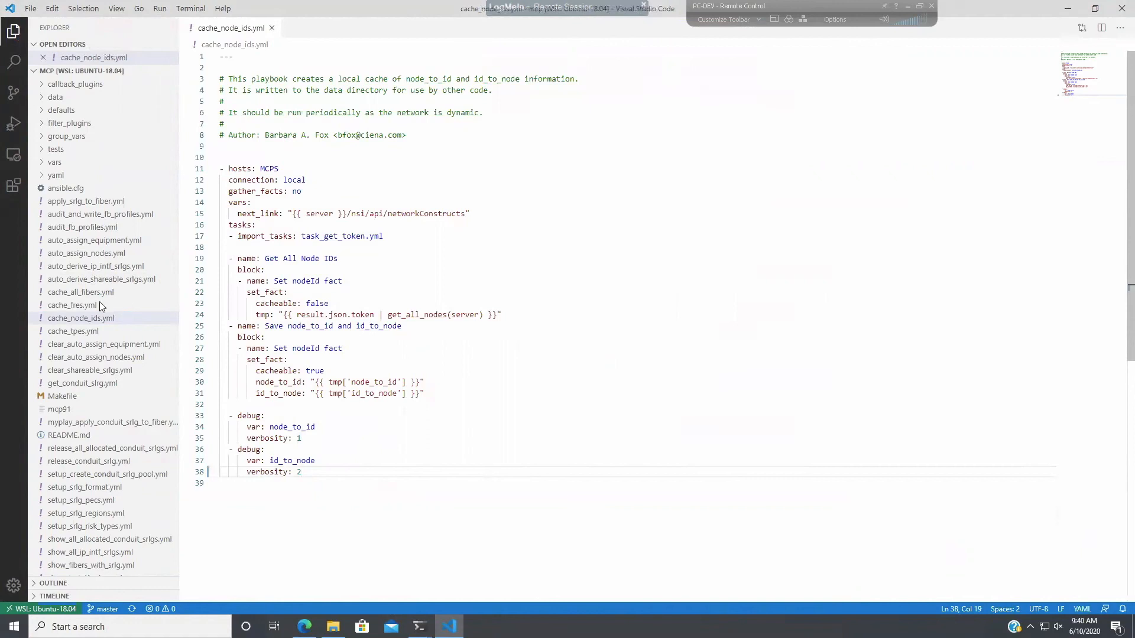
Inspect the change in Source Control, undo it back to verbosity 1, and save
click(13, 93)
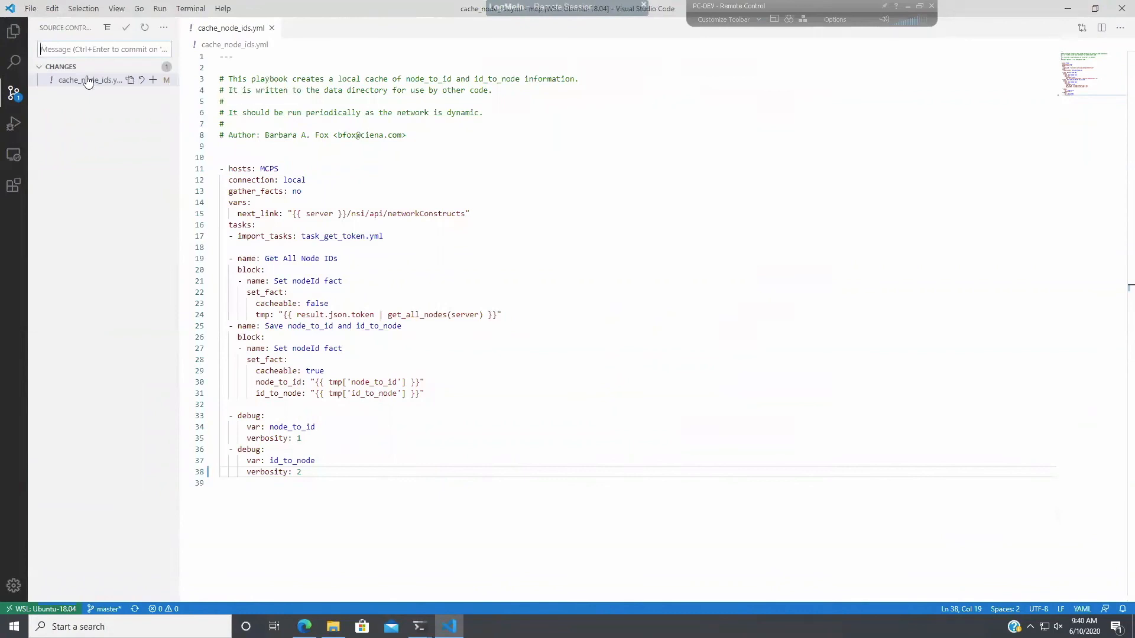
mouse_move(80, 90)
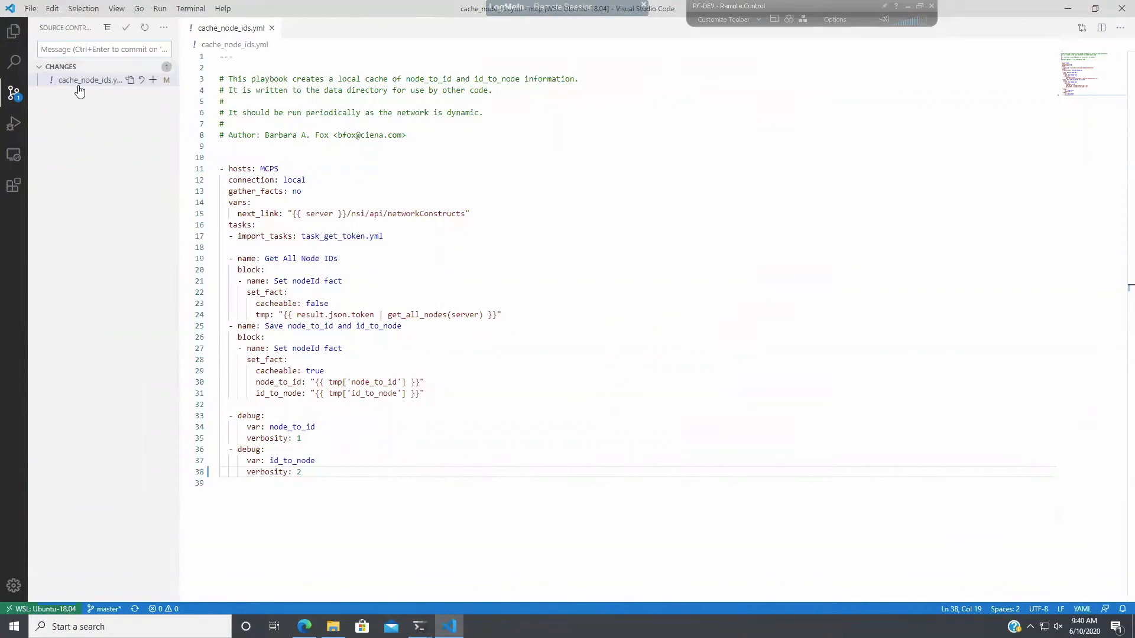
click(413, 381)
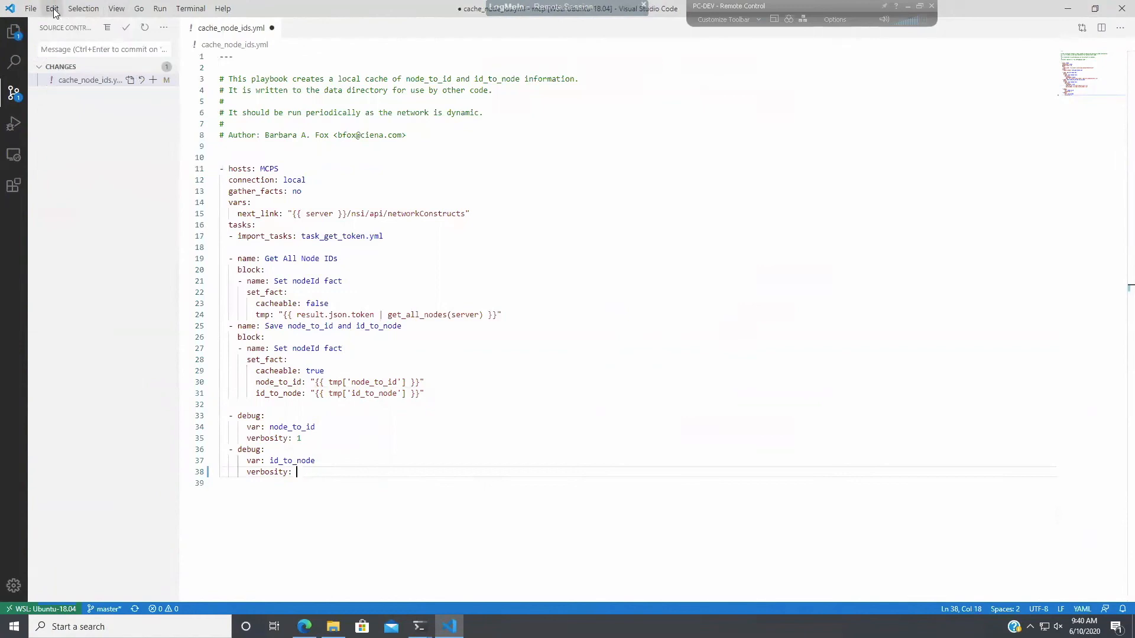
click(51, 8)
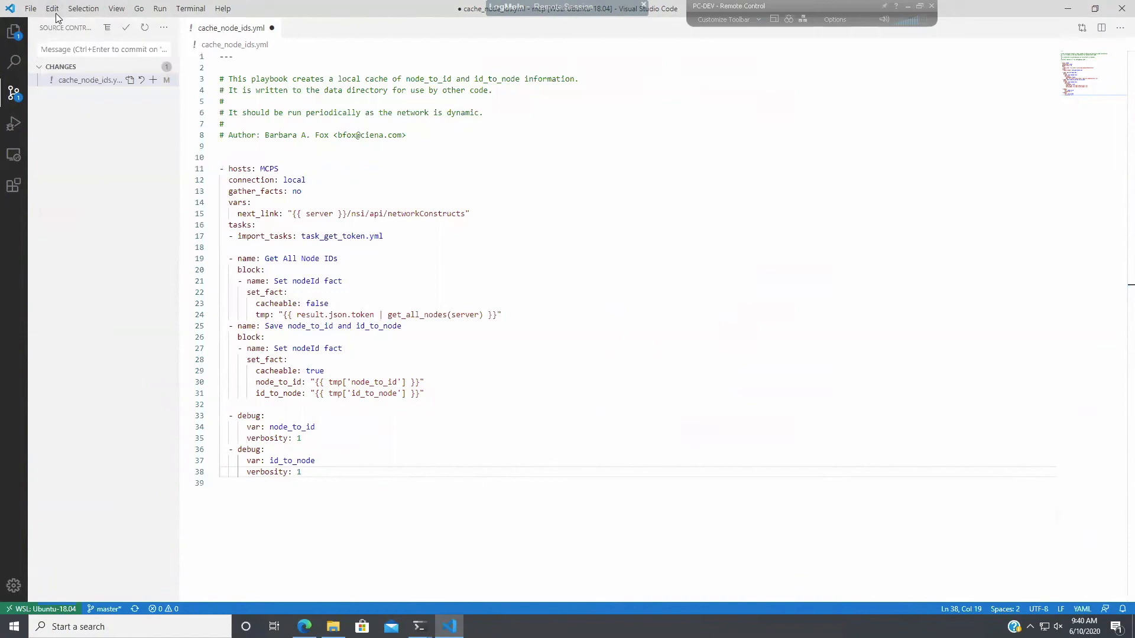
click(51, 8)
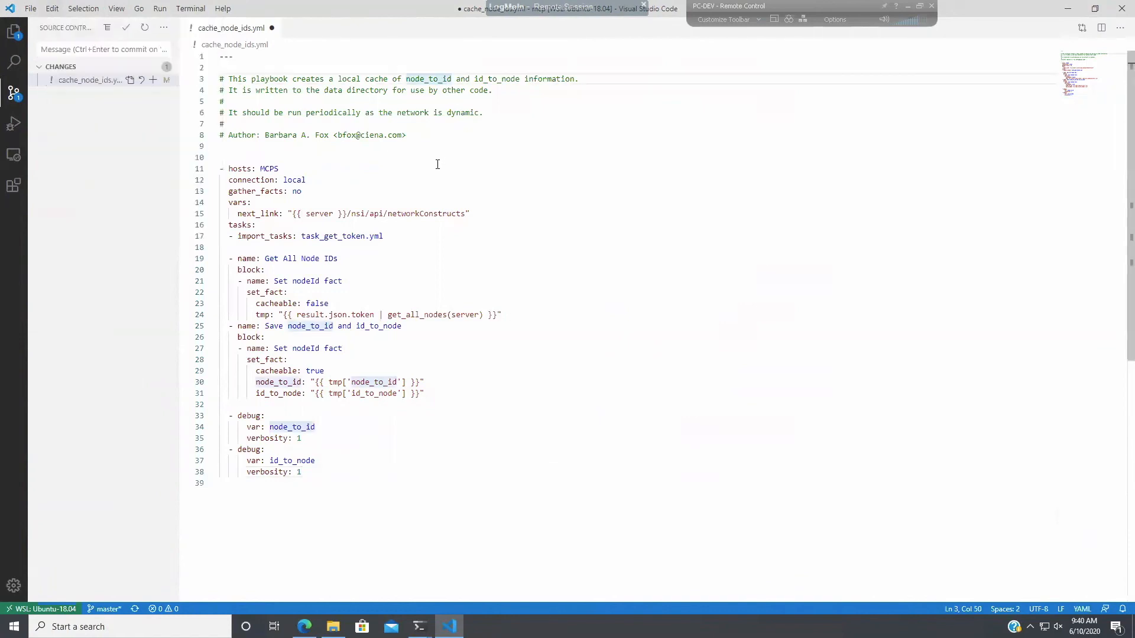
key(ctrl+s)
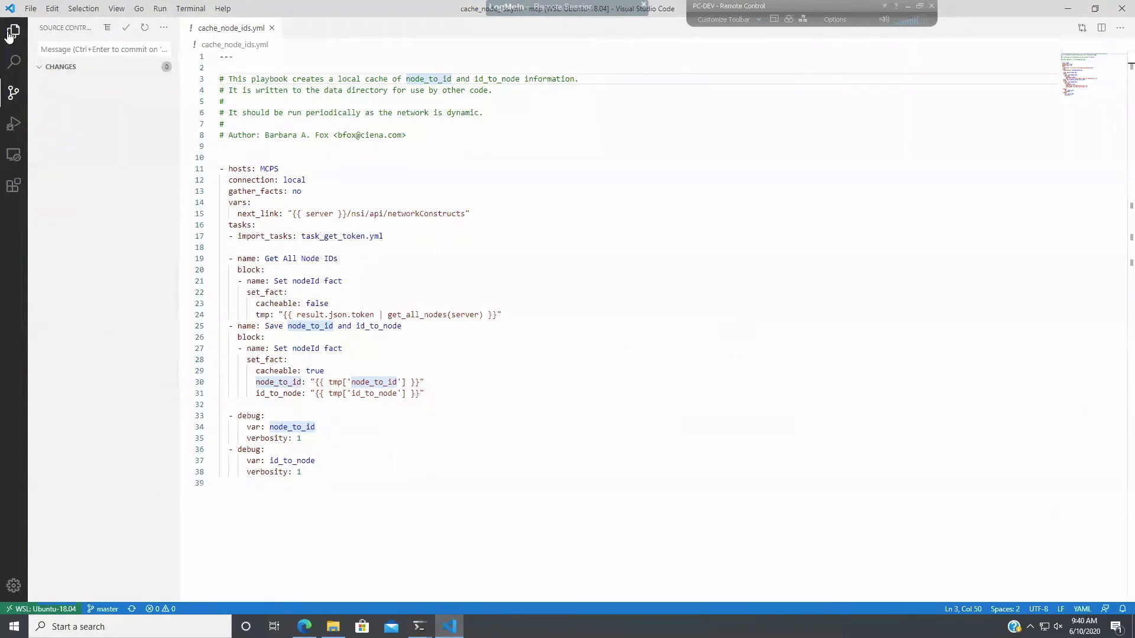
Expand the tests folder and open get_tpes.py for editing
click(13, 32)
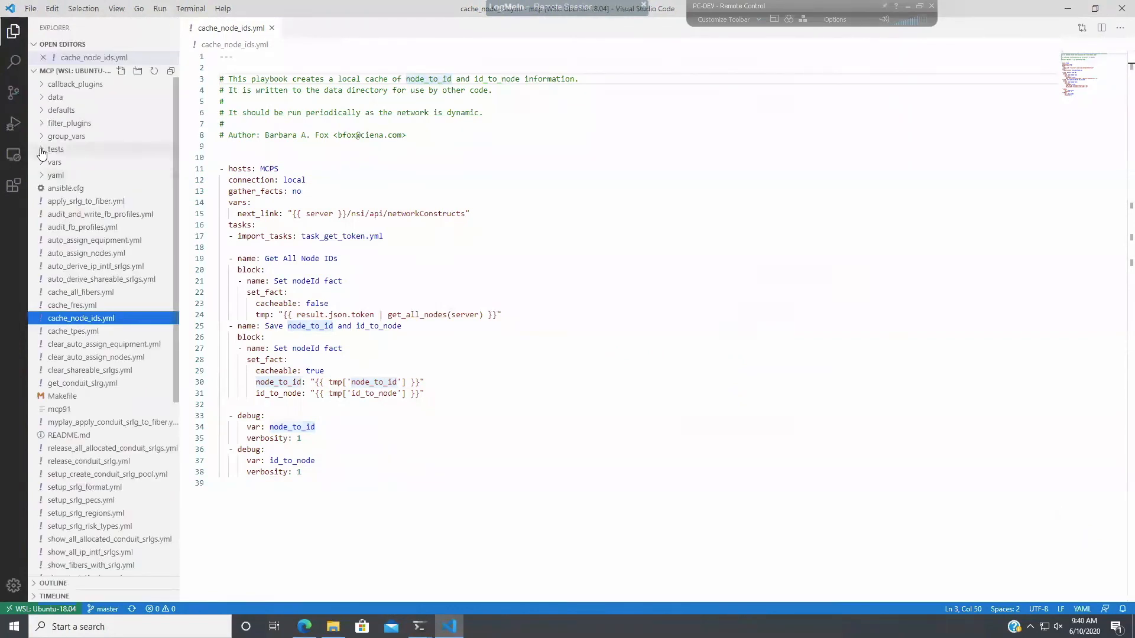
click(55, 149)
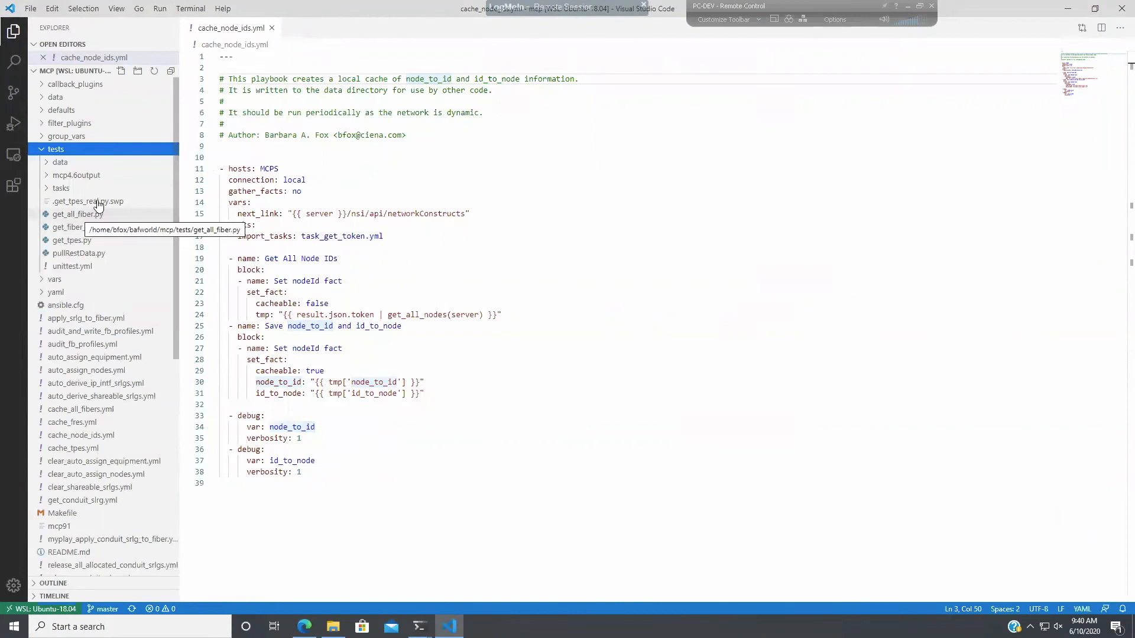
click(72, 240)
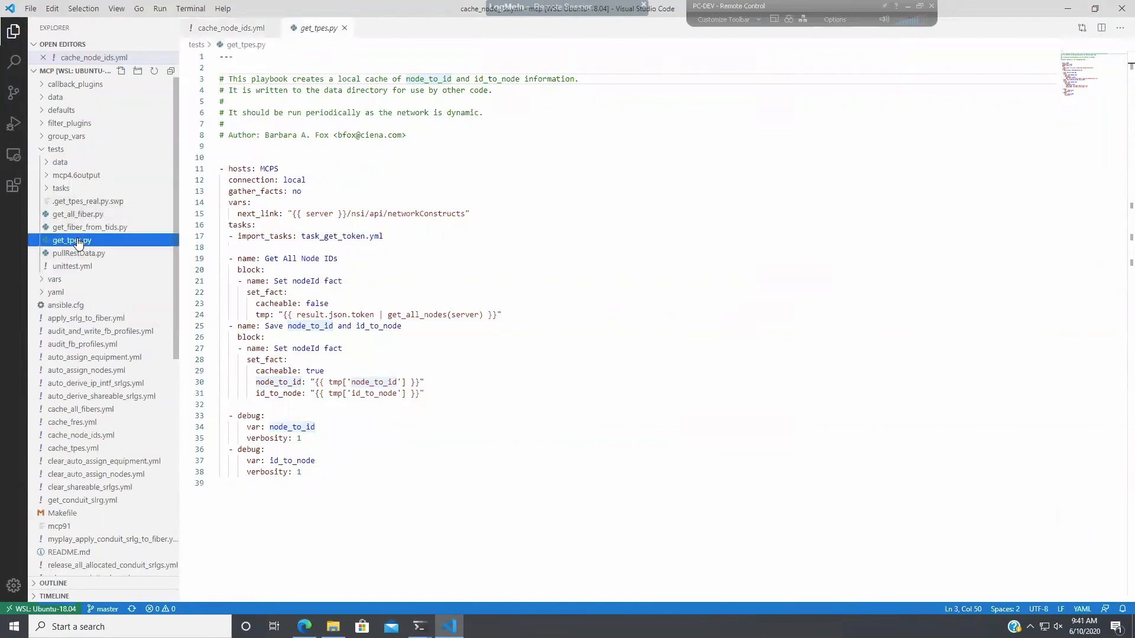
click(71, 252)
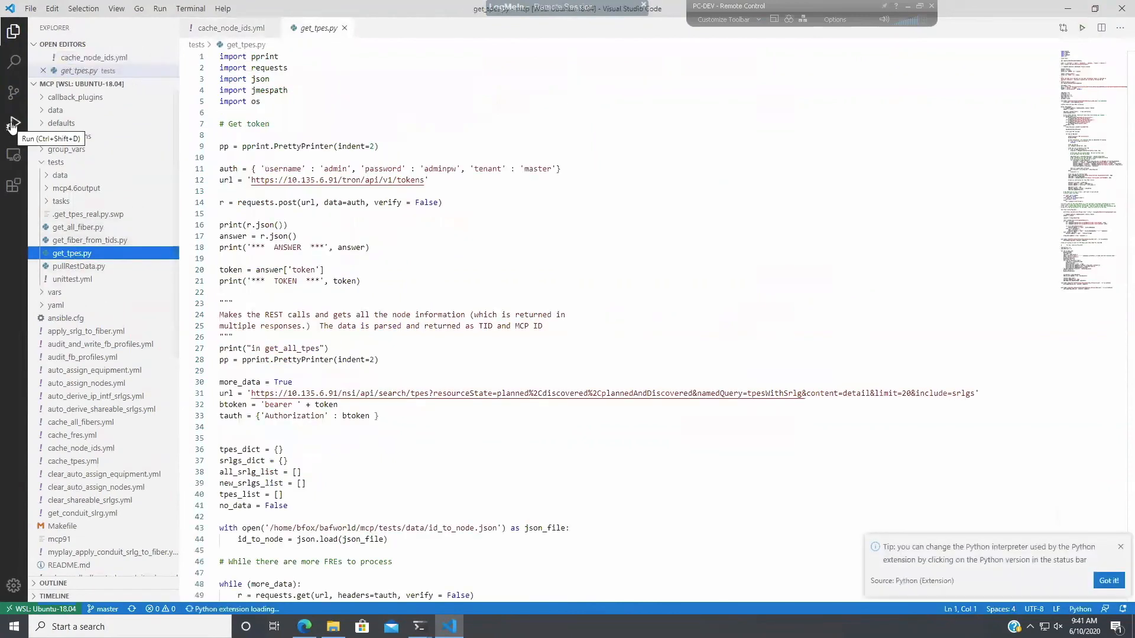
Select Python 3.6.9 as the interpreter and install pylint
click(13, 123)
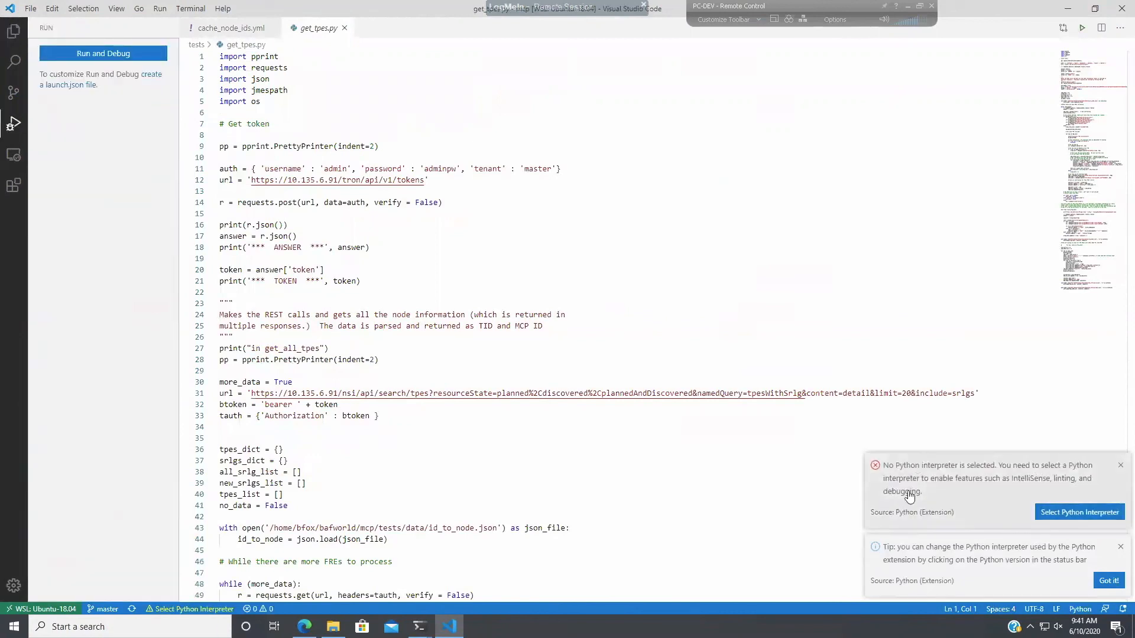
click(1078, 512)
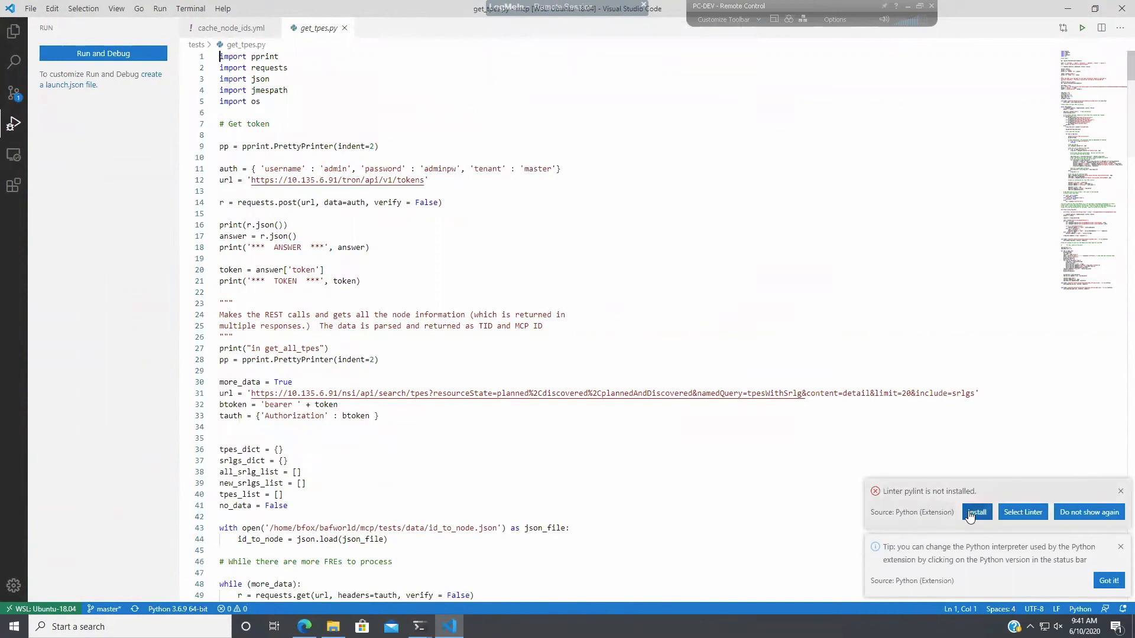
click(976, 512)
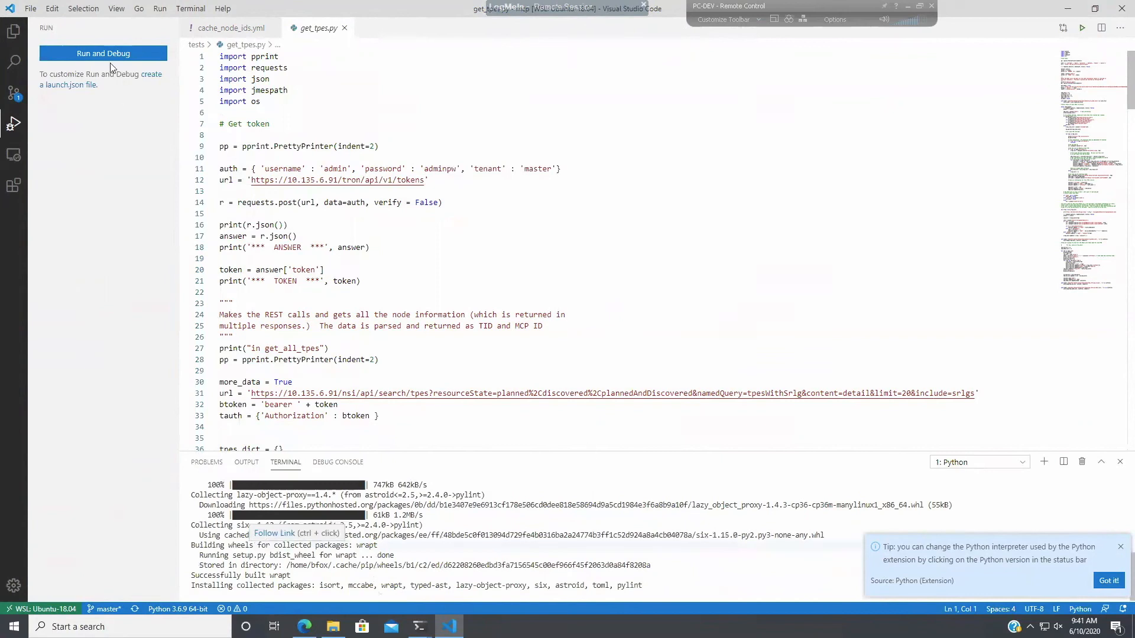
Debug get_tpes.py as a Python File with a breakpoint on line 18, restarting the session
click(103, 53)
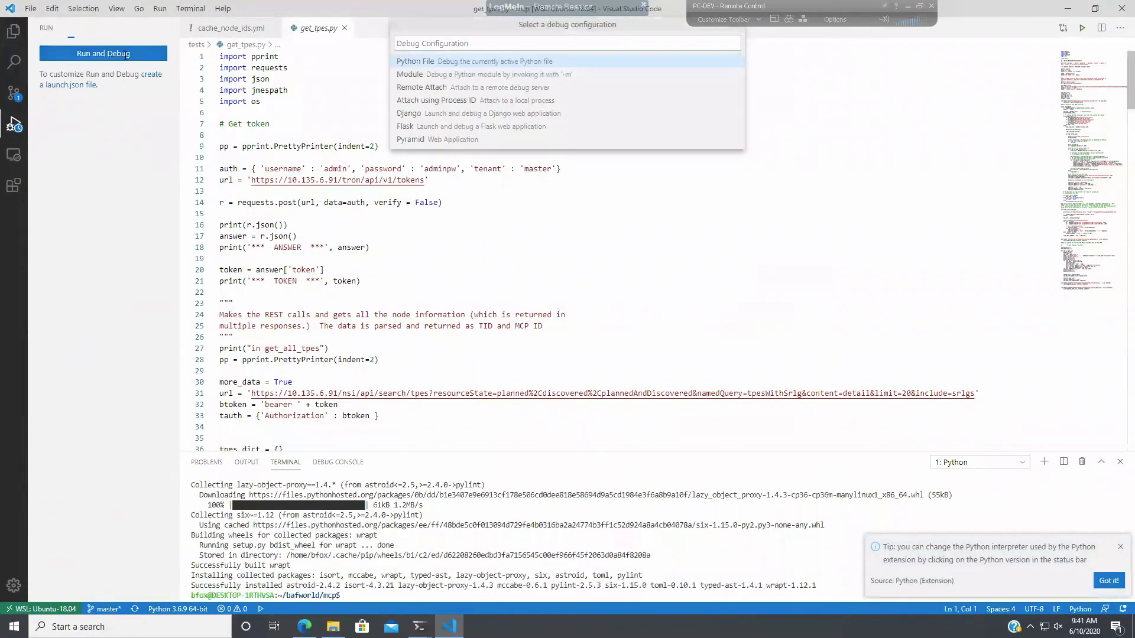
click(416, 61)
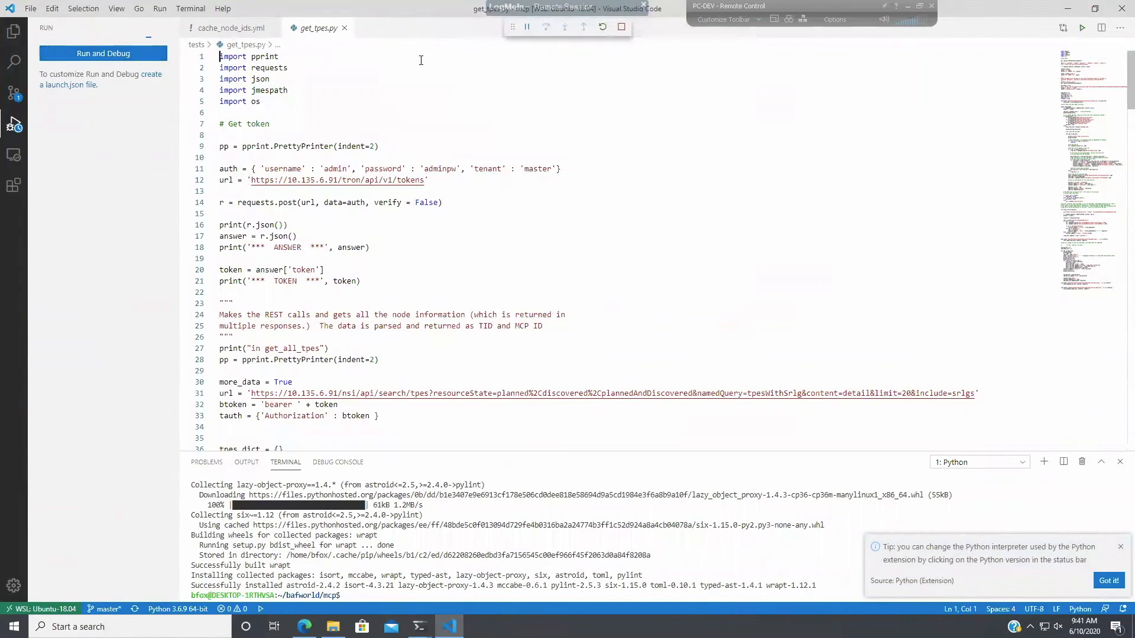
click(103, 53)
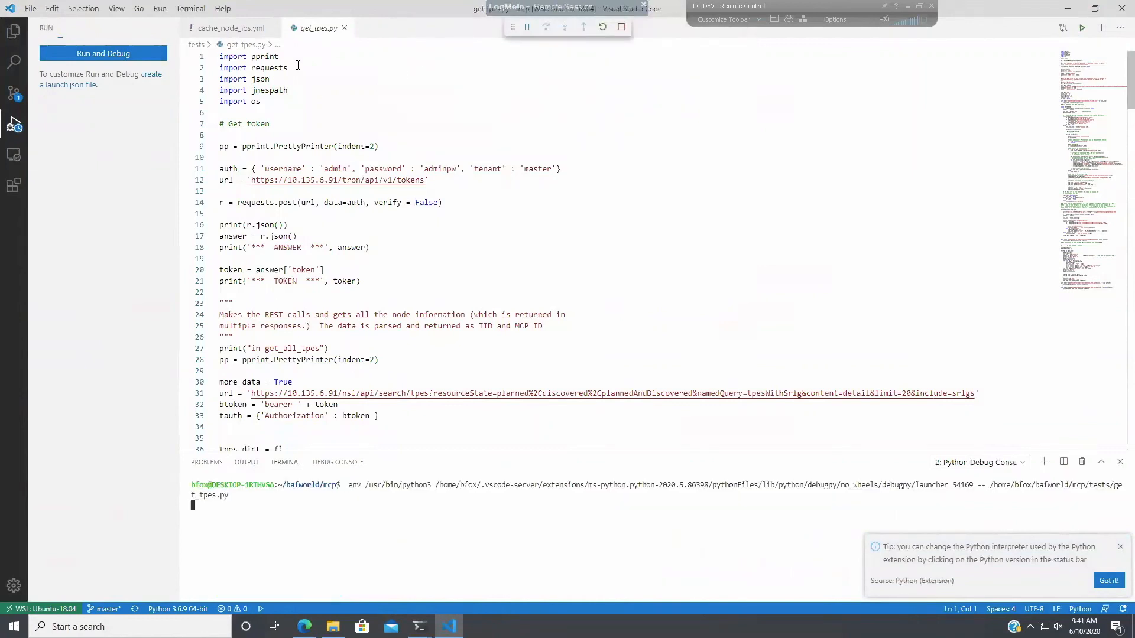
click(103, 52)
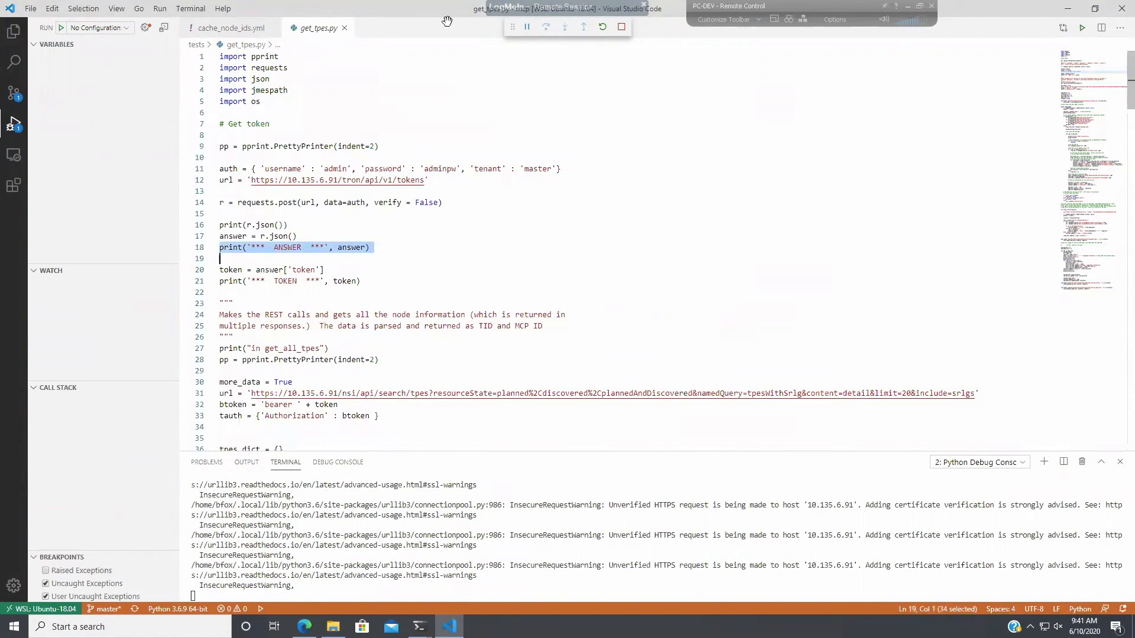
mouse_move(583, 27)
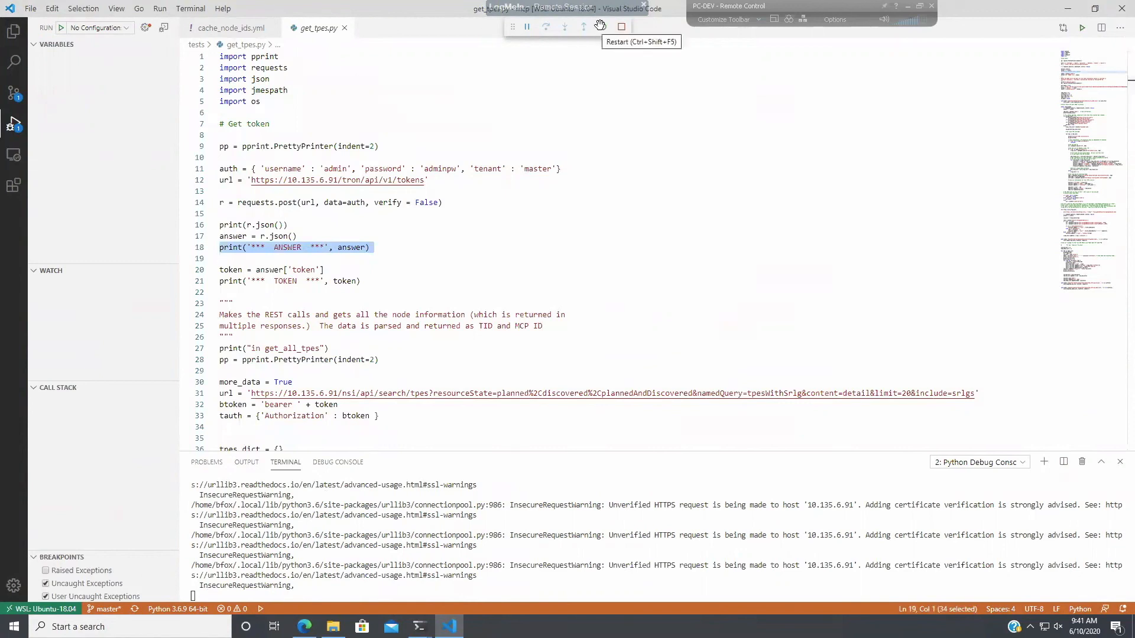
click(602, 27)
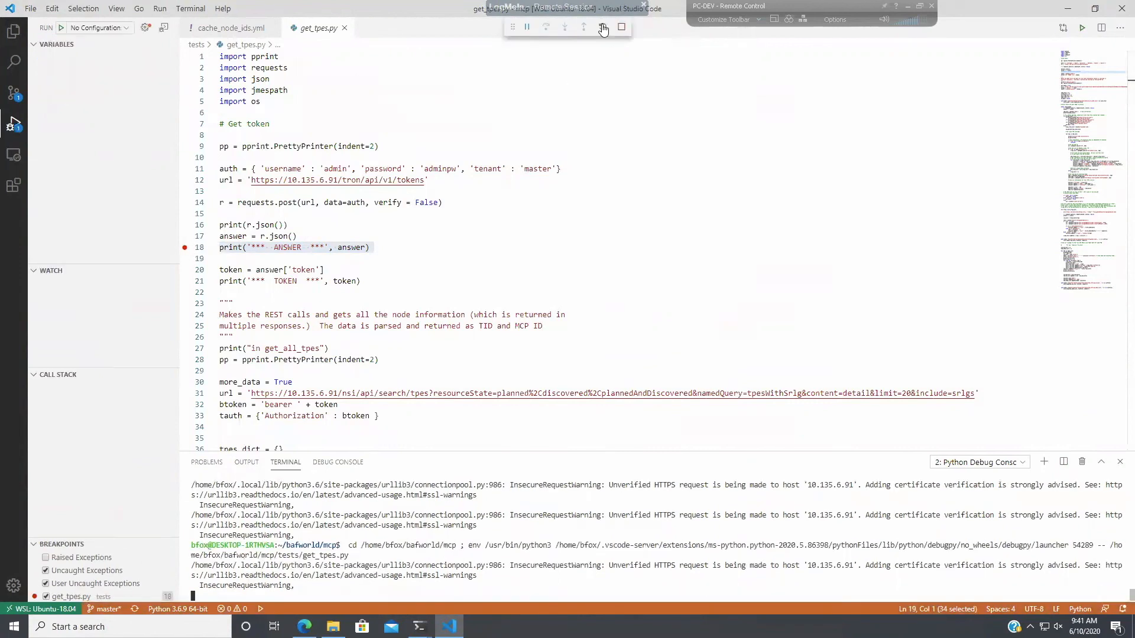
Restart debugging to pause at the line 18 breakpoint, then adjust the token-printing line
click(526, 27)
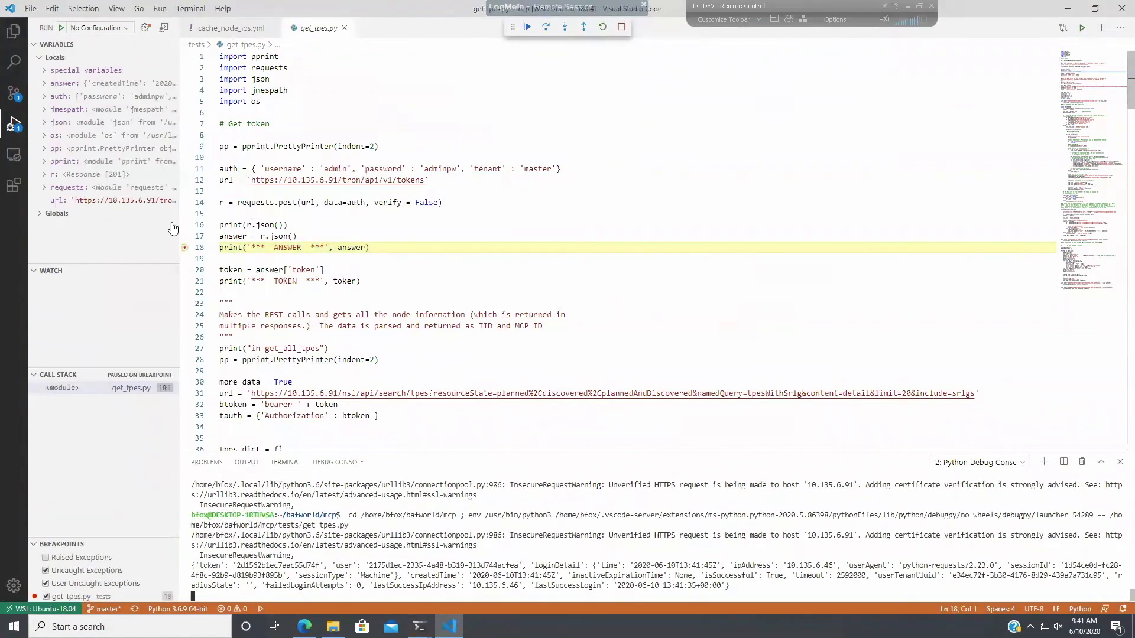
mouse_move(212, 290)
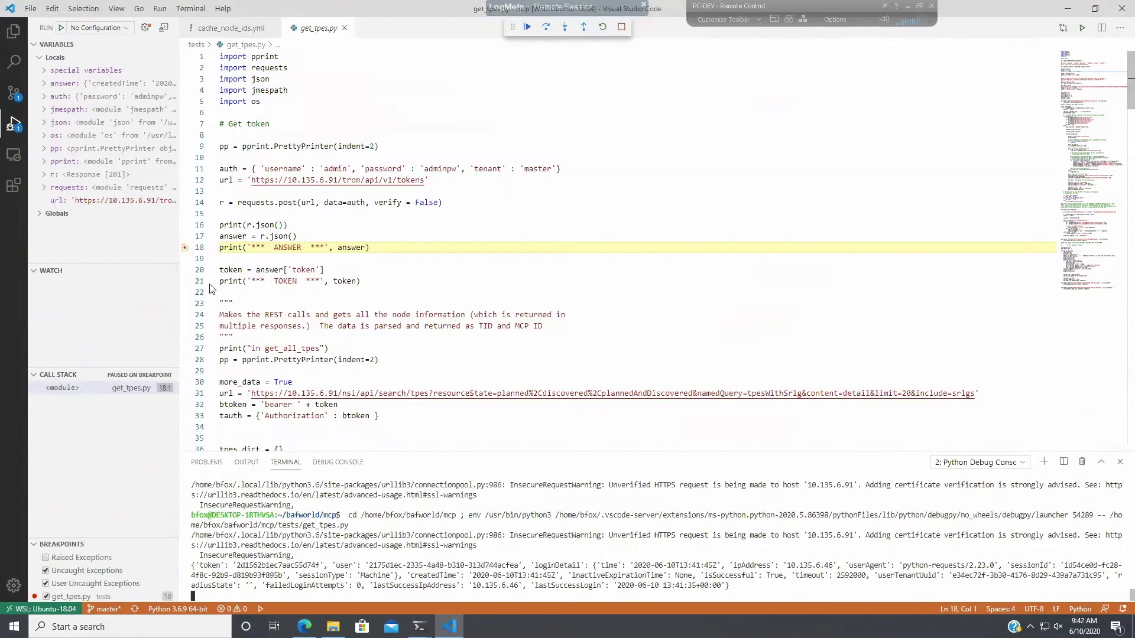
mouse_move(14, 591)
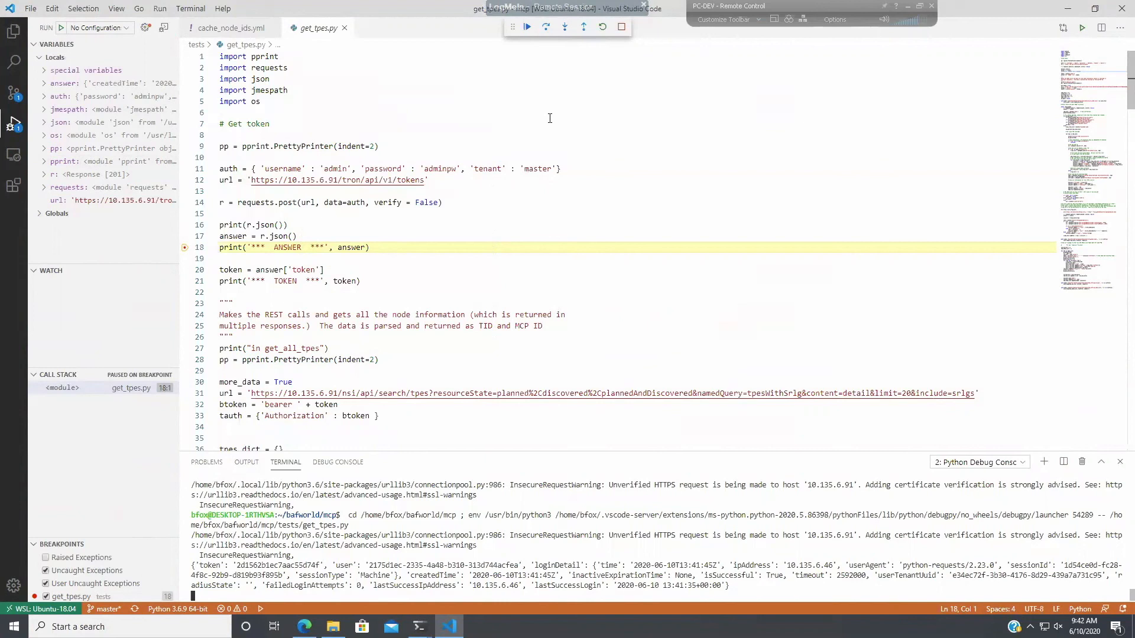
mouse_move(399, 152)
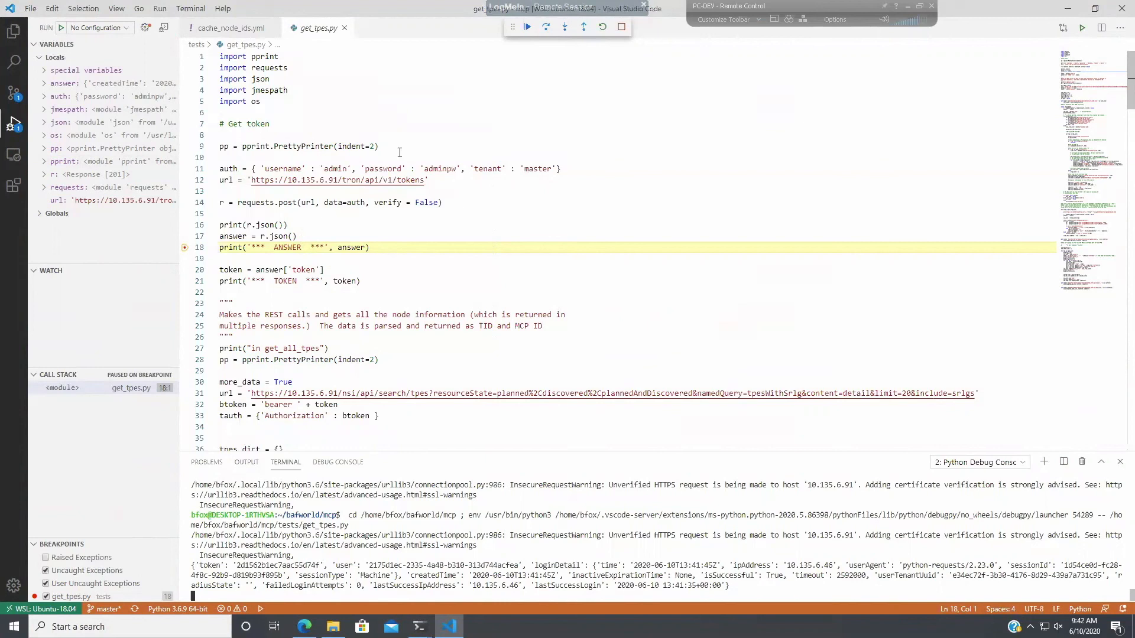
click(220, 281)
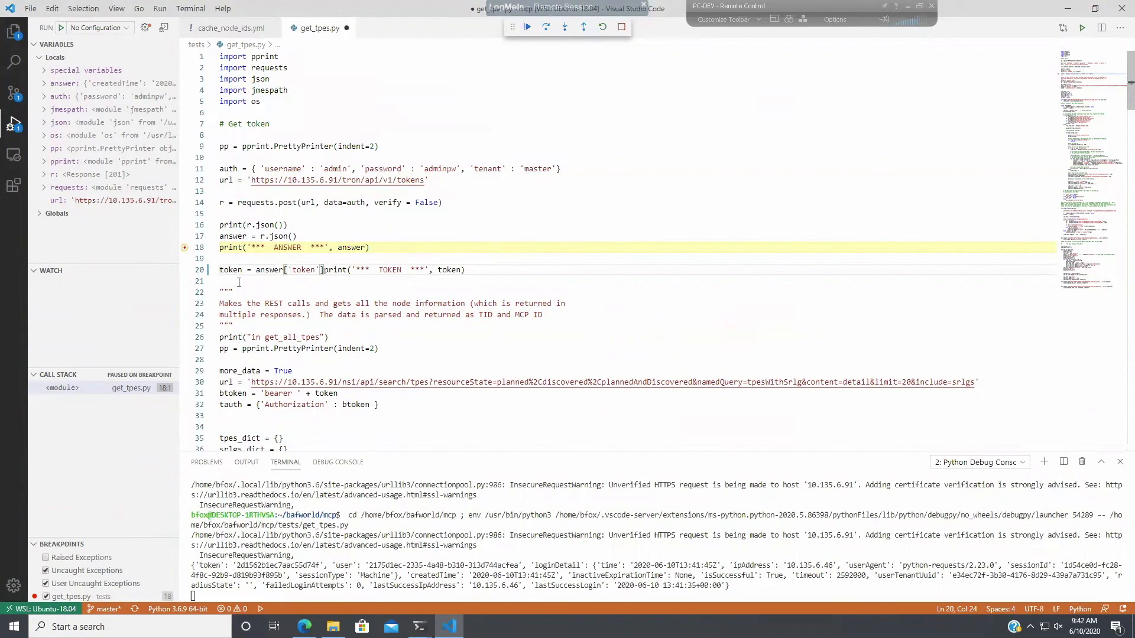
key(Enter)
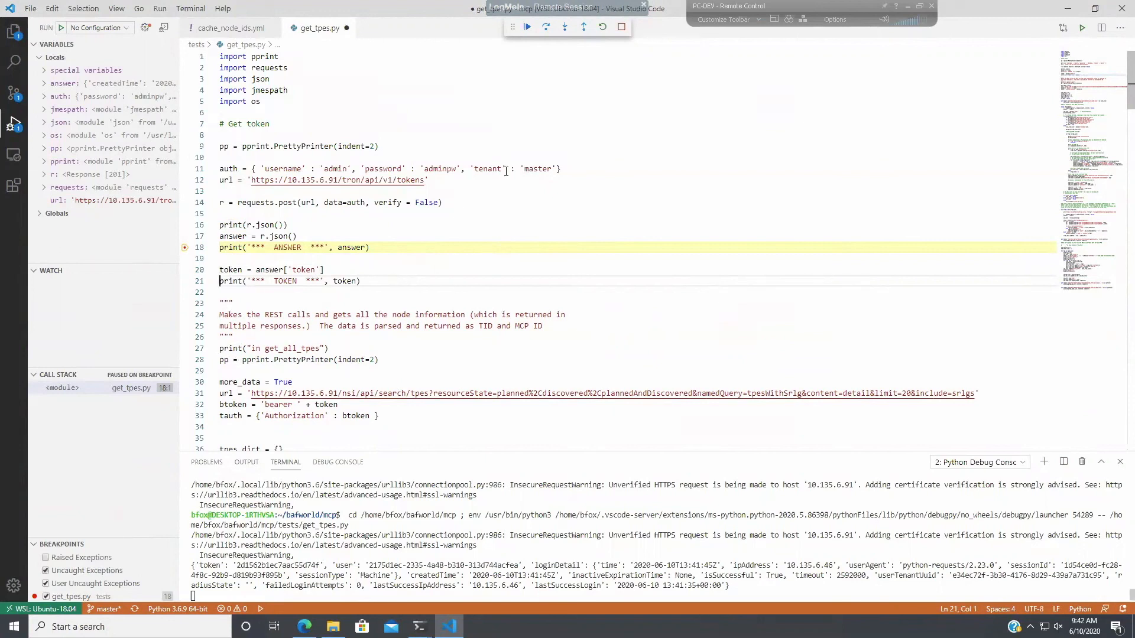
mouse_move(464, 202)
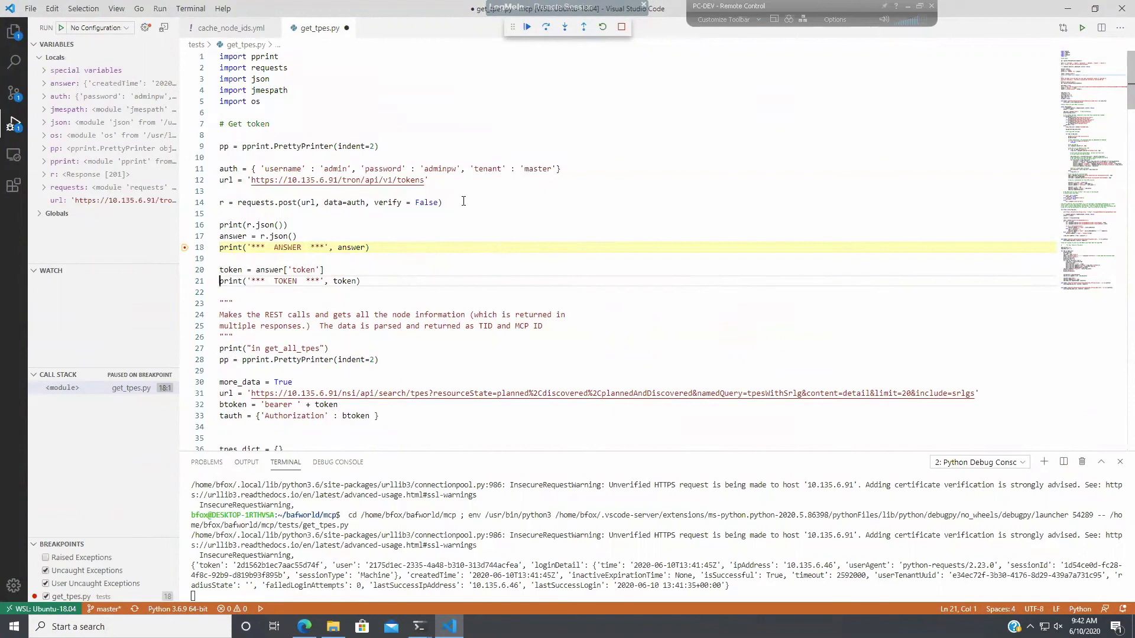